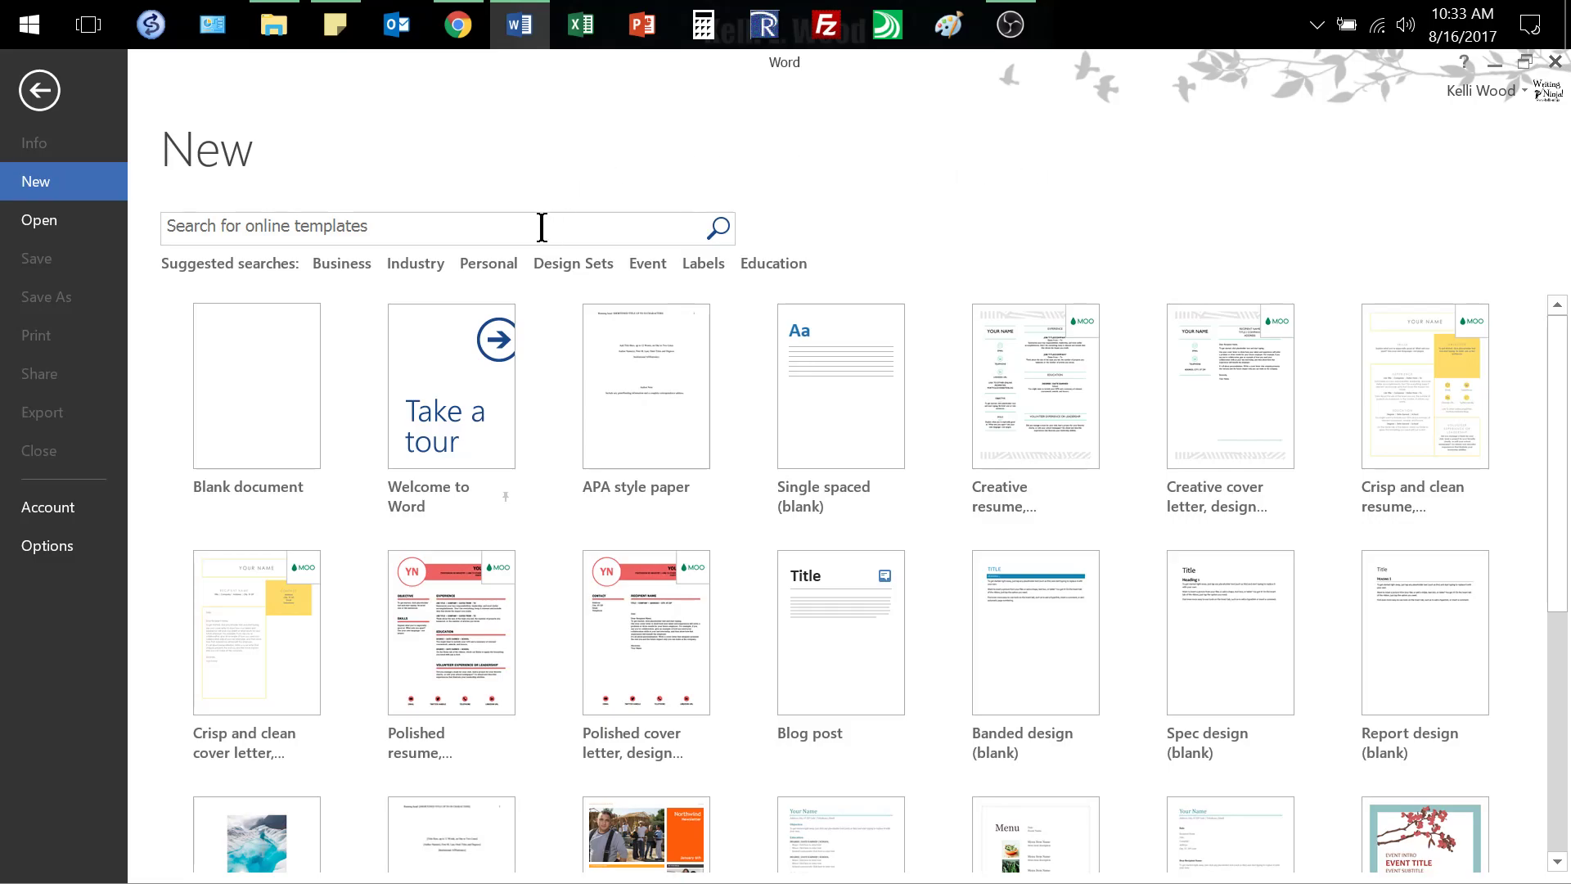
Step: Search online templates for 'apa style paper' and create a document from the APA result
left_click(440, 227)
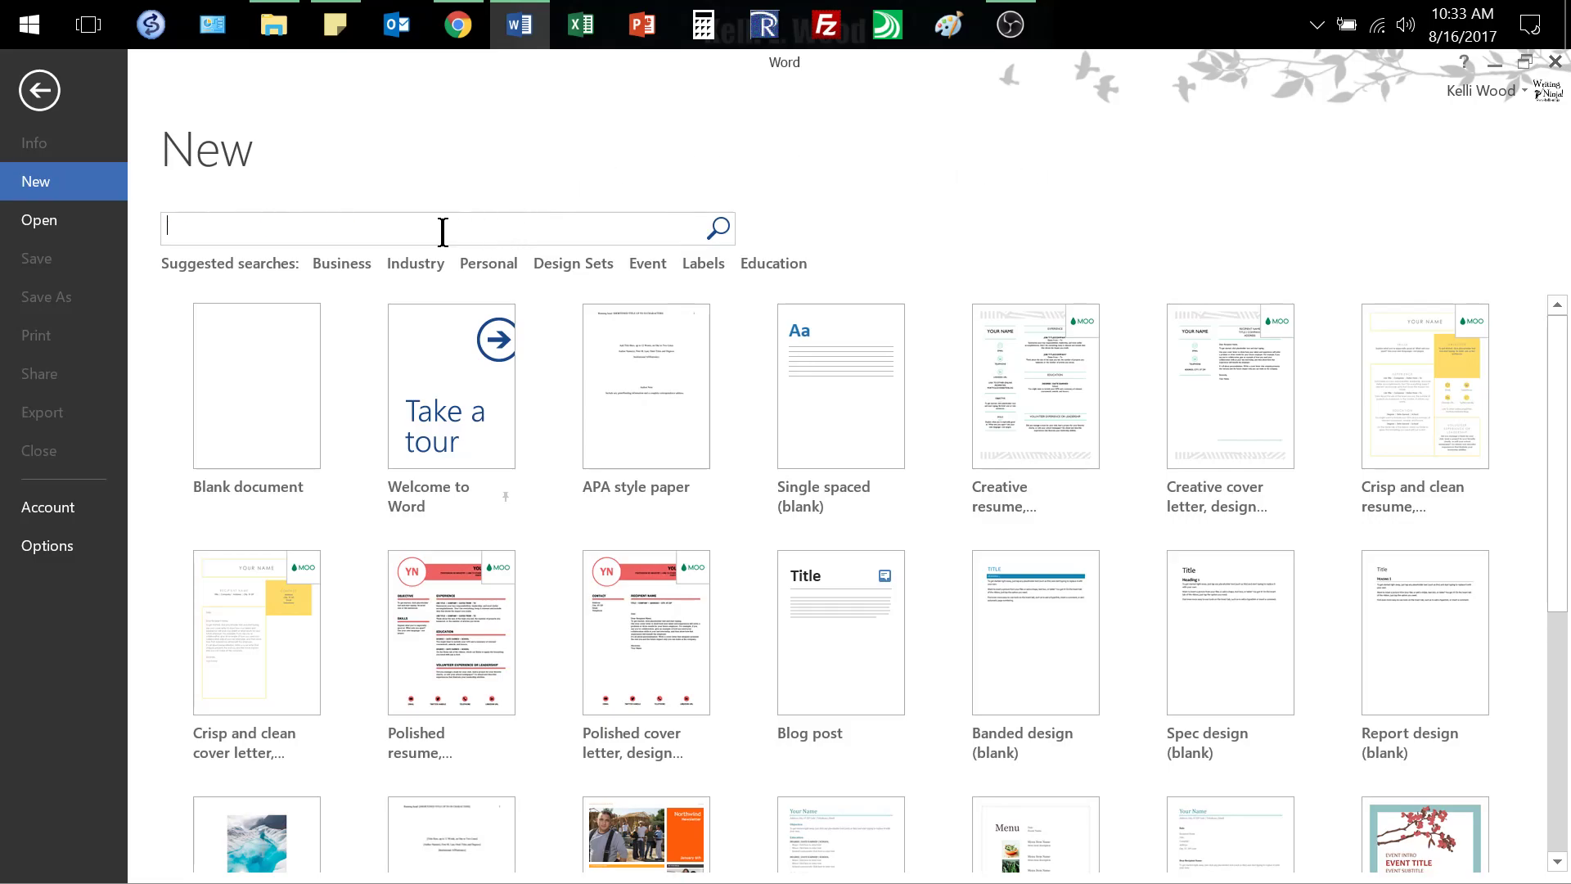
type("apa style paper")
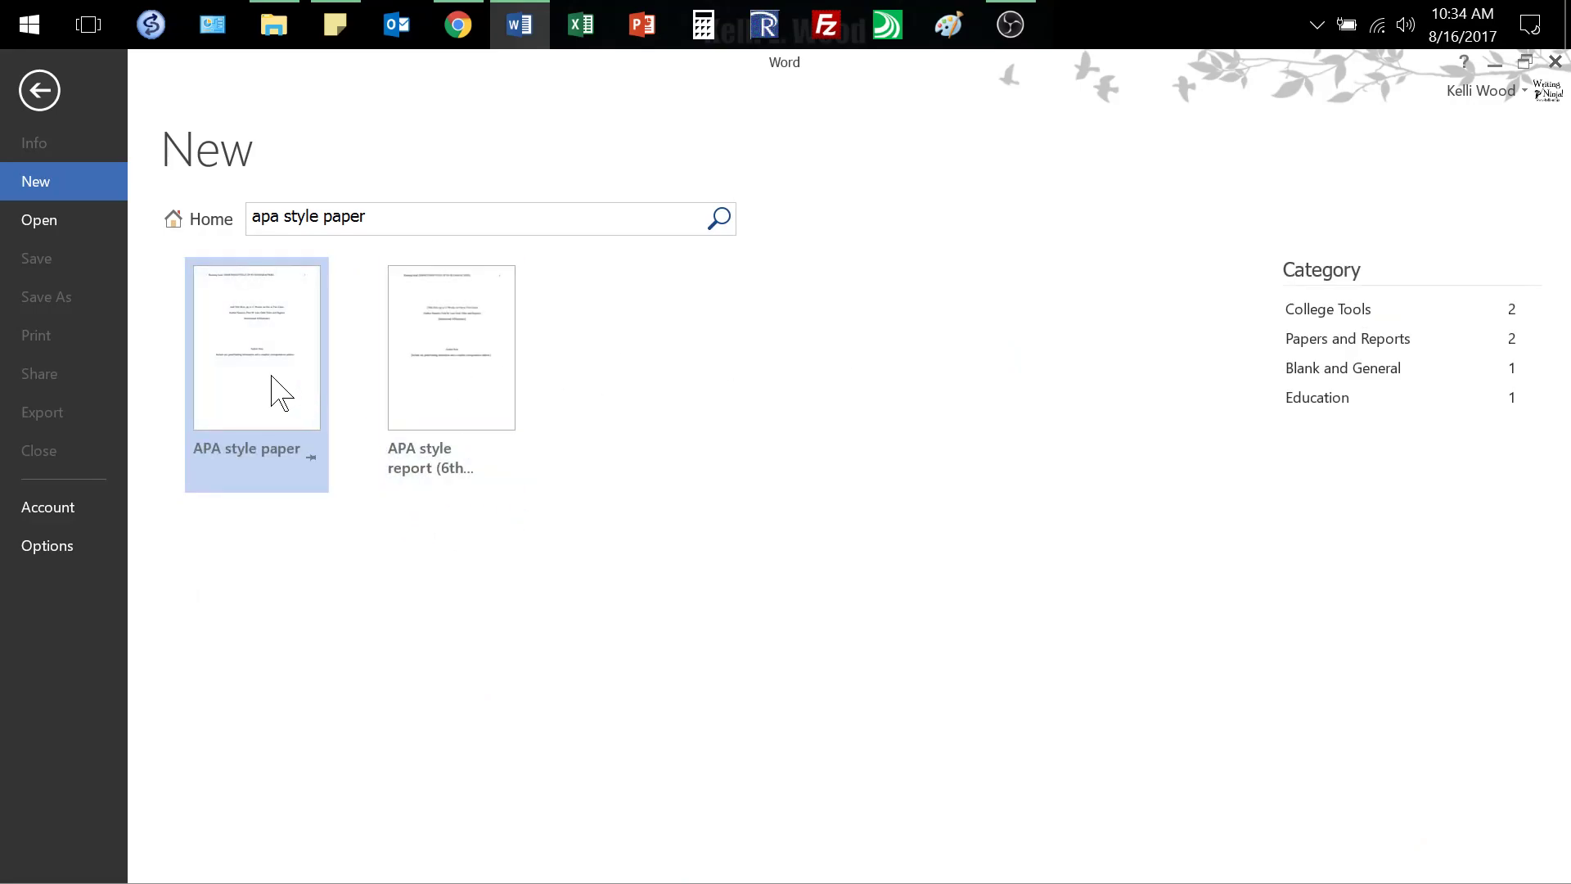
left_click(257, 346)
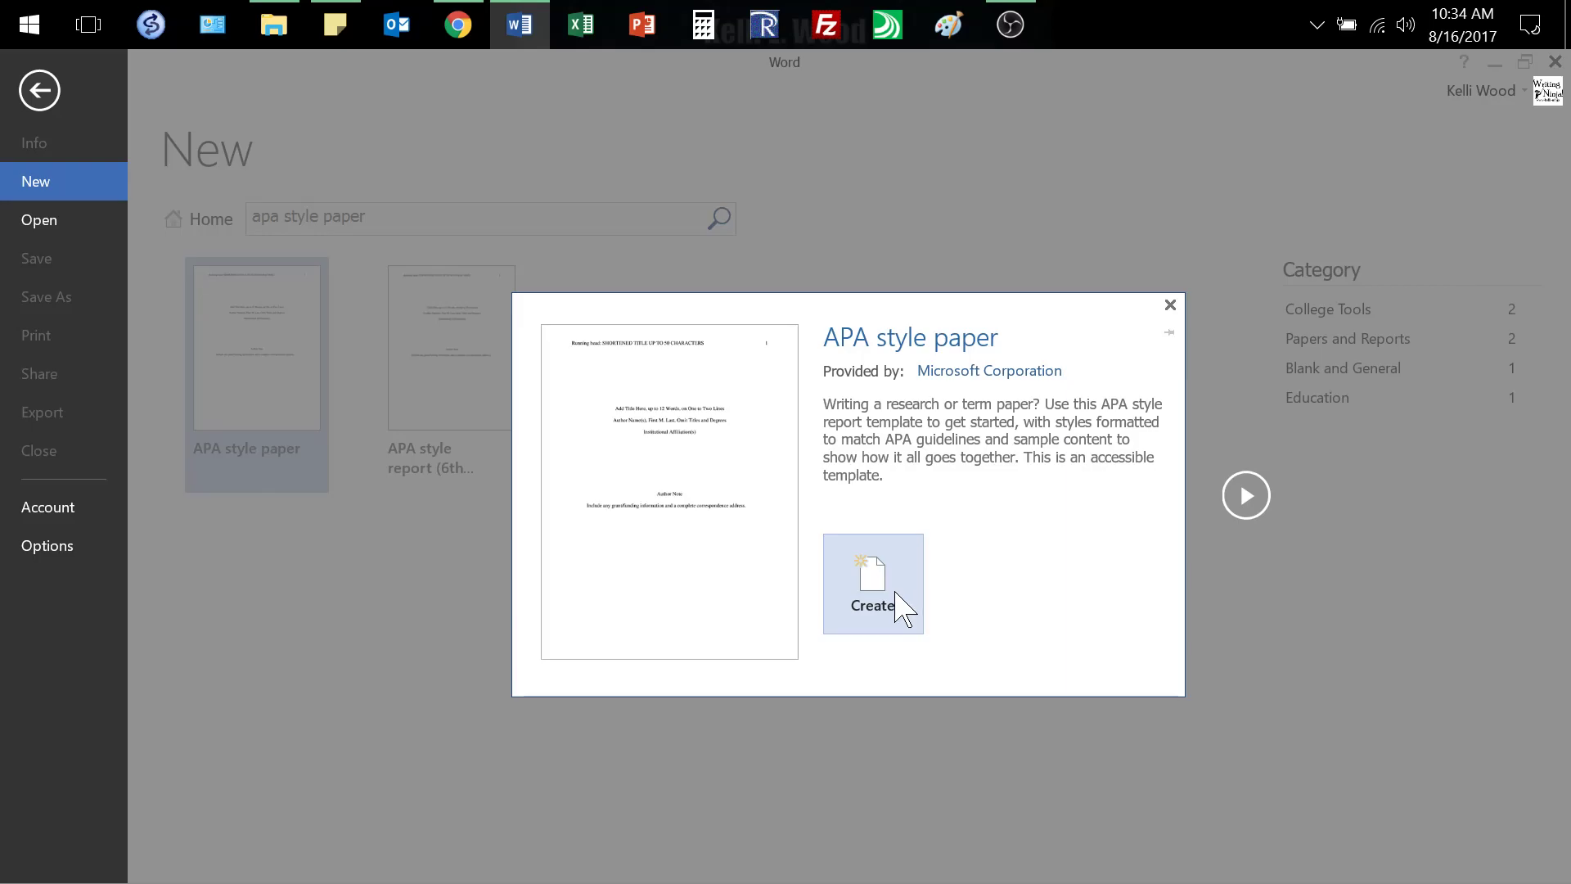
mouse_move(900, 610)
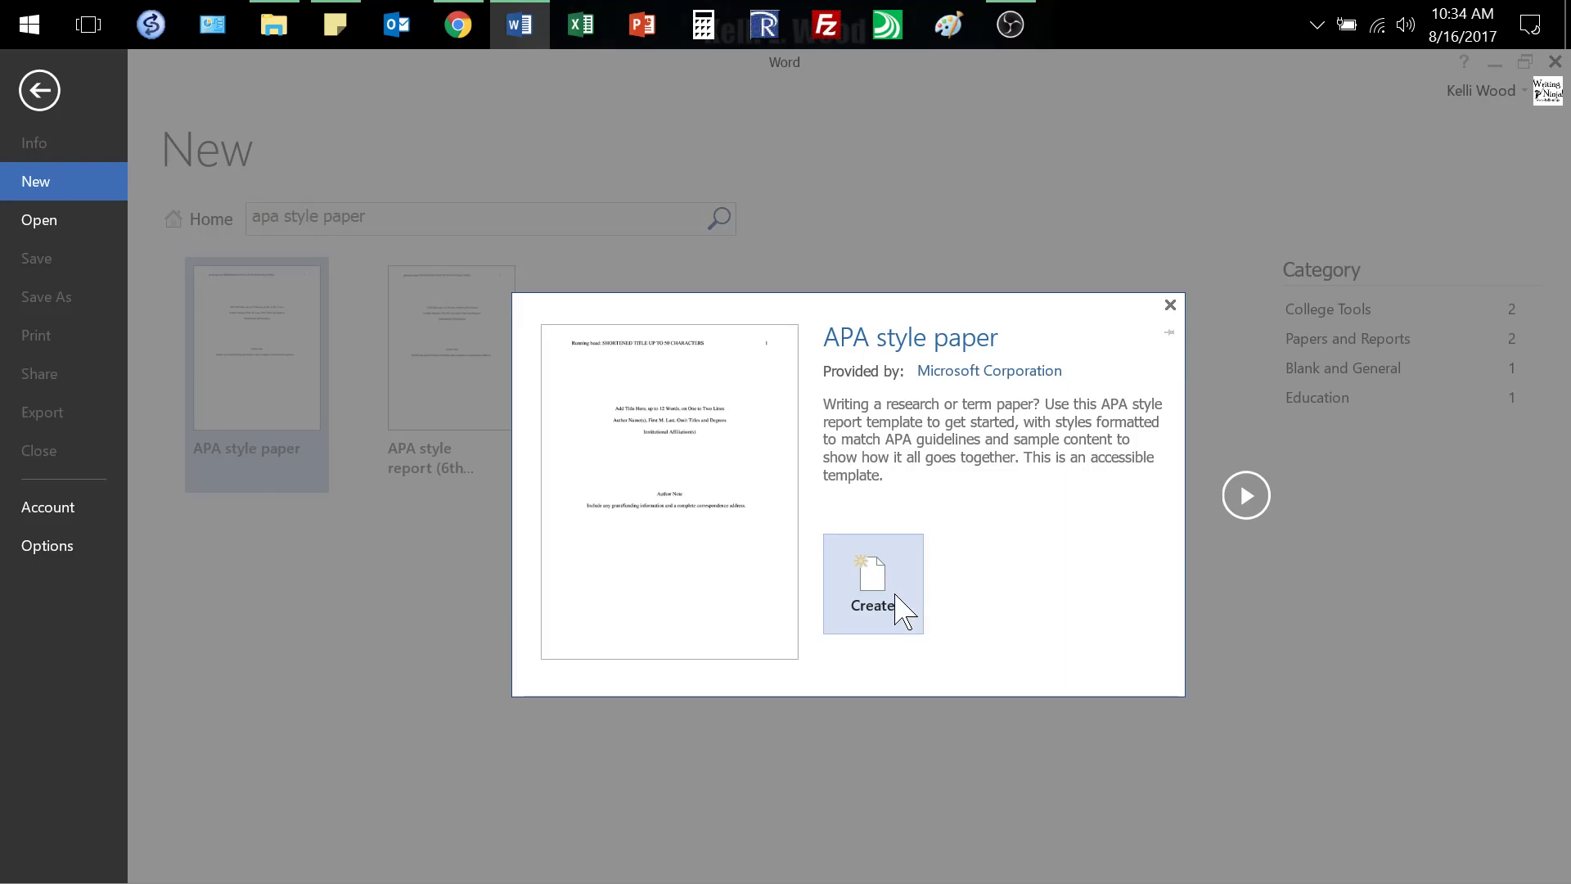
left_click(871, 584)
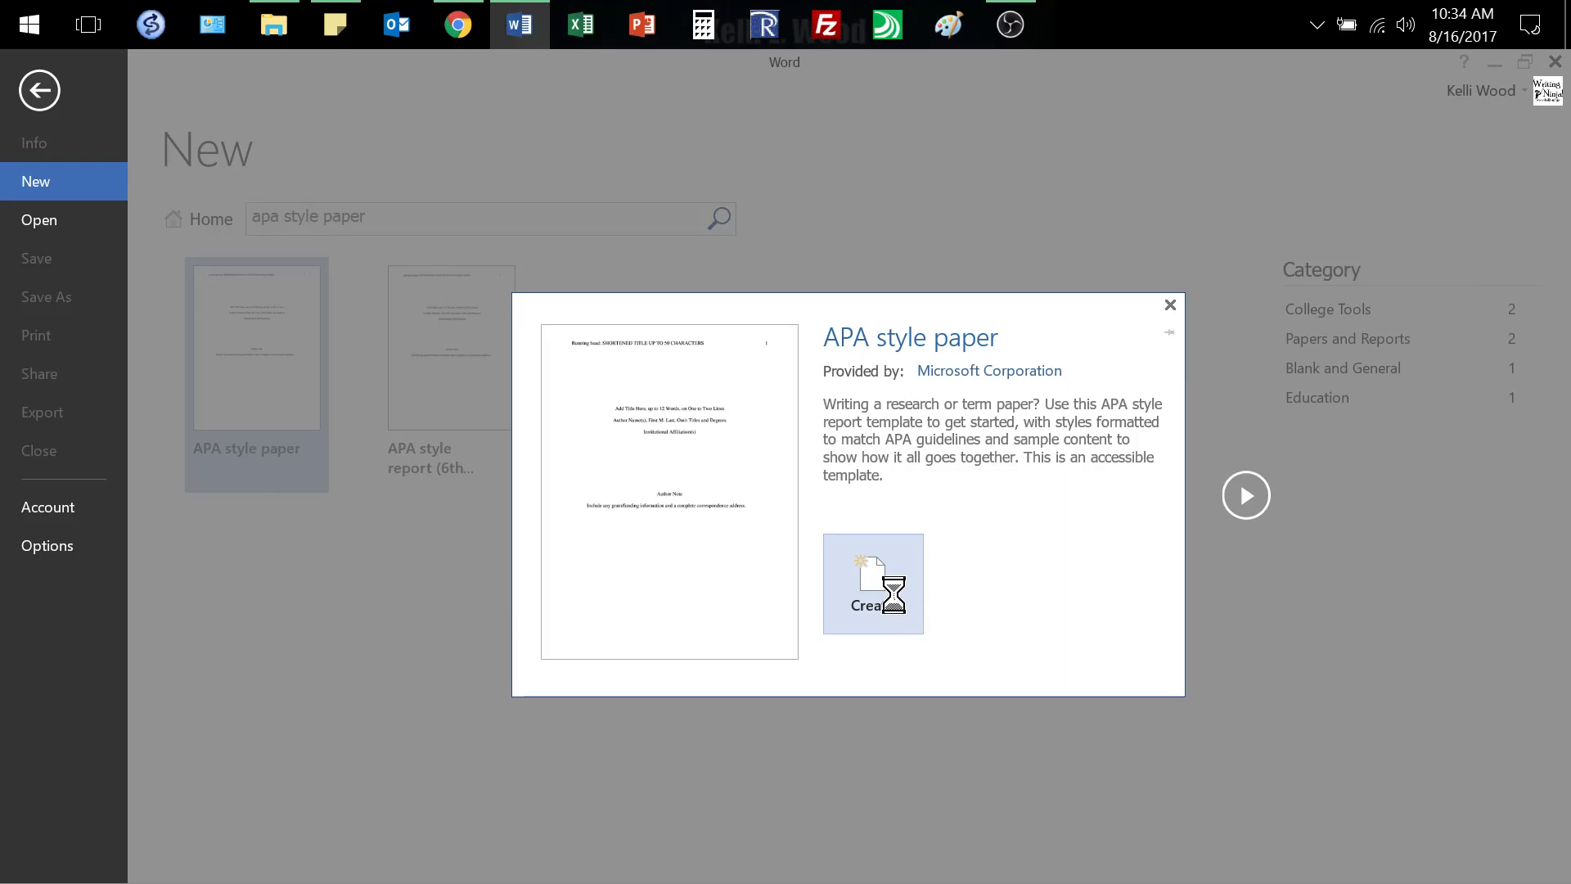
Step: Confirm creation so the eight-page APA sample document loads
left_click(871, 583)
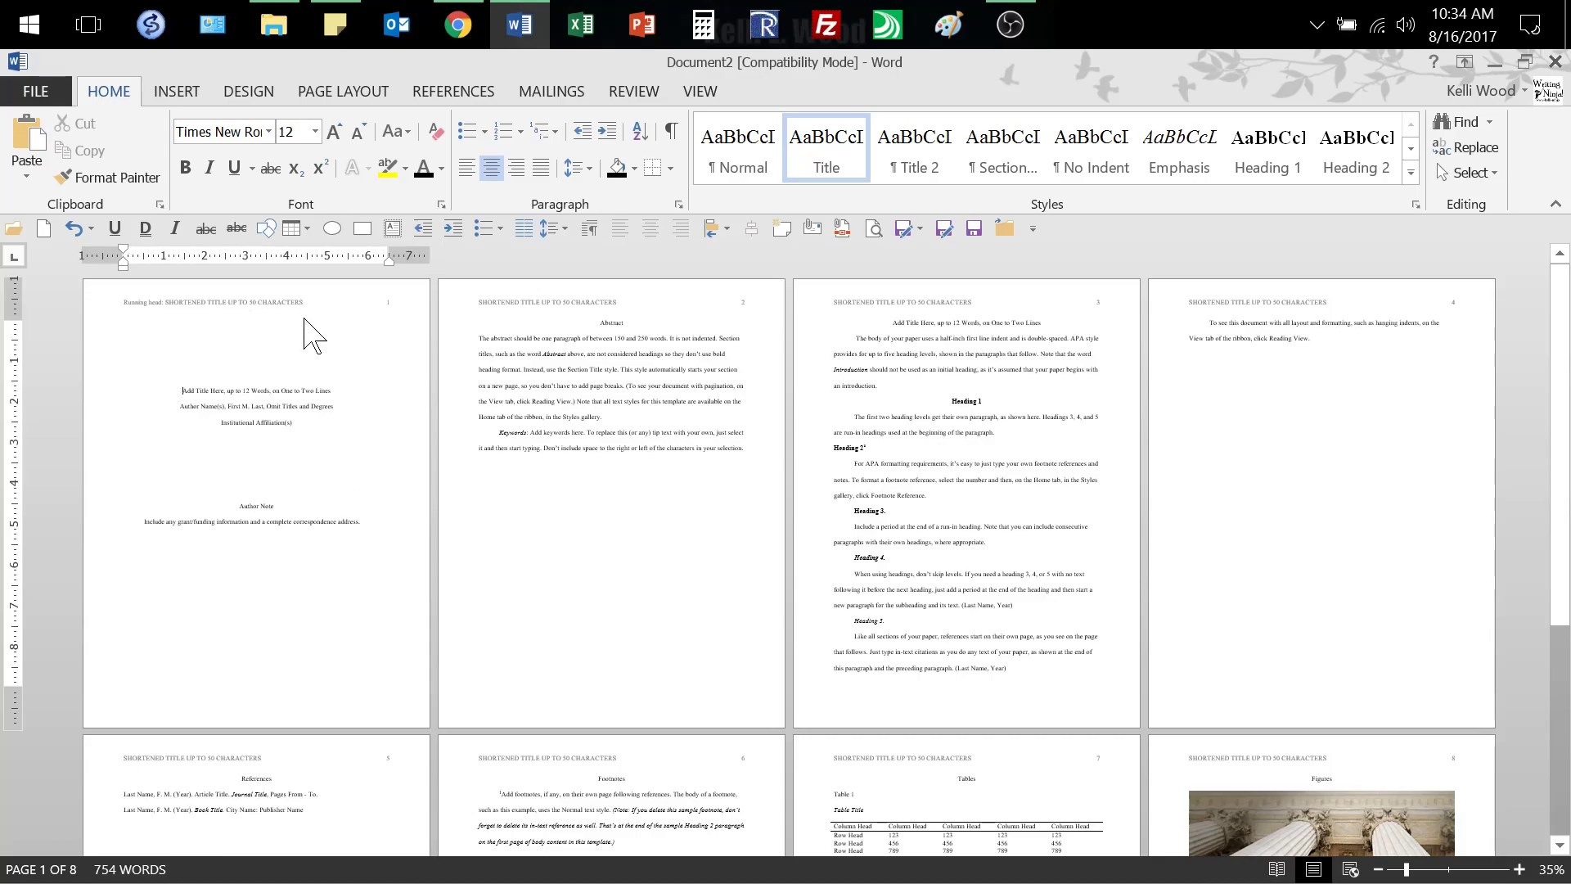
mouse_move(514, 318)
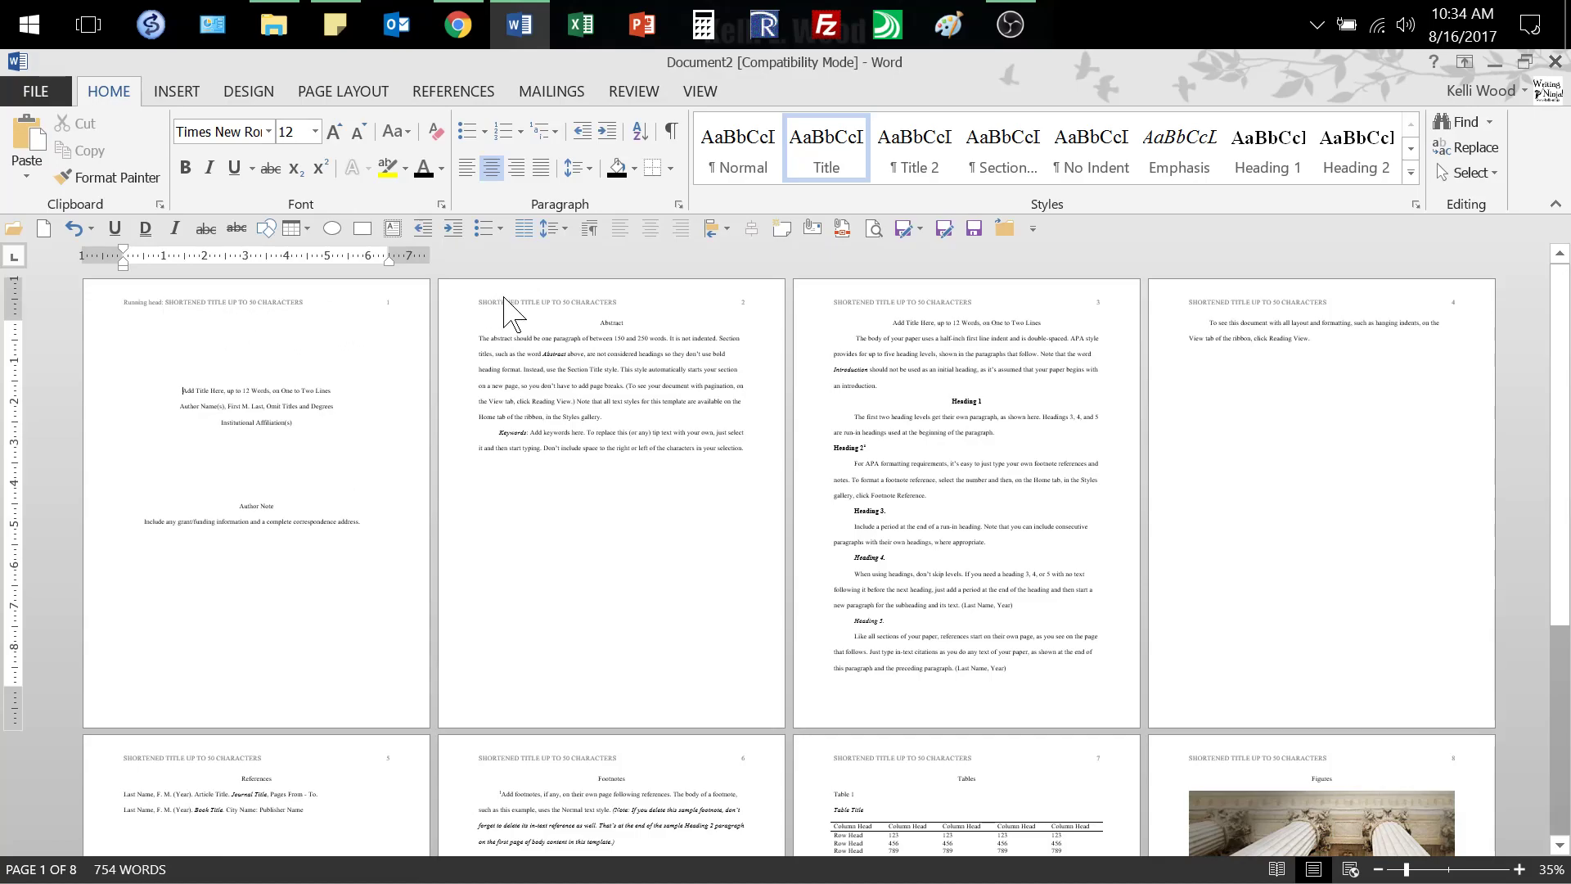
mouse_move(593, 330)
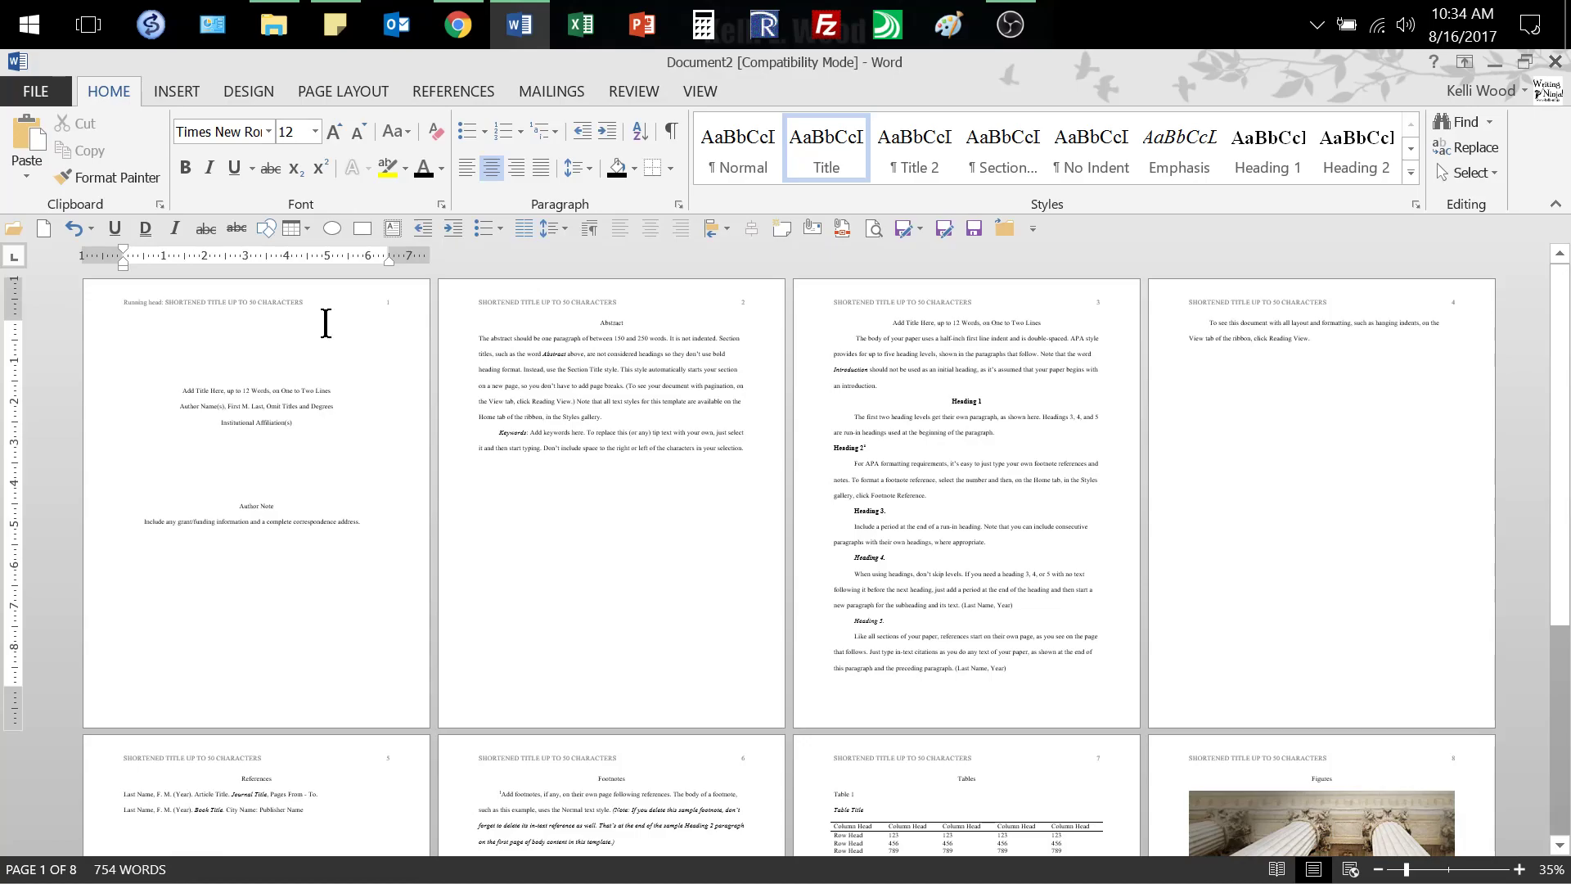
mouse_move(666, 491)
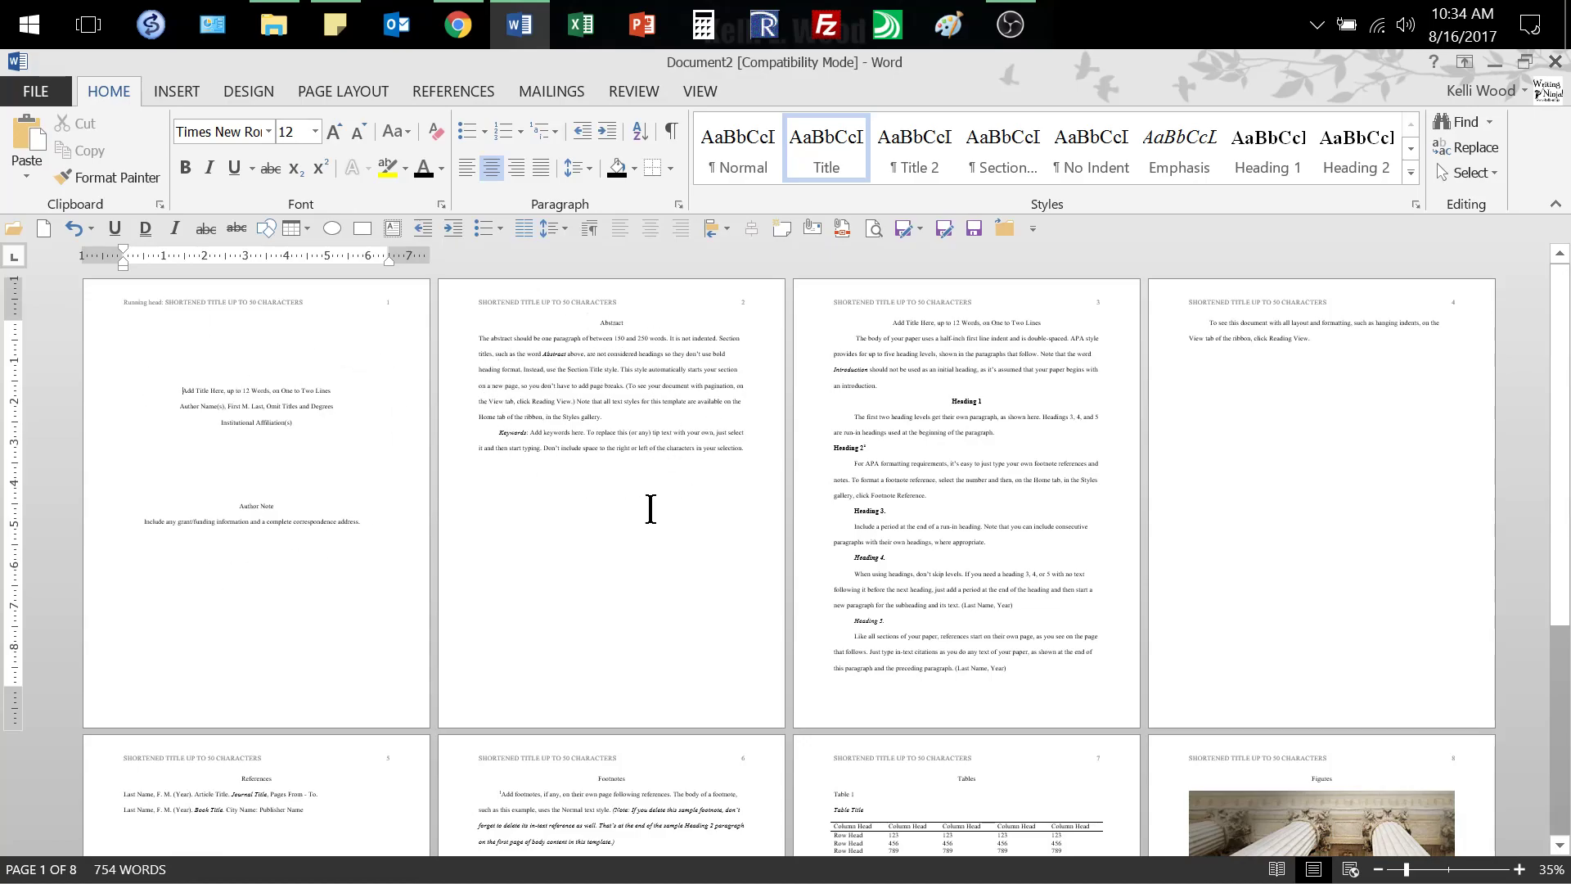
mouse_move(645, 414)
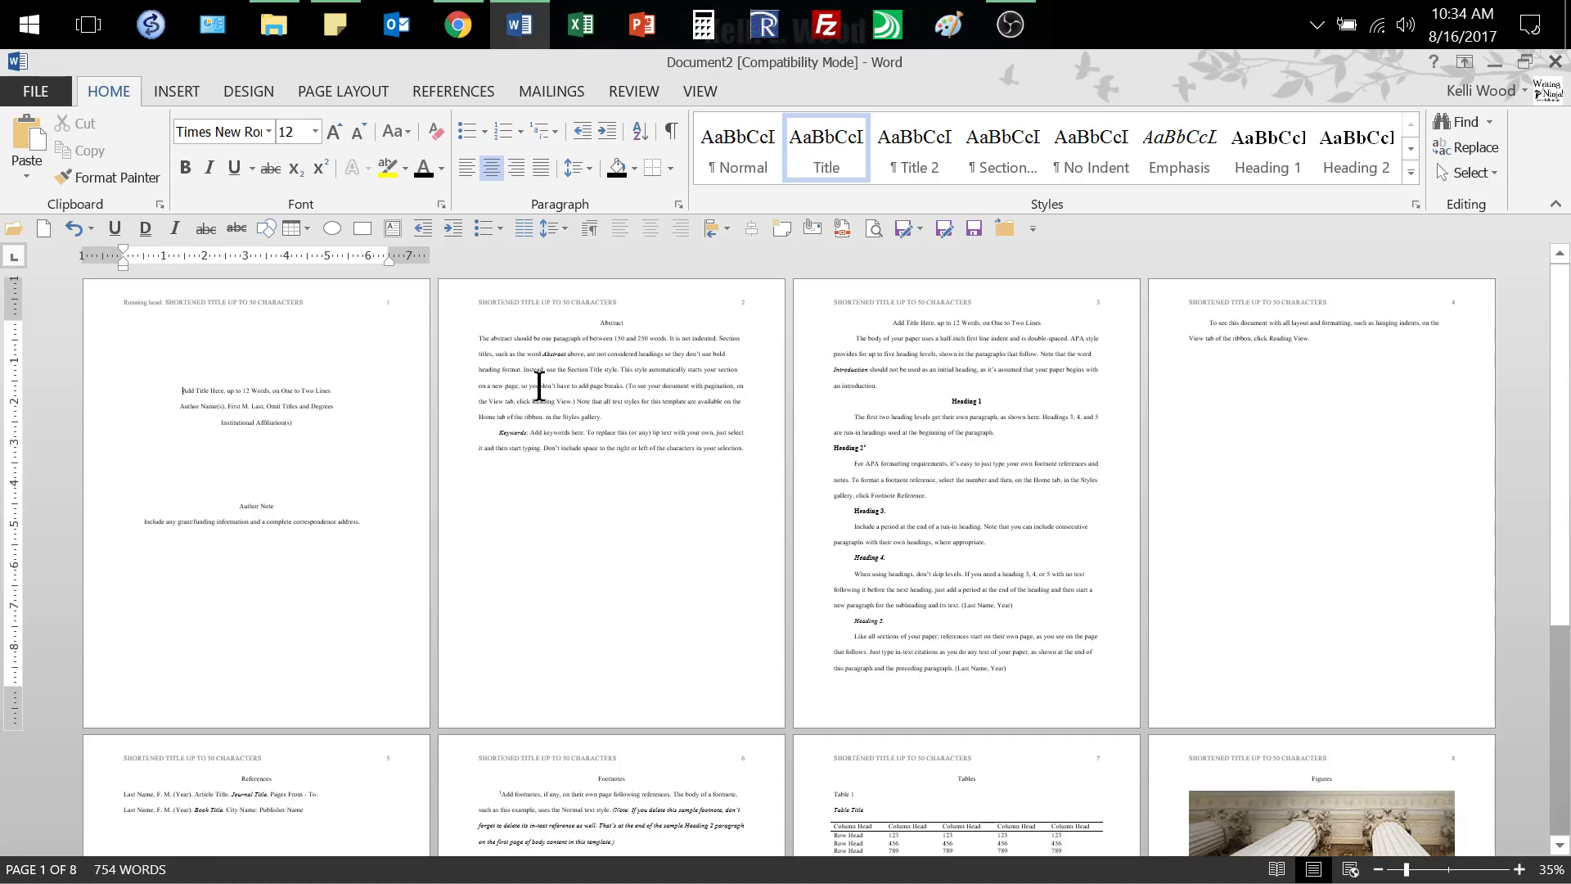
mouse_move(648, 421)
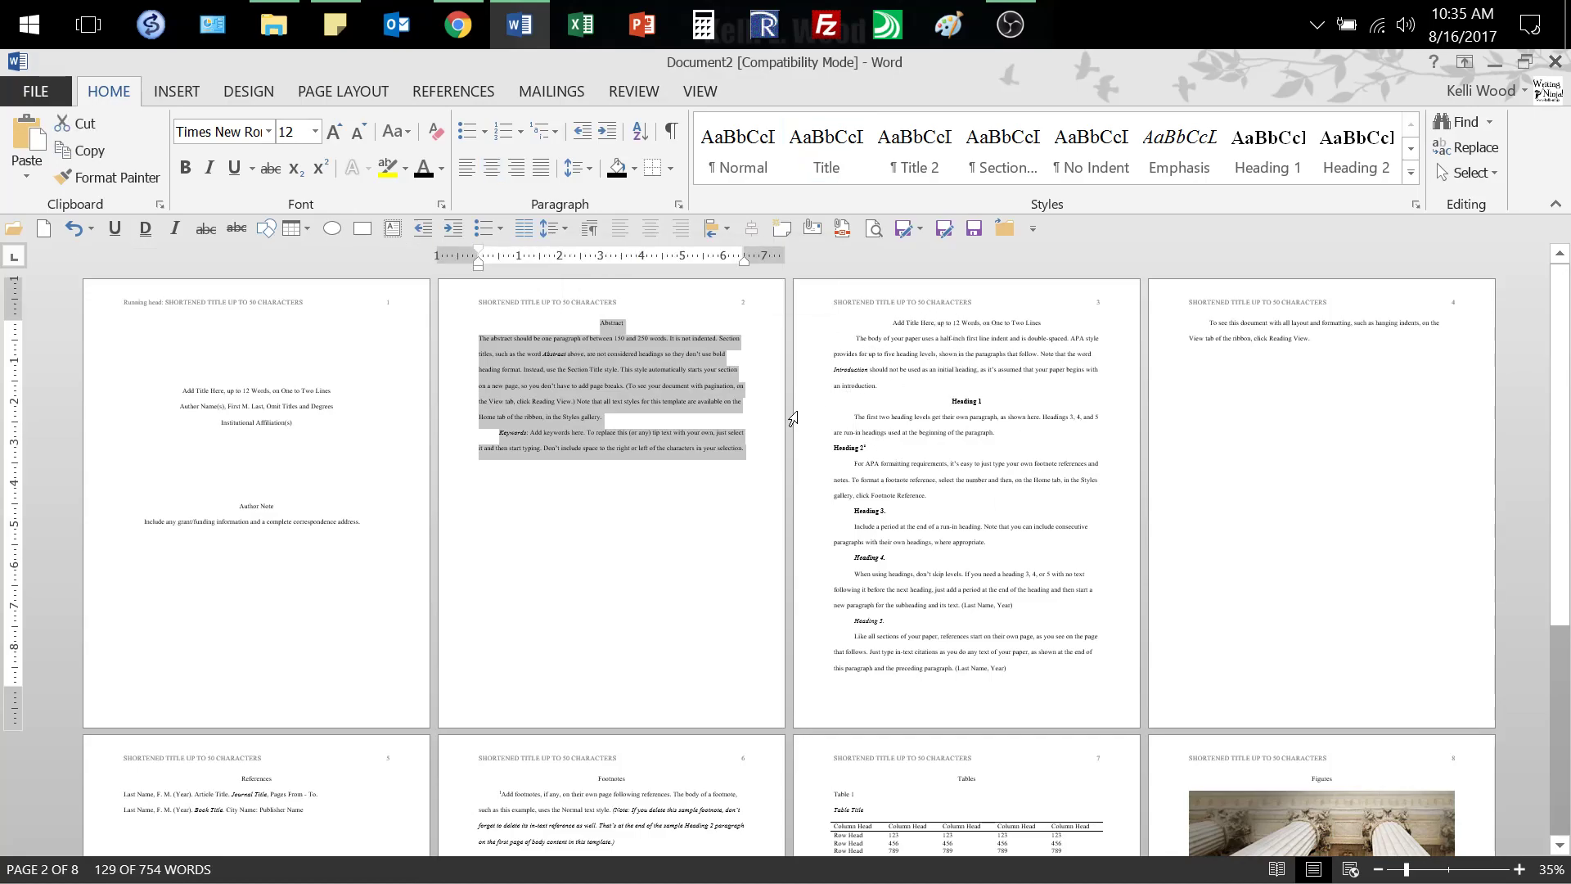
mouse_move(694, 417)
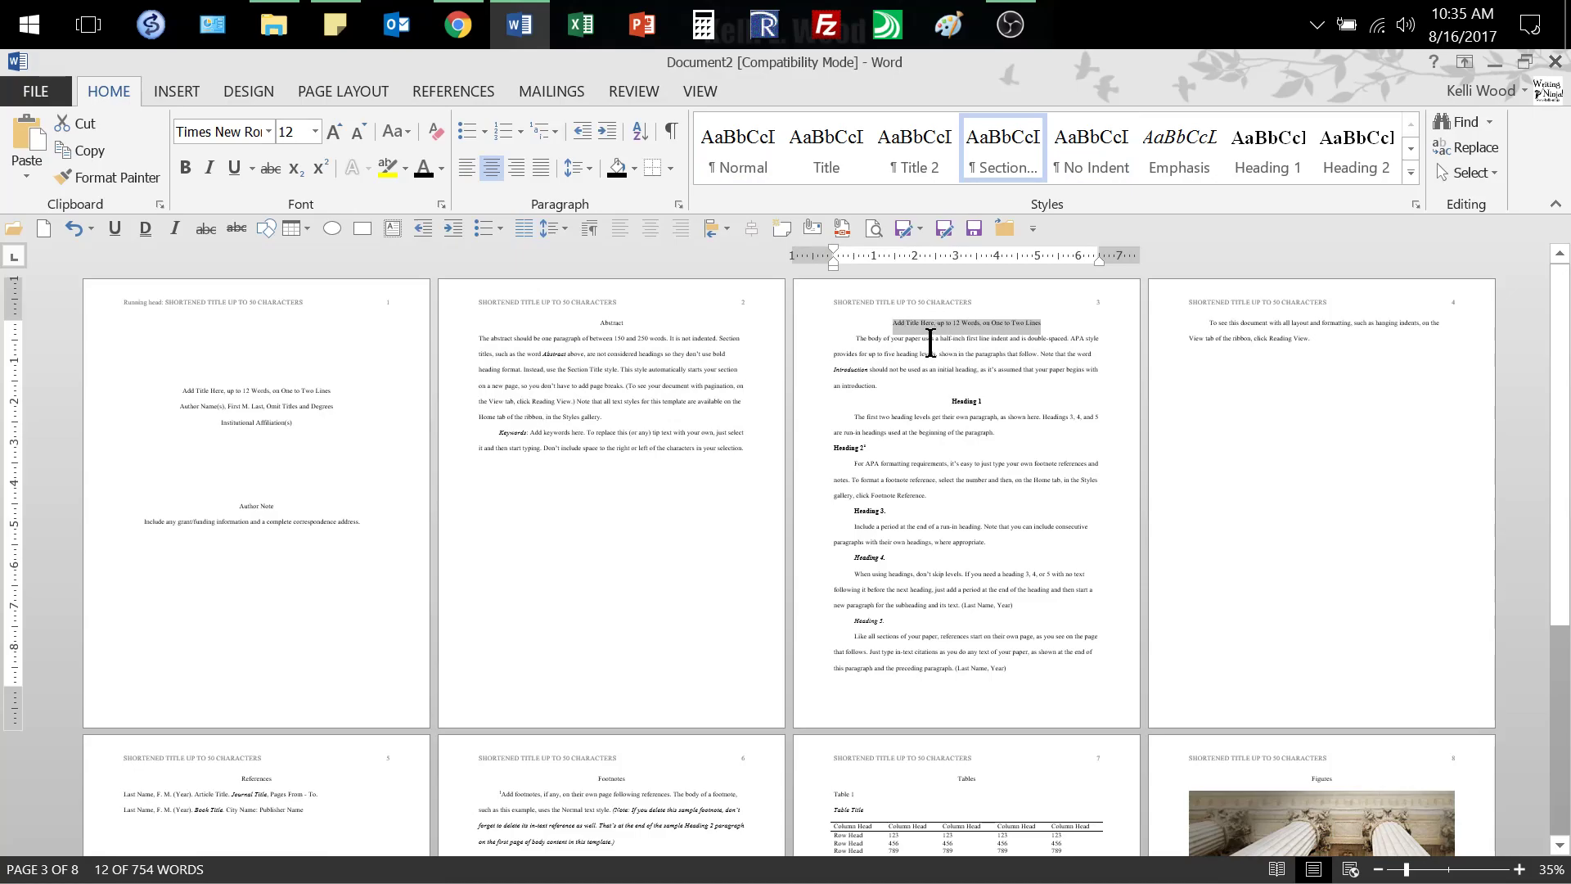
mouse_move(961, 347)
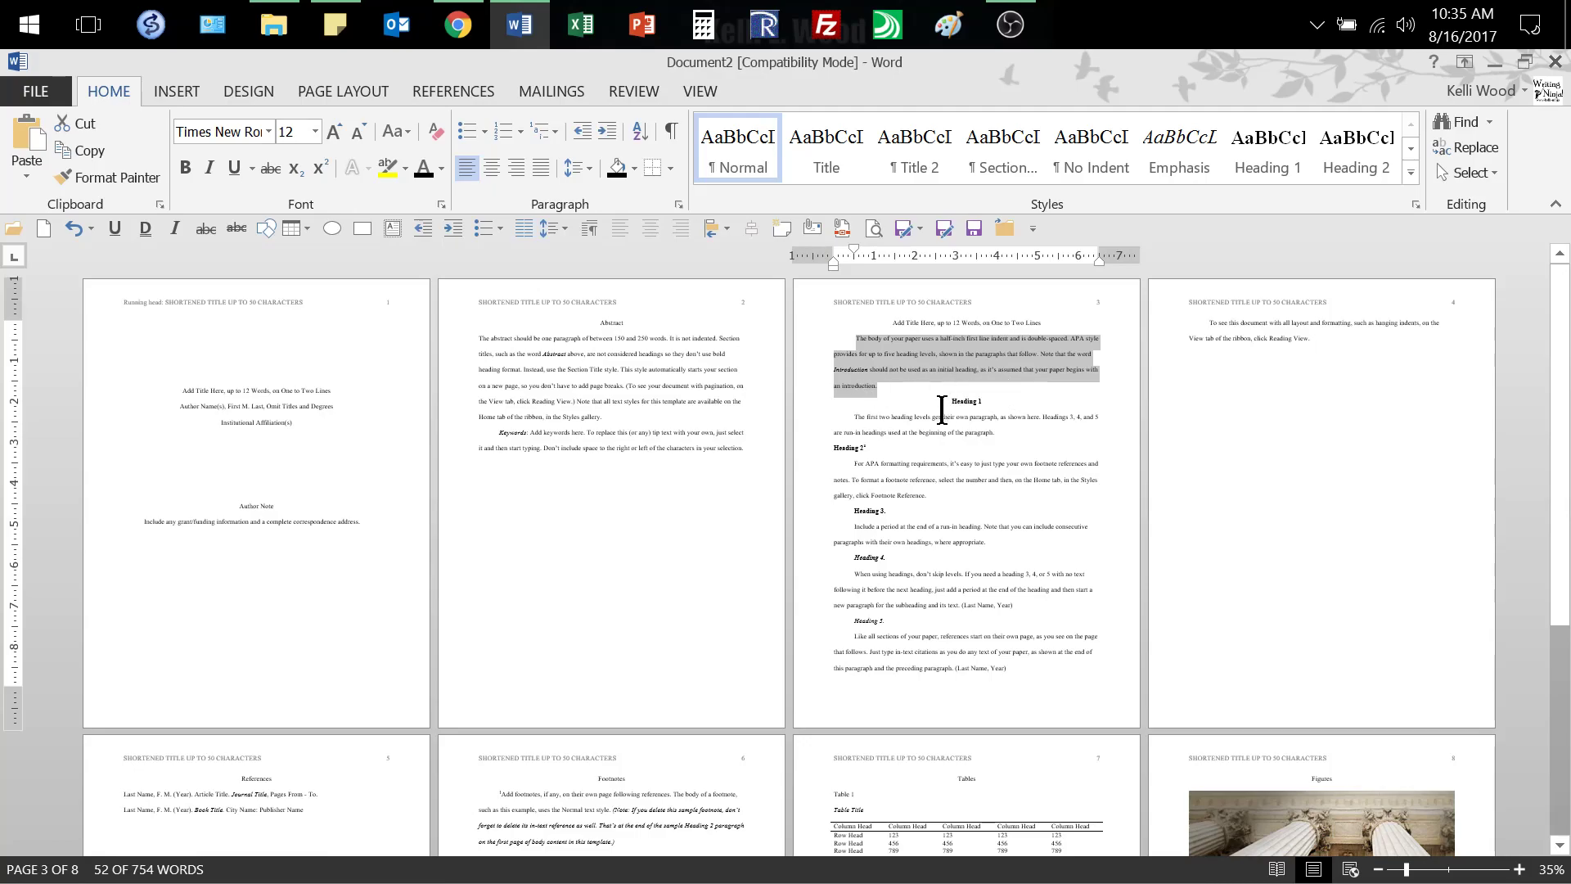
mouse_move(973, 383)
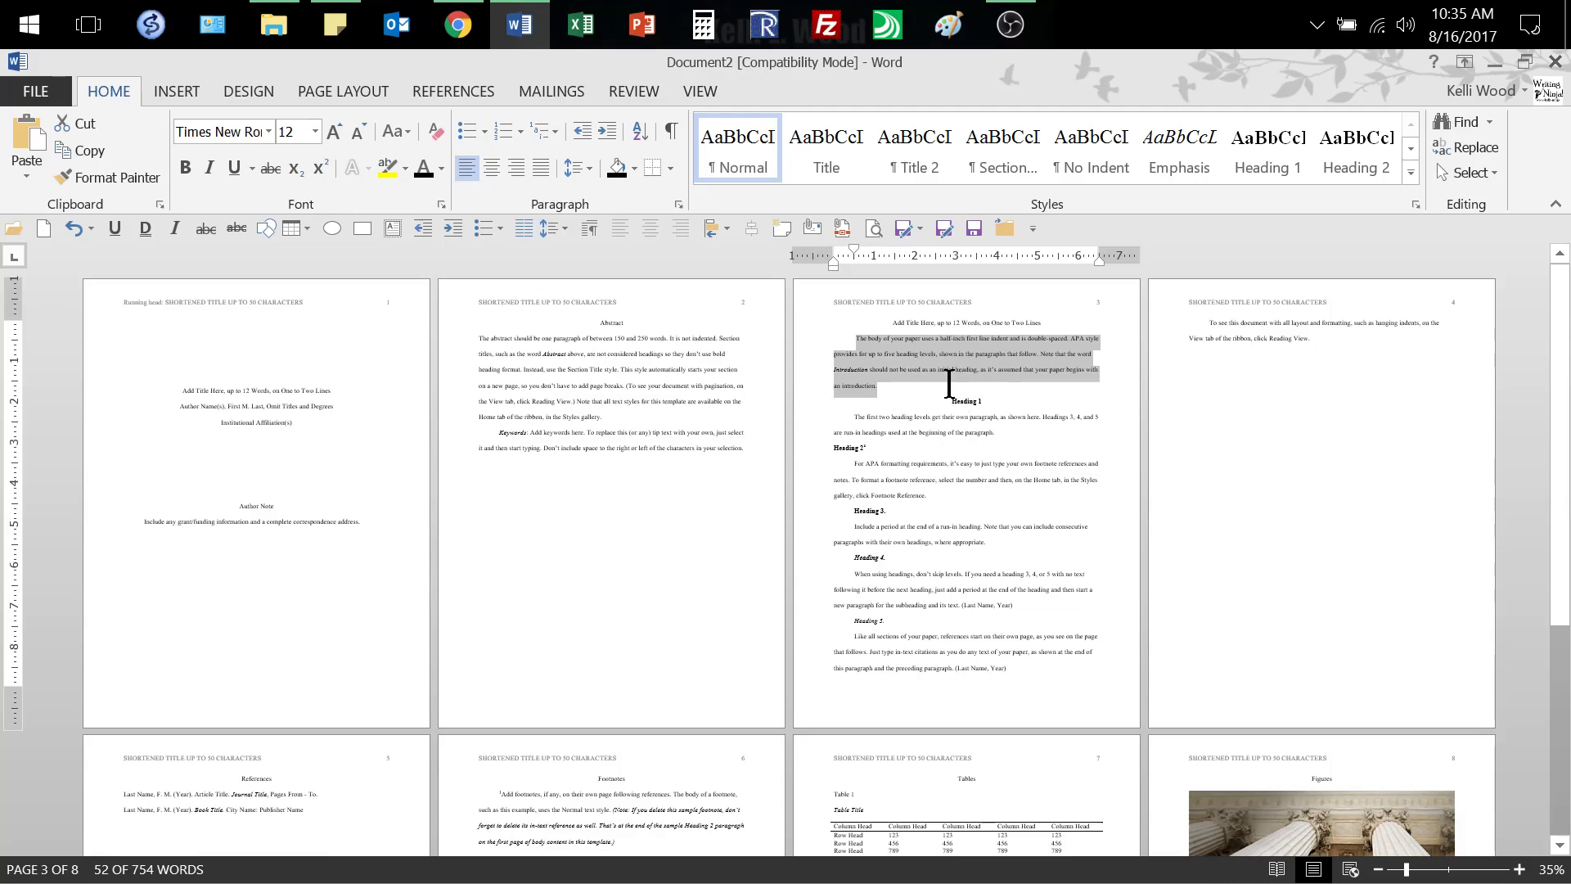
mouse_move(1018, 383)
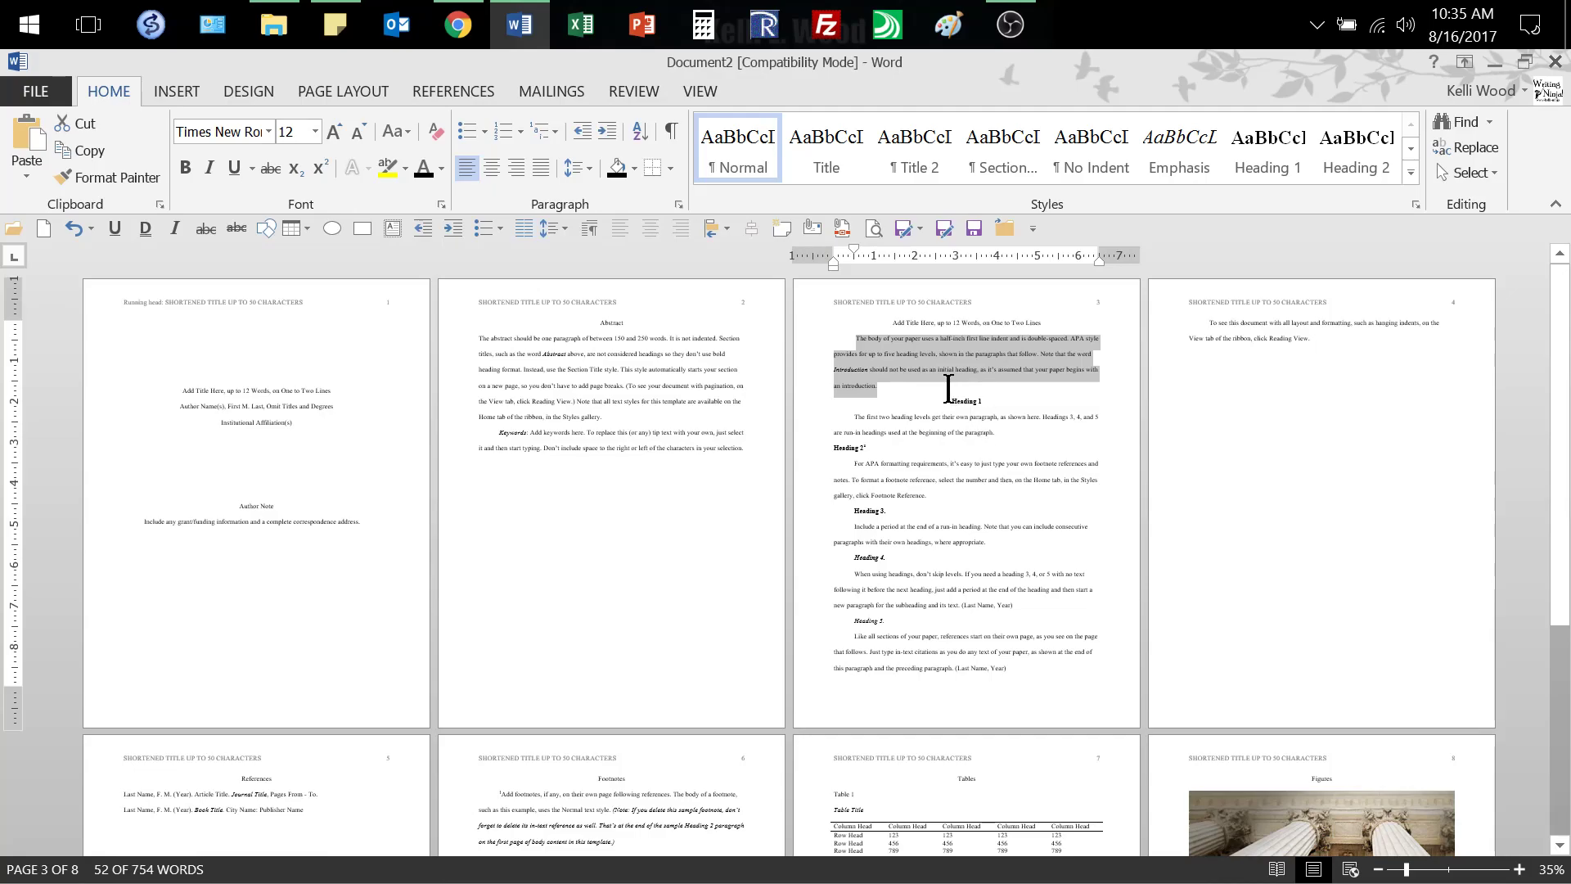
mouse_move(950, 383)
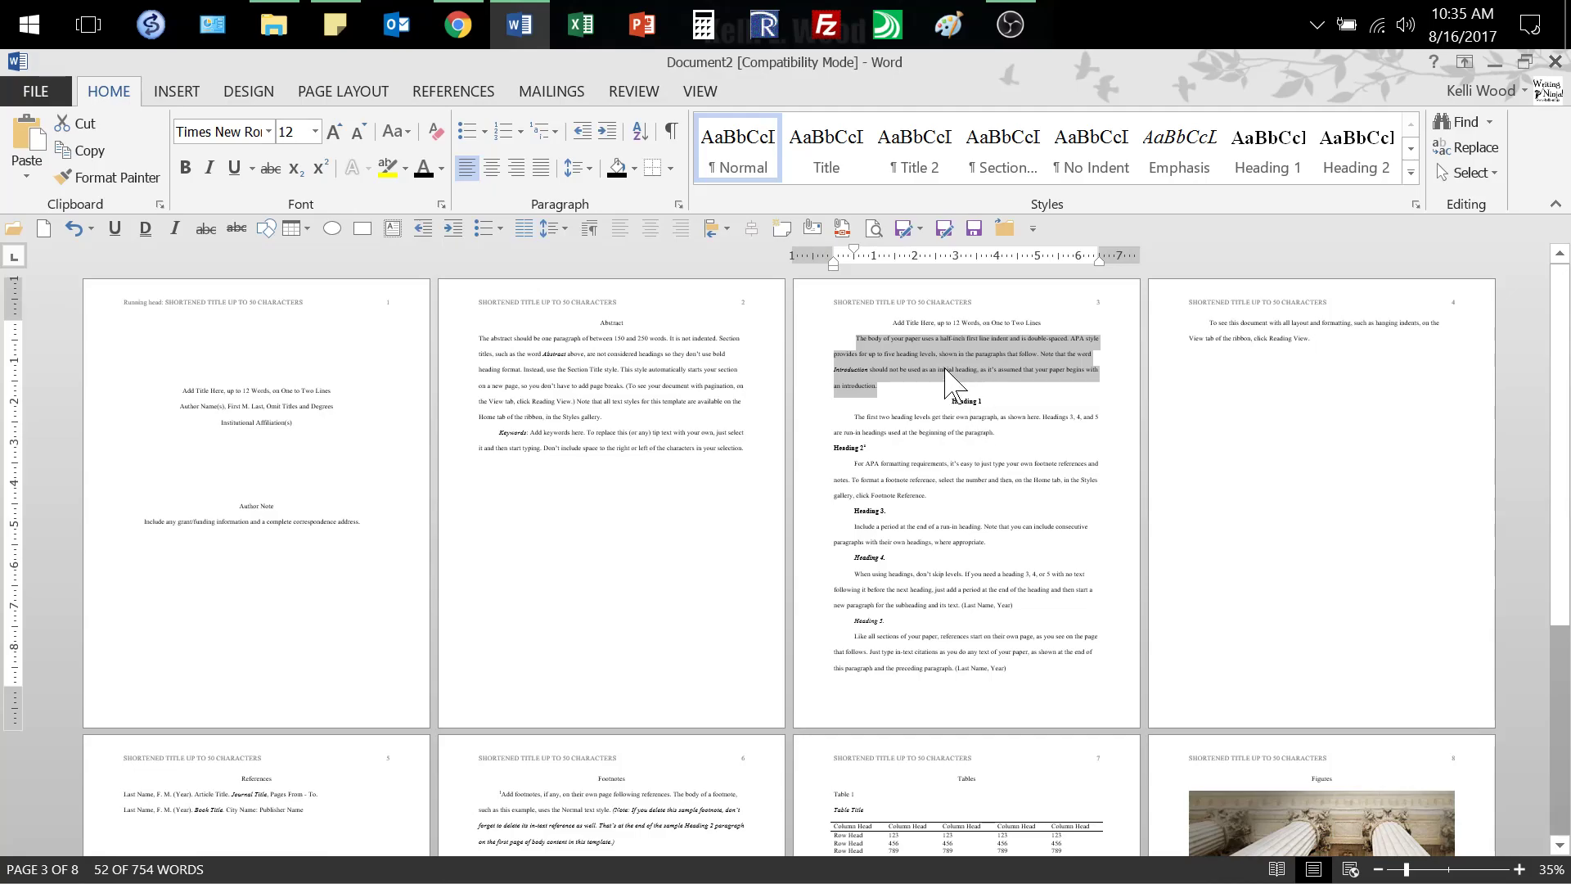
mouse_move(964, 372)
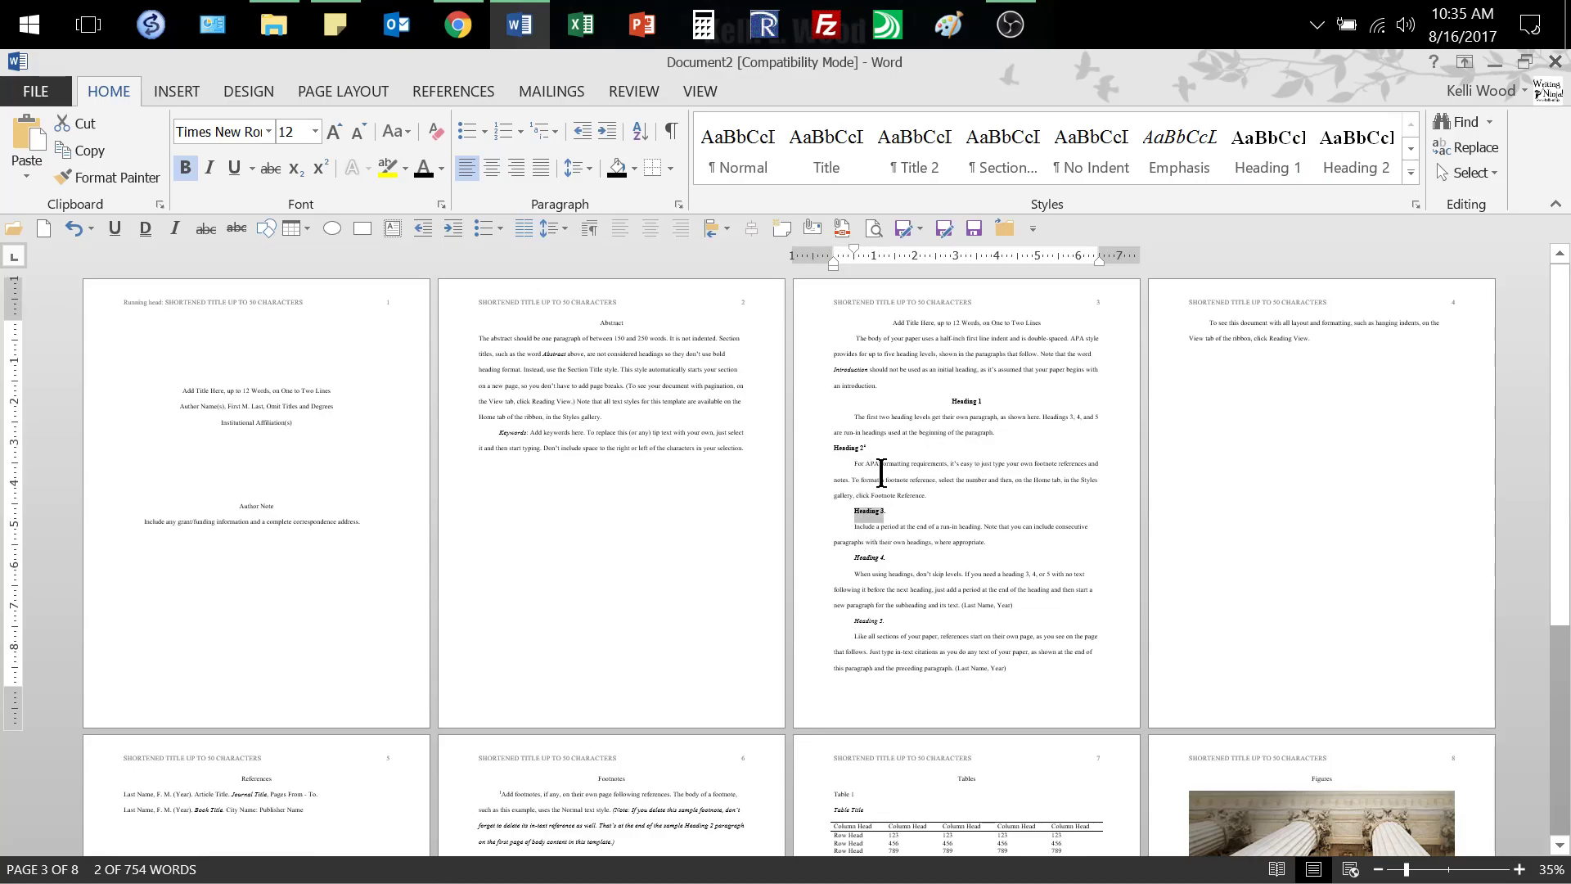
mouse_move(949, 409)
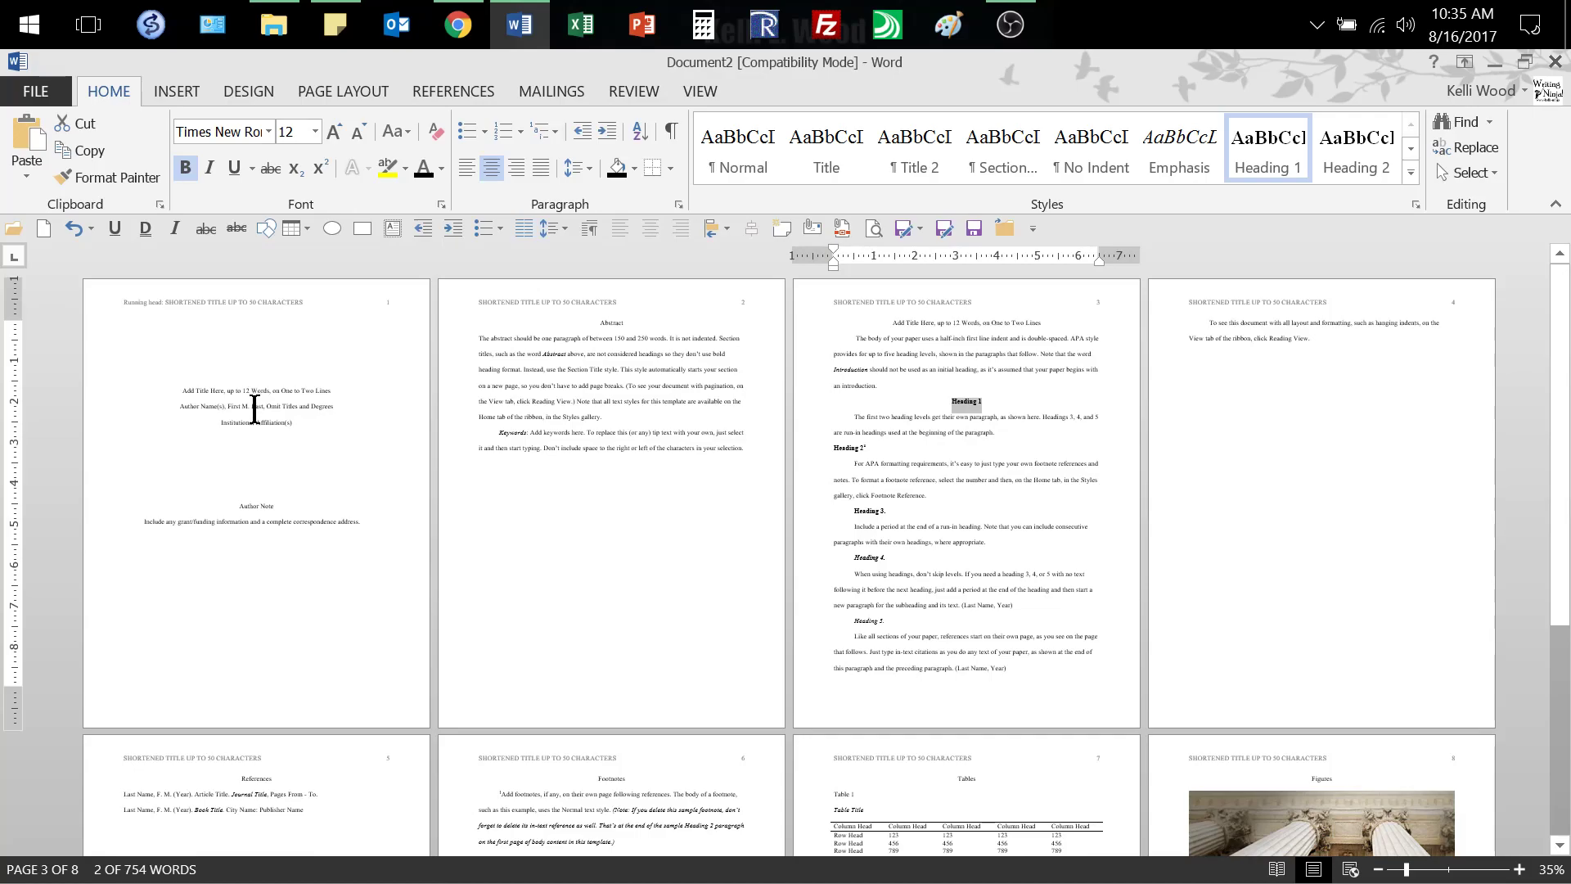
mouse_move(924, 472)
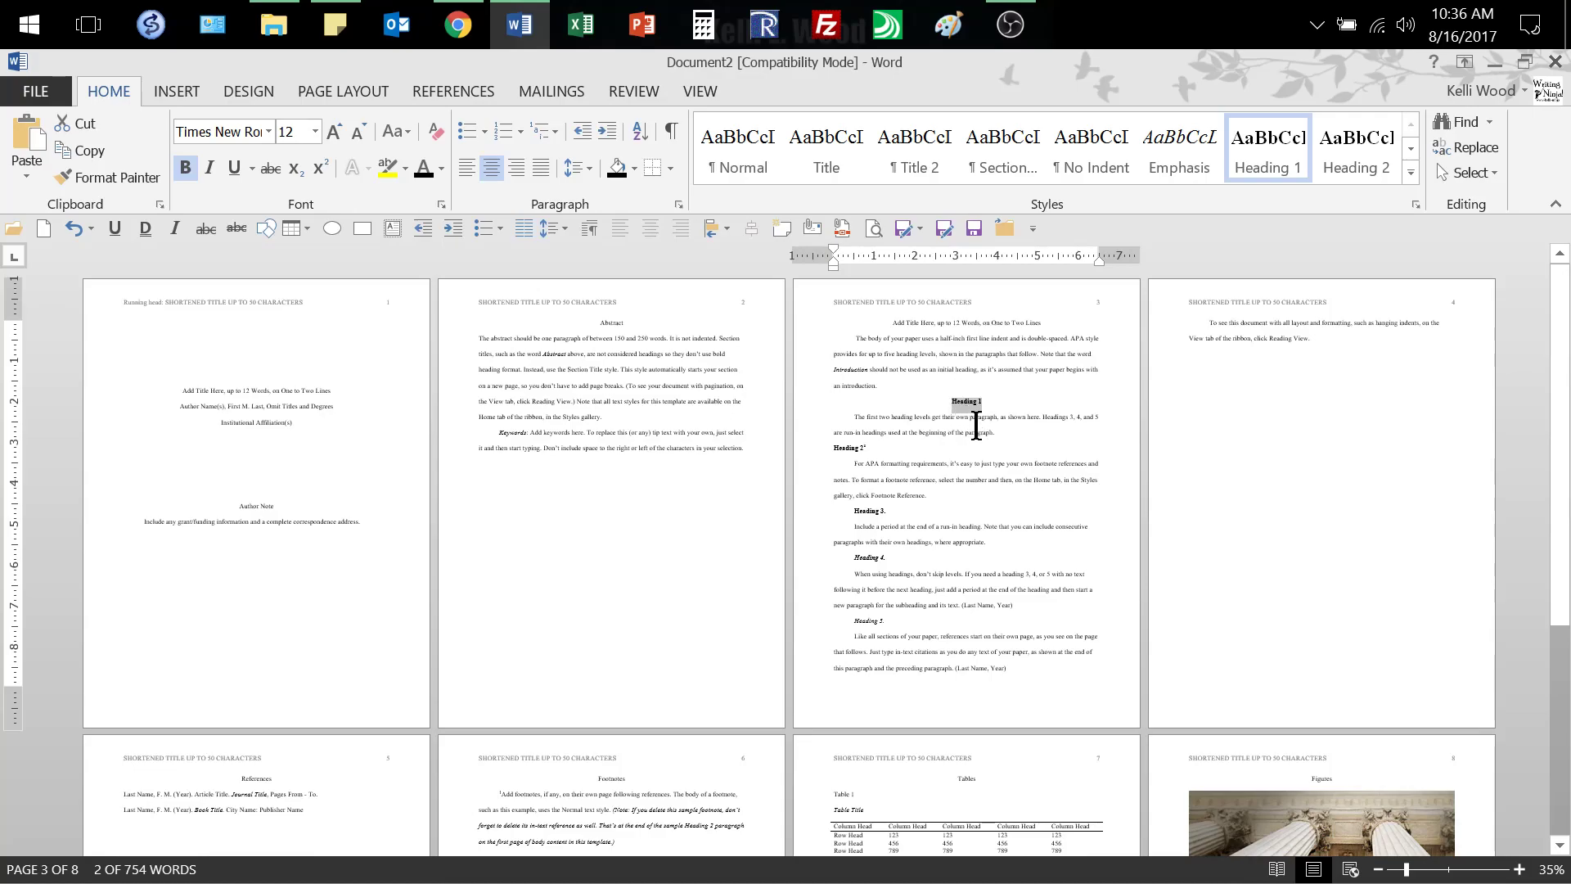
mouse_move(992, 394)
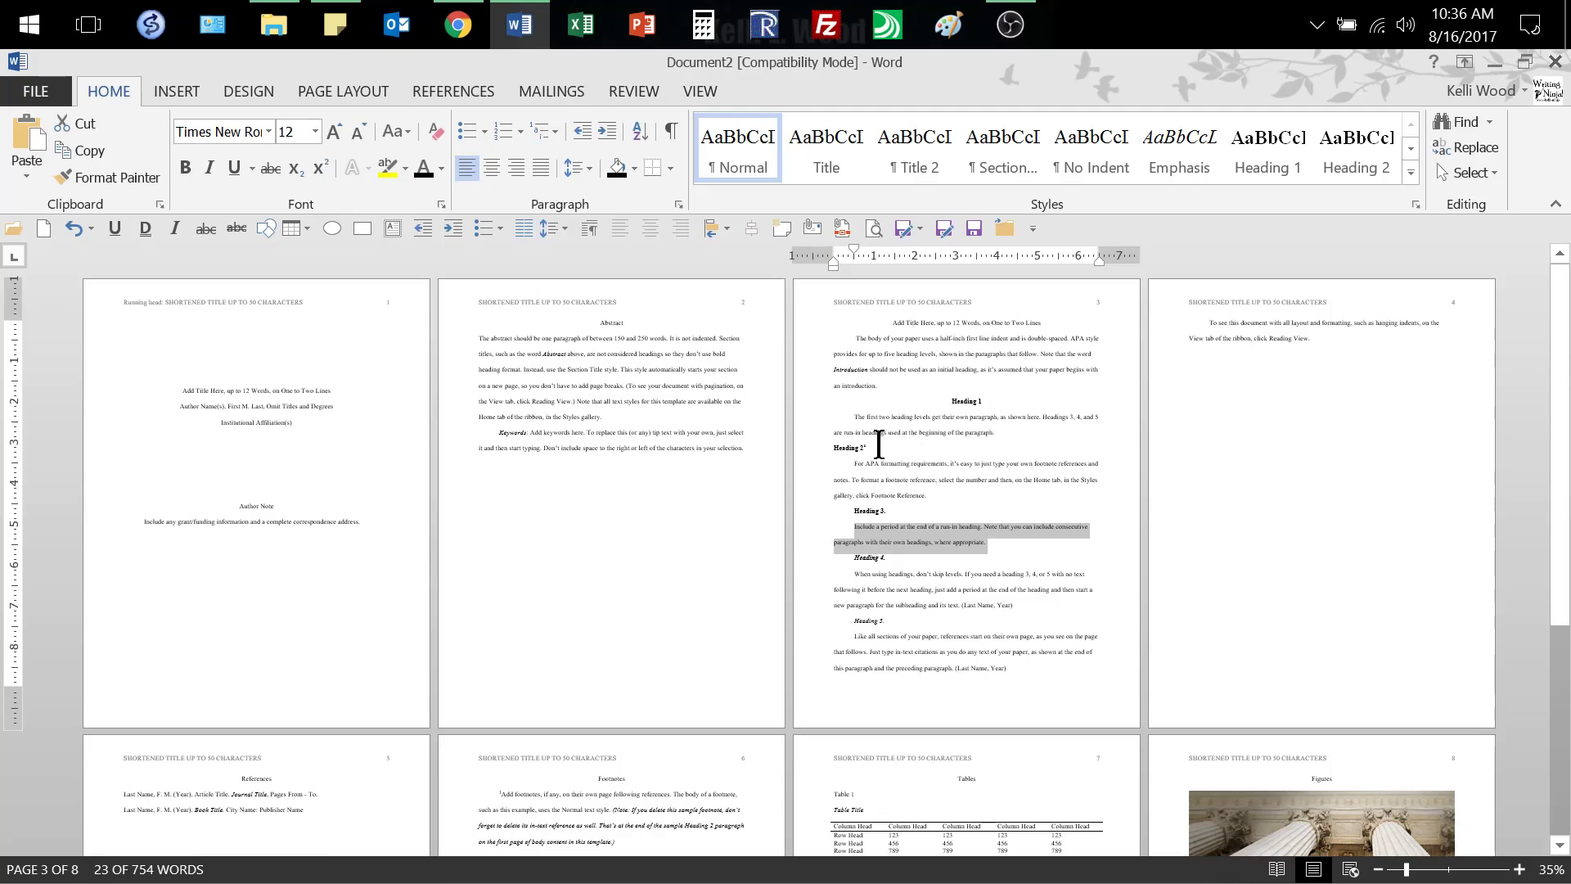
left_click(850, 448)
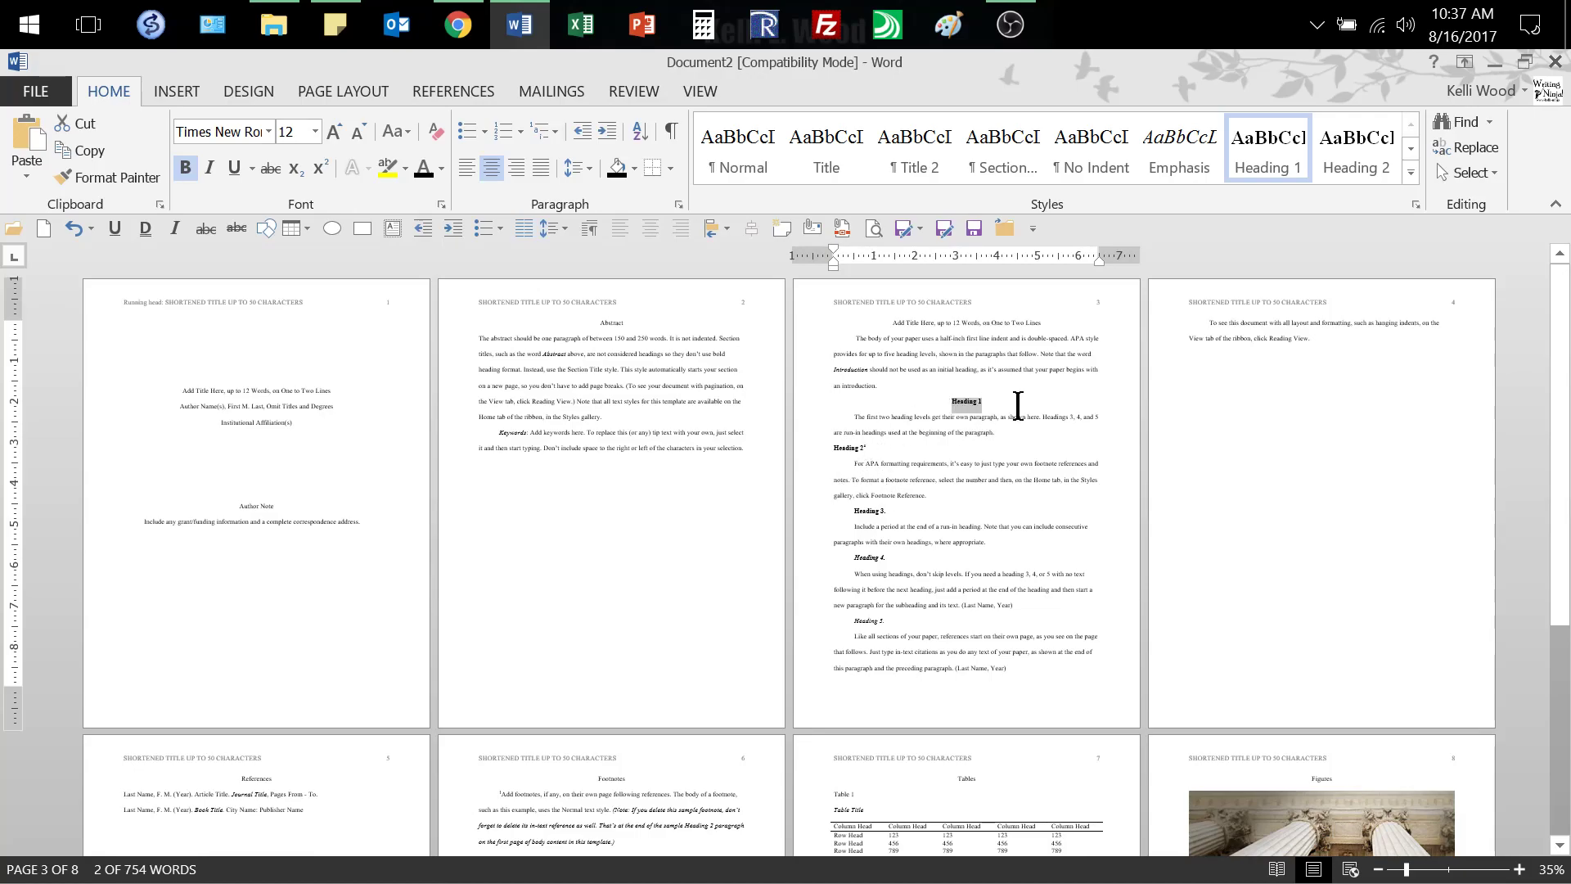
left_click(849, 447)
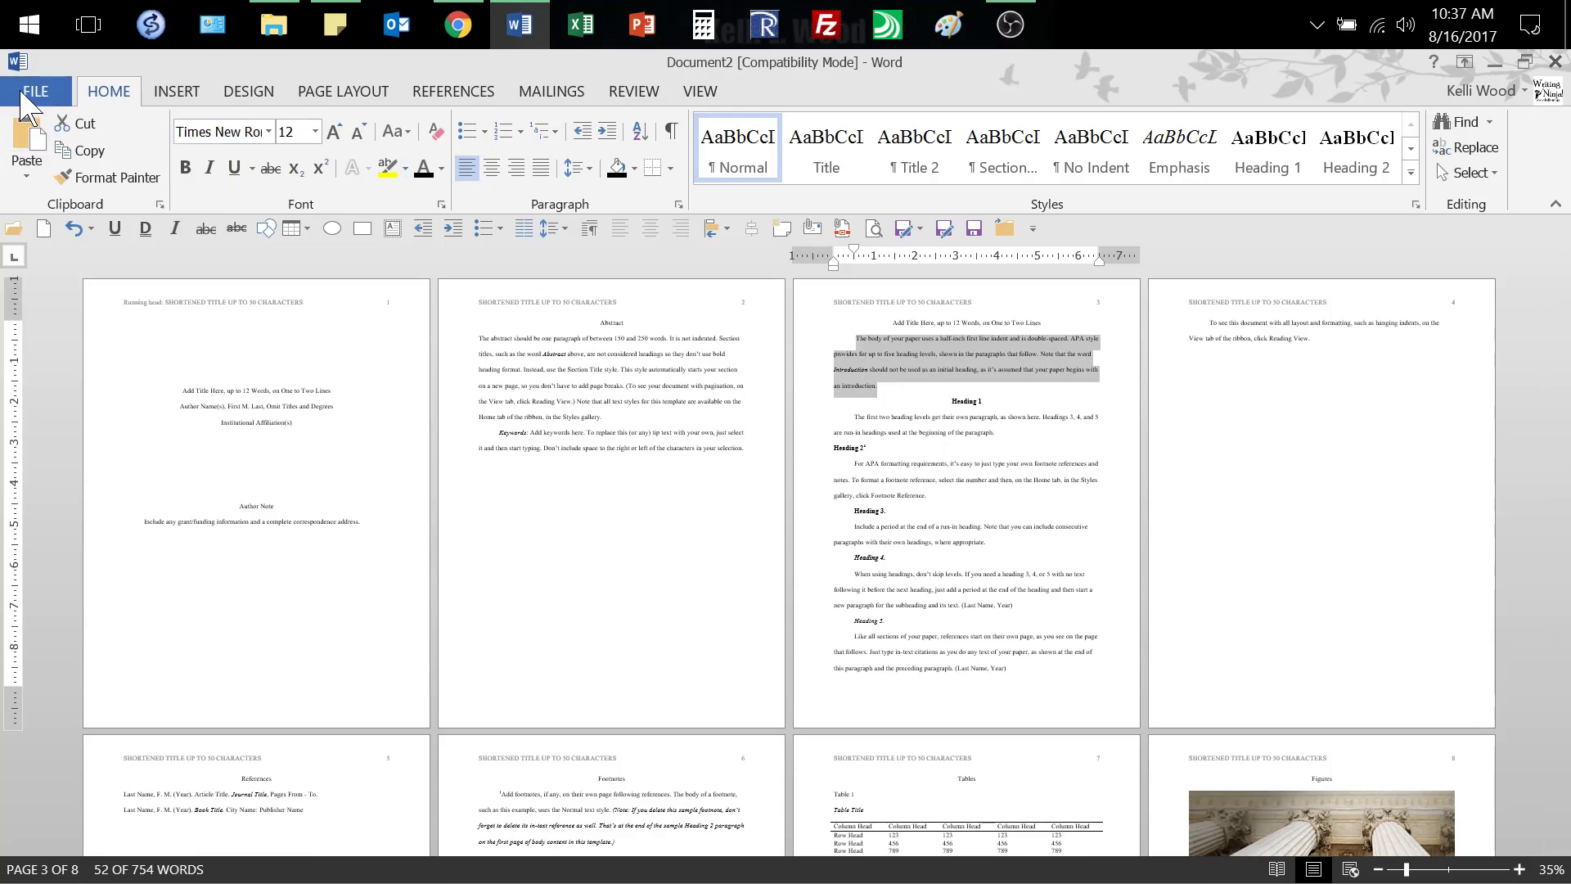
left_click(34, 92)
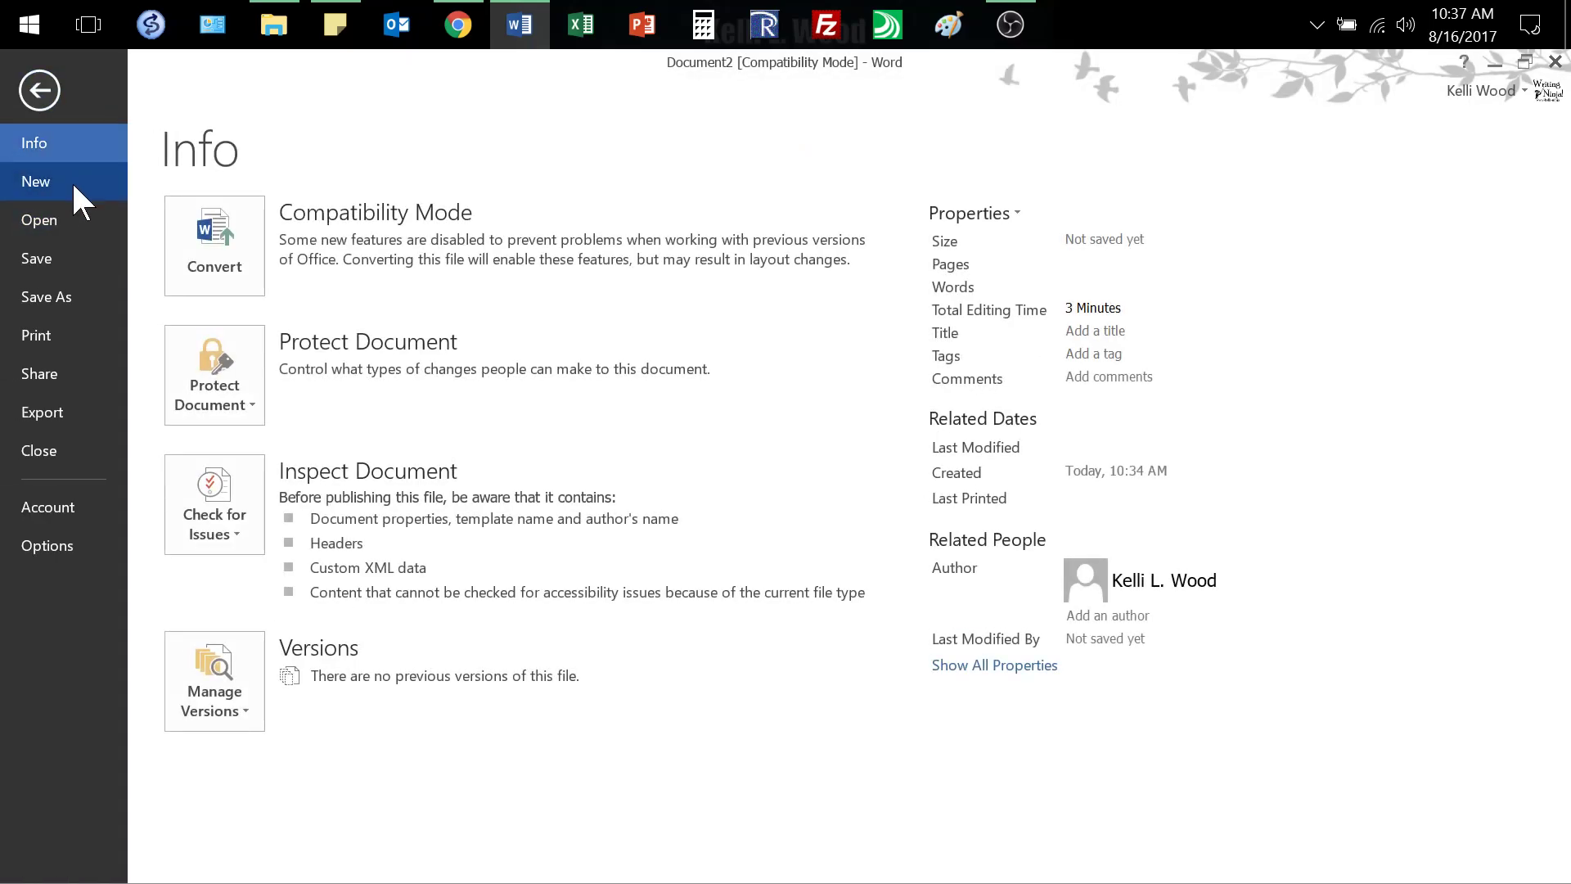
left_click(34, 182)
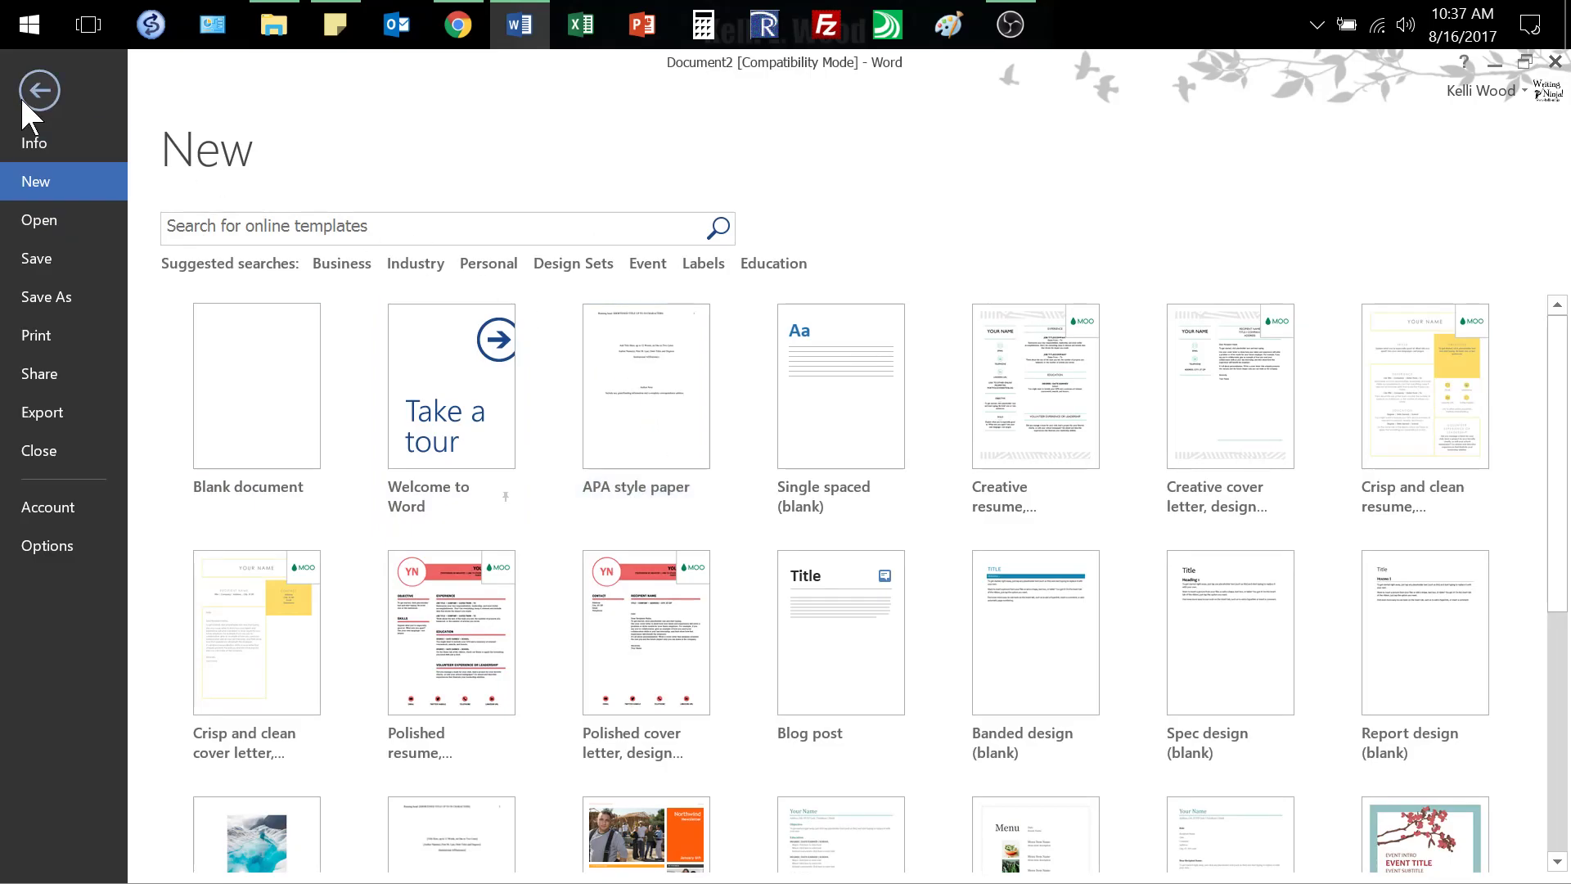
left_click(38, 89)
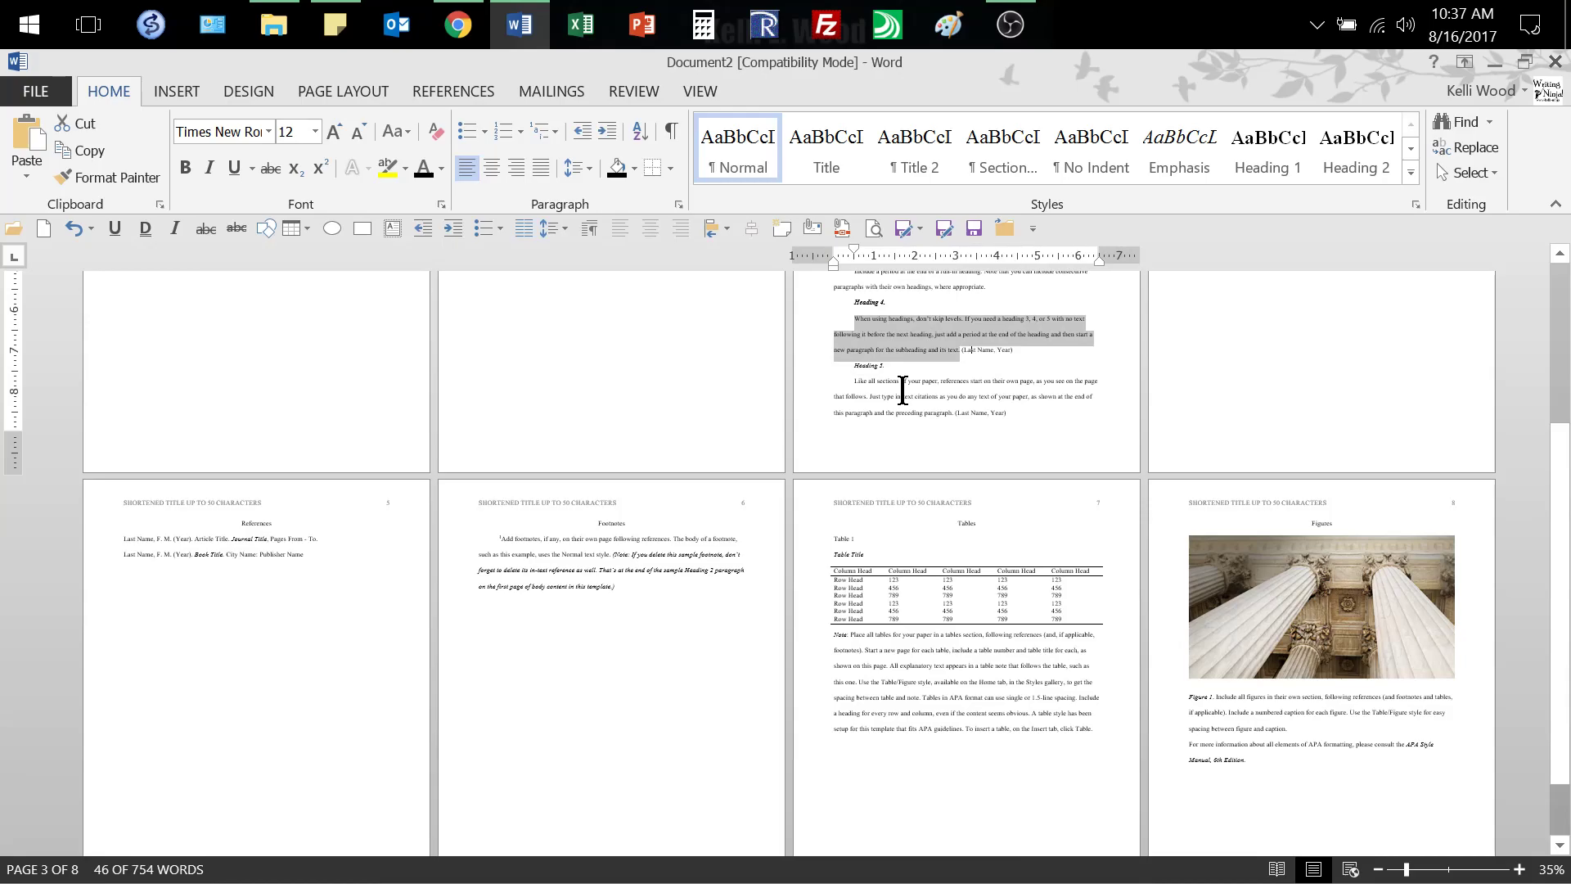
mouse_move(756, 432)
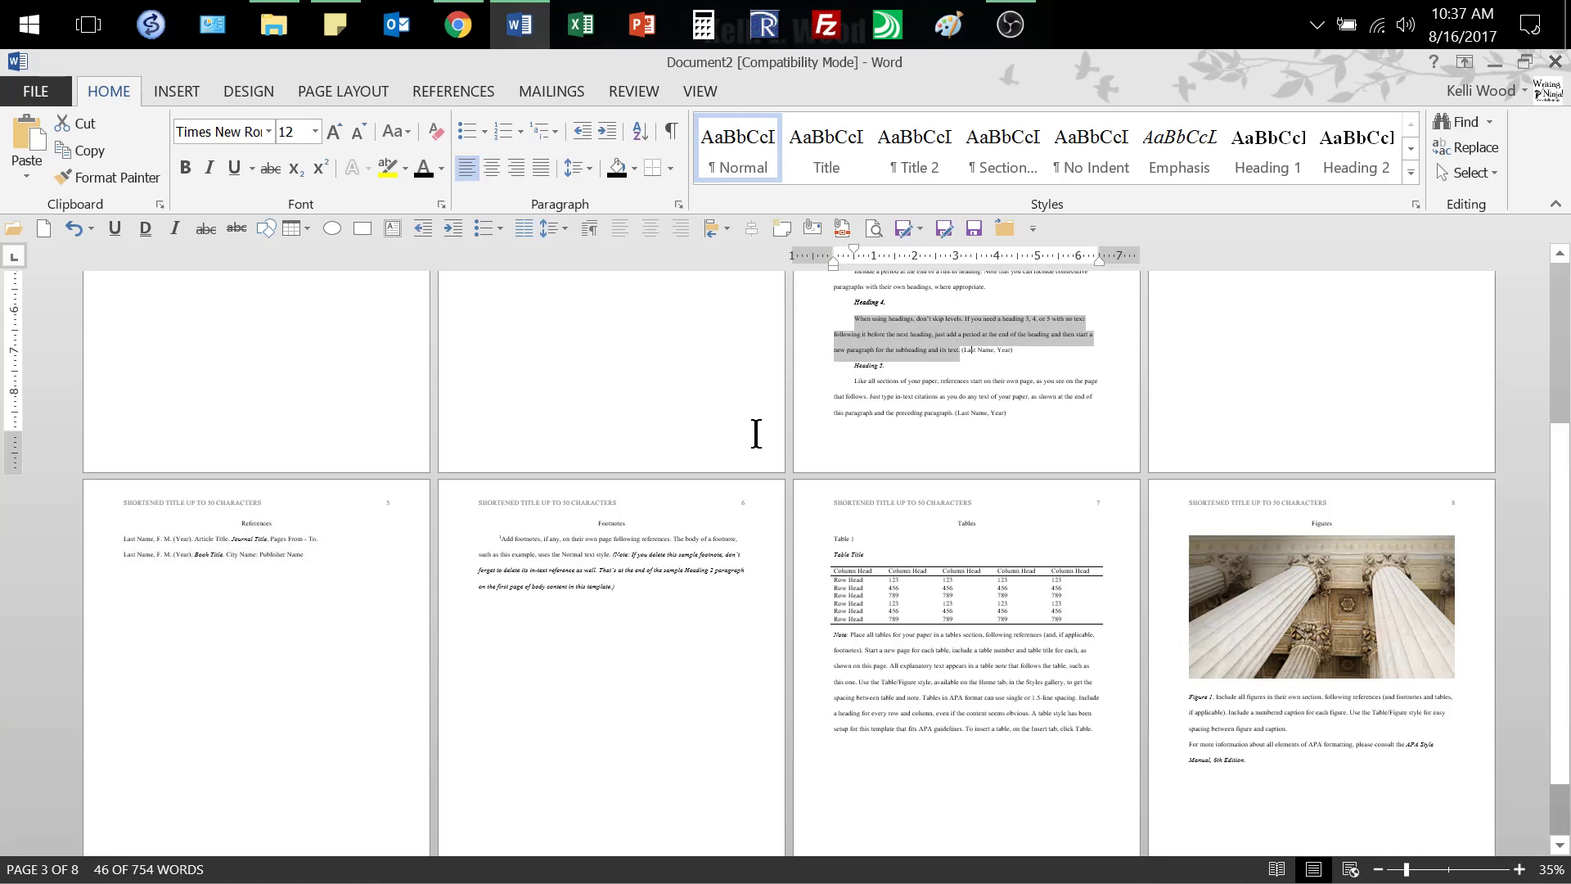
left_click(255, 539)
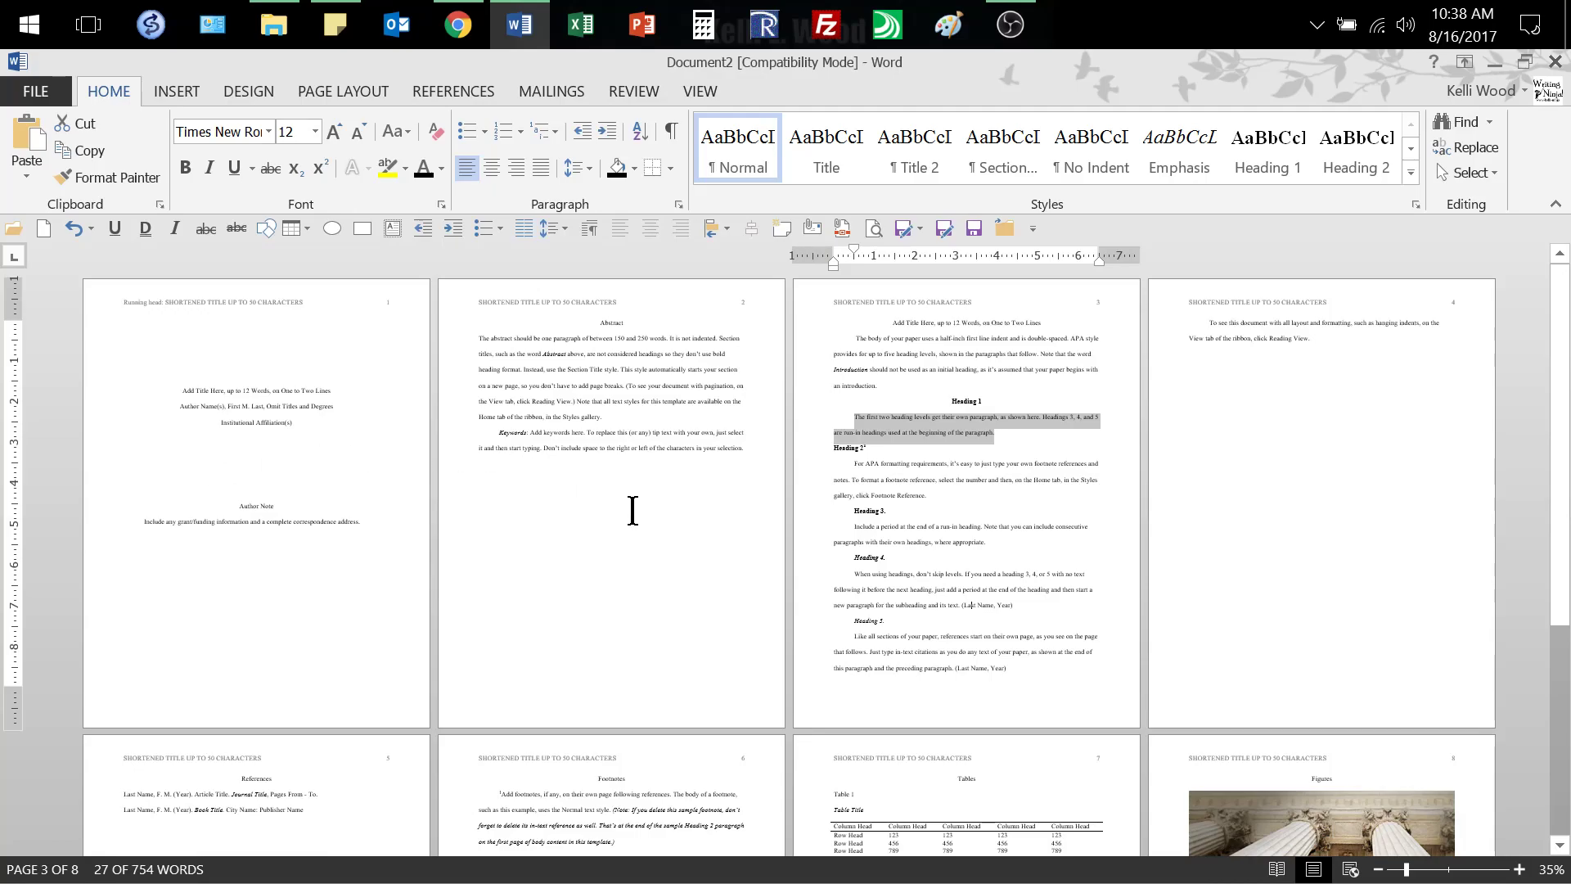
mouse_move(1175, 787)
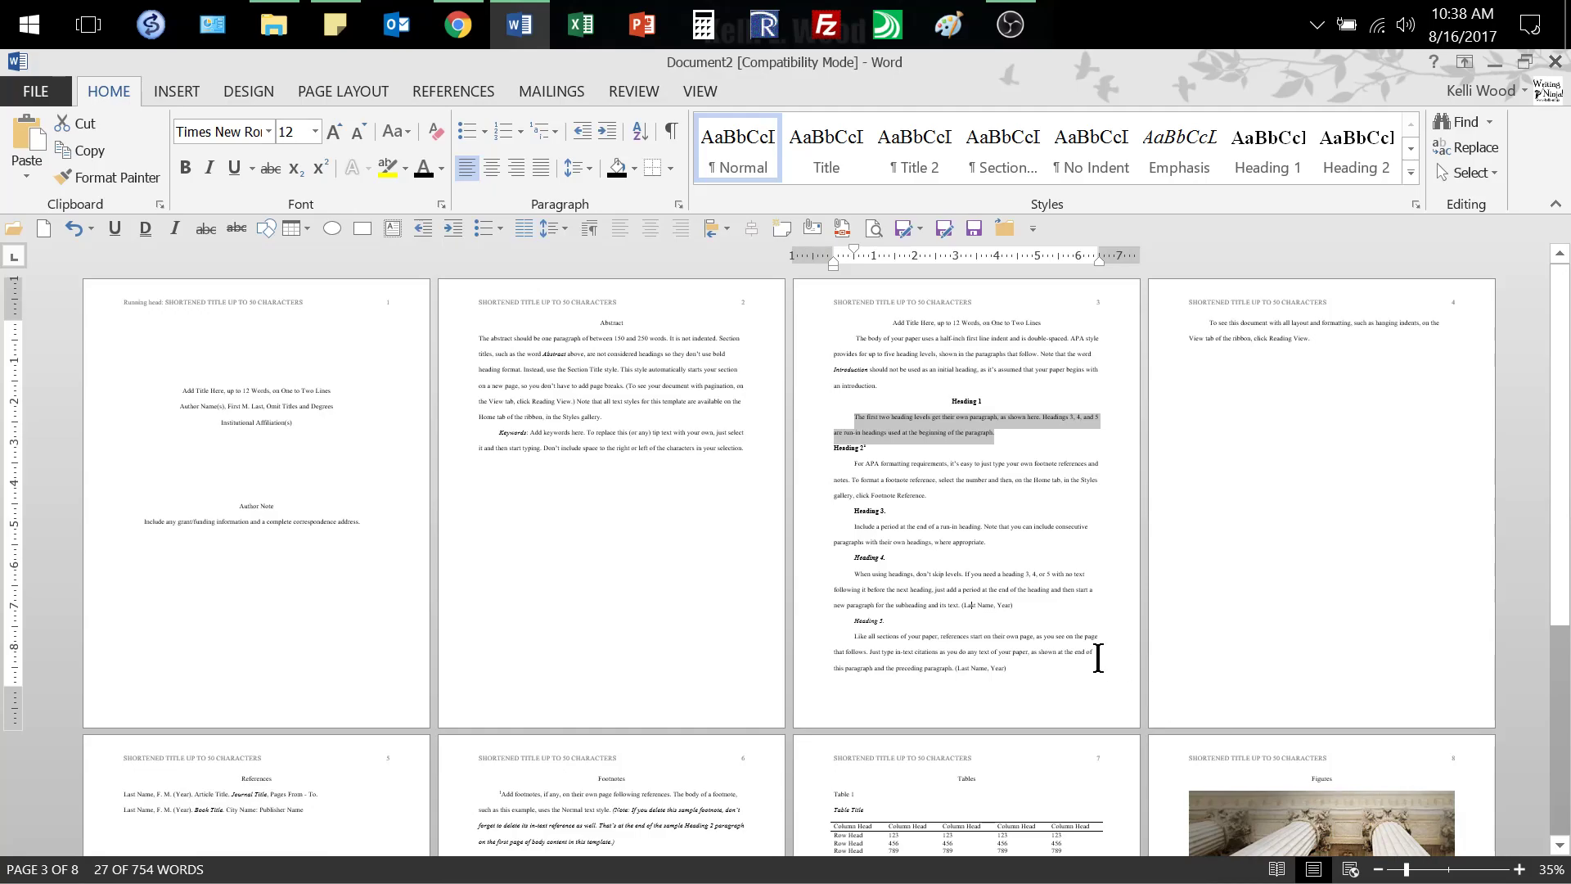
scroll("down", 3)
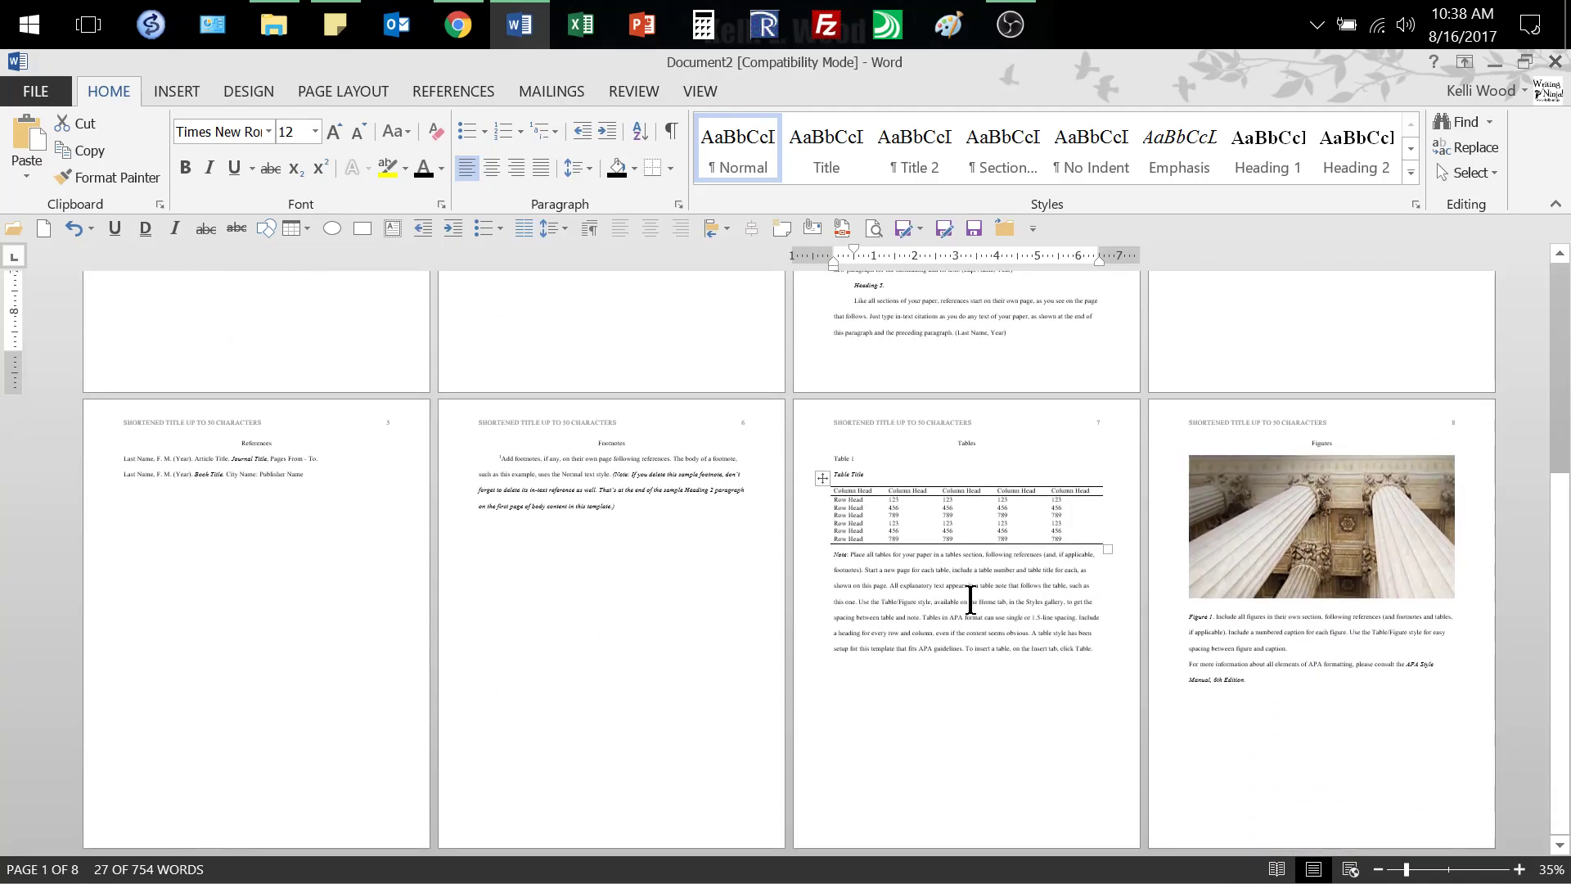
left_click_drag(500, 458, 617, 506)
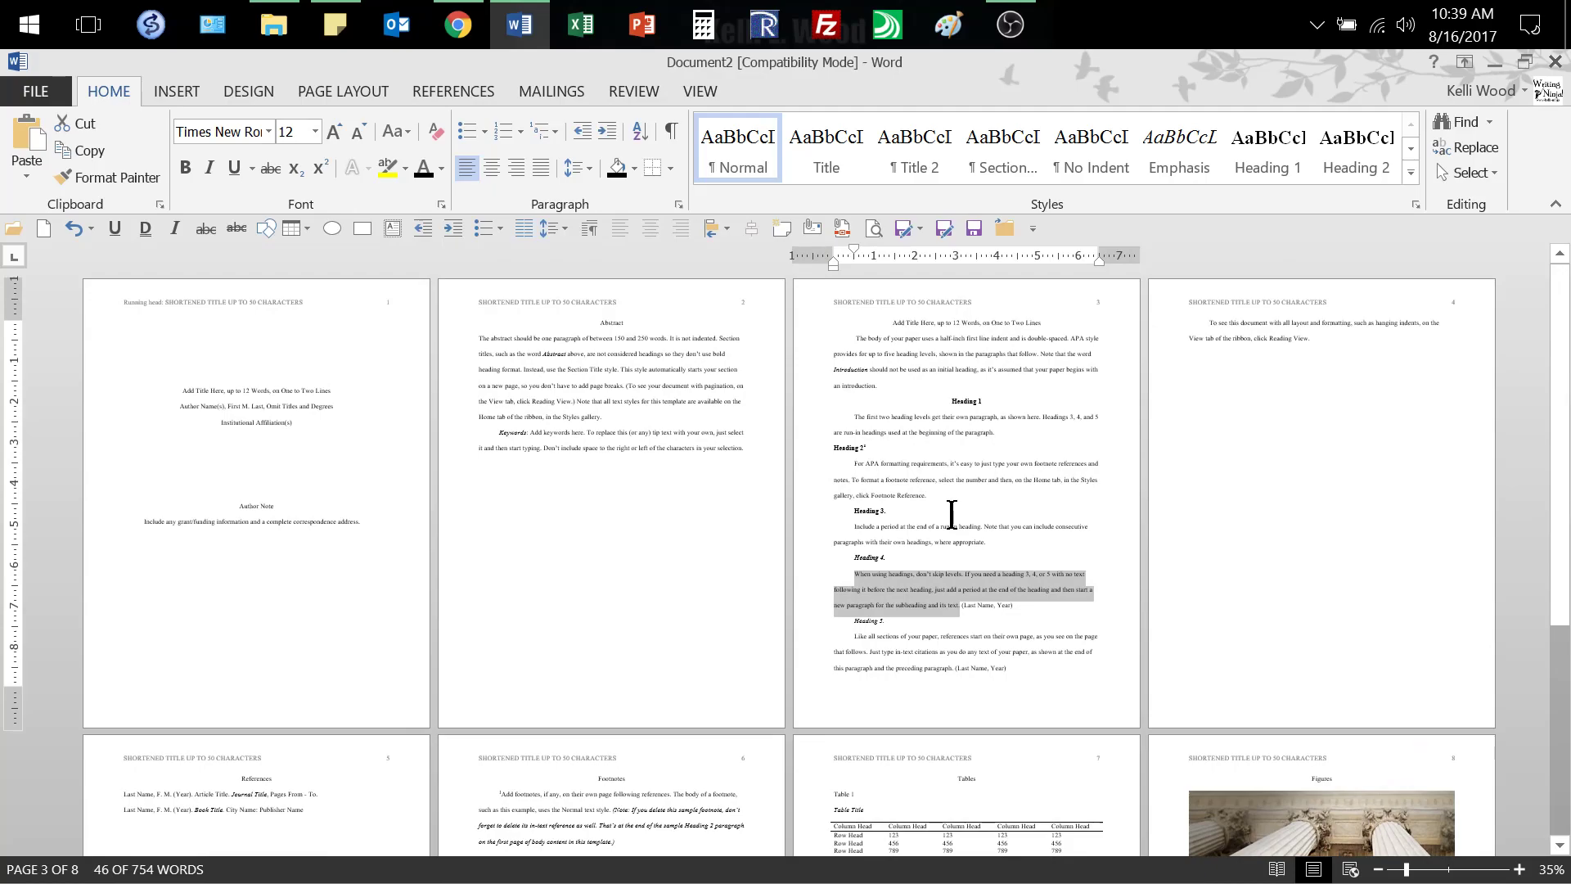
mouse_move(985, 551)
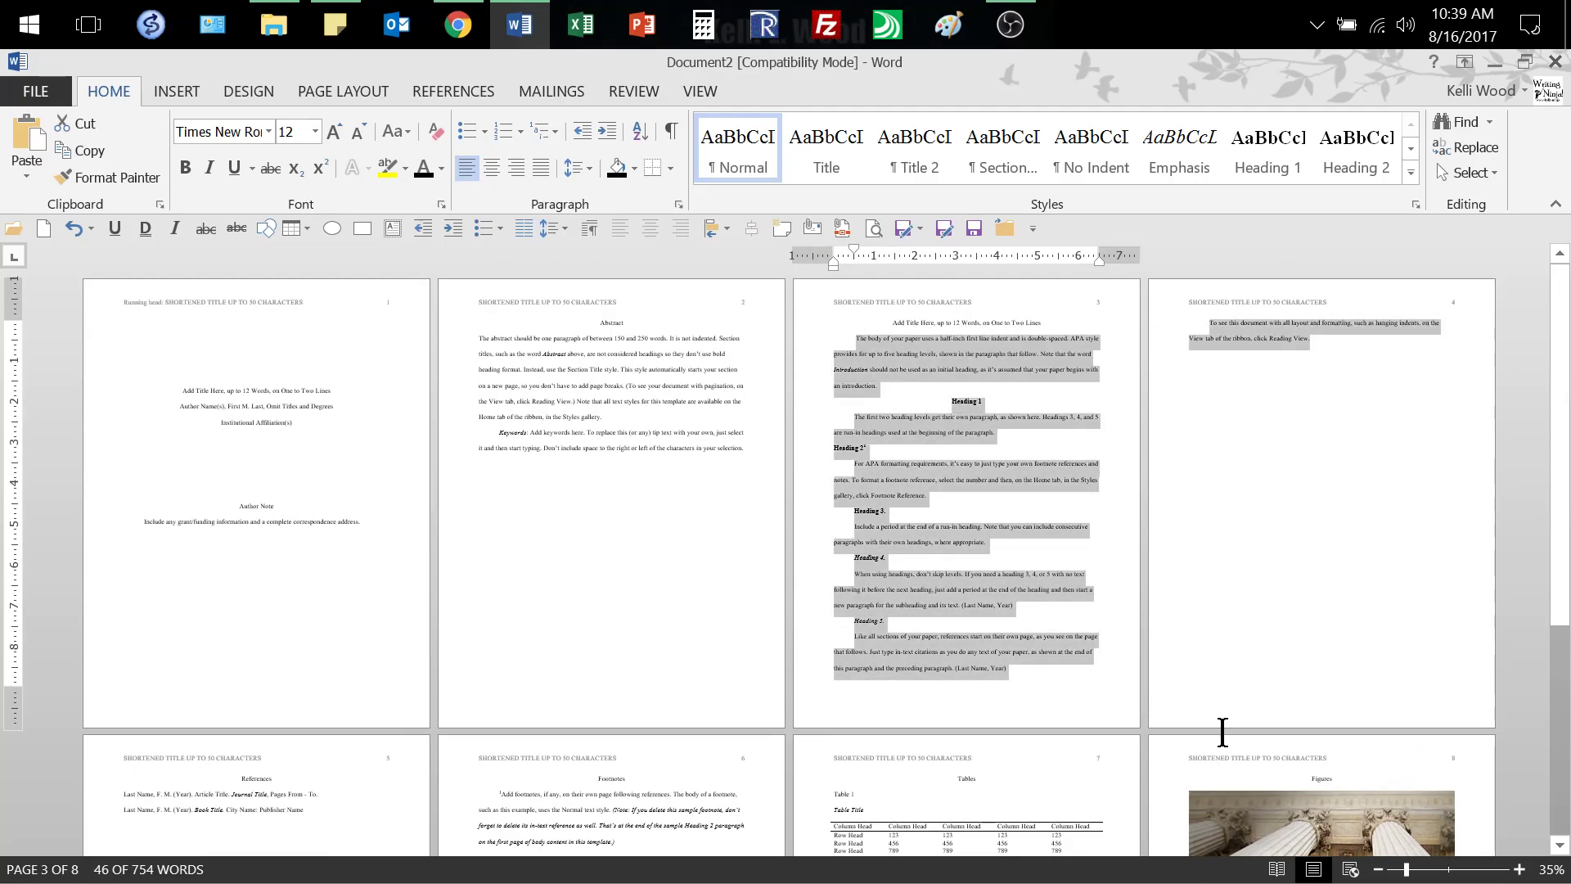
Step: Scroll down through the body pages to the References page with its two sample entries
scroll("down", 3)
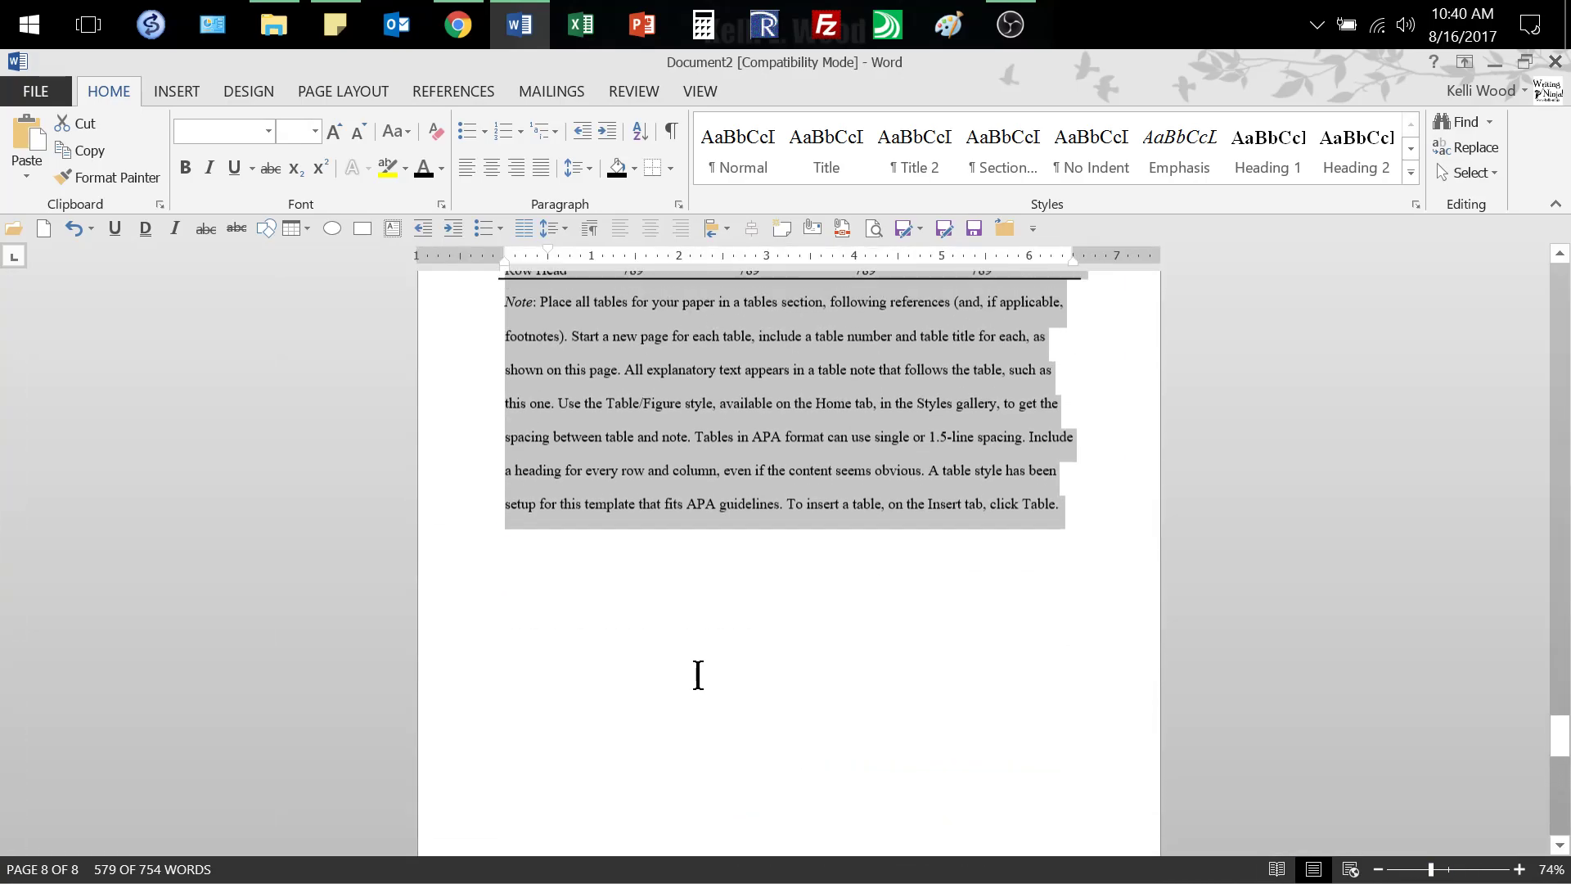
scroll("down", 3)
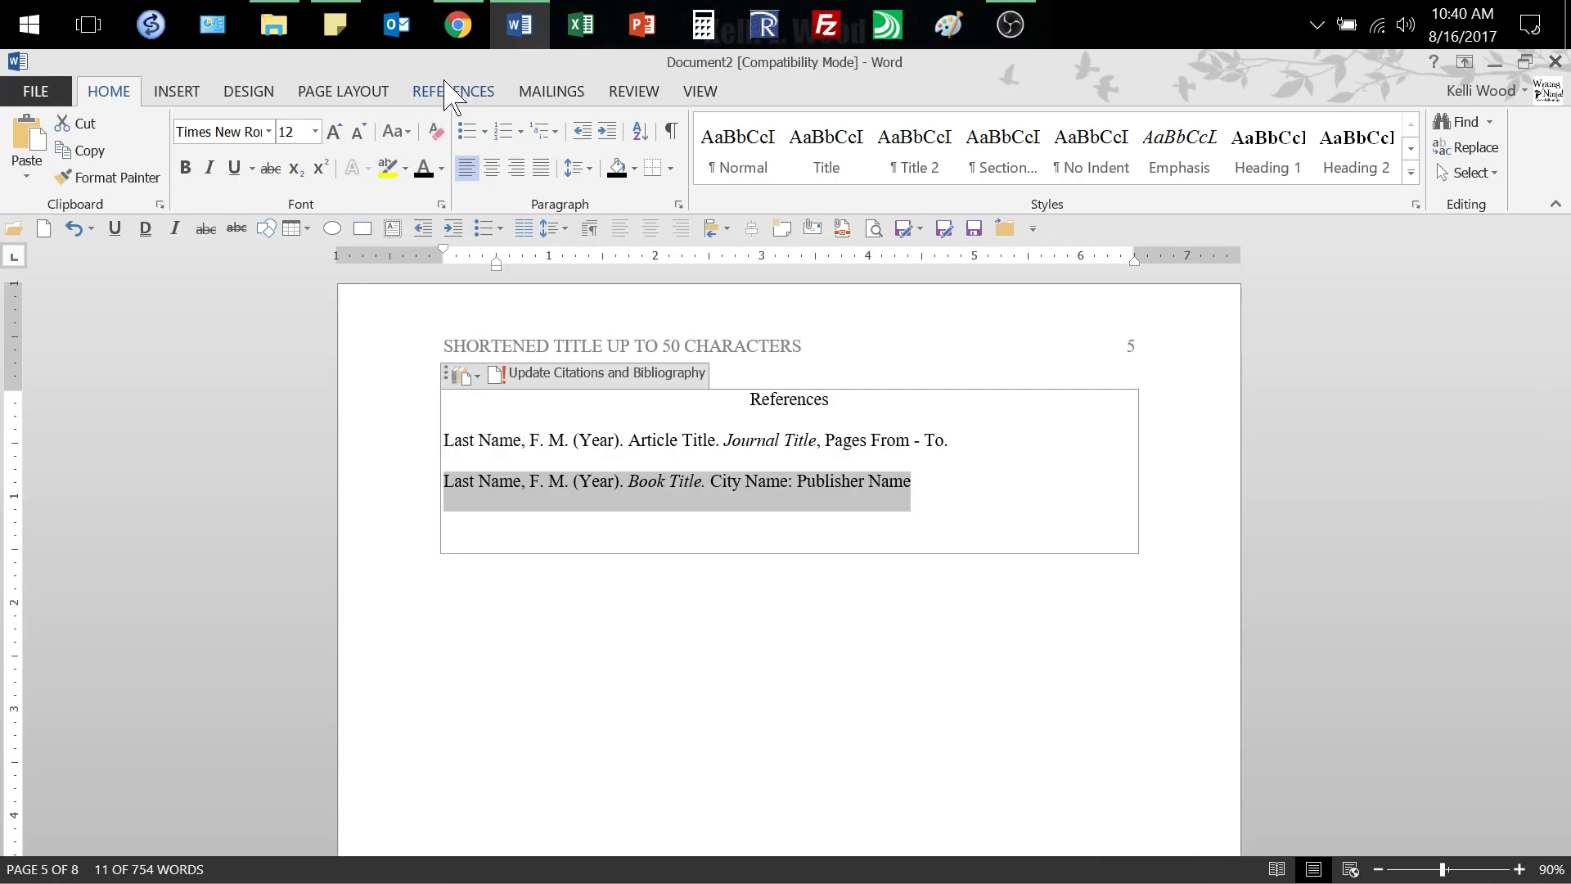
Step: Switch the ribbon to the References tools showing citation style APA
left_click(453, 91)
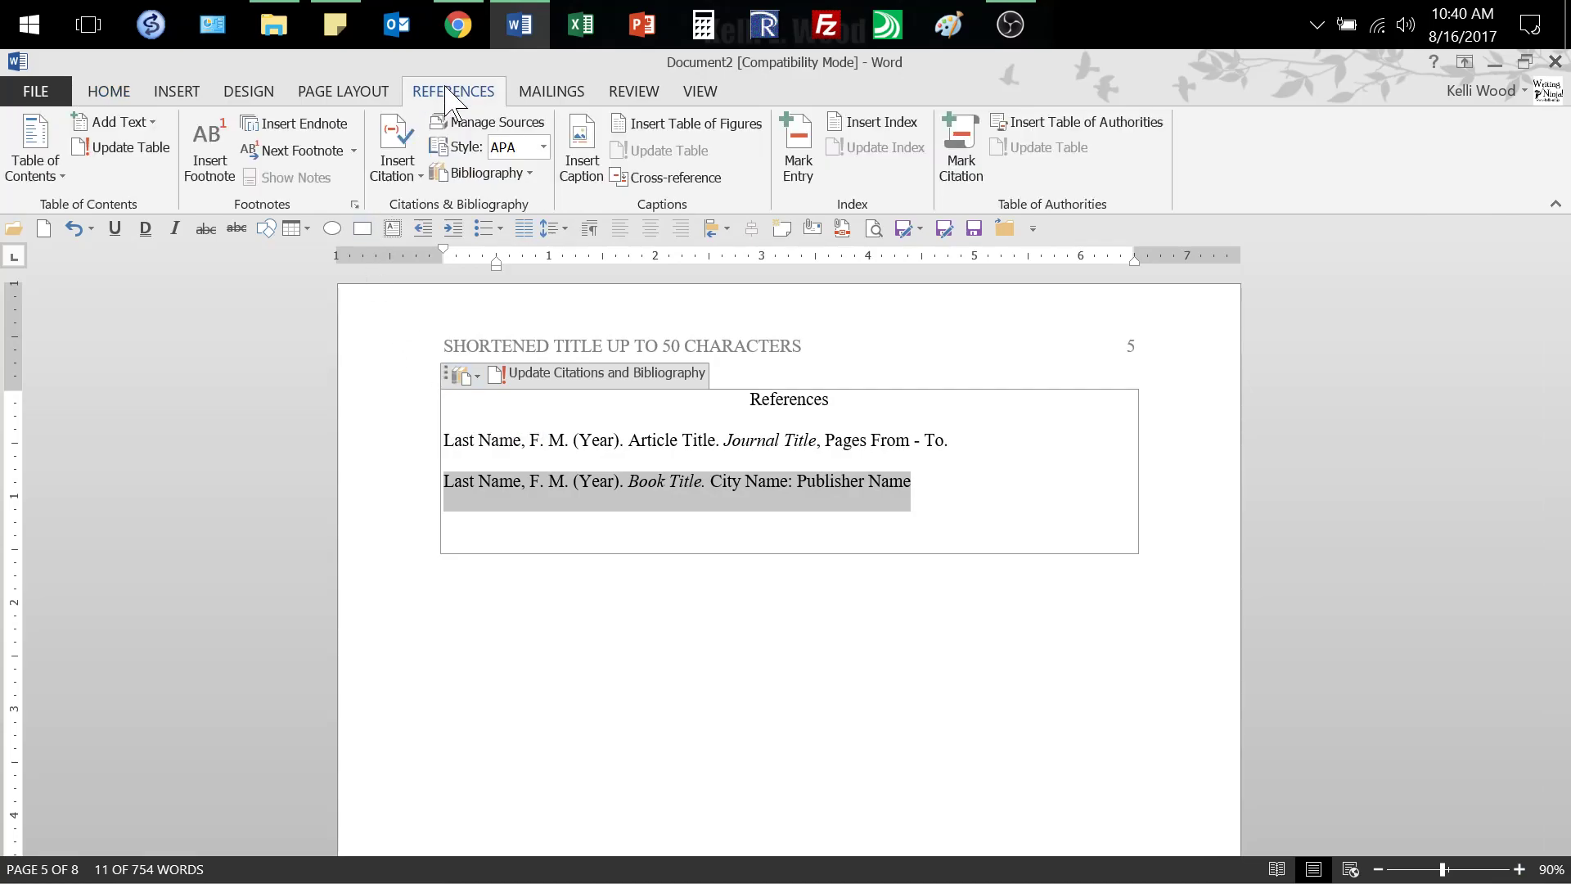
mouse_move(266, 185)
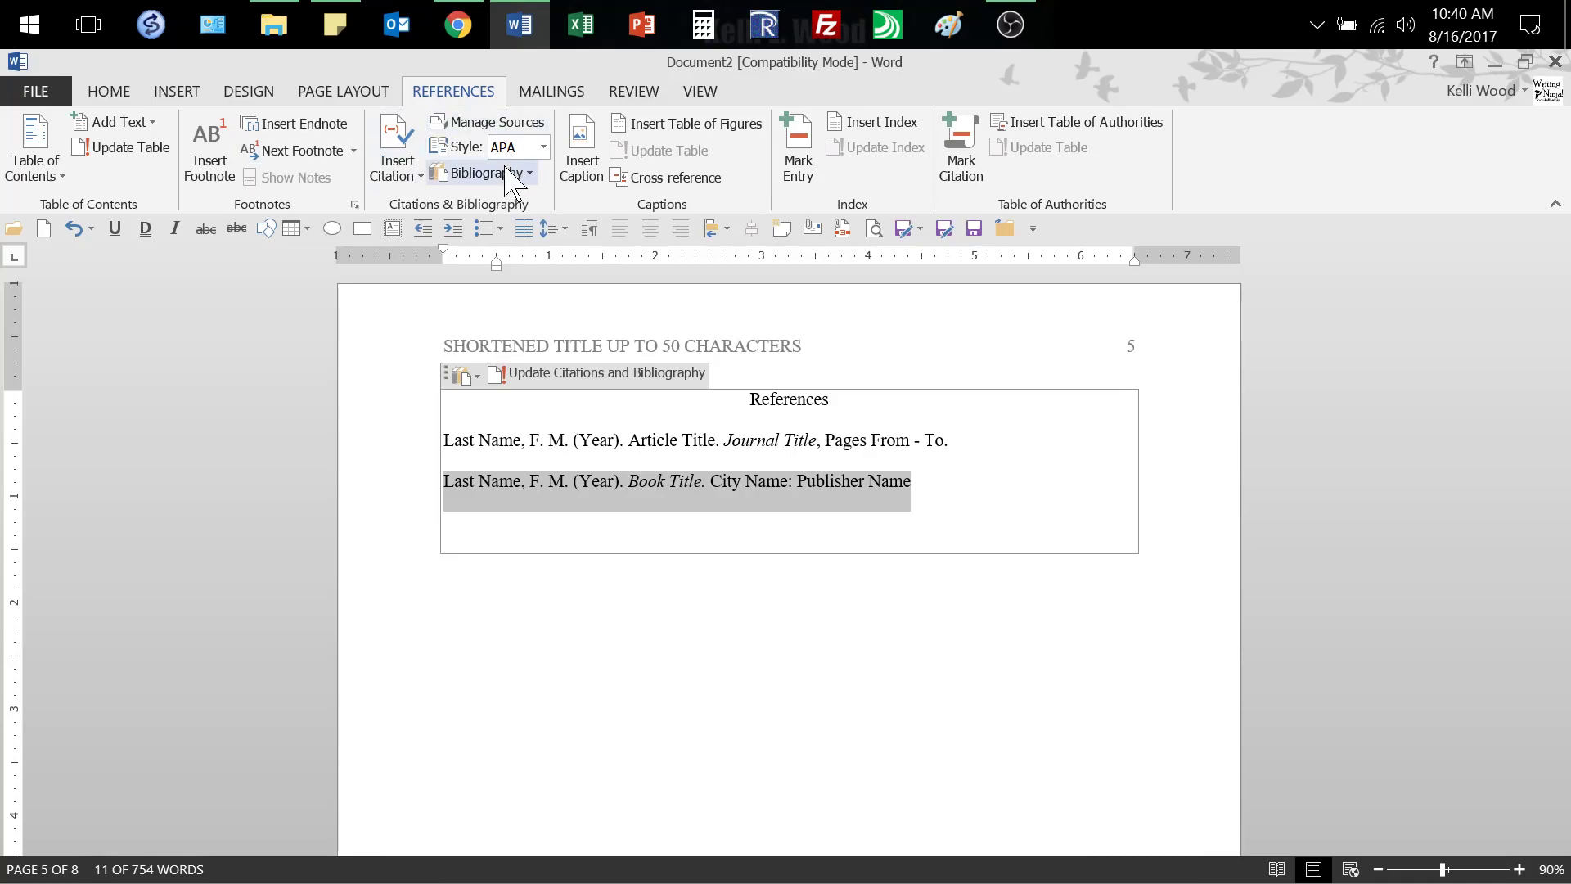
mouse_move(543, 151)
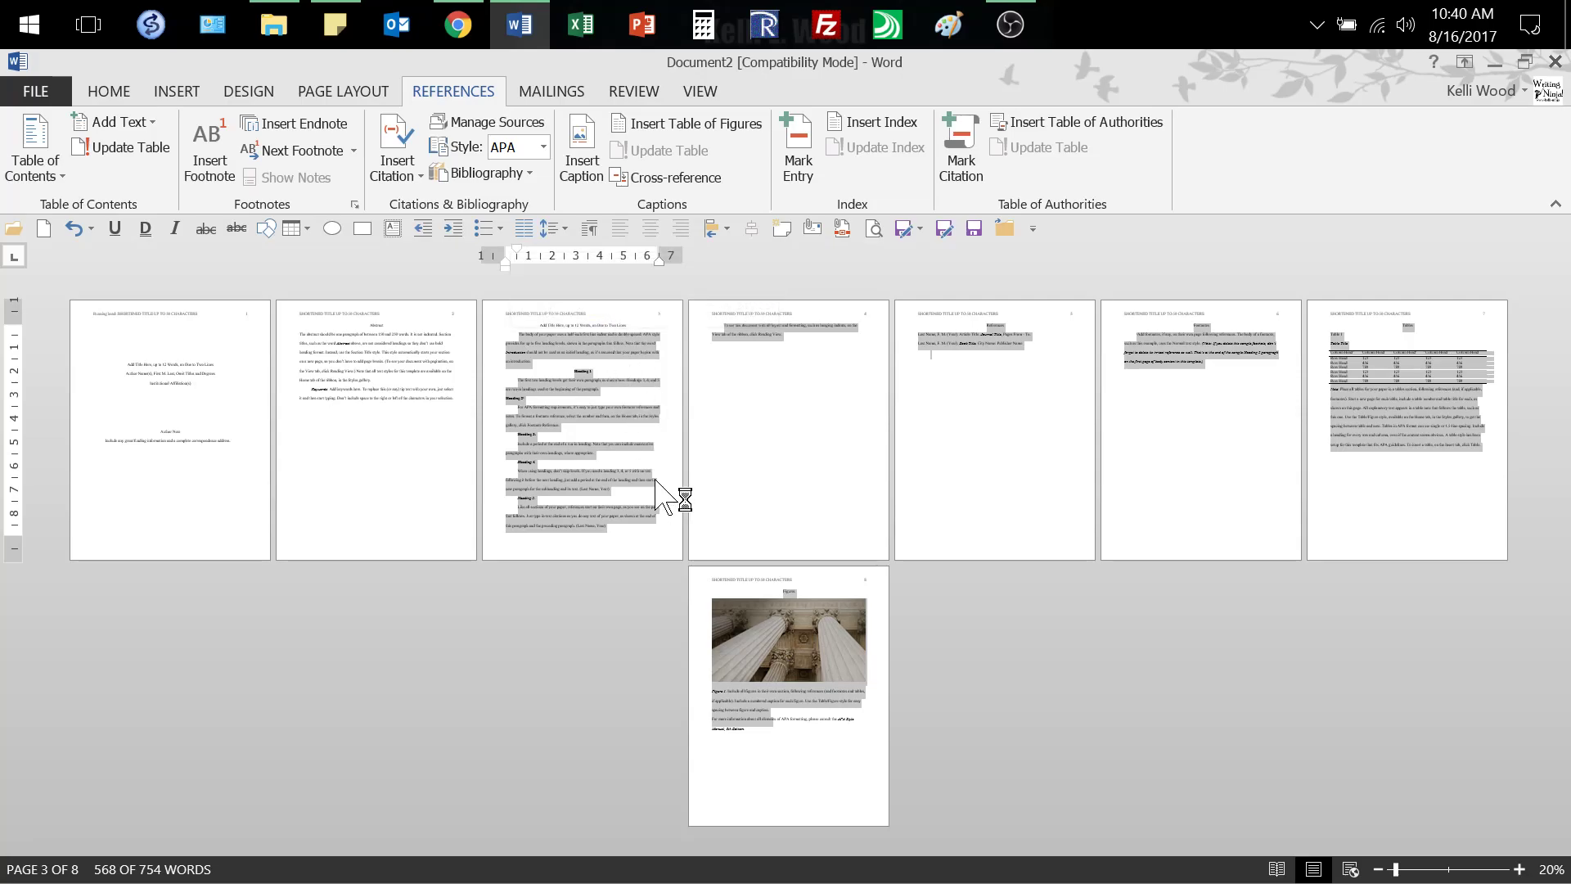
mouse_move(1358, 670)
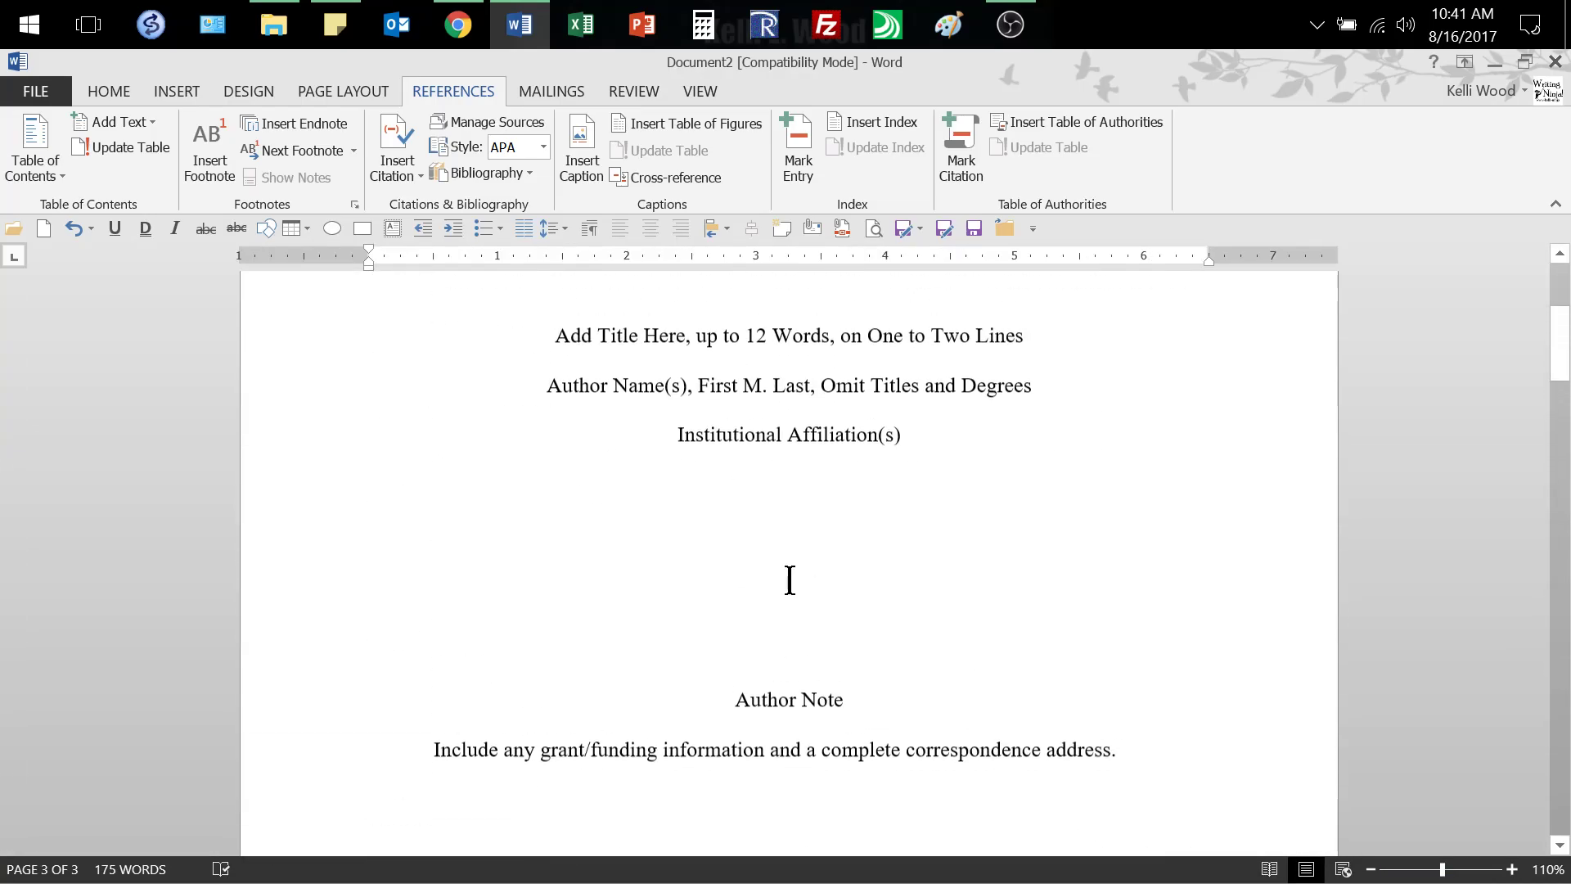
Step: Scroll back up to the title page with its running head placeholder
scroll("up", 3)
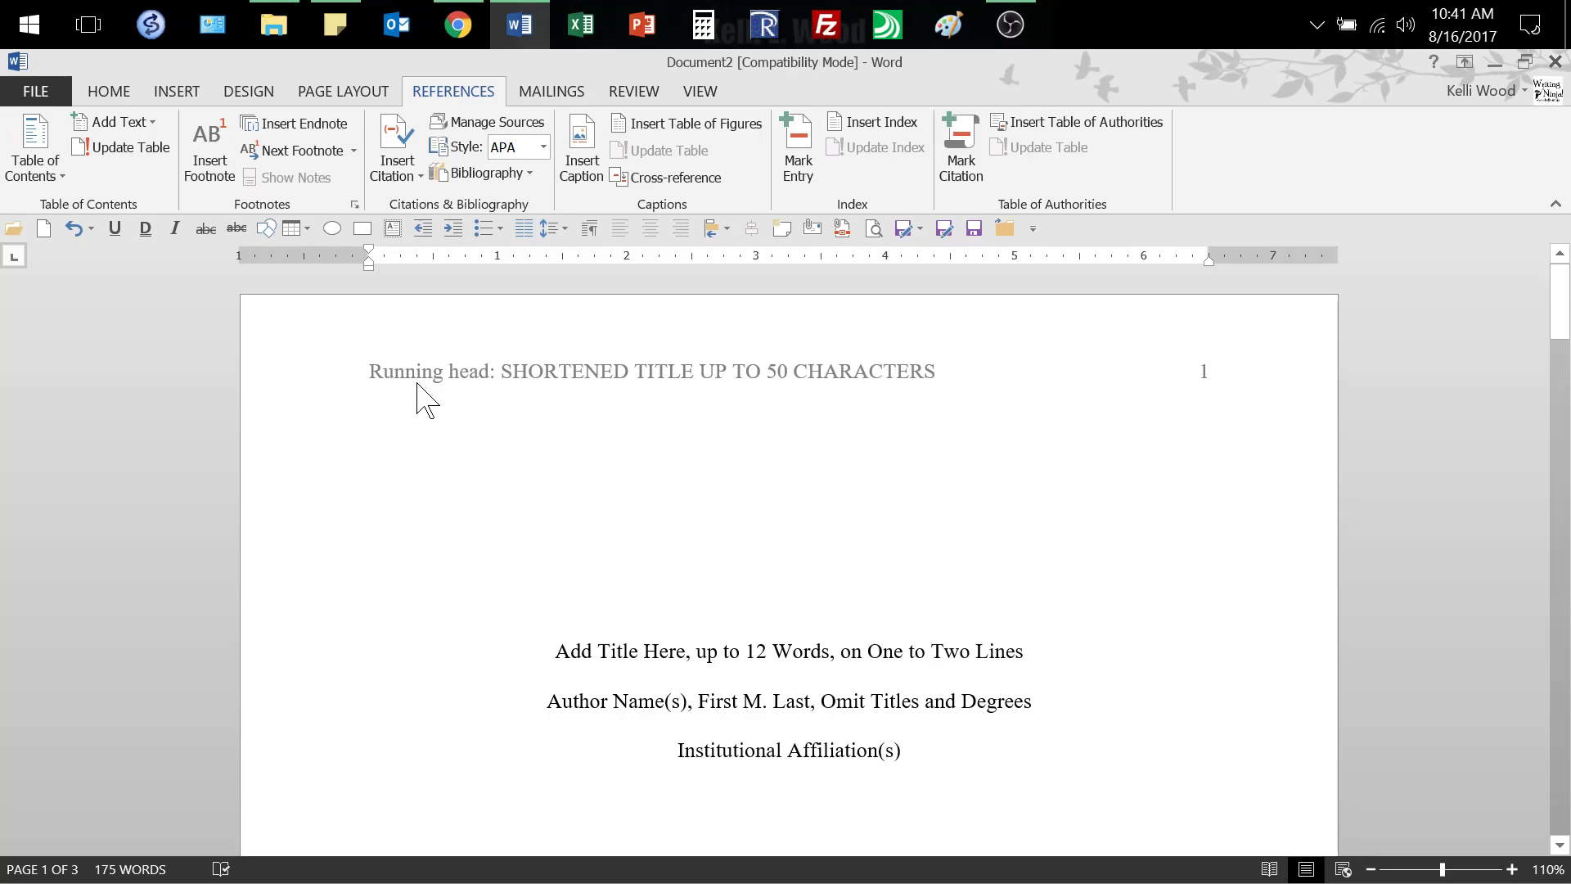
mouse_move(506, 392)
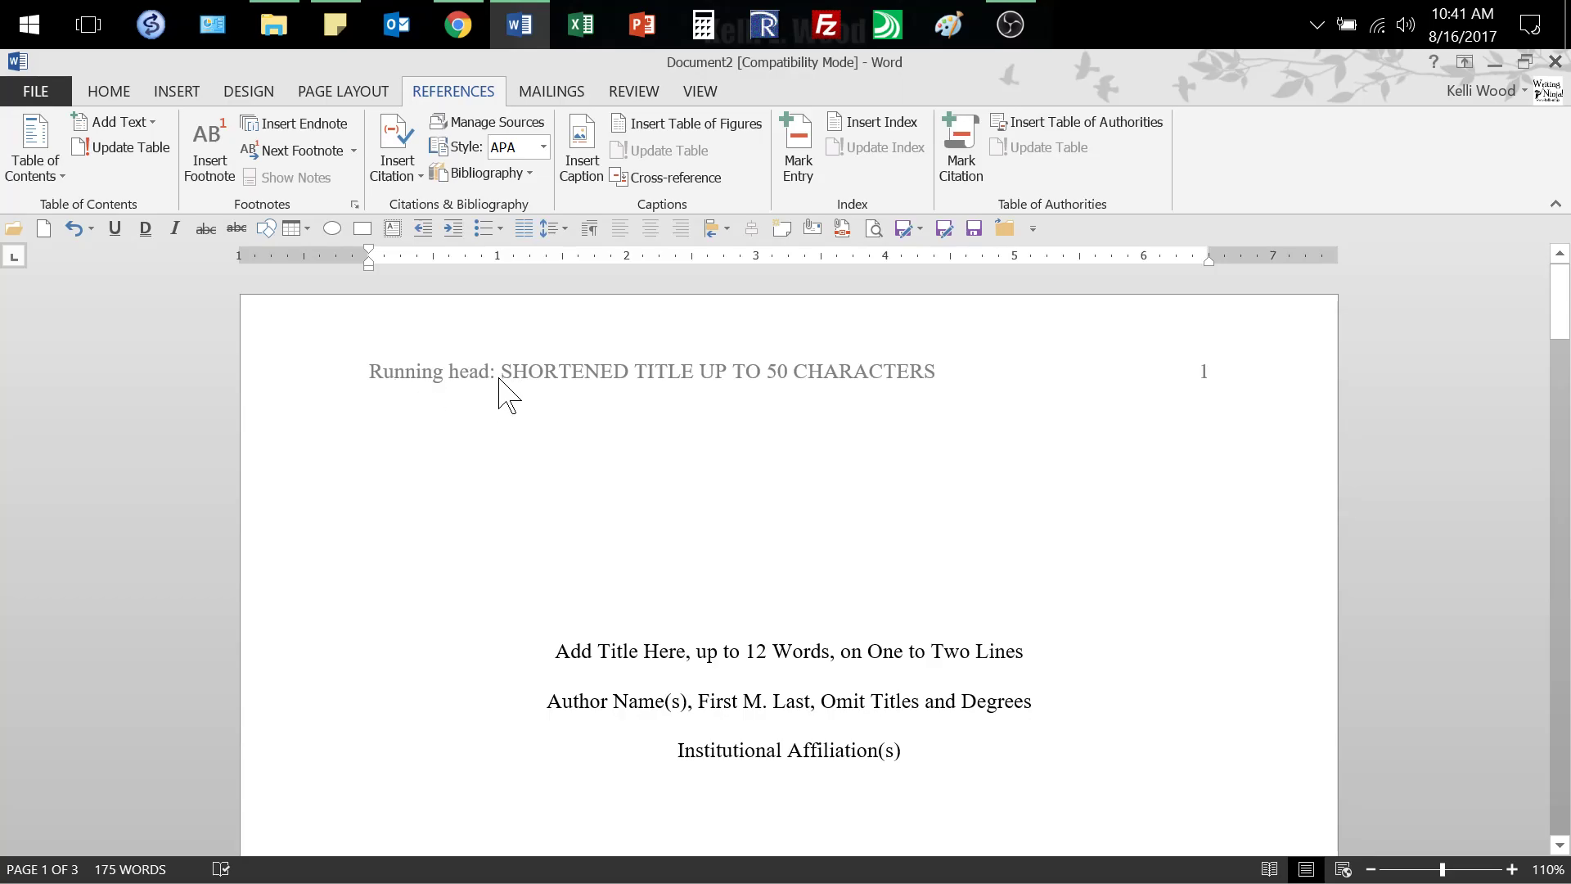
mouse_move(953, 394)
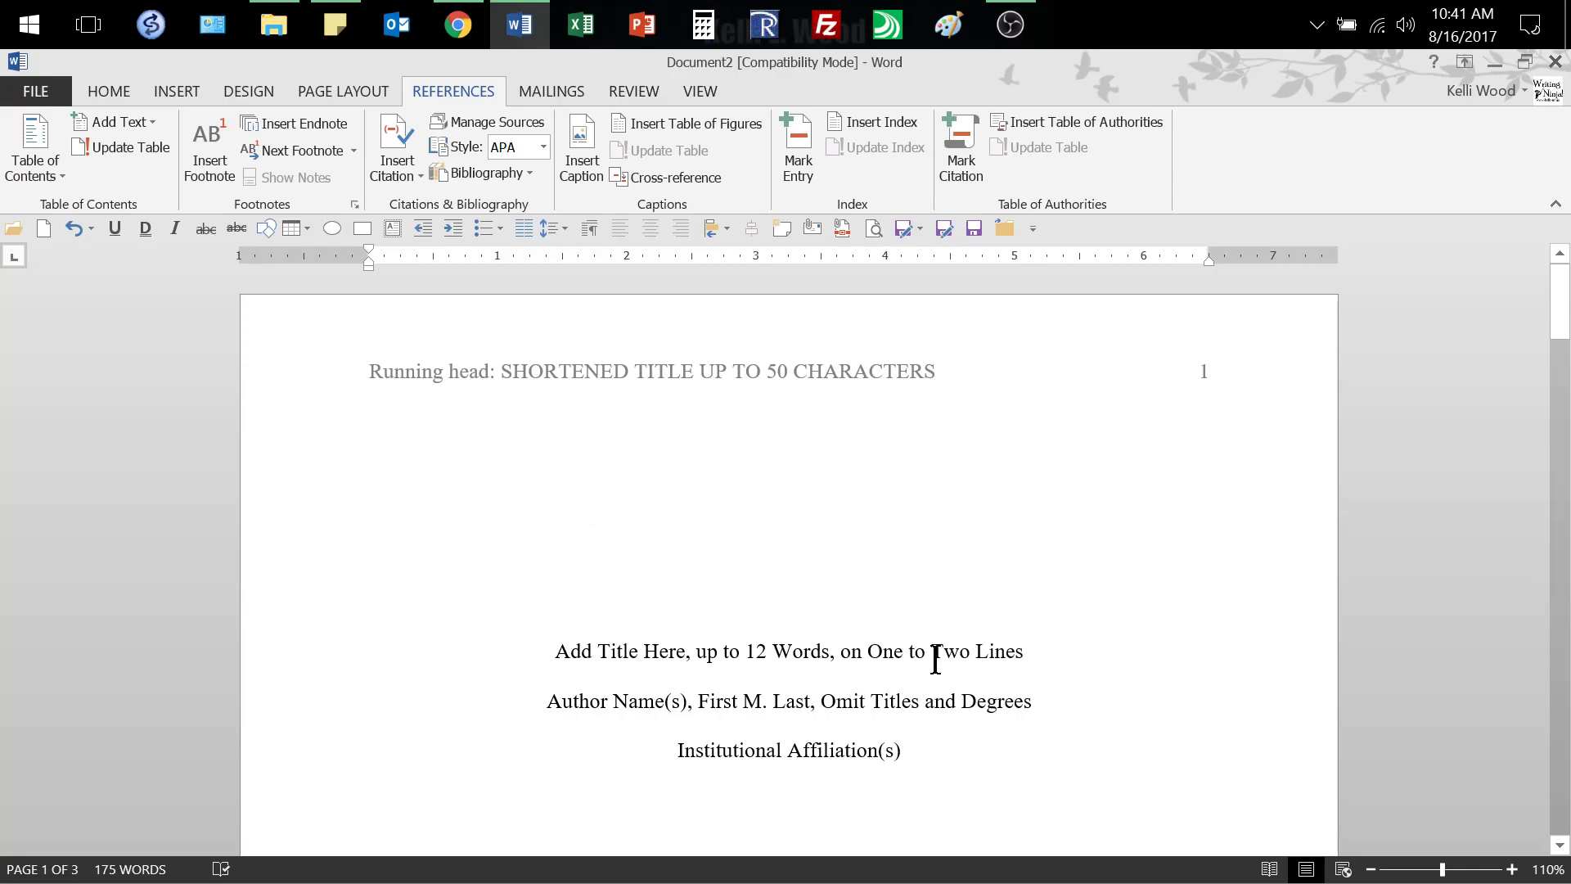
mouse_move(845, 658)
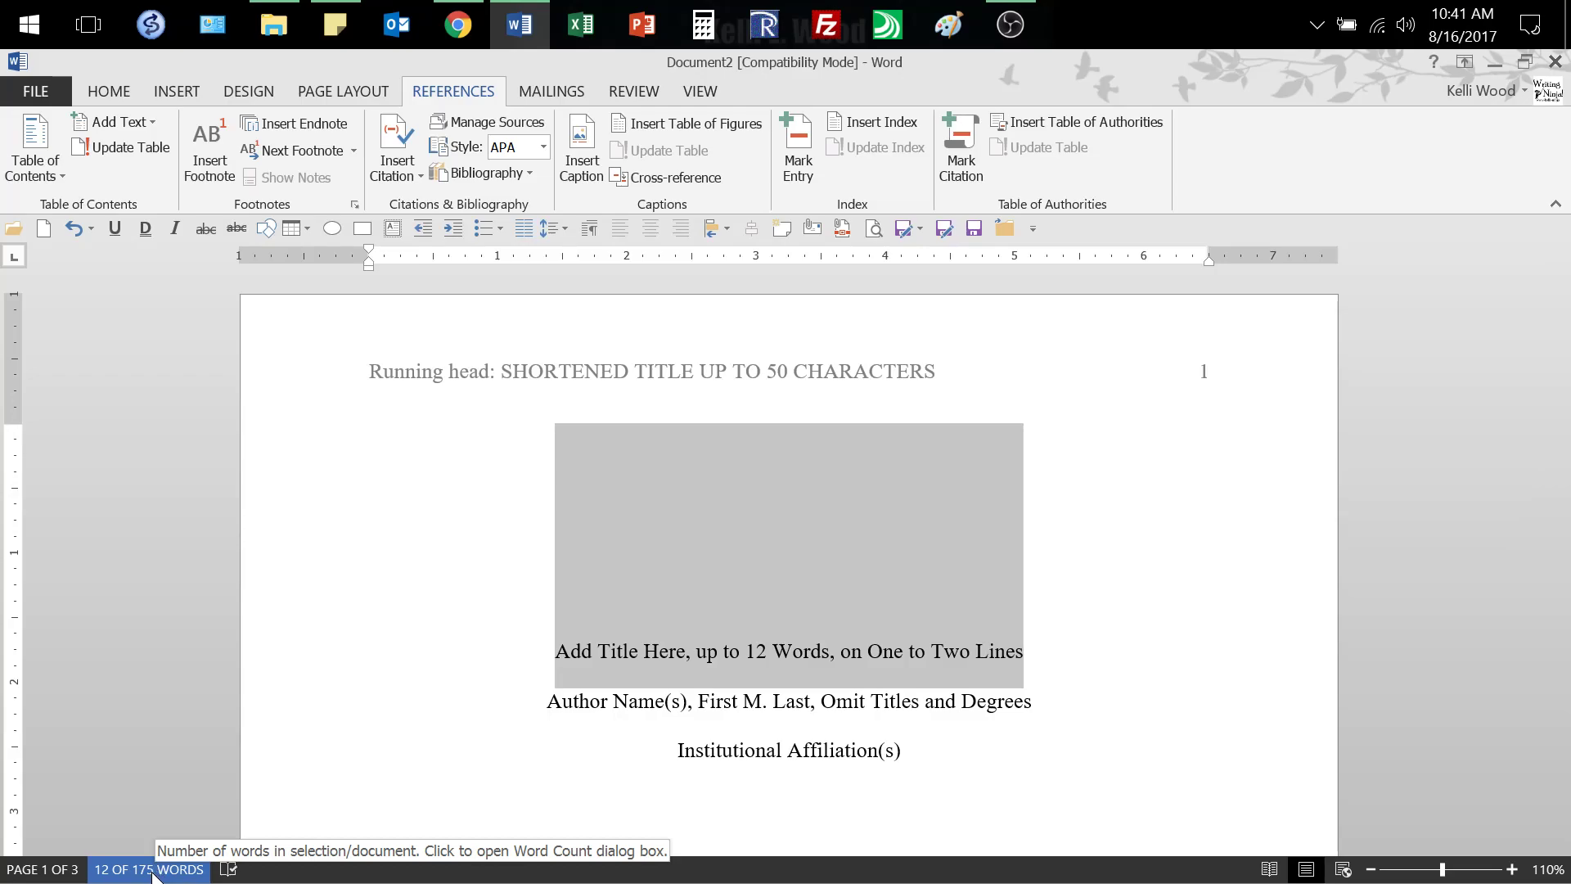
Step: Show the Word Count statistics for the selected title line: 12 words, 51 characters
left_click(124, 869)
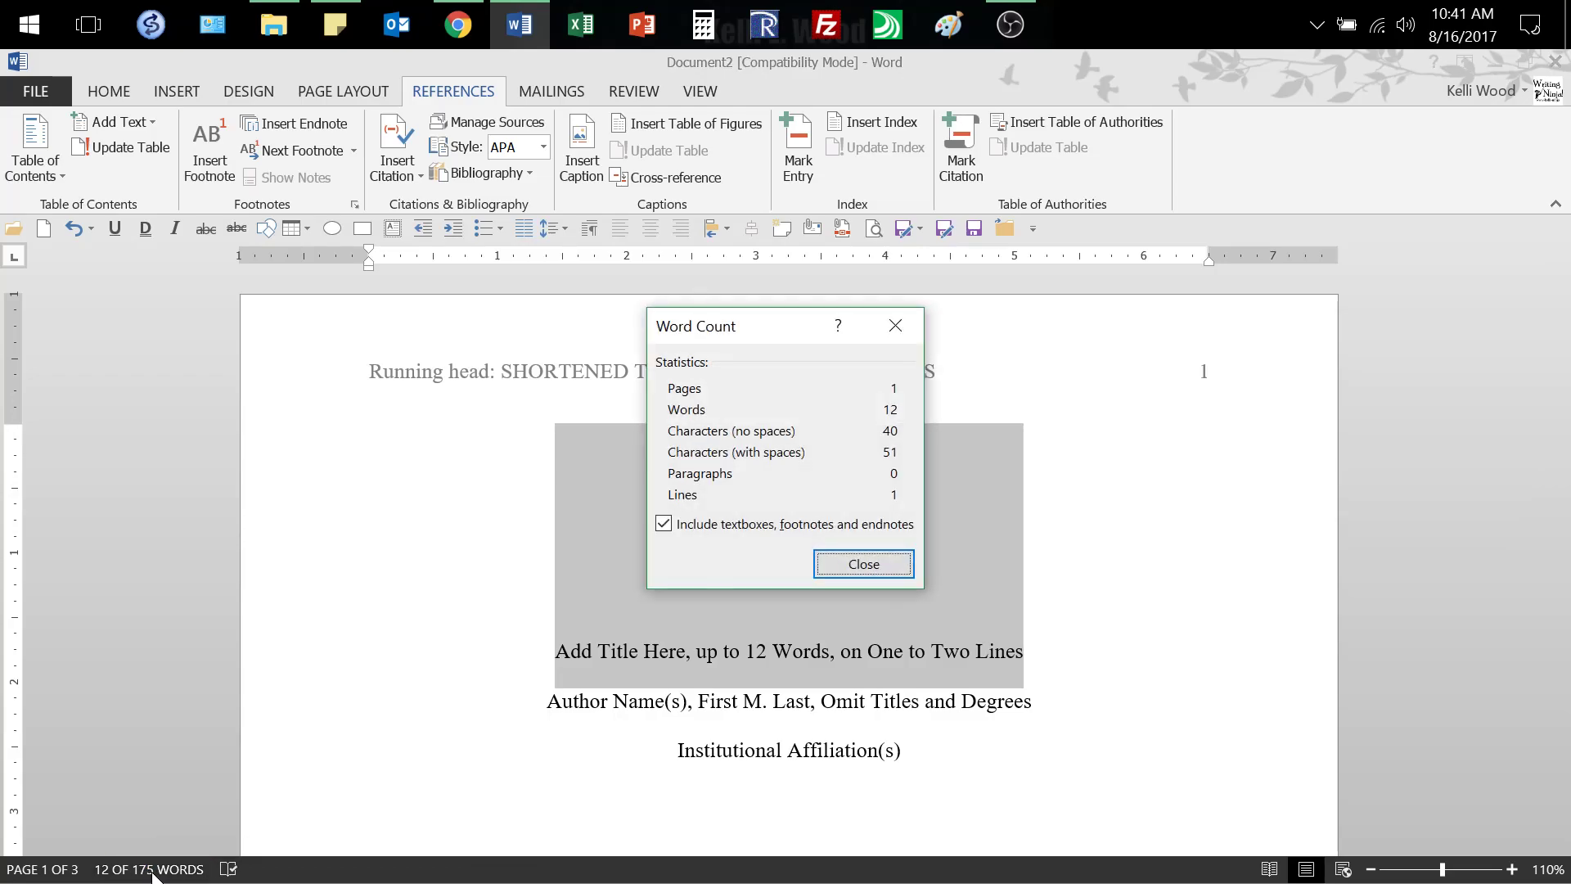
mouse_move(731, 476)
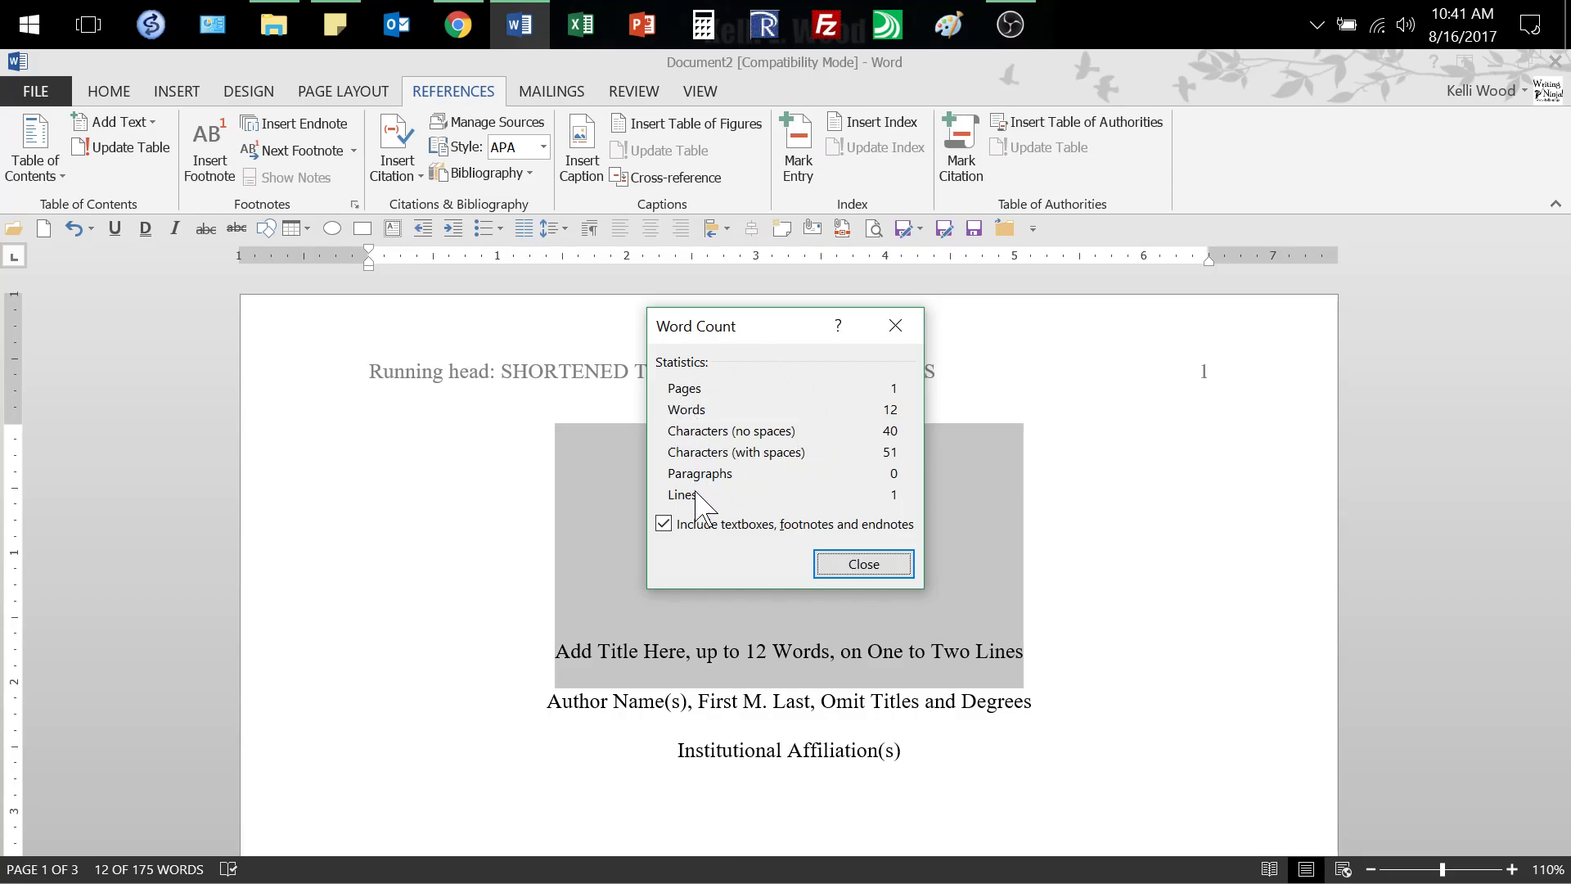
mouse_move(902, 476)
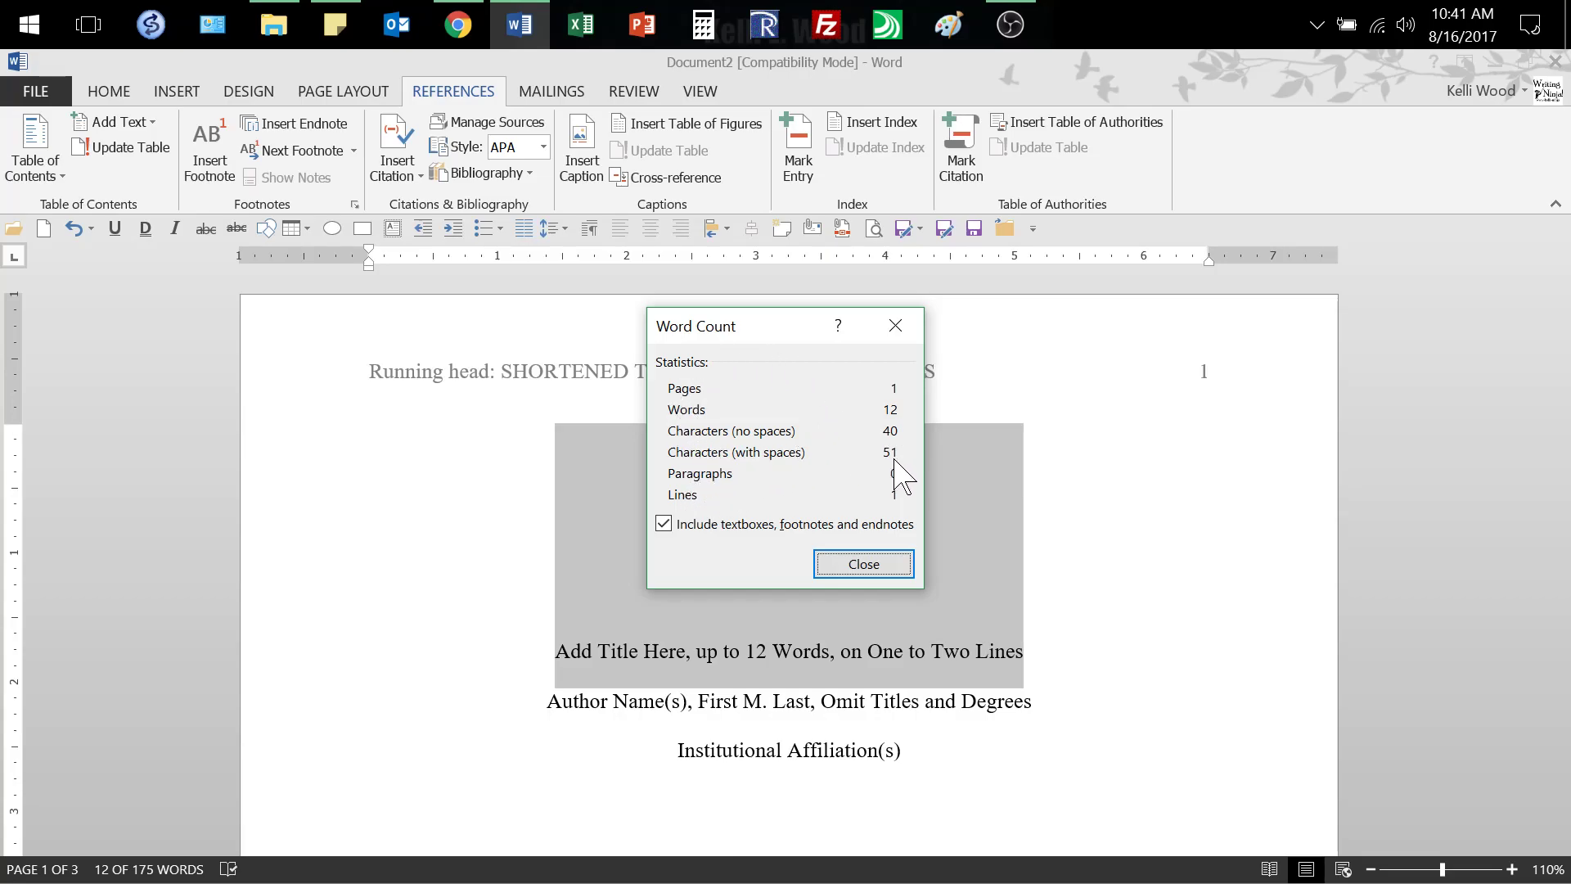
mouse_move(622, 681)
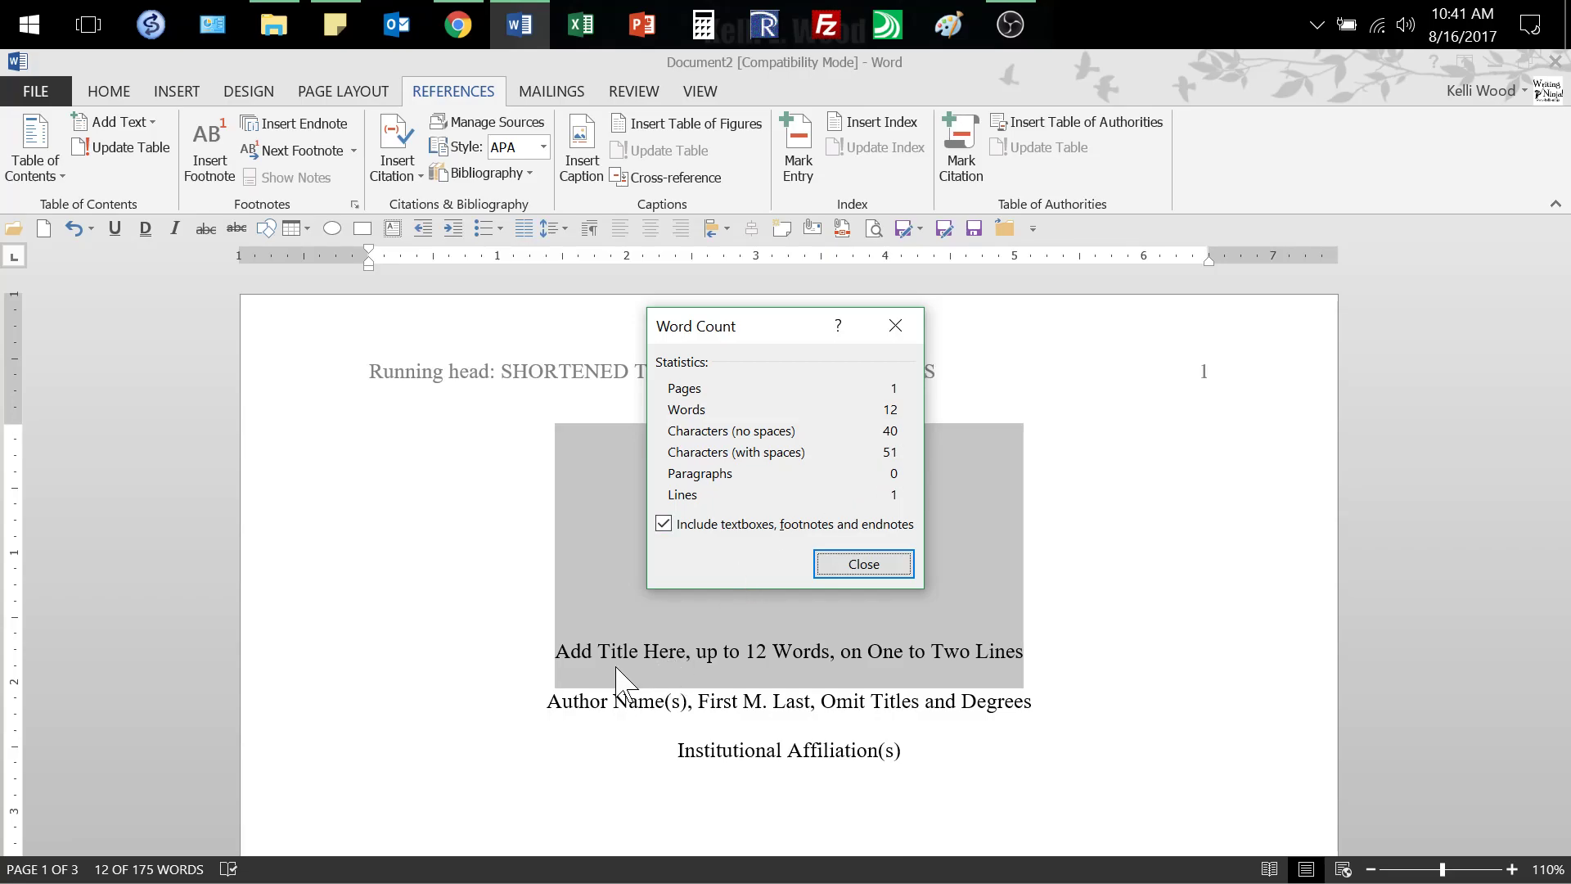
mouse_move(1002, 671)
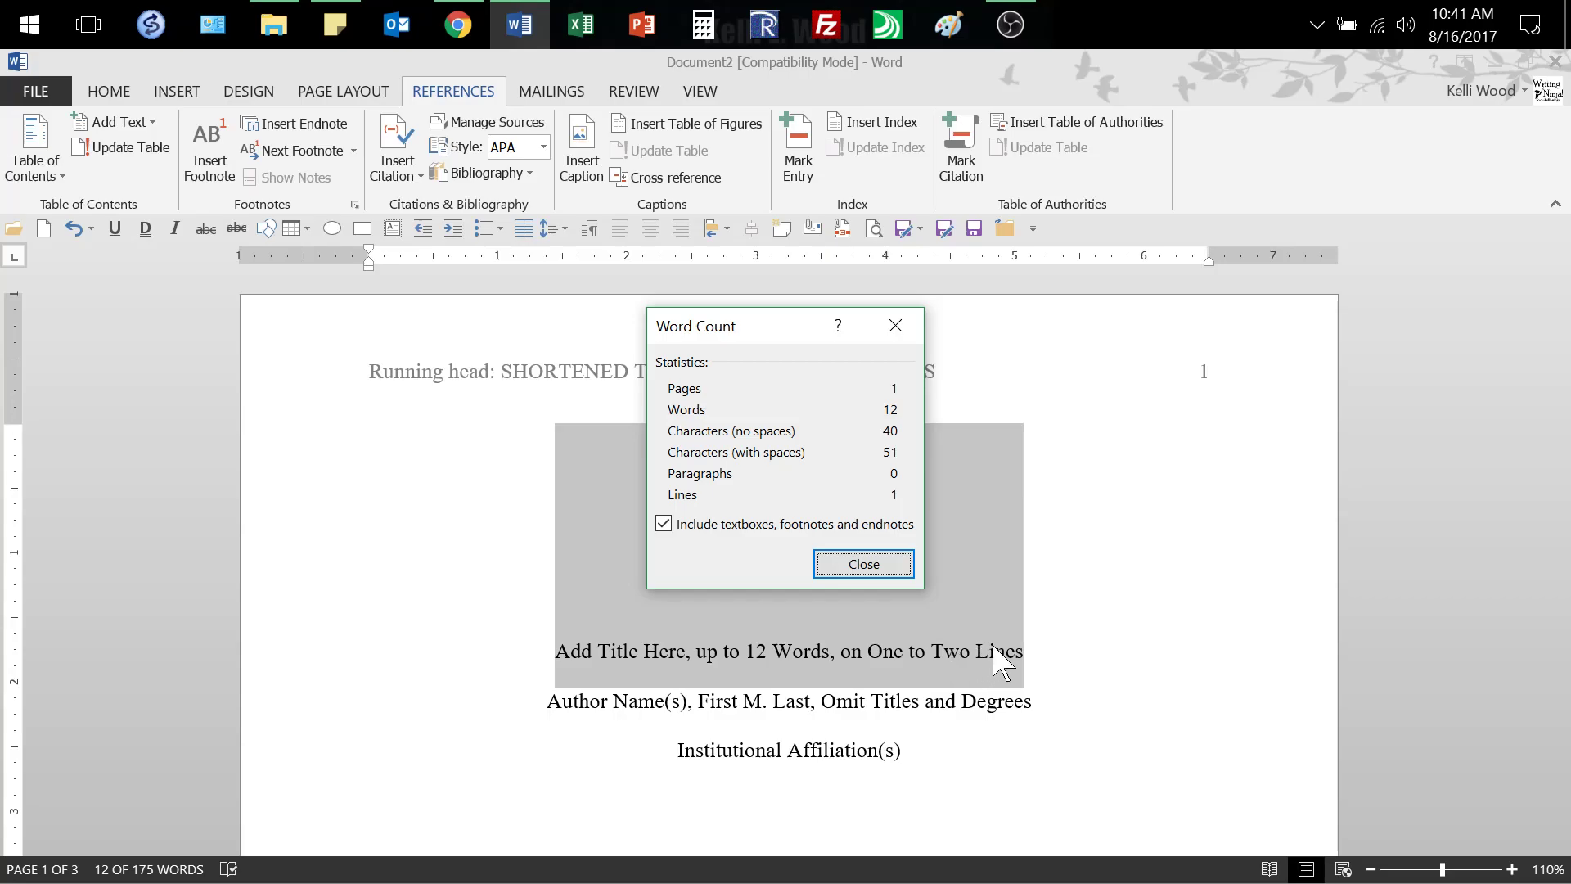
mouse_move(1024, 676)
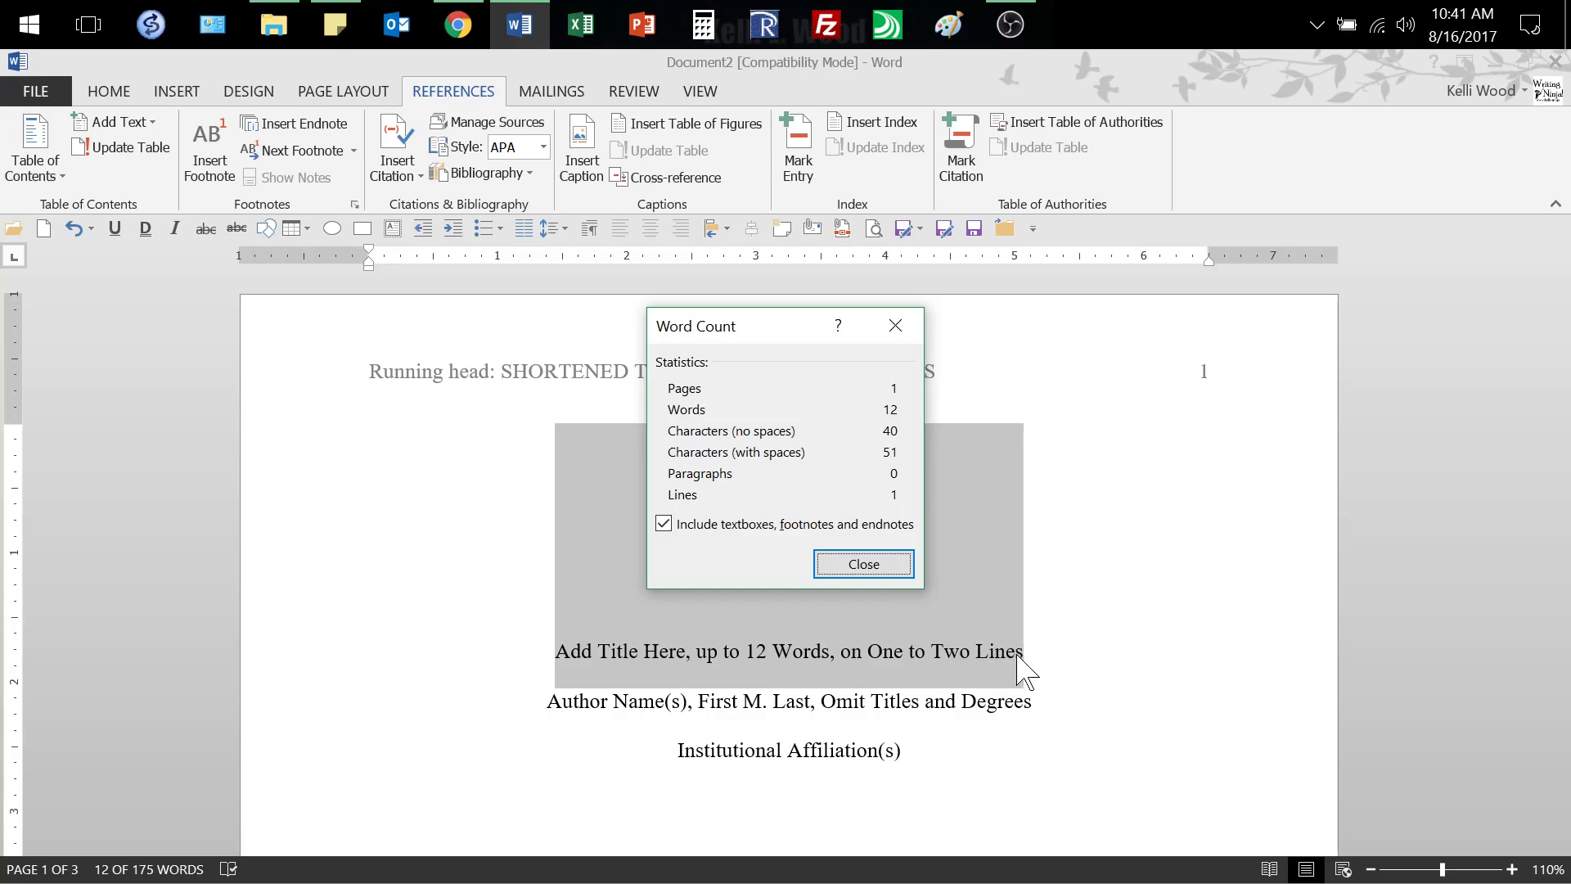
mouse_move(851, 663)
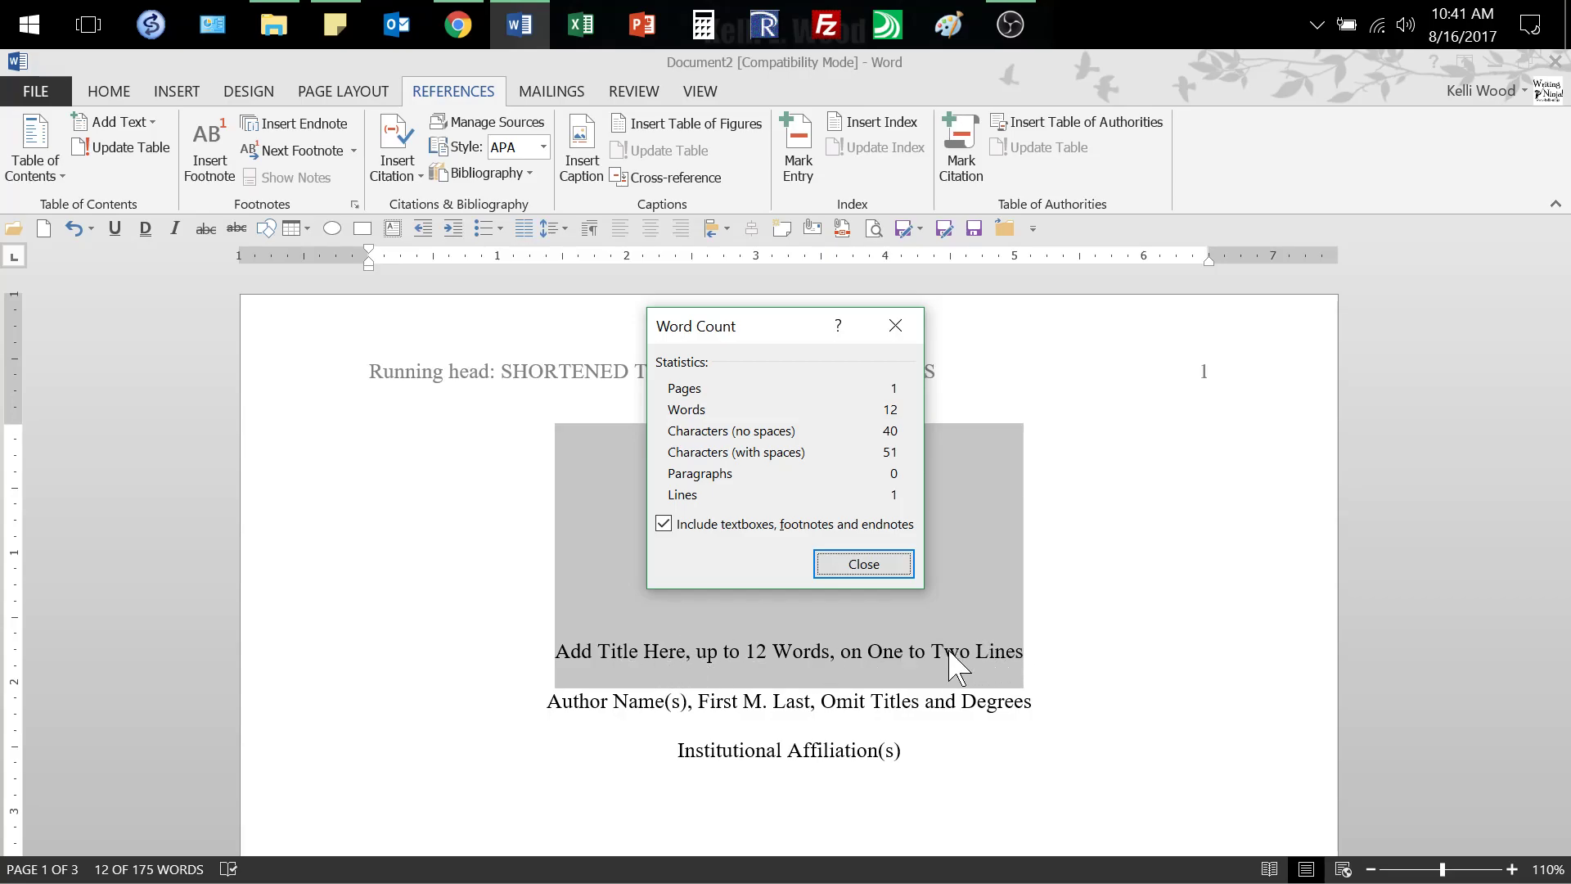
mouse_move(980, 667)
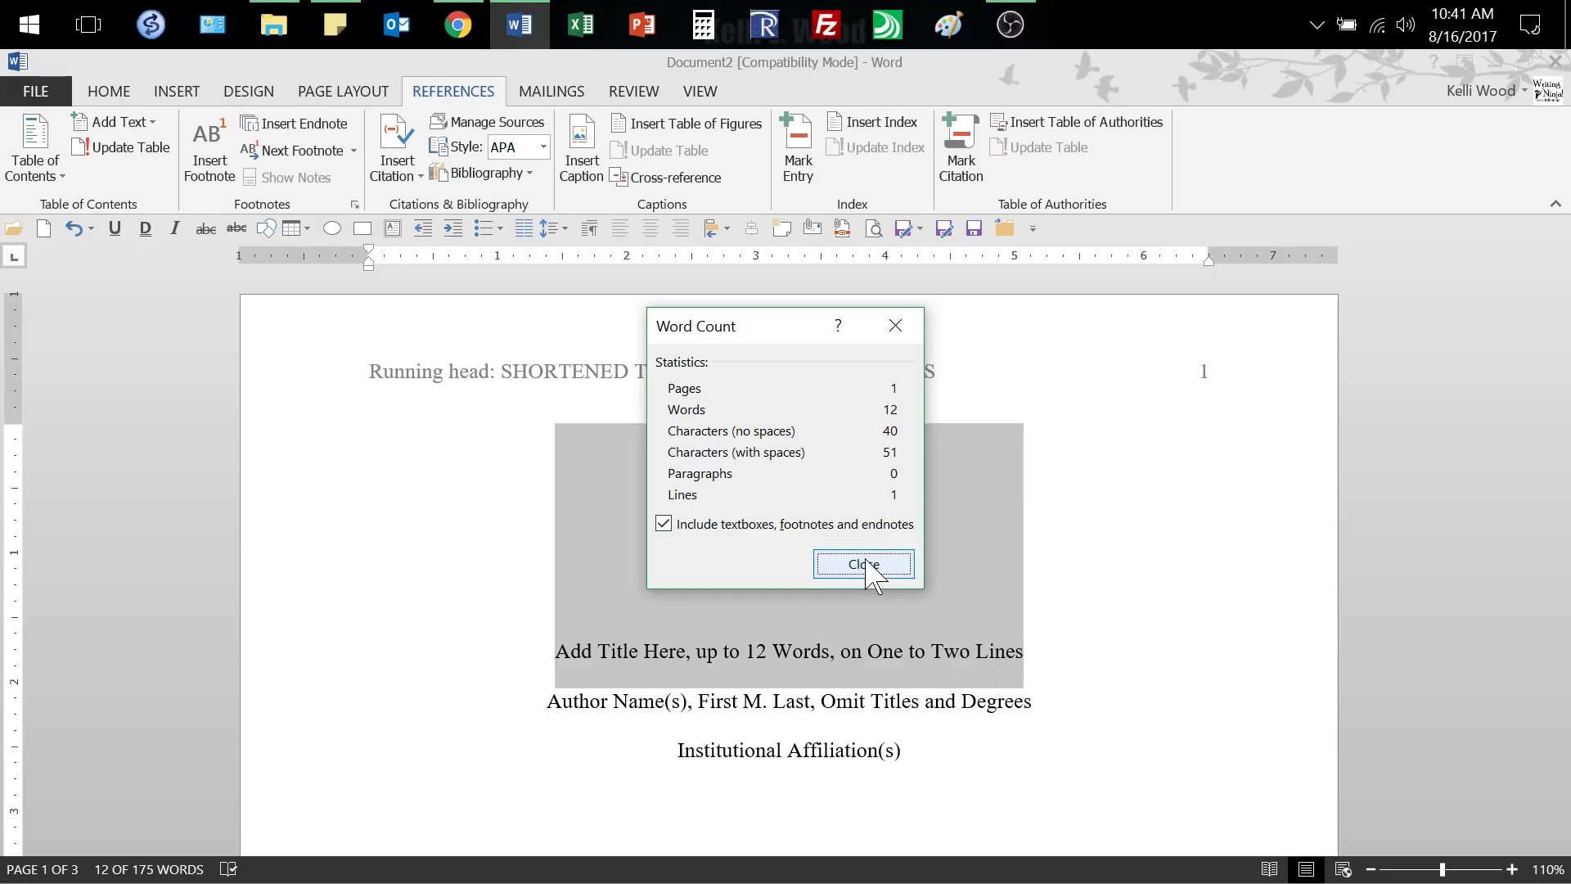
Step: Dismiss Word Count and replace the header placeholder so it reads 'Running head: SPIFFY TITLE'
left_click(863, 563)
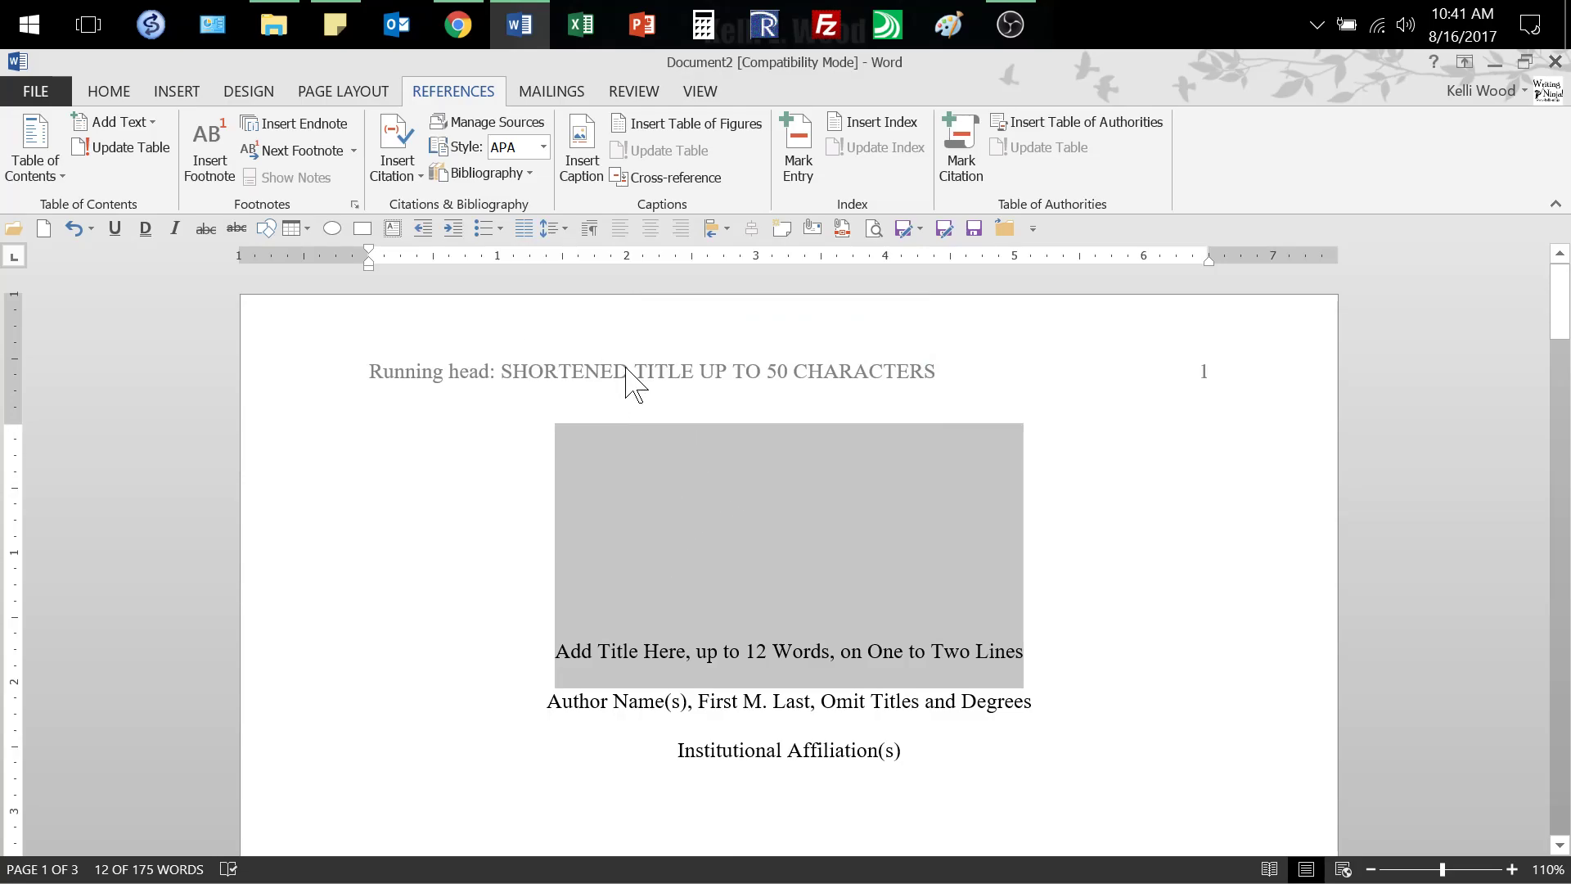
double_click(650, 372)
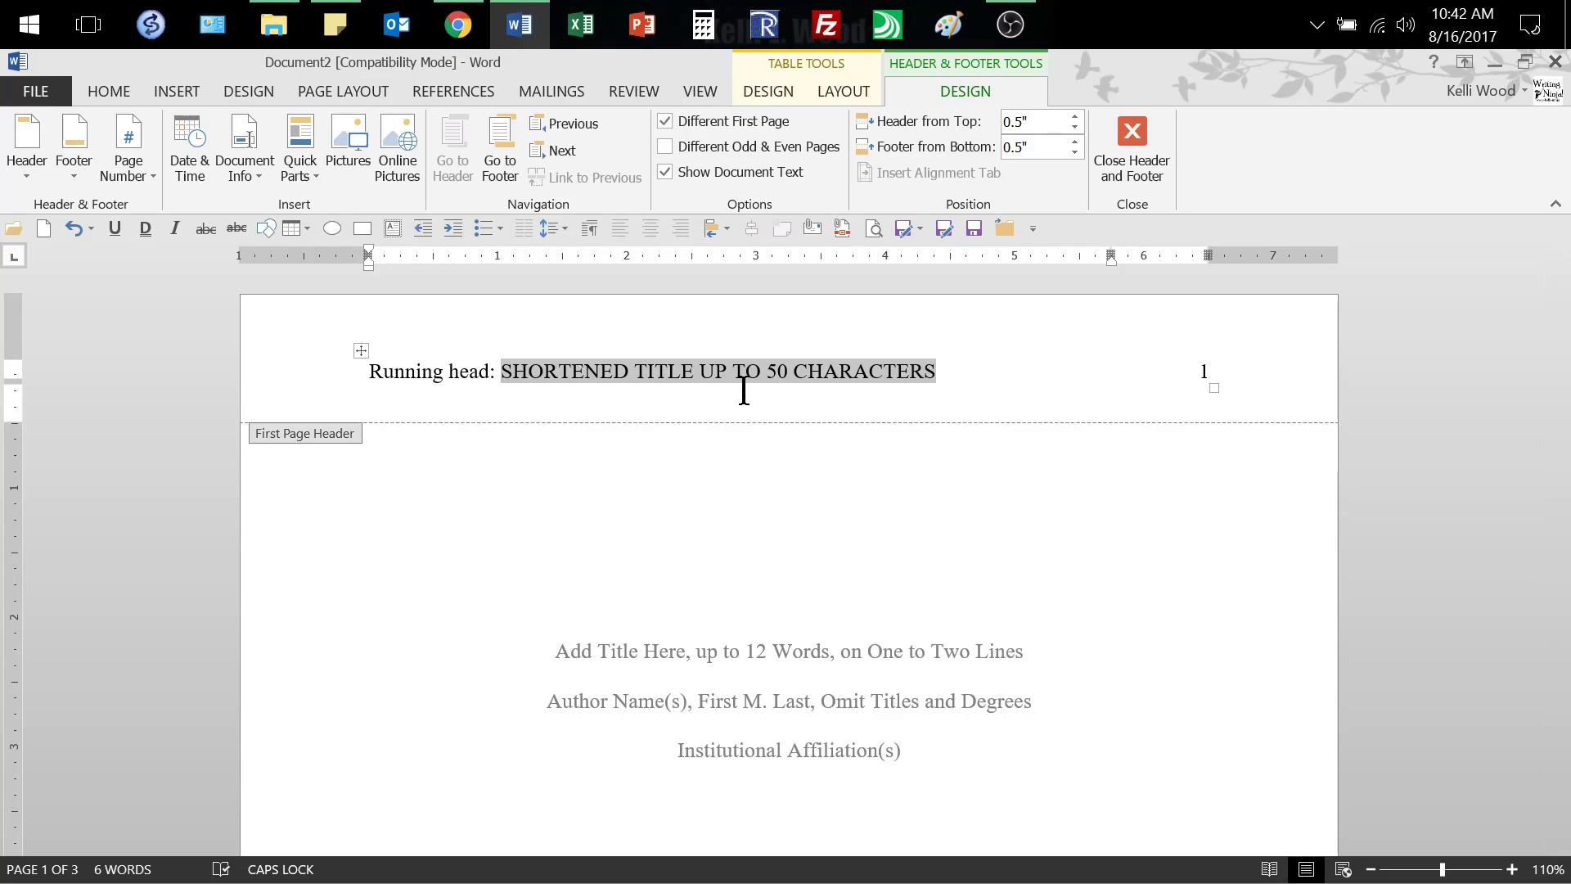
type("SPIFFY")
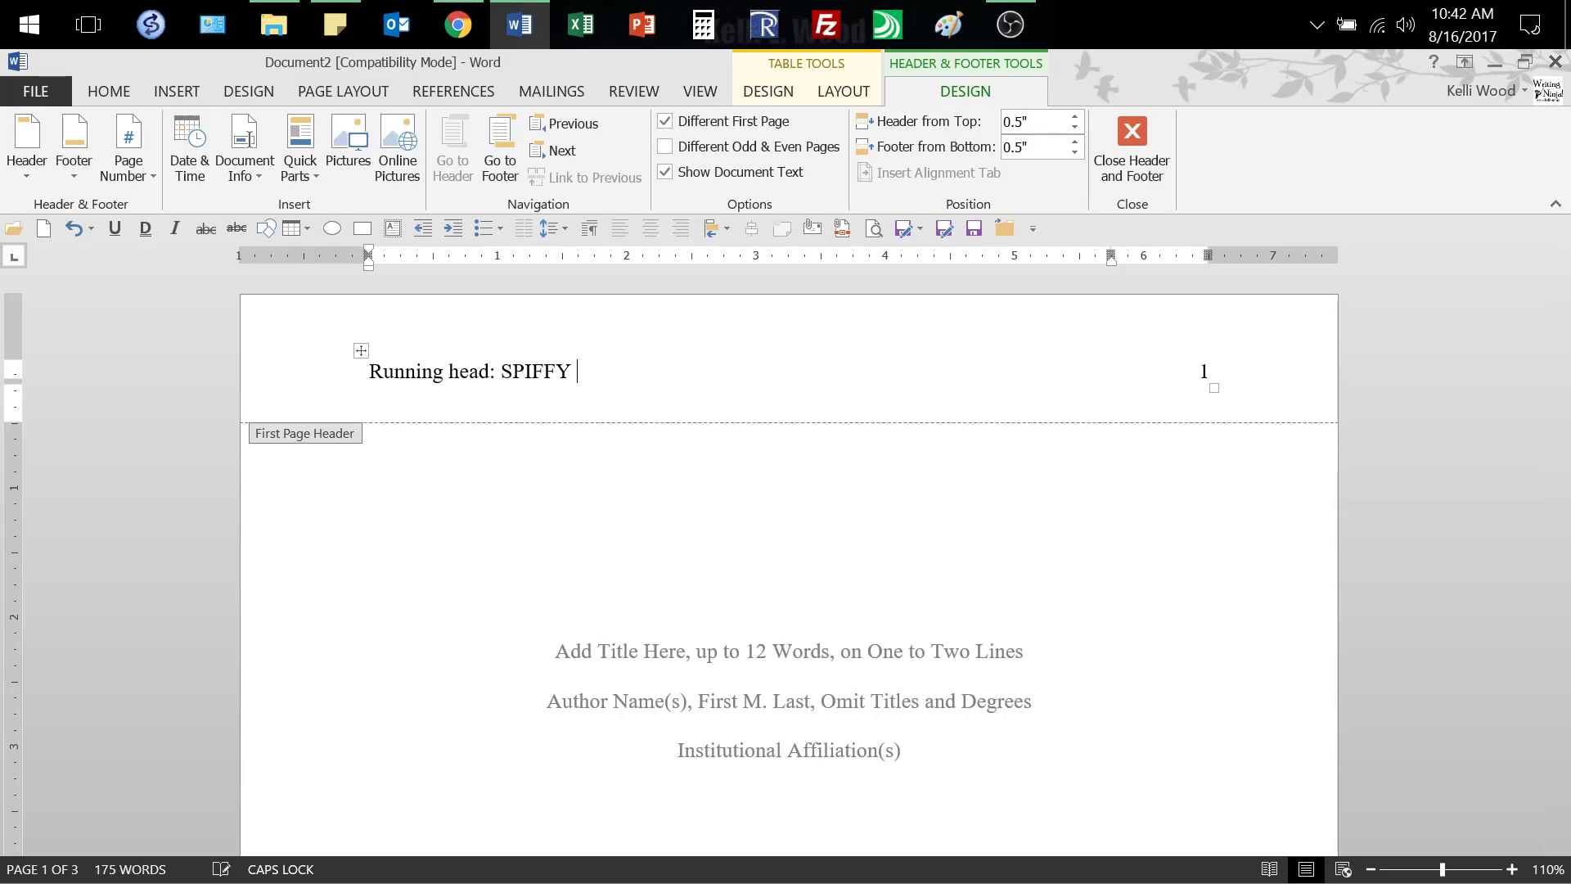
type("TITLE")
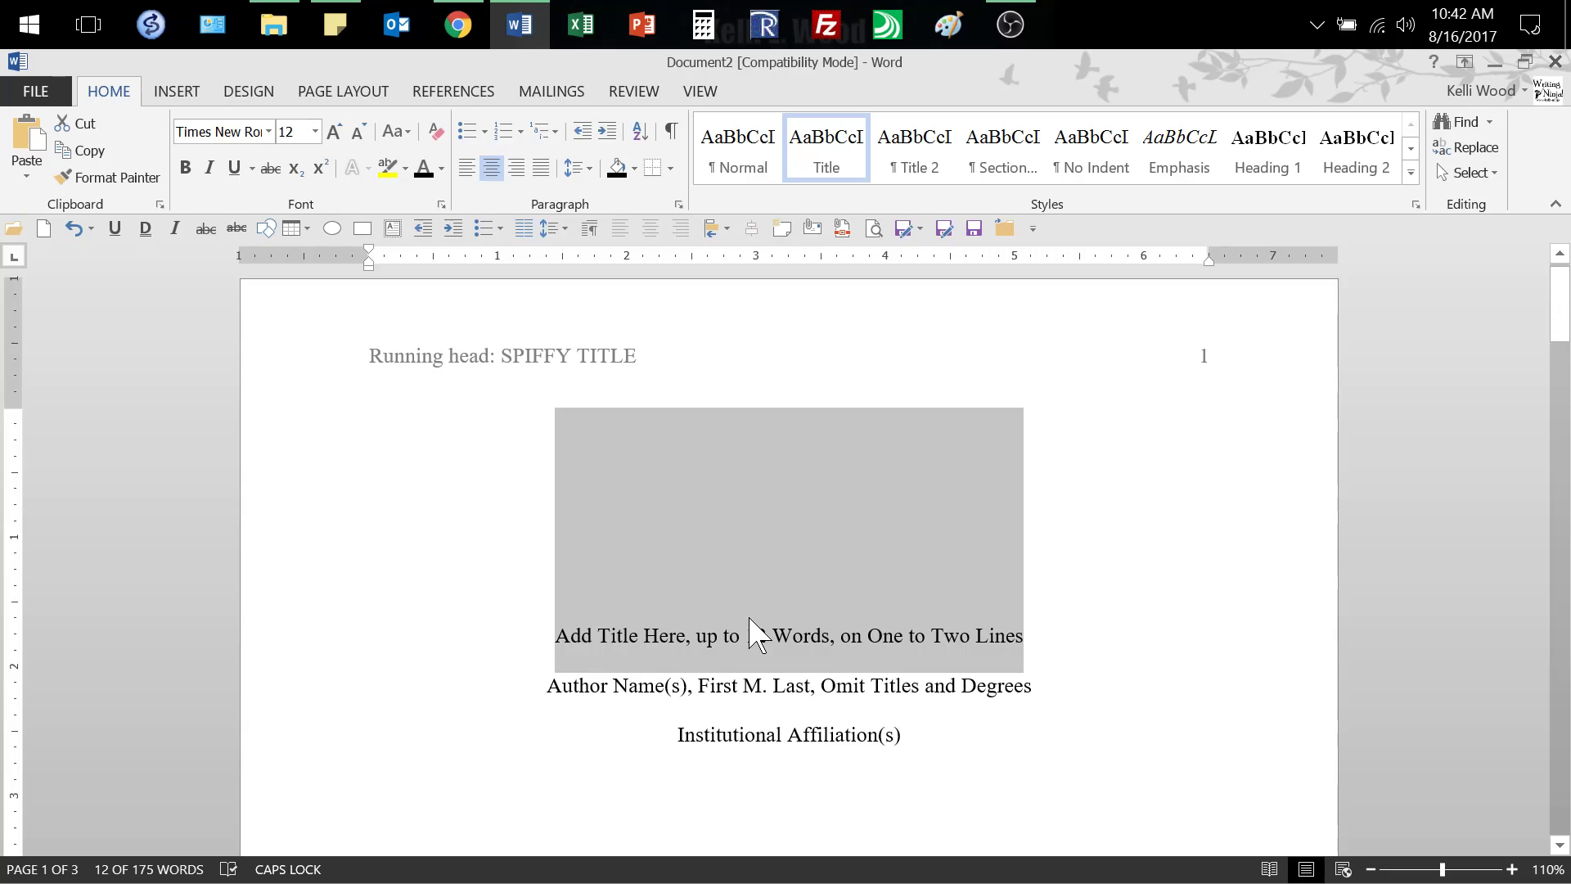
Step: Enter the title 'Spiffy Title' and the author placeholder 'Firstname Lastname'
type("s")
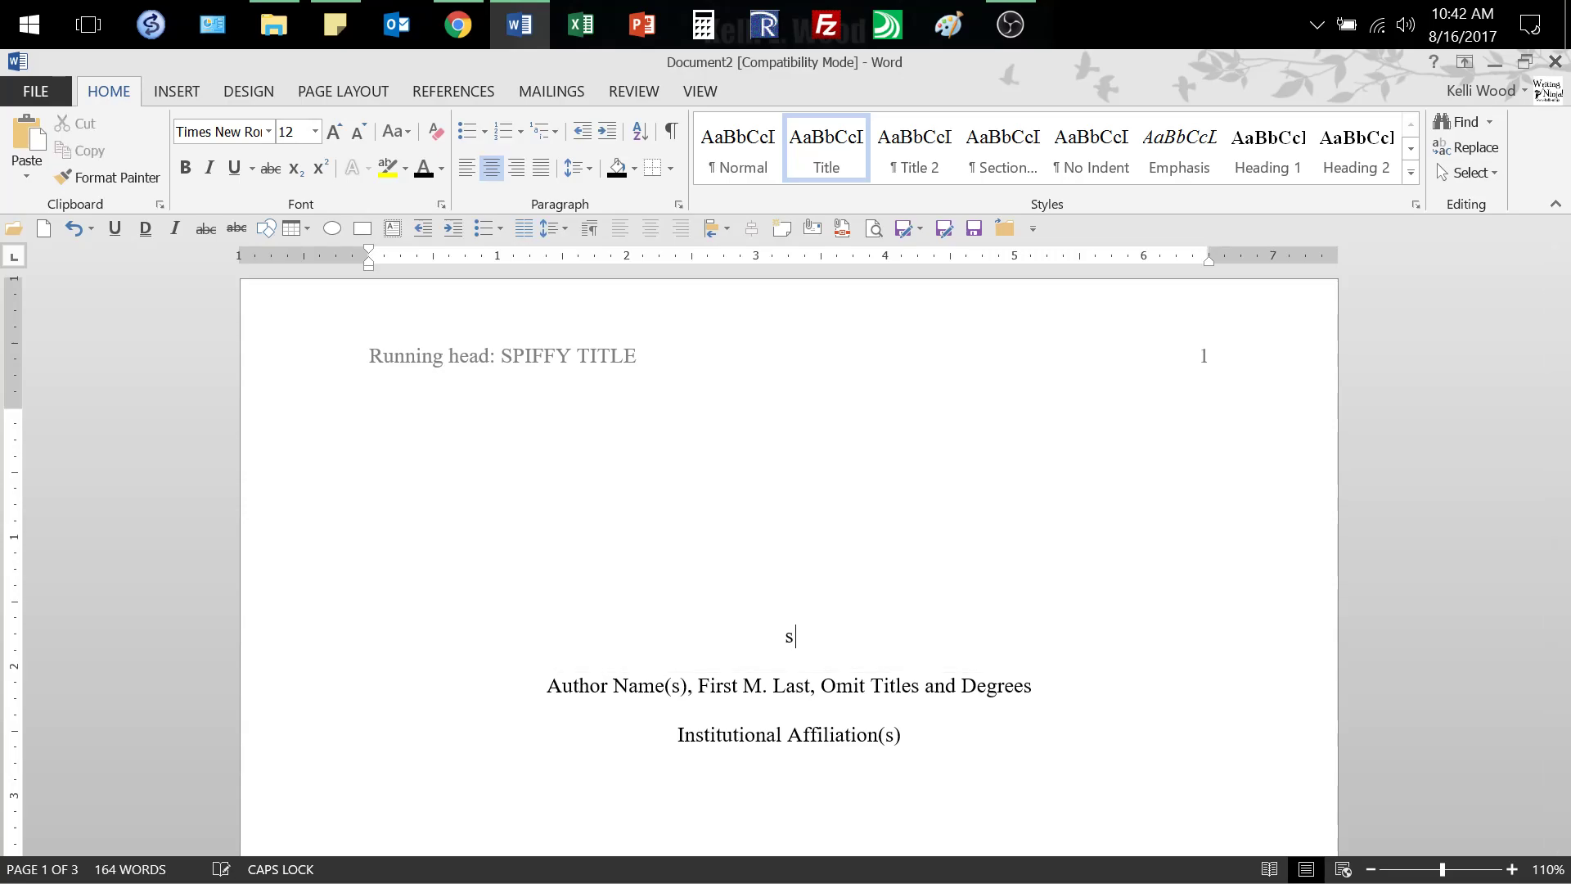
type("piffy Title")
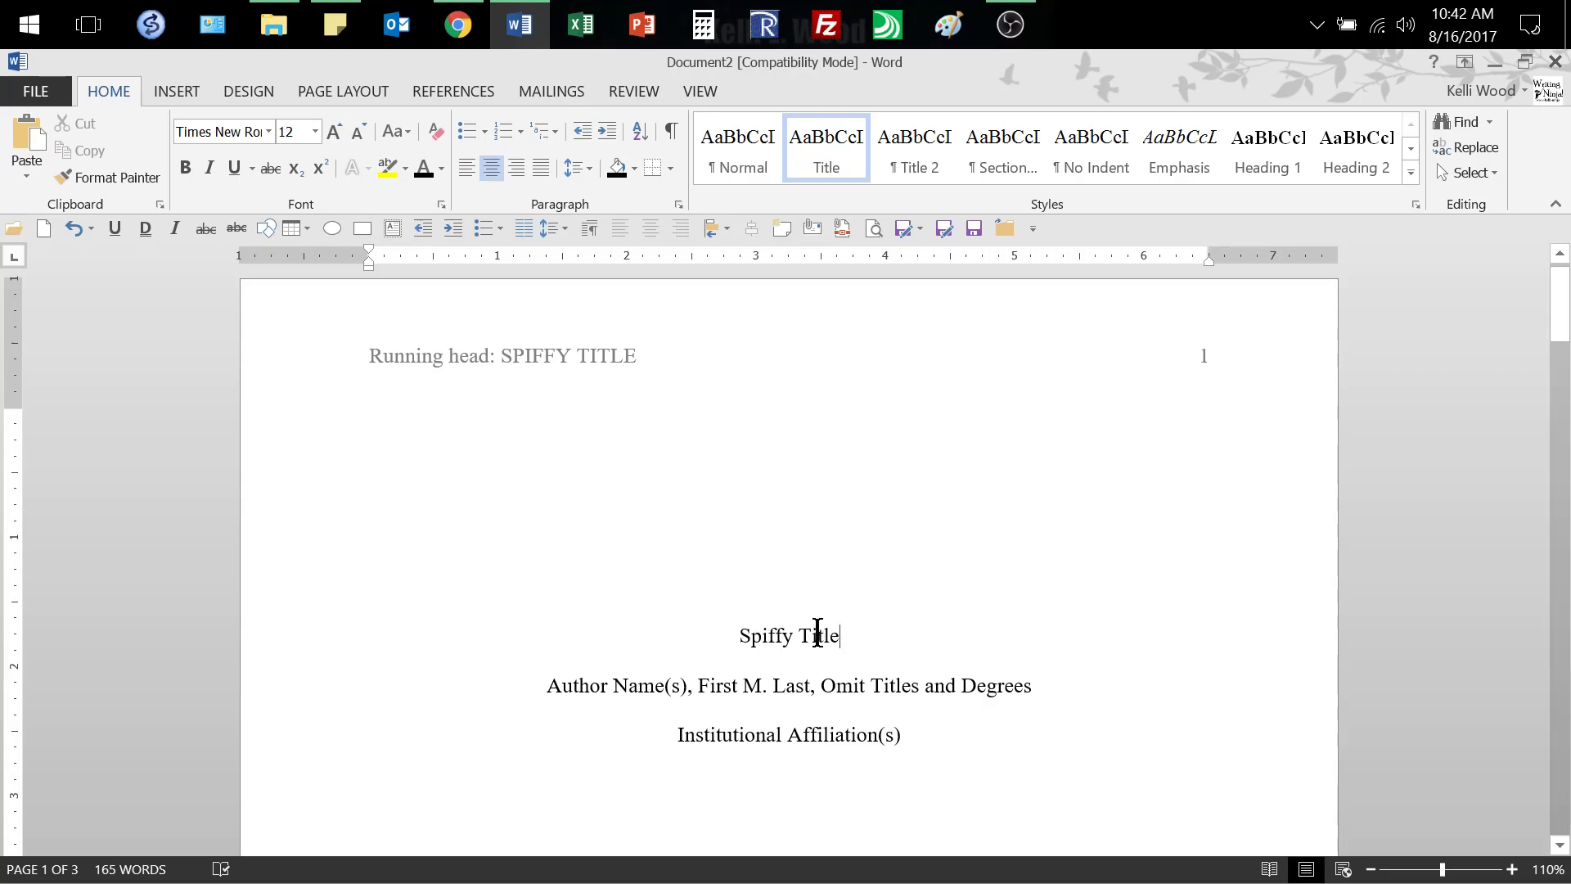
mouse_move(873, 647)
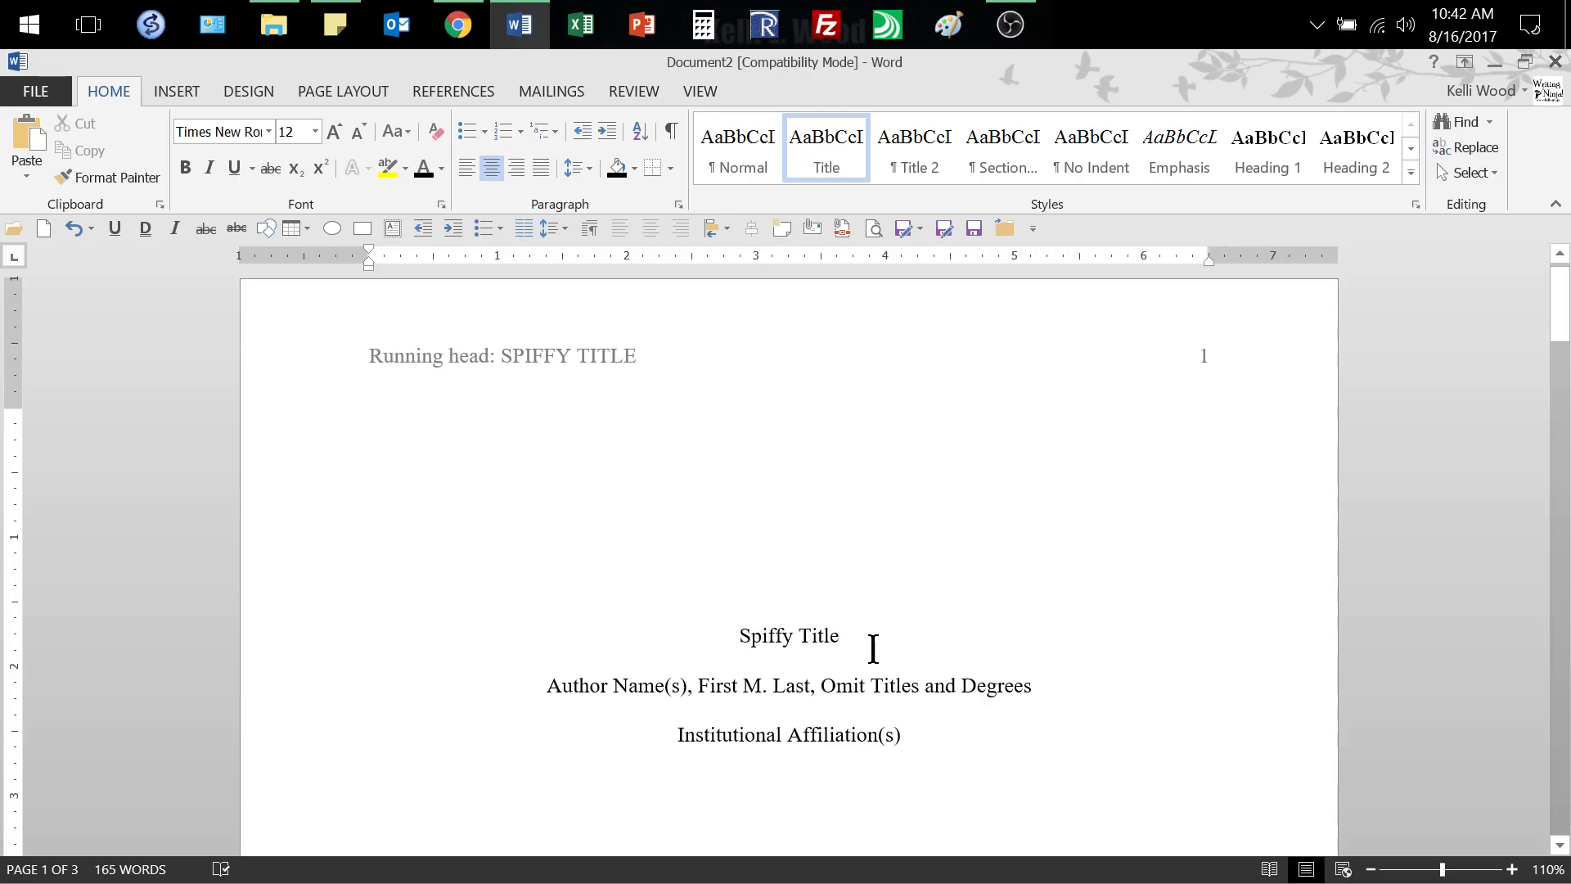
triple_click(789, 686)
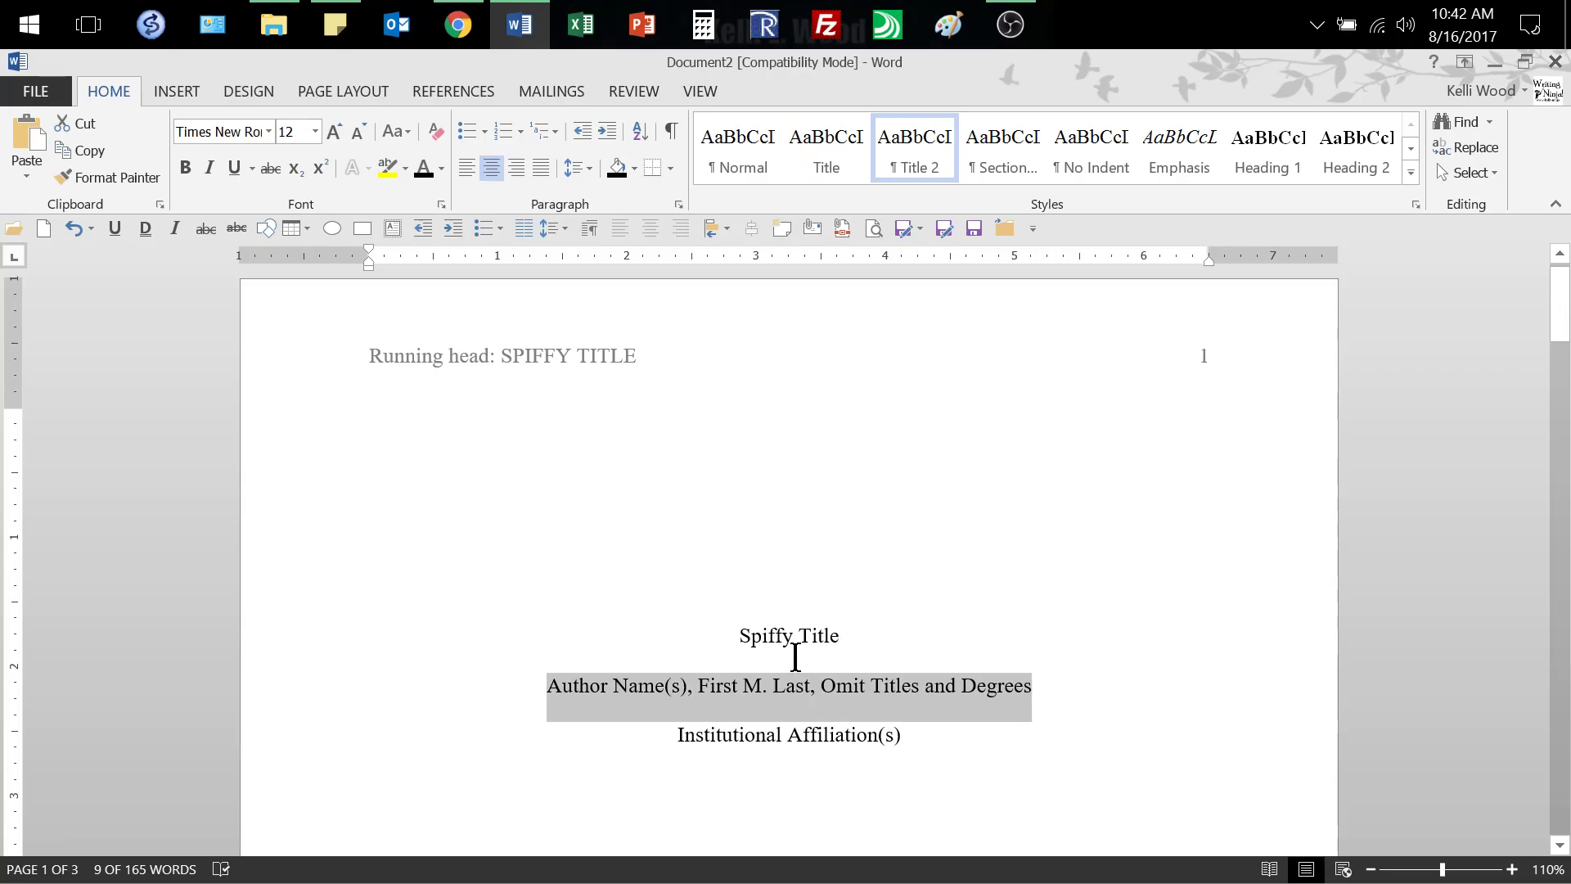
type("Kel")
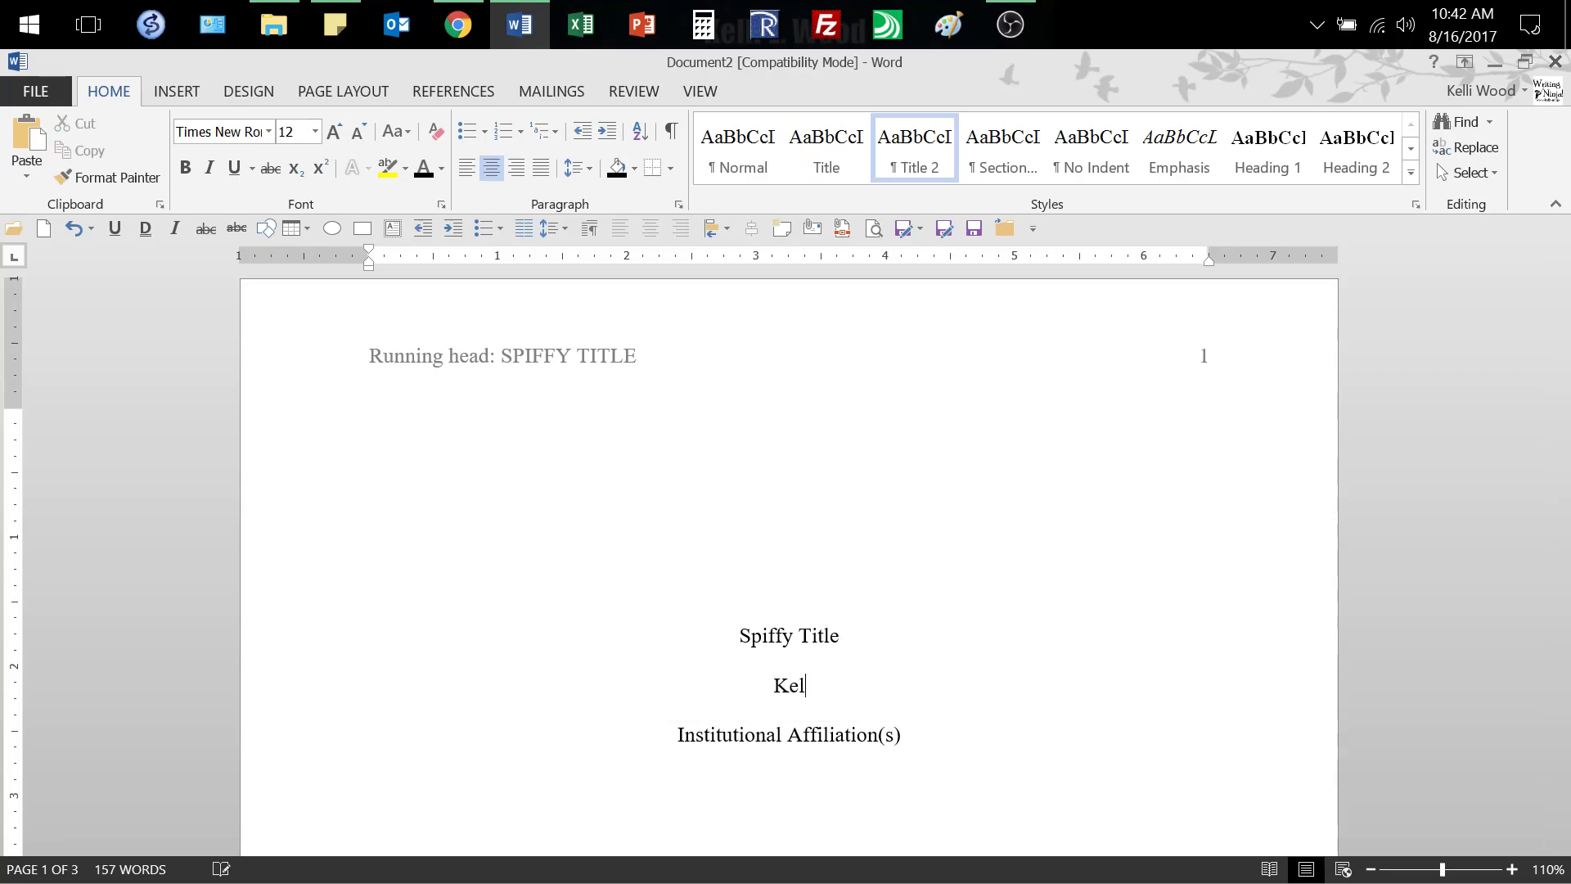
key("BackSpace")
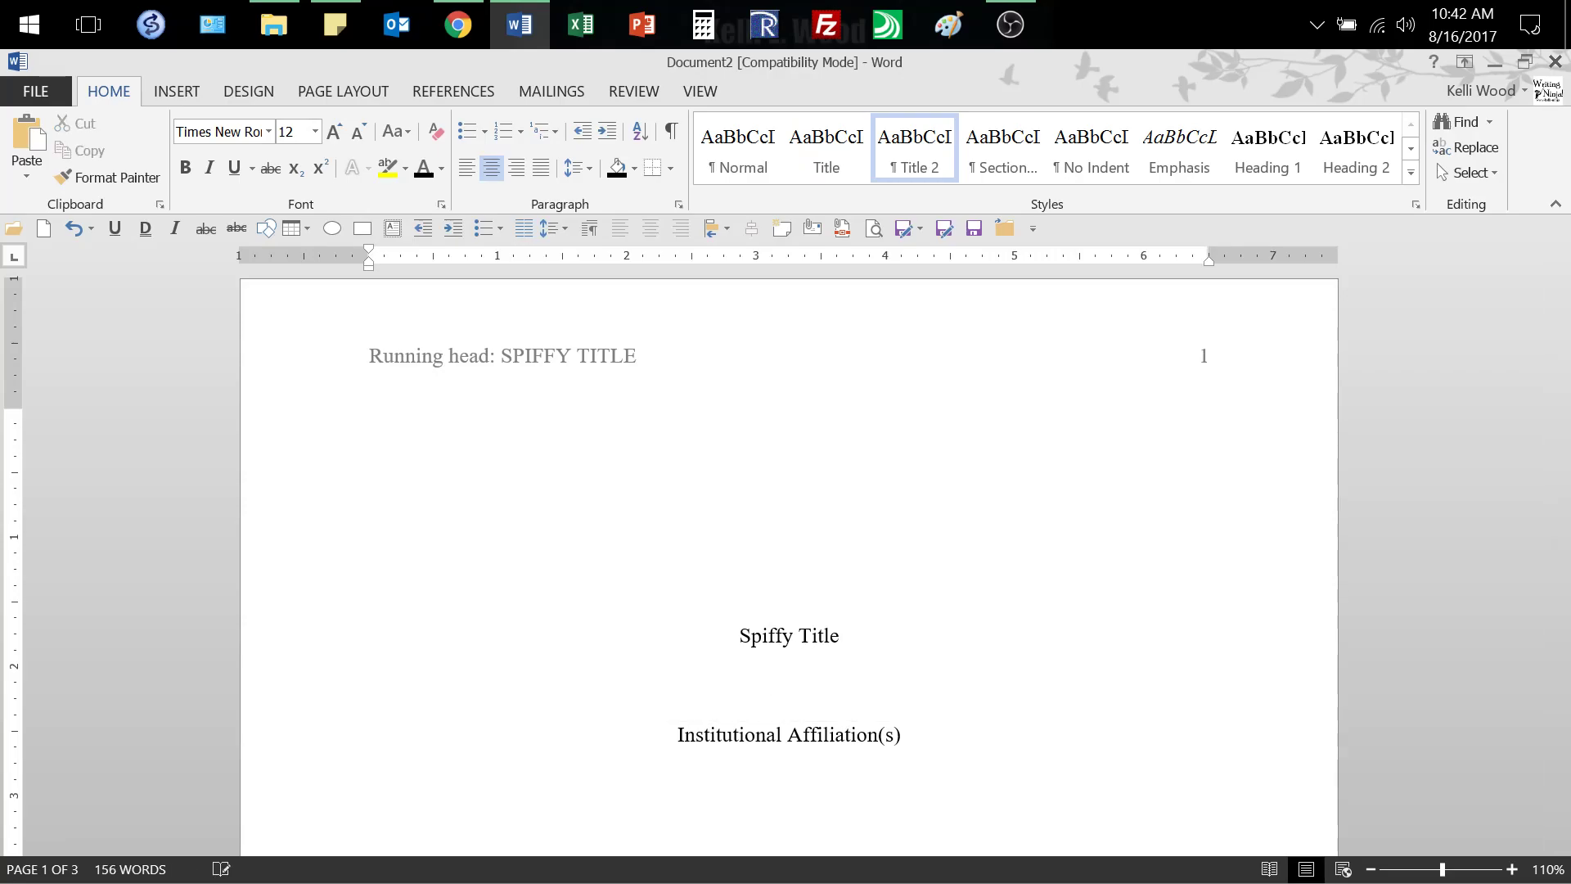
type("Firstname LastN")
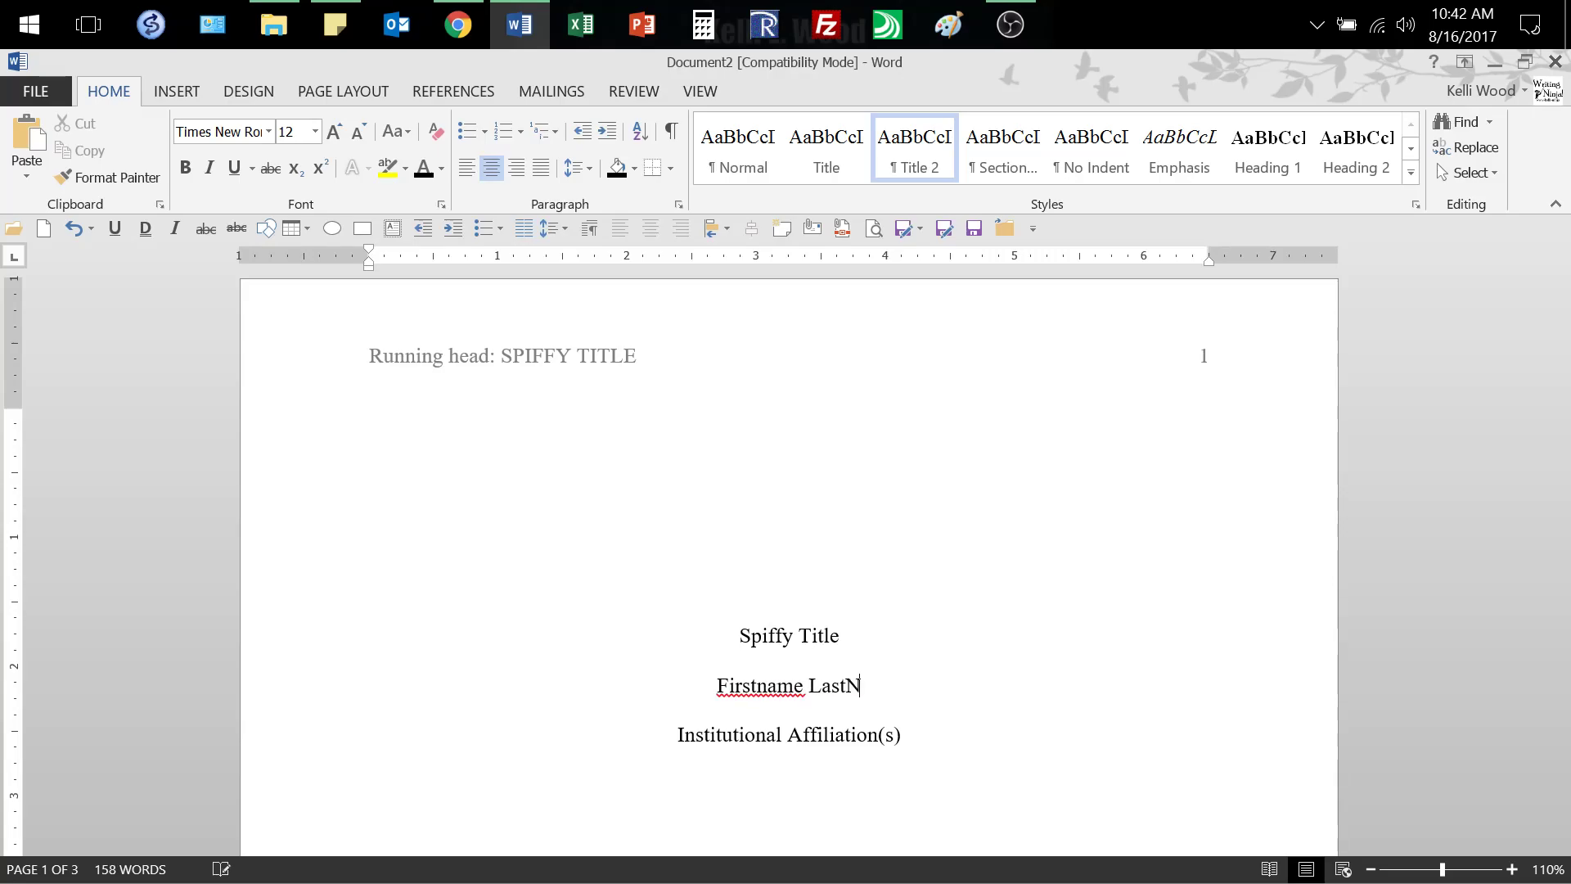
type("ame")
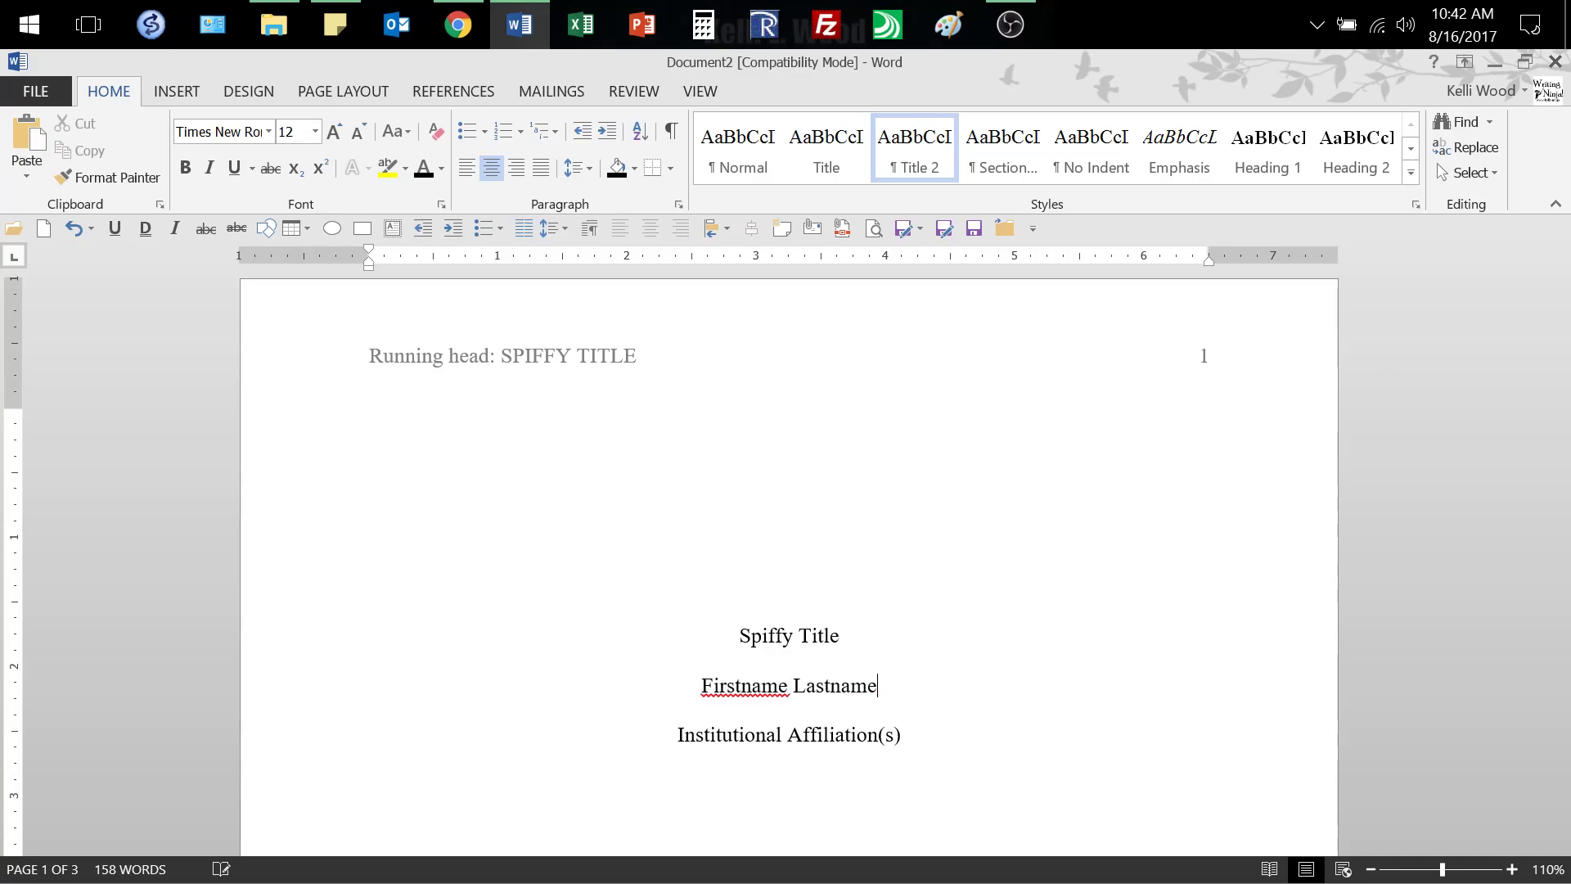
Step: Replace the affiliation placeholder, starting to enter 'El Paso Community College'
triple_click(789, 735)
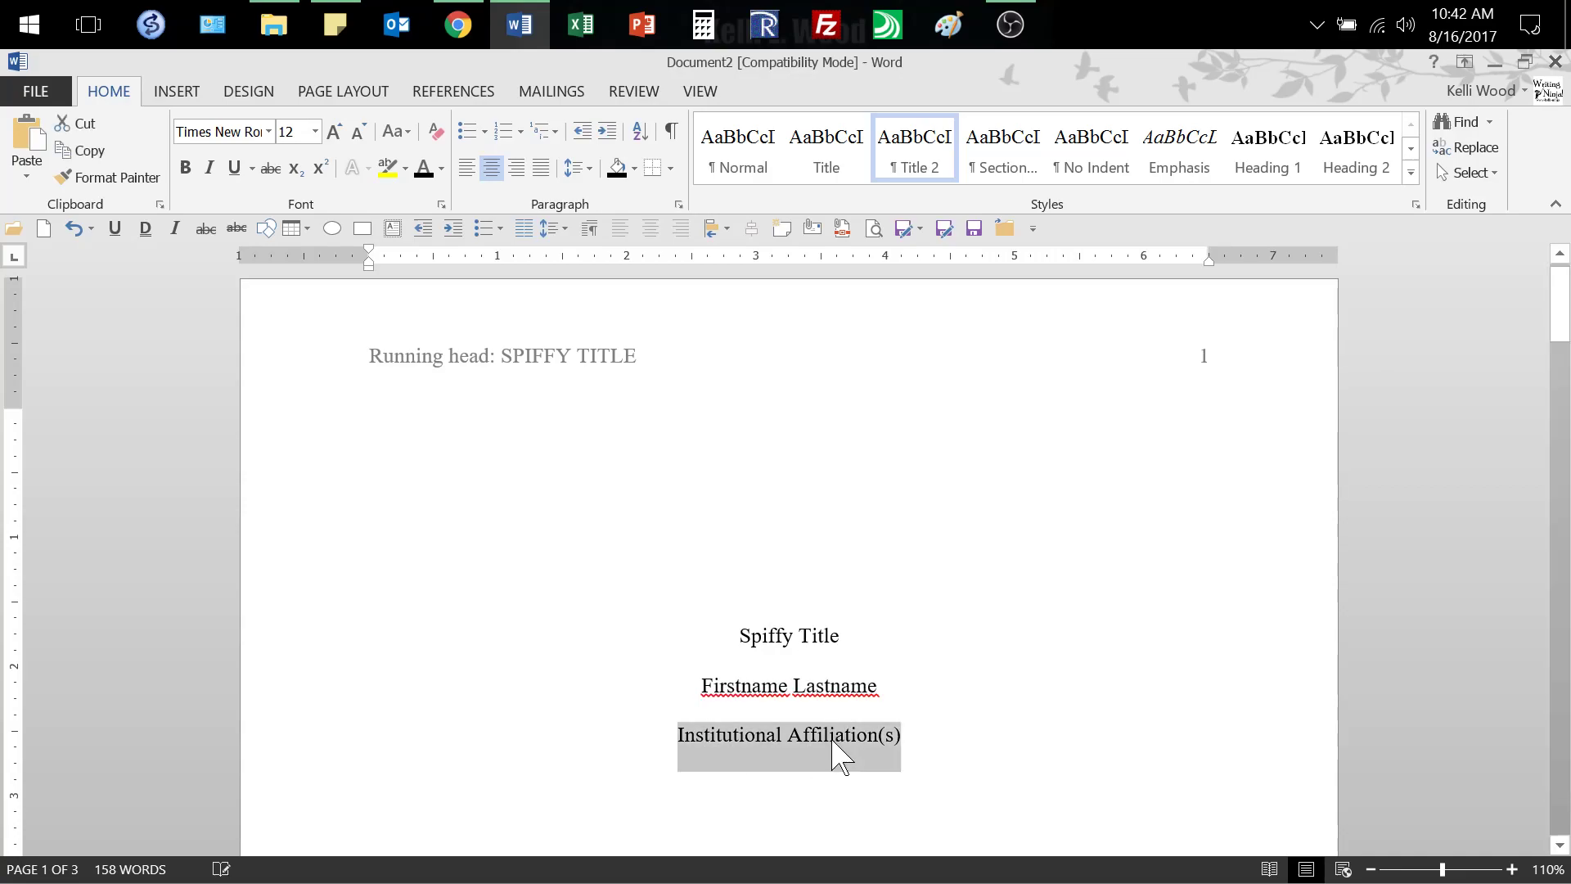
type("El P")
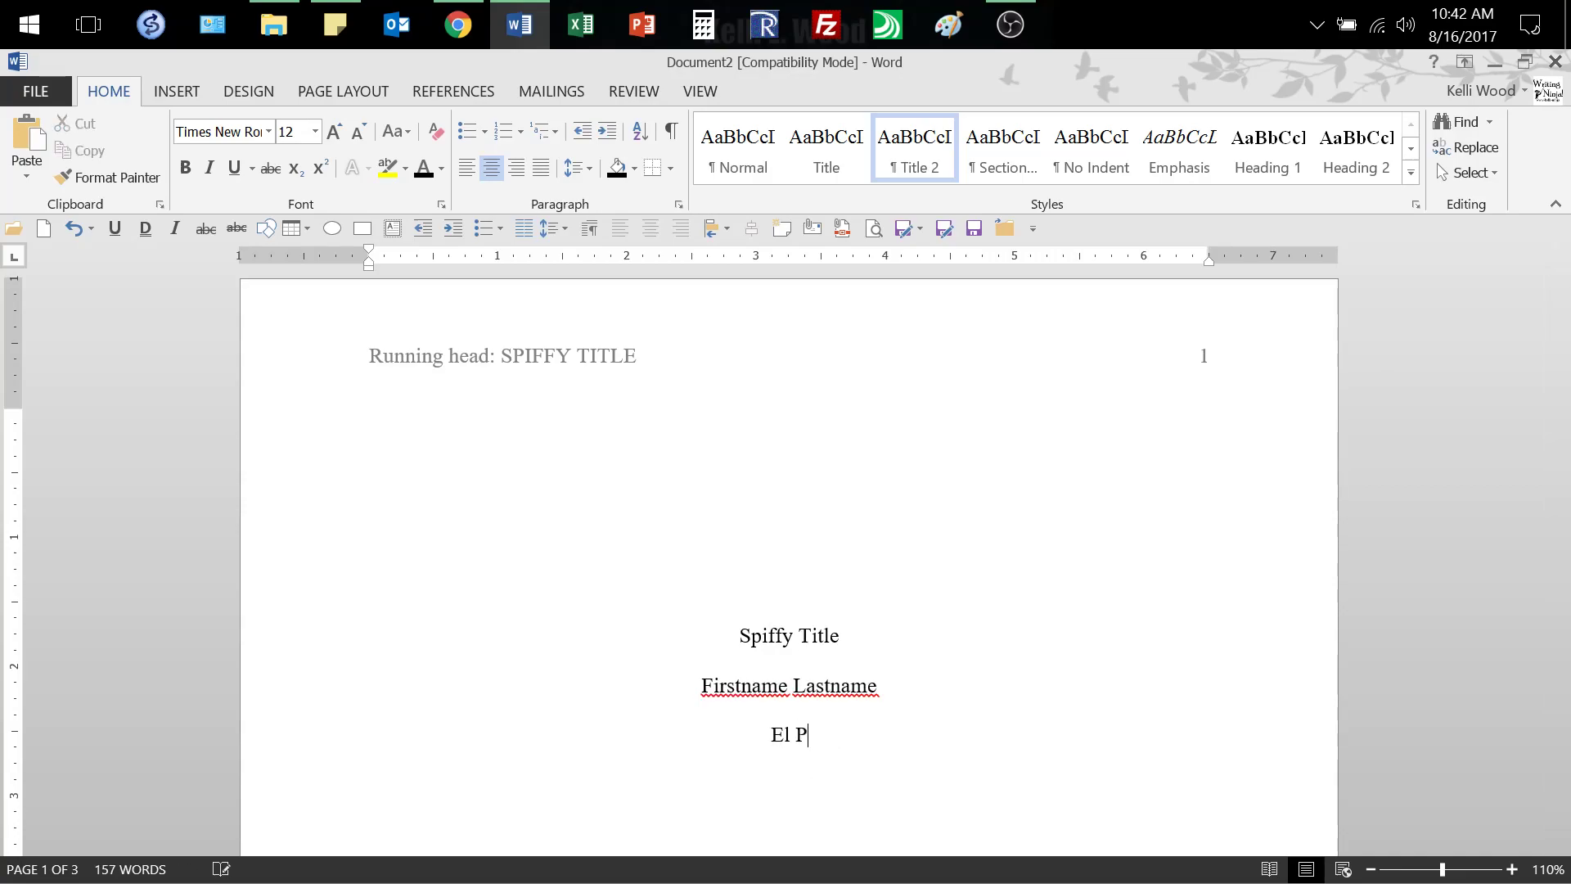
type("aso Commu")
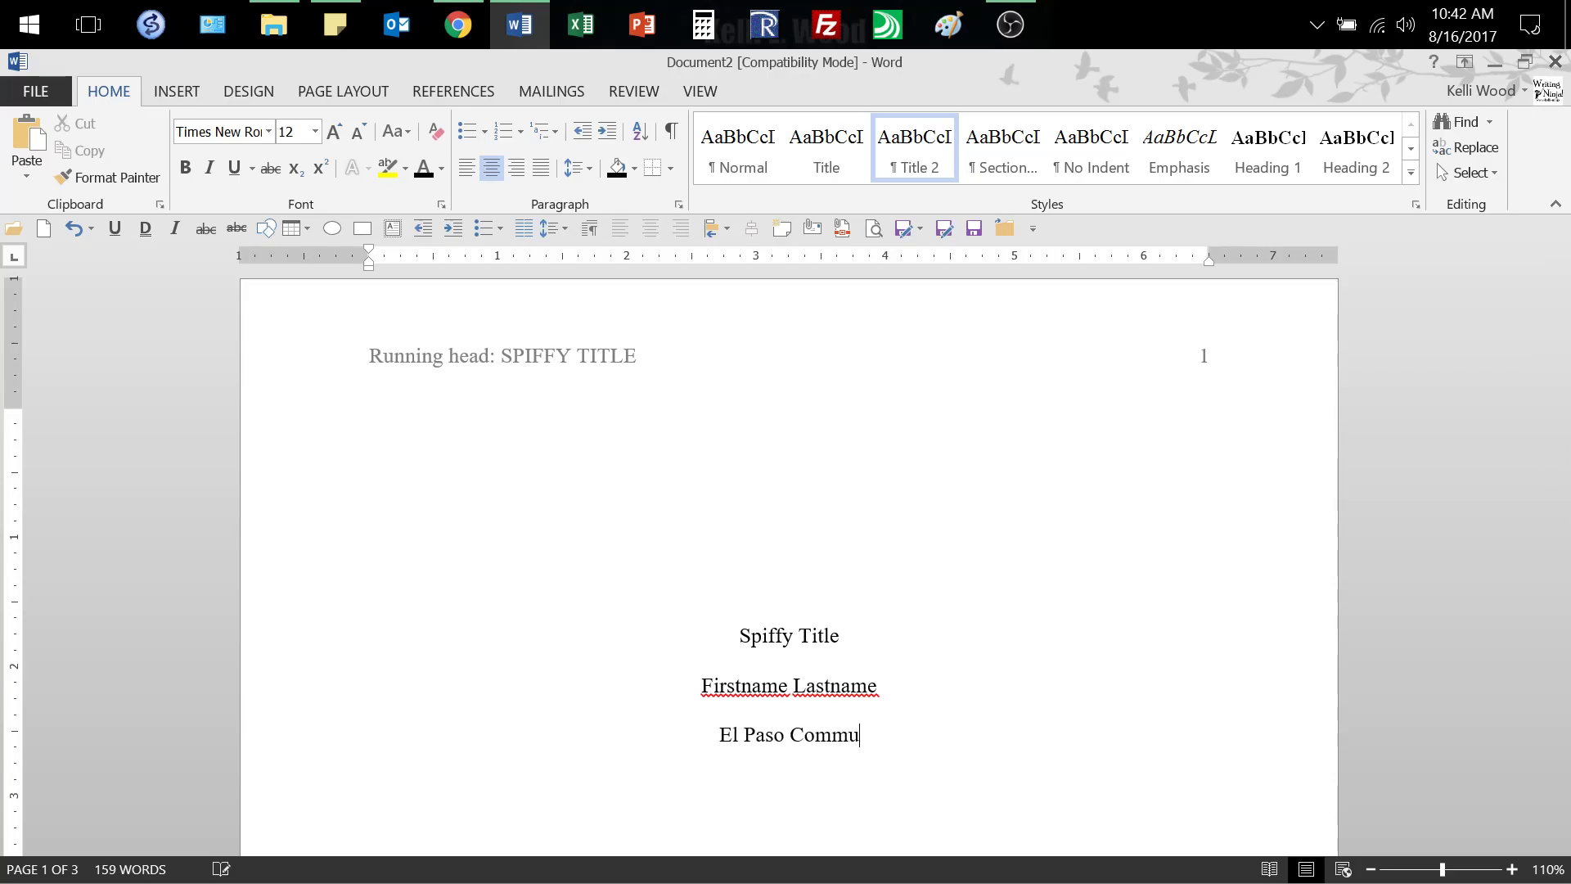
Step: Finish the affiliation, then rewrite the Author Note as the English 1301, CRN 12345, Professor Wood sentence
type("nity College")
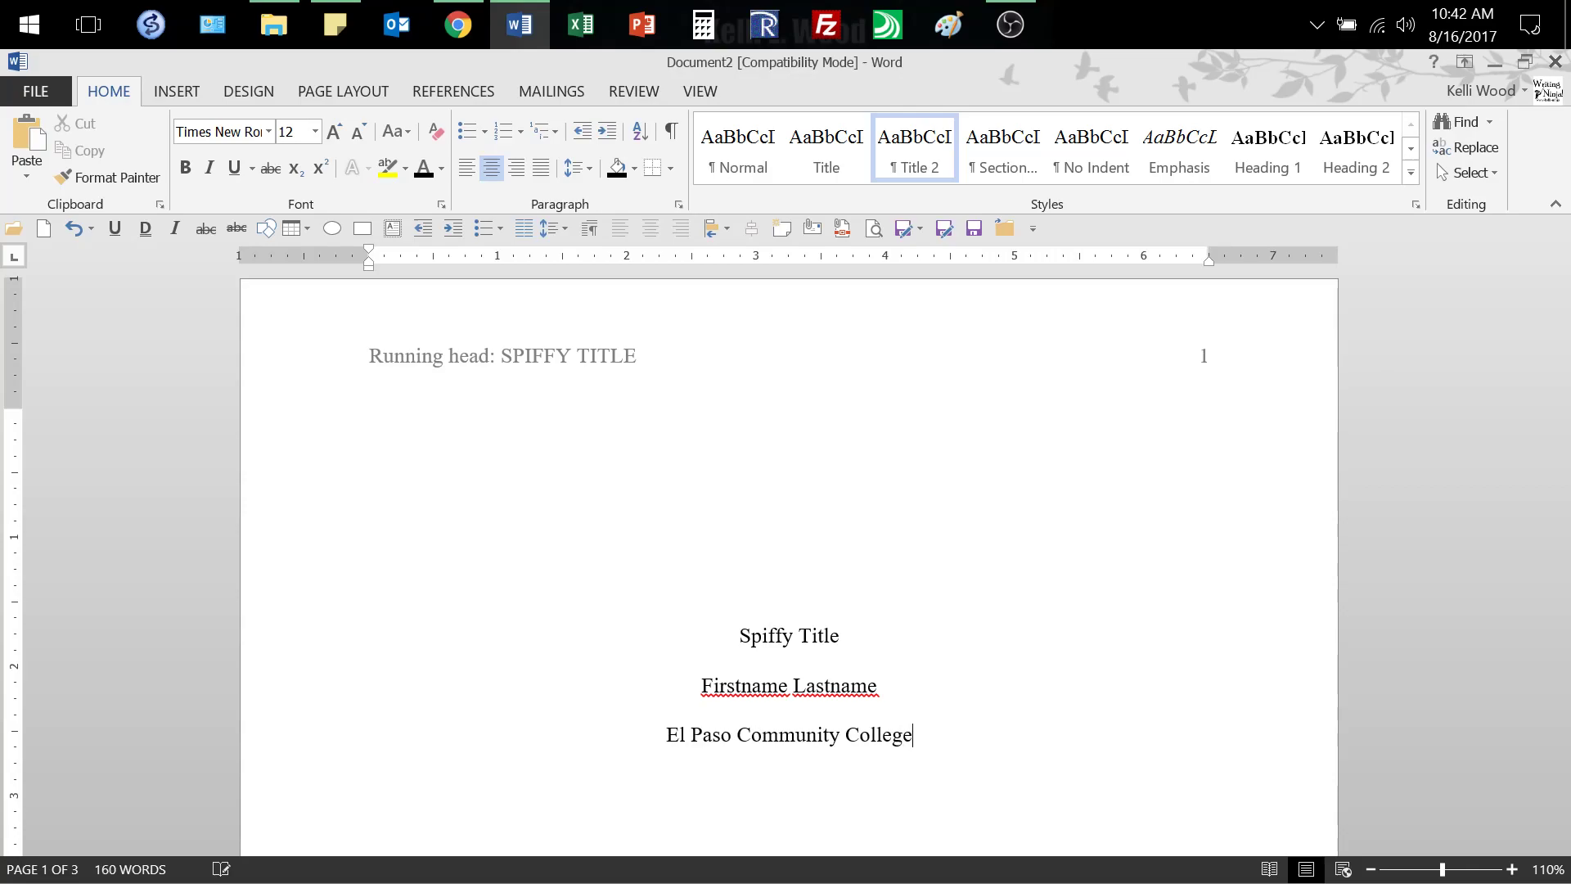
scroll("down", 3)
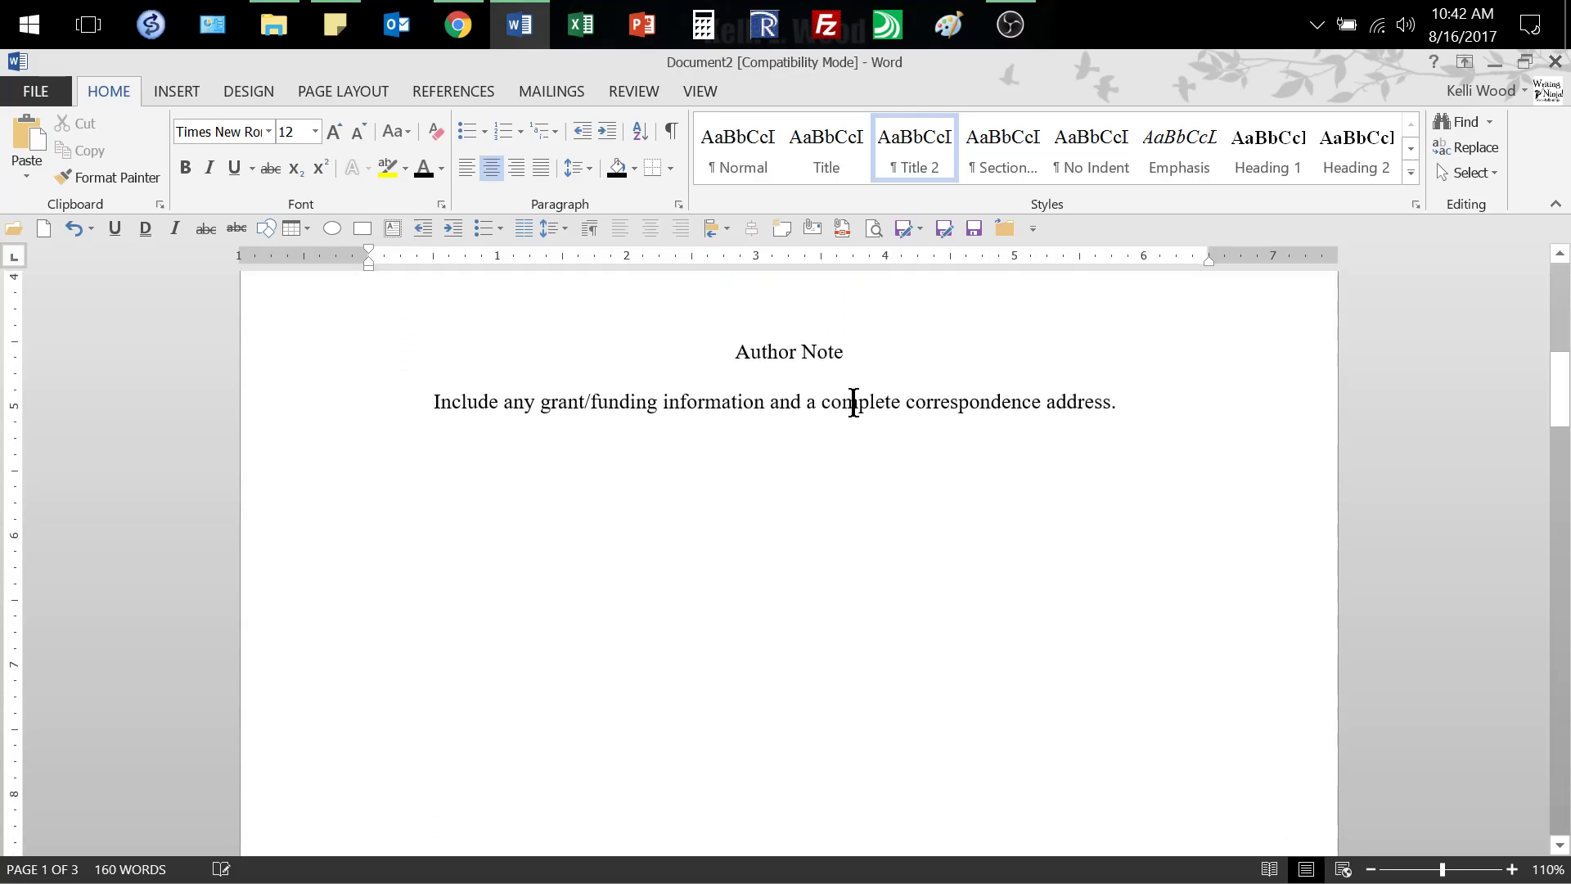
triple_click(770, 402)
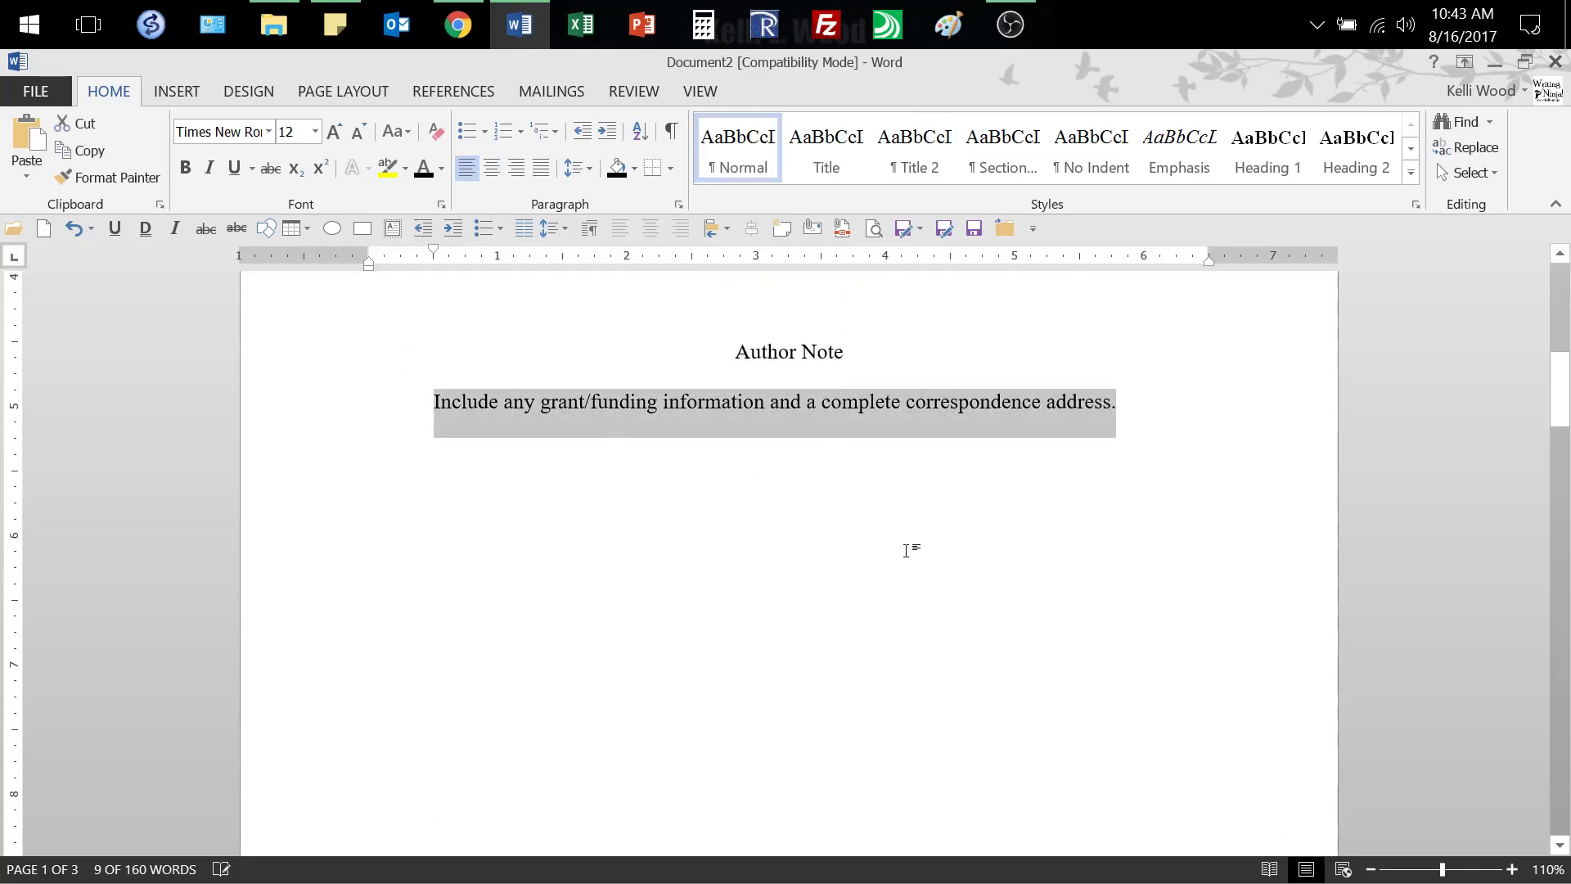
mouse_move(561, 431)
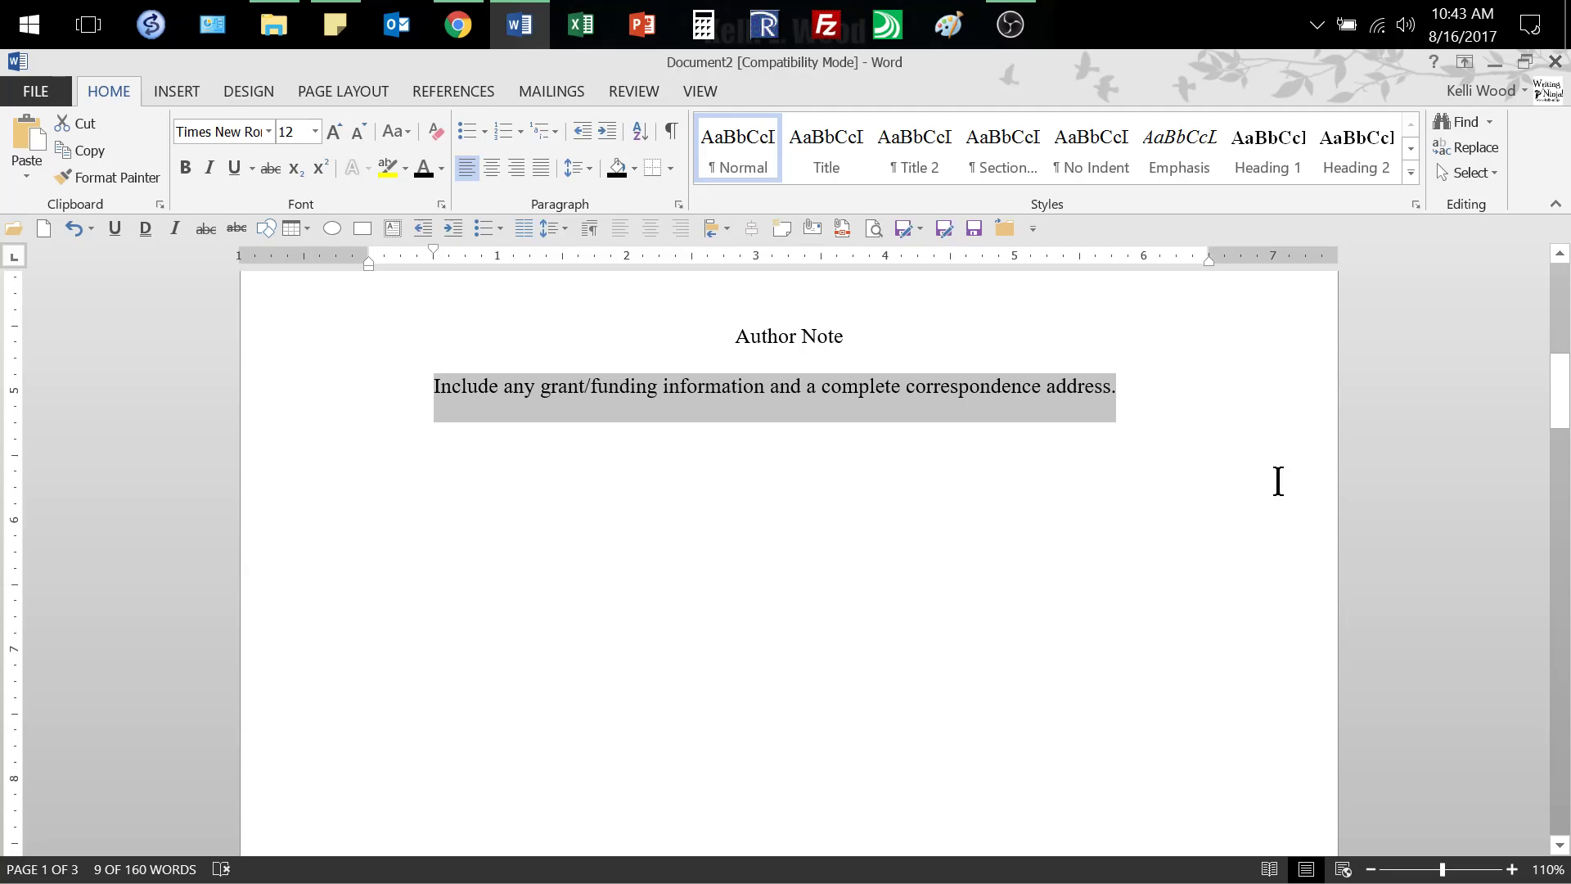
type("This paper was prepared for Engli")
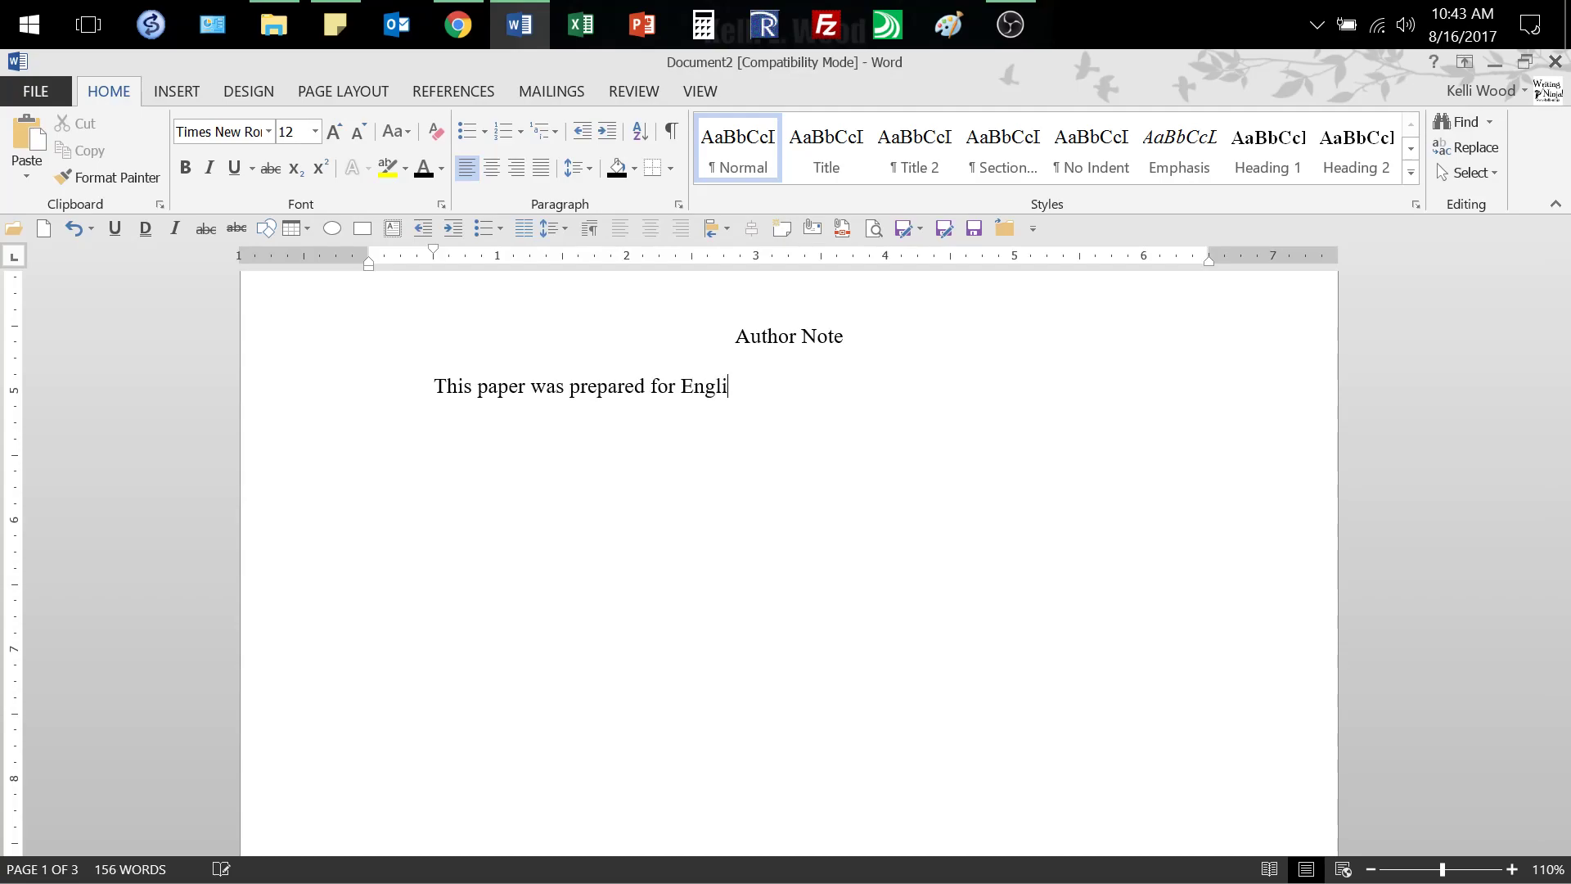
type("sh 1302,")
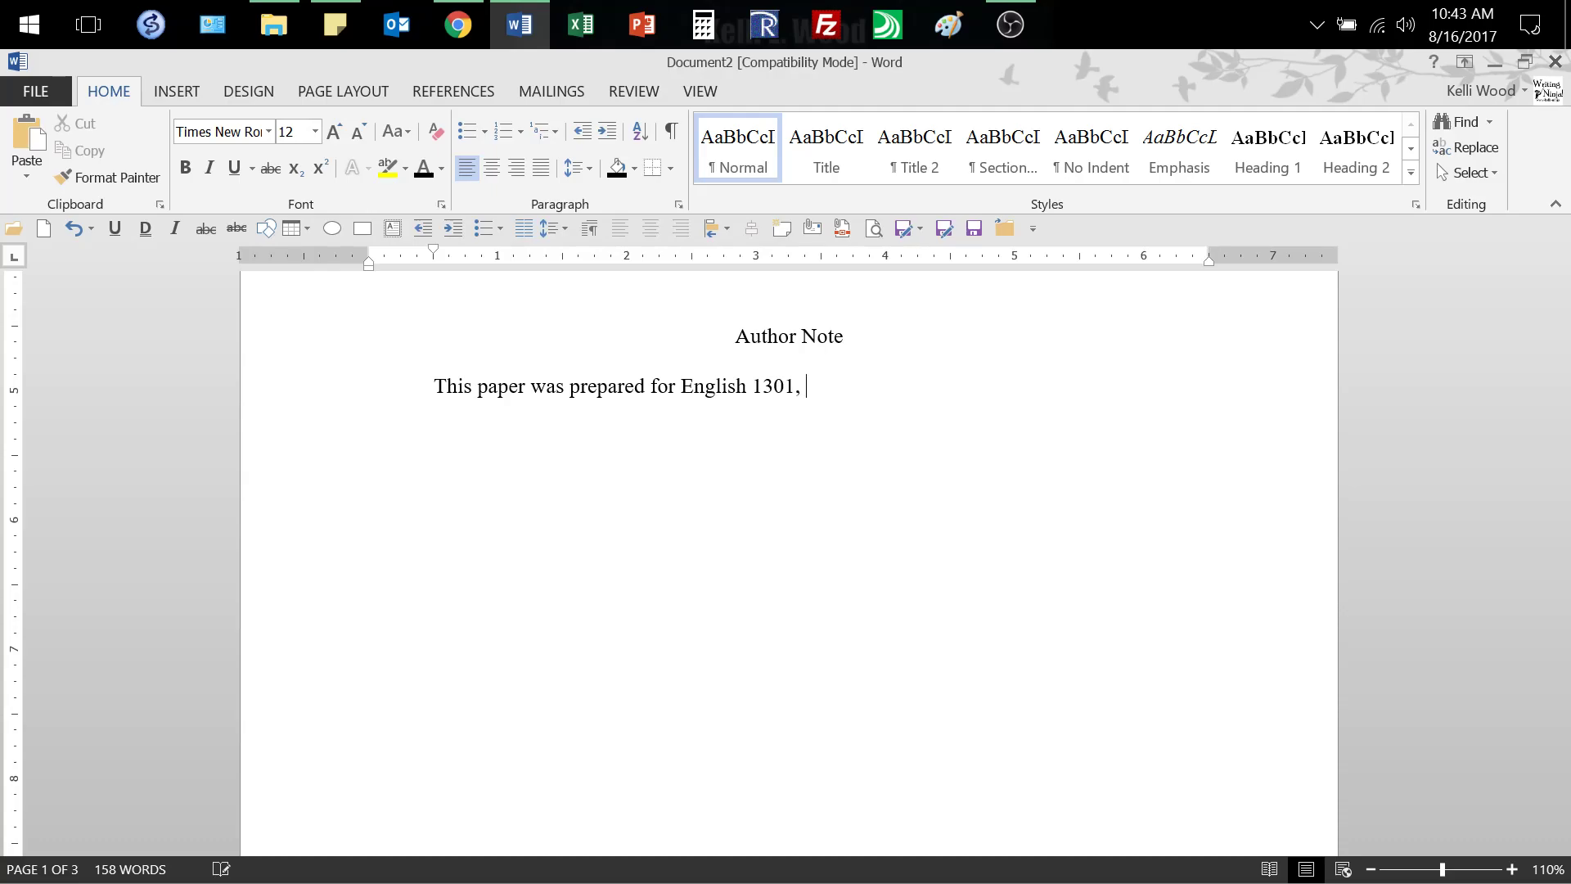
type("CRN")
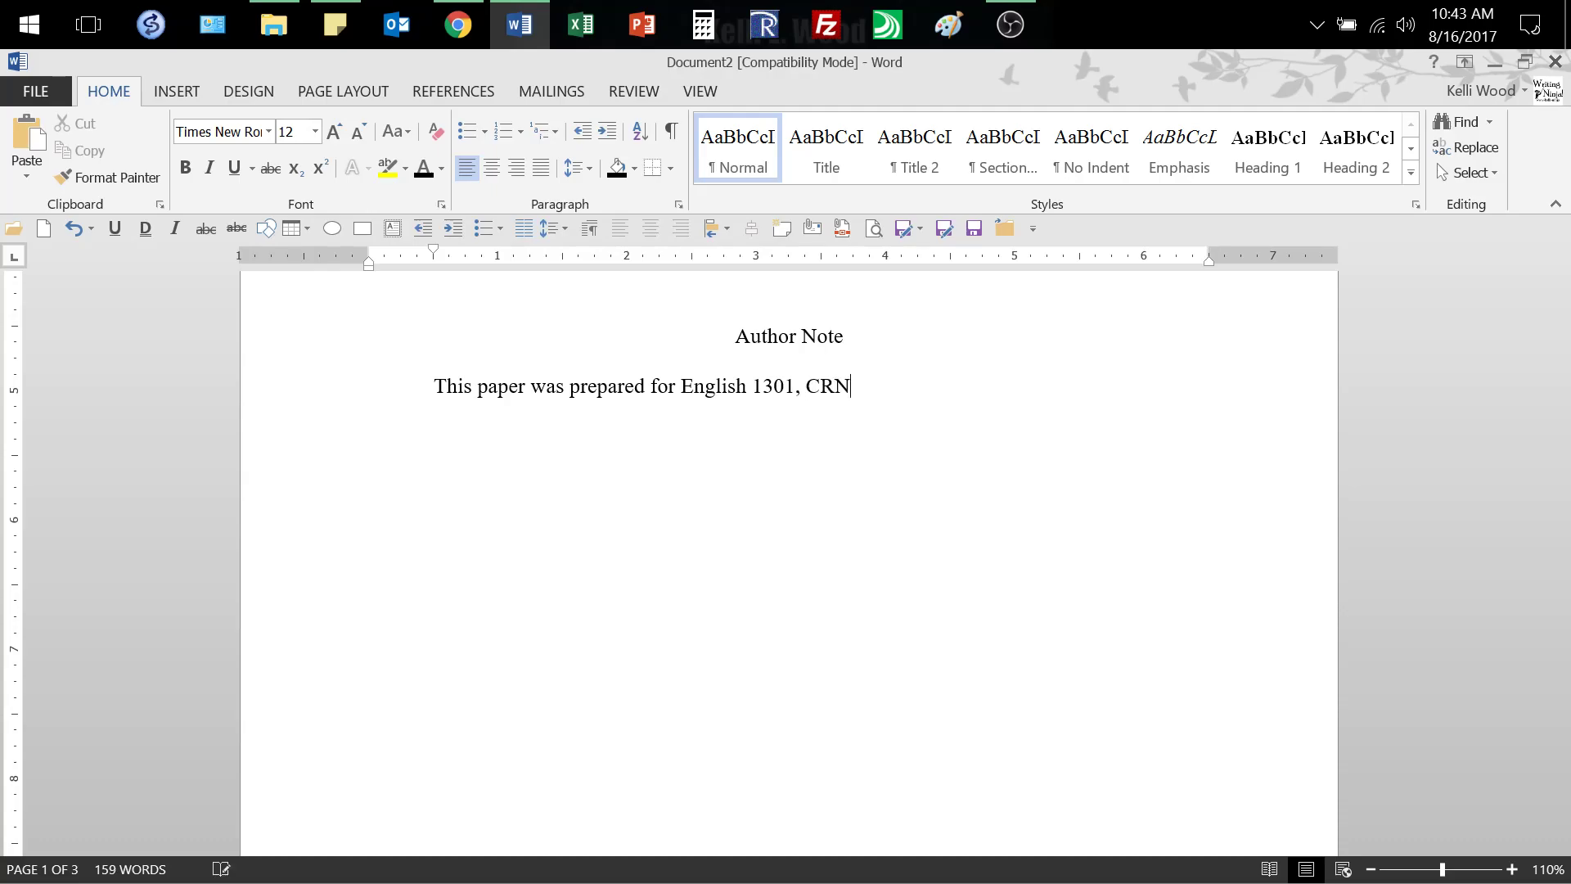
type("\" \"")
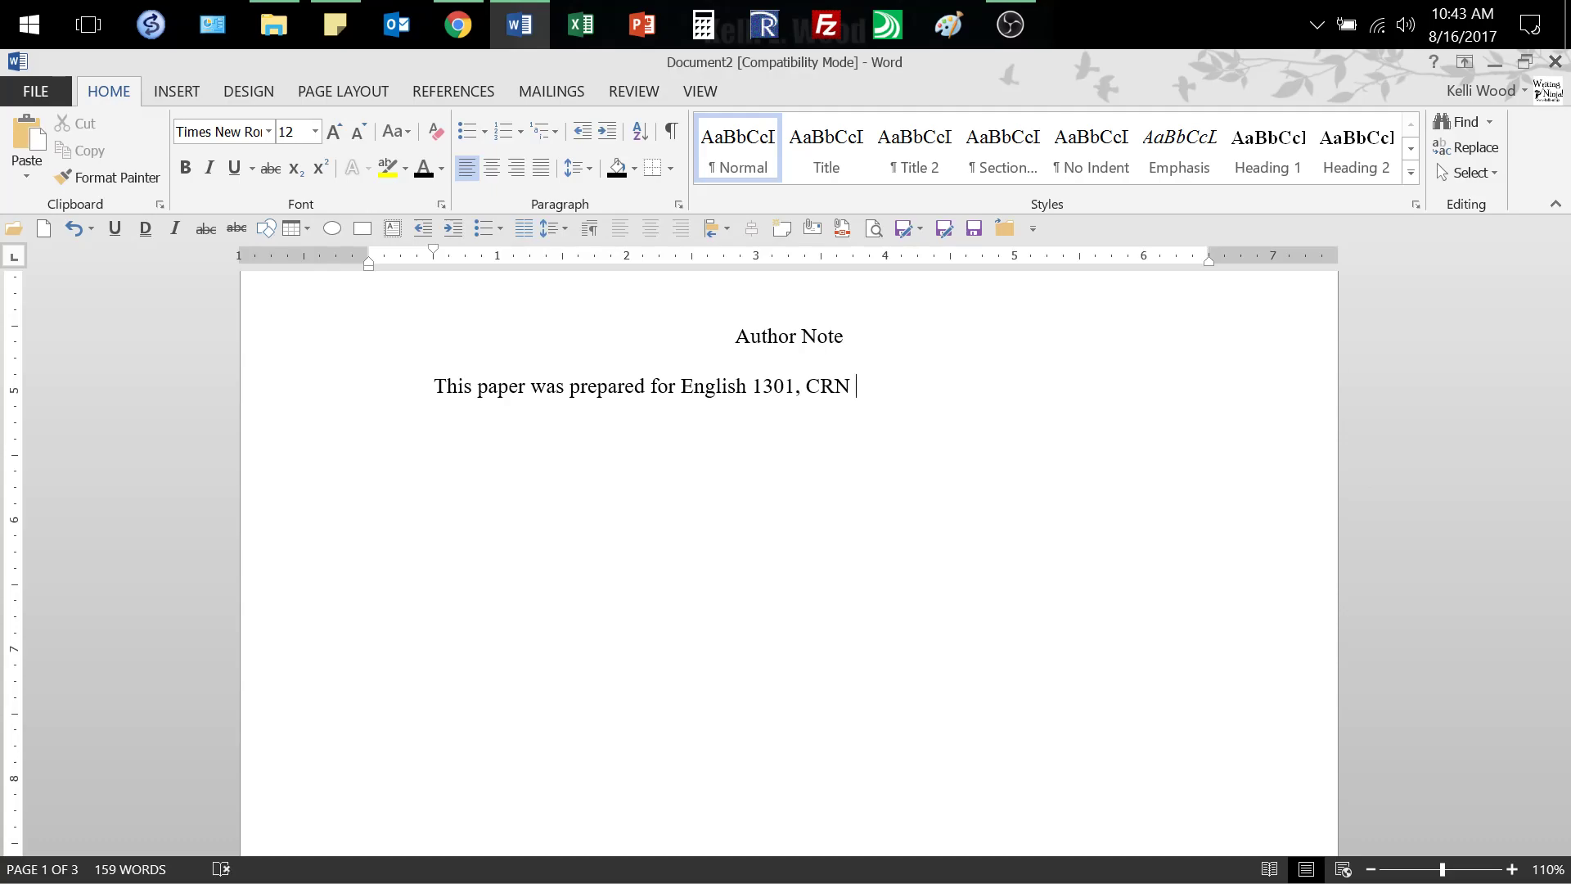
type("123")
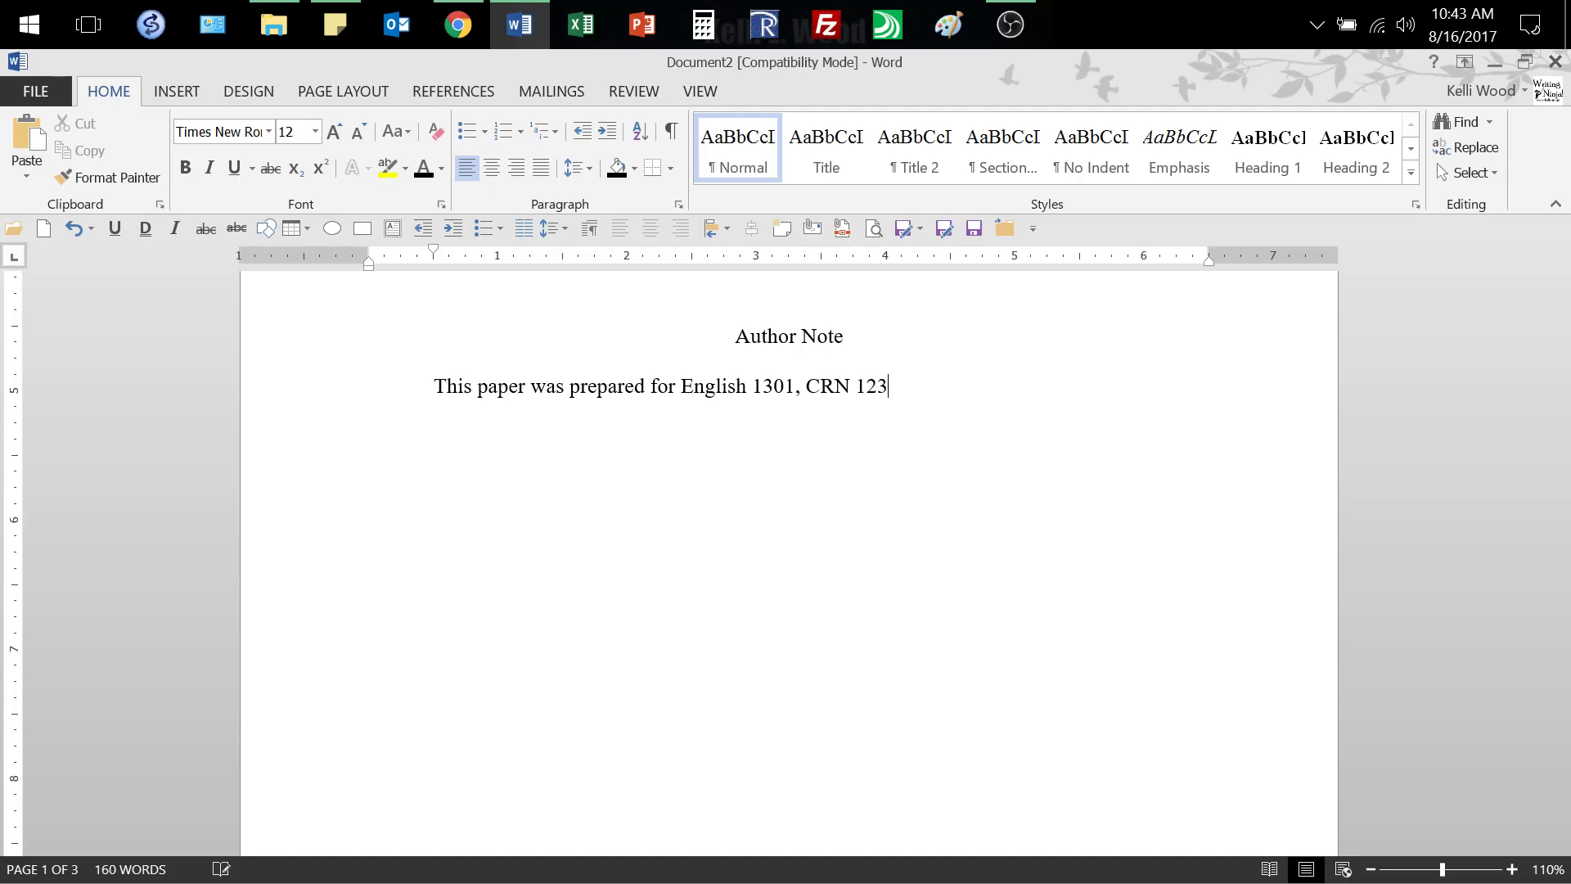
type("45,")
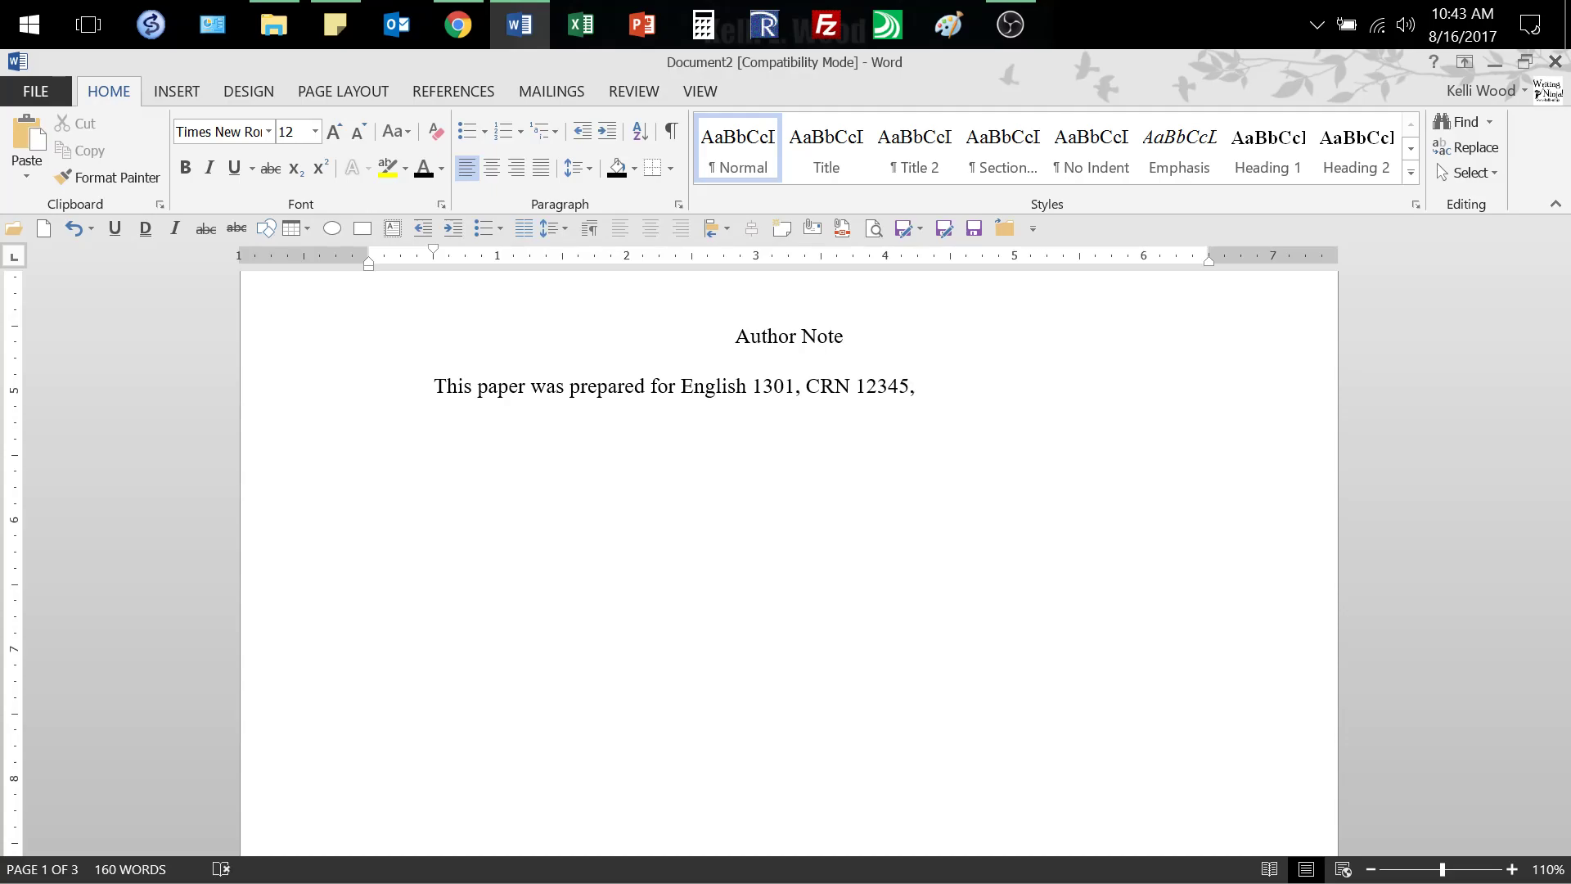
type("taught by Prof")
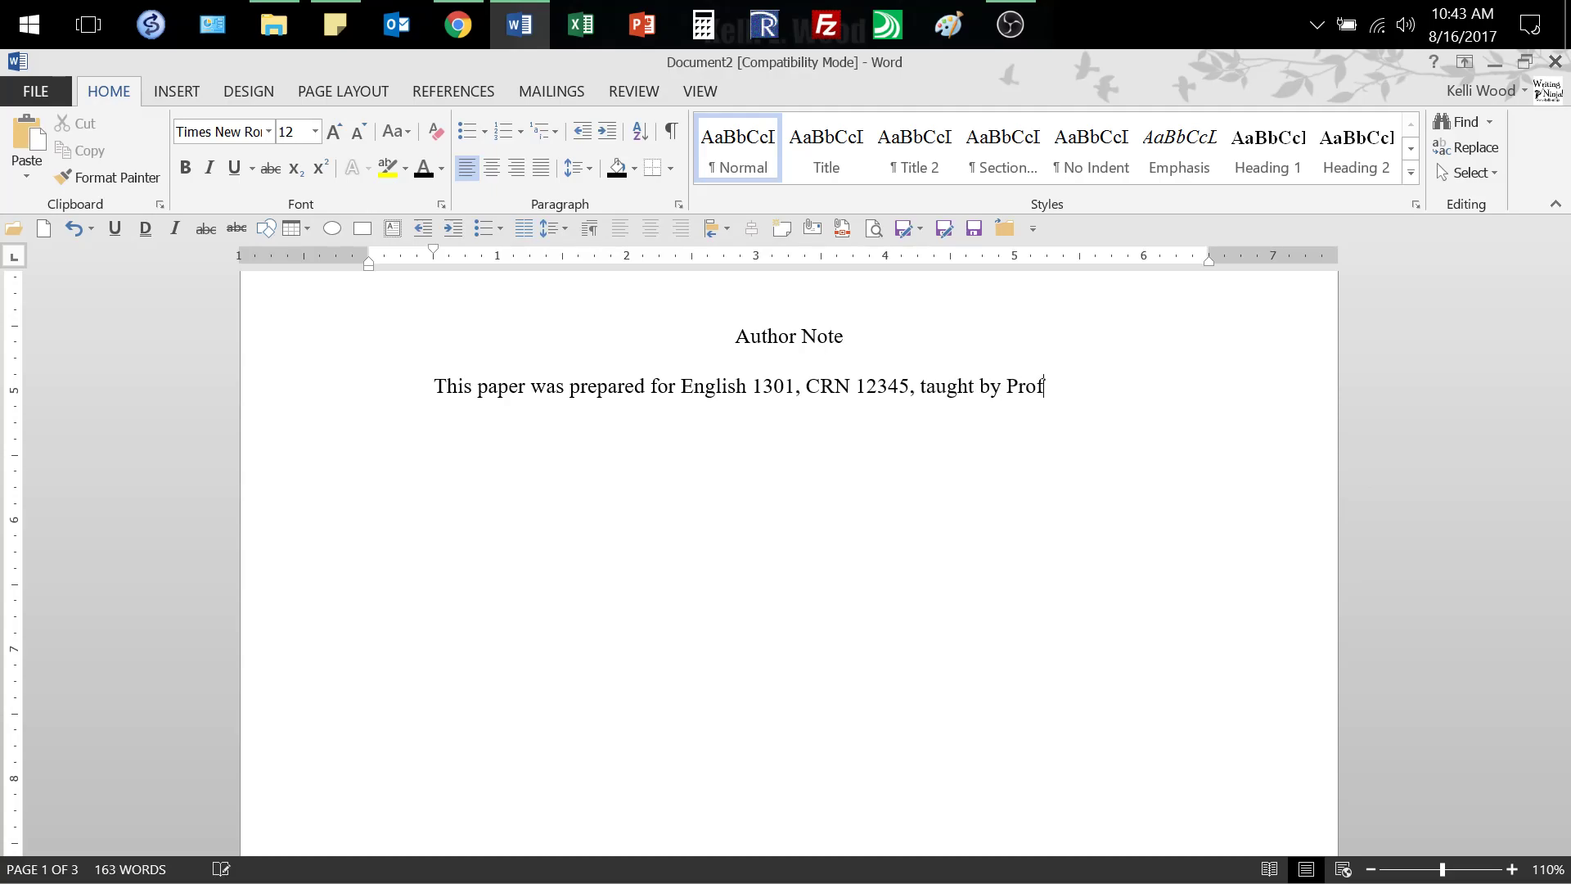
type("essor Wood")
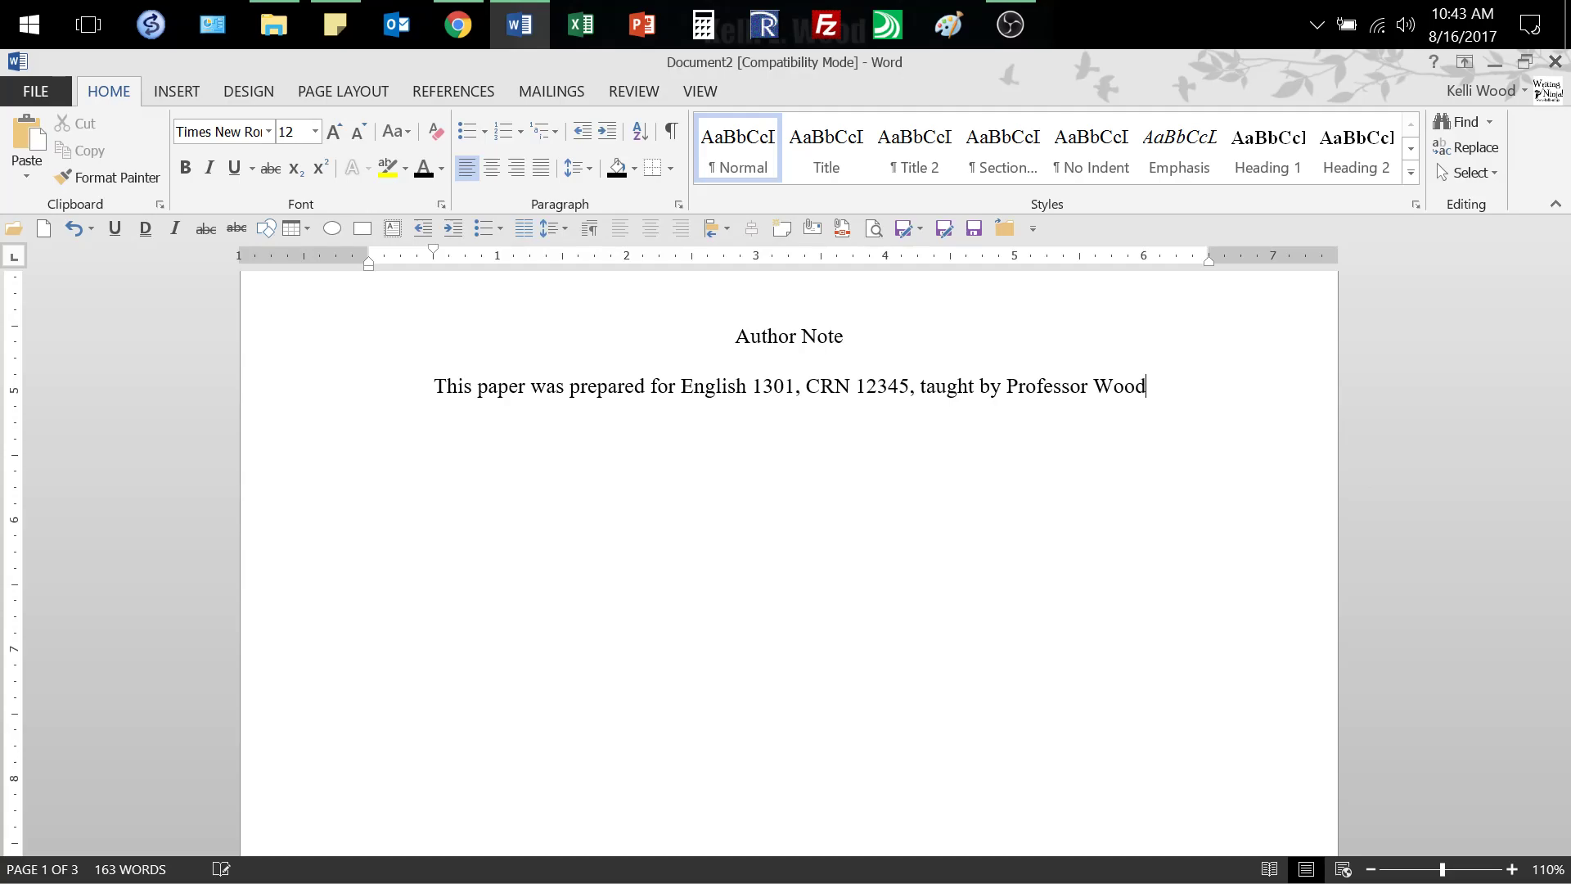
type(".")
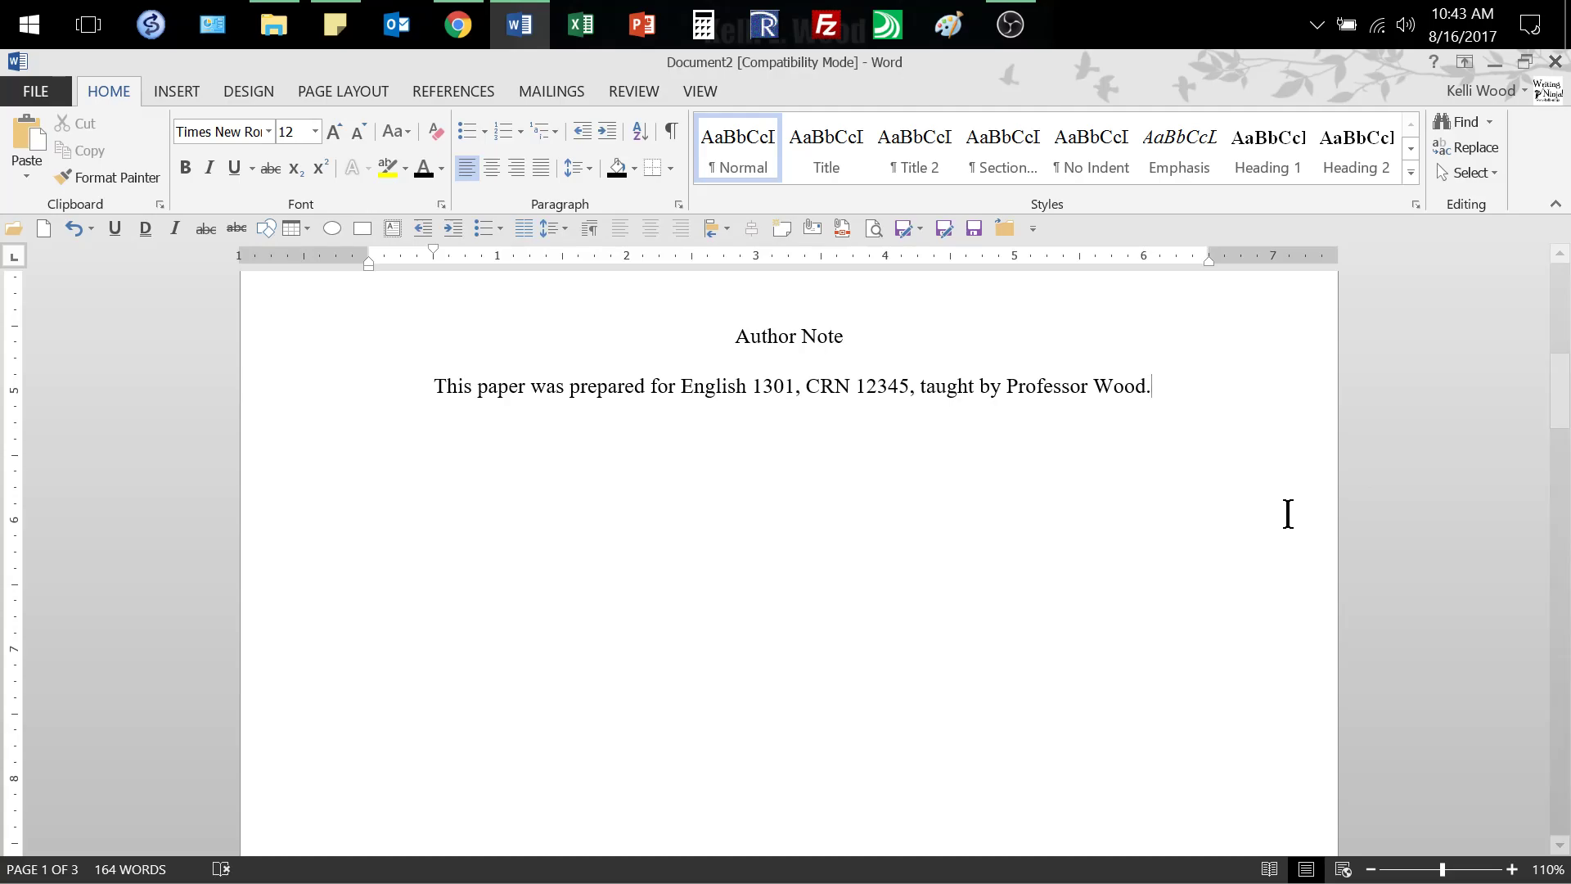
mouse_move(1411, 869)
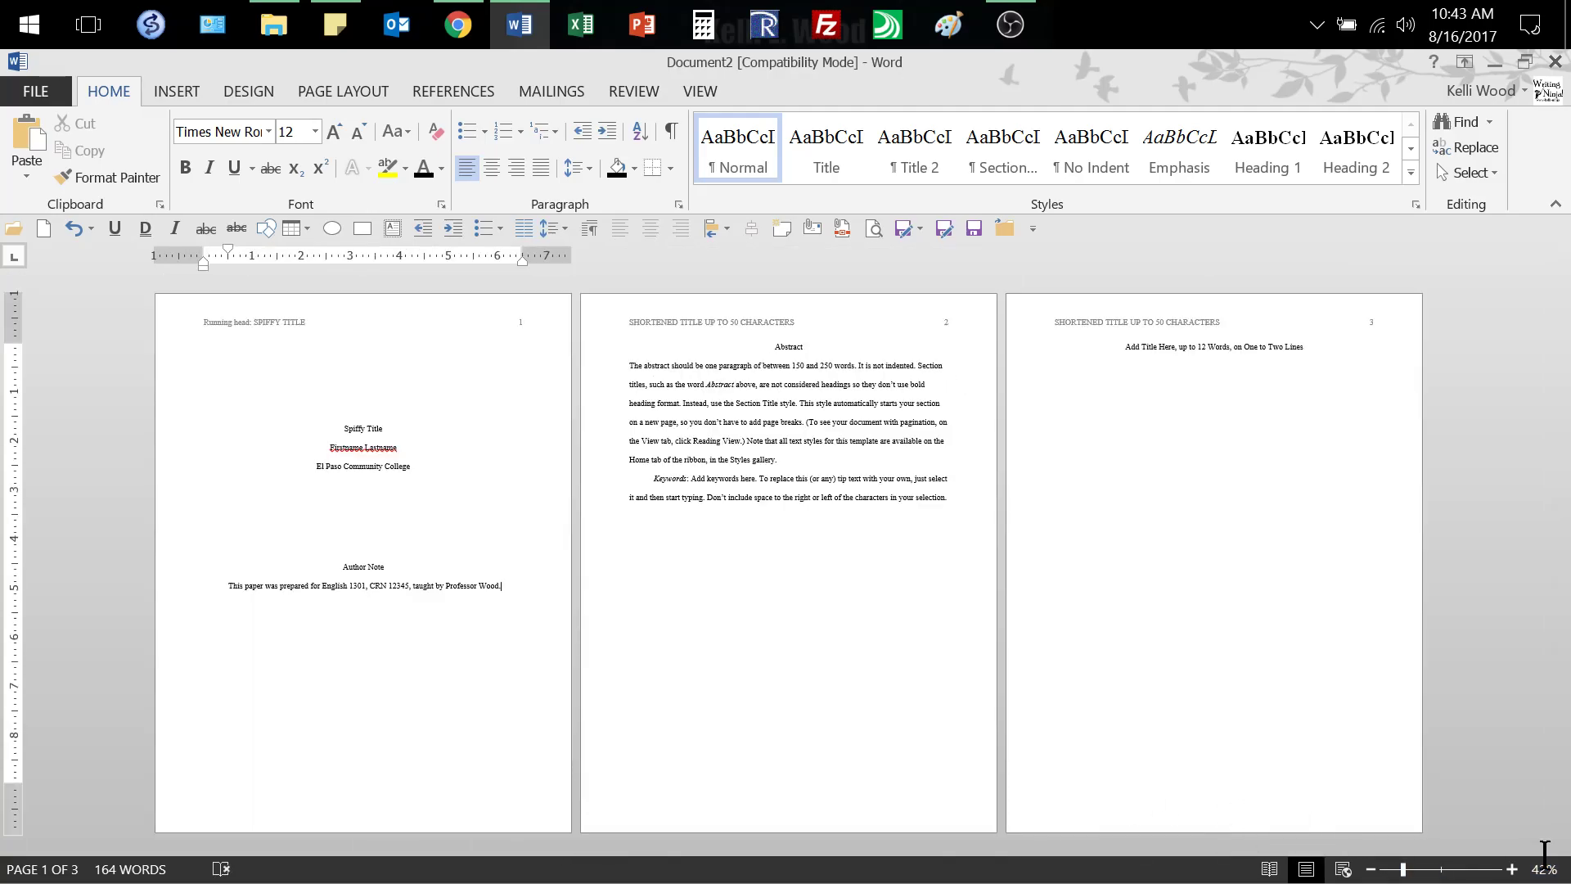
Step: At enlarged multi-page zoom, add a blank line so the Author Note sits lower on the title page
left_click(1516, 870)
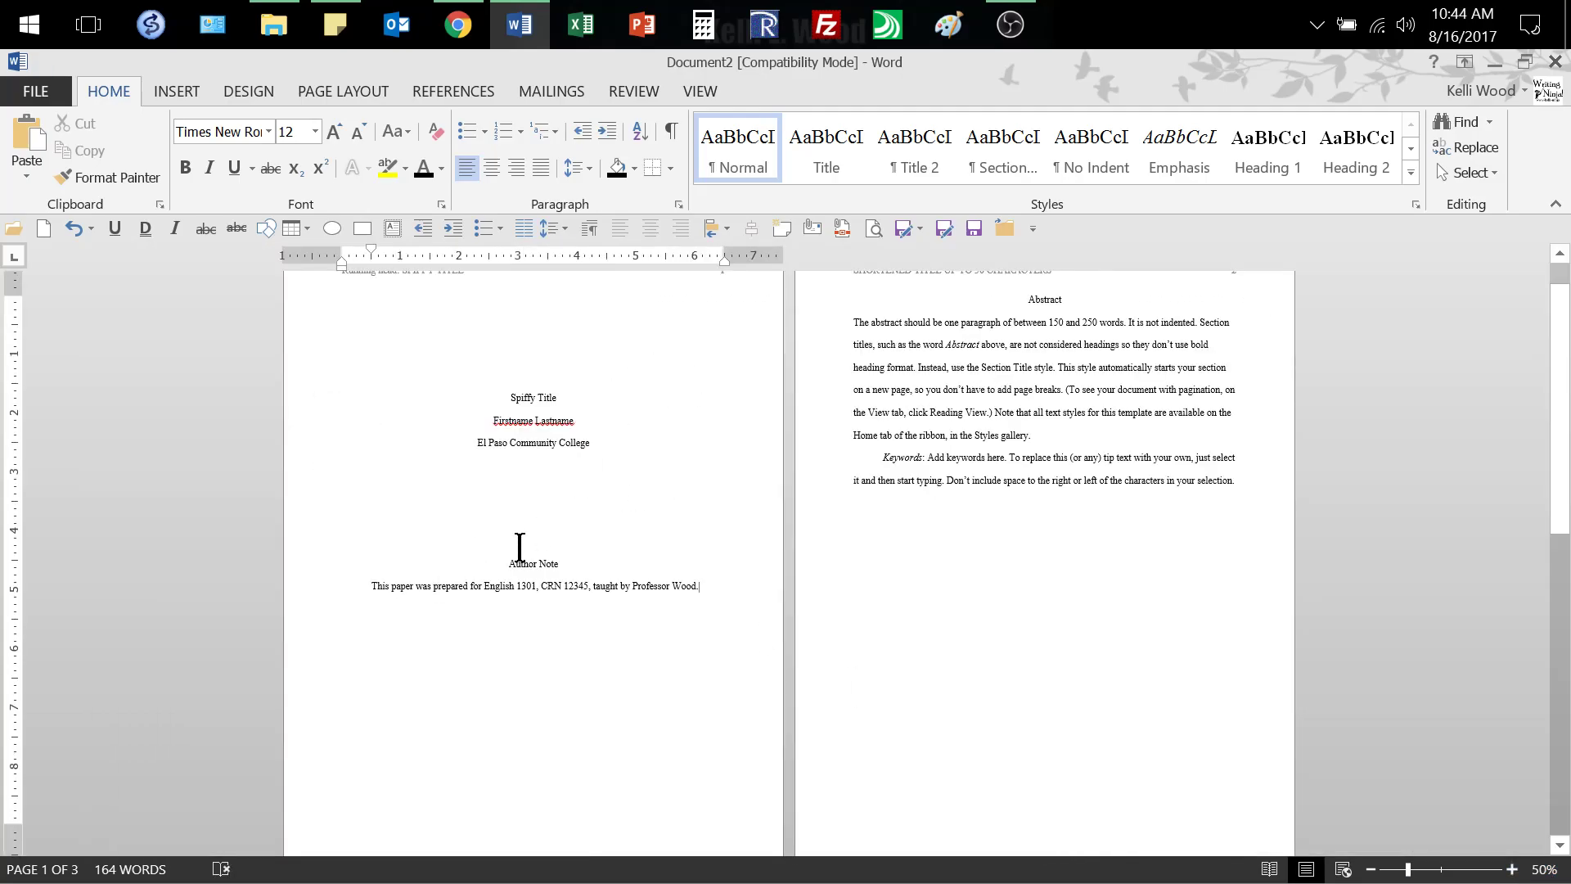
mouse_move(543, 671)
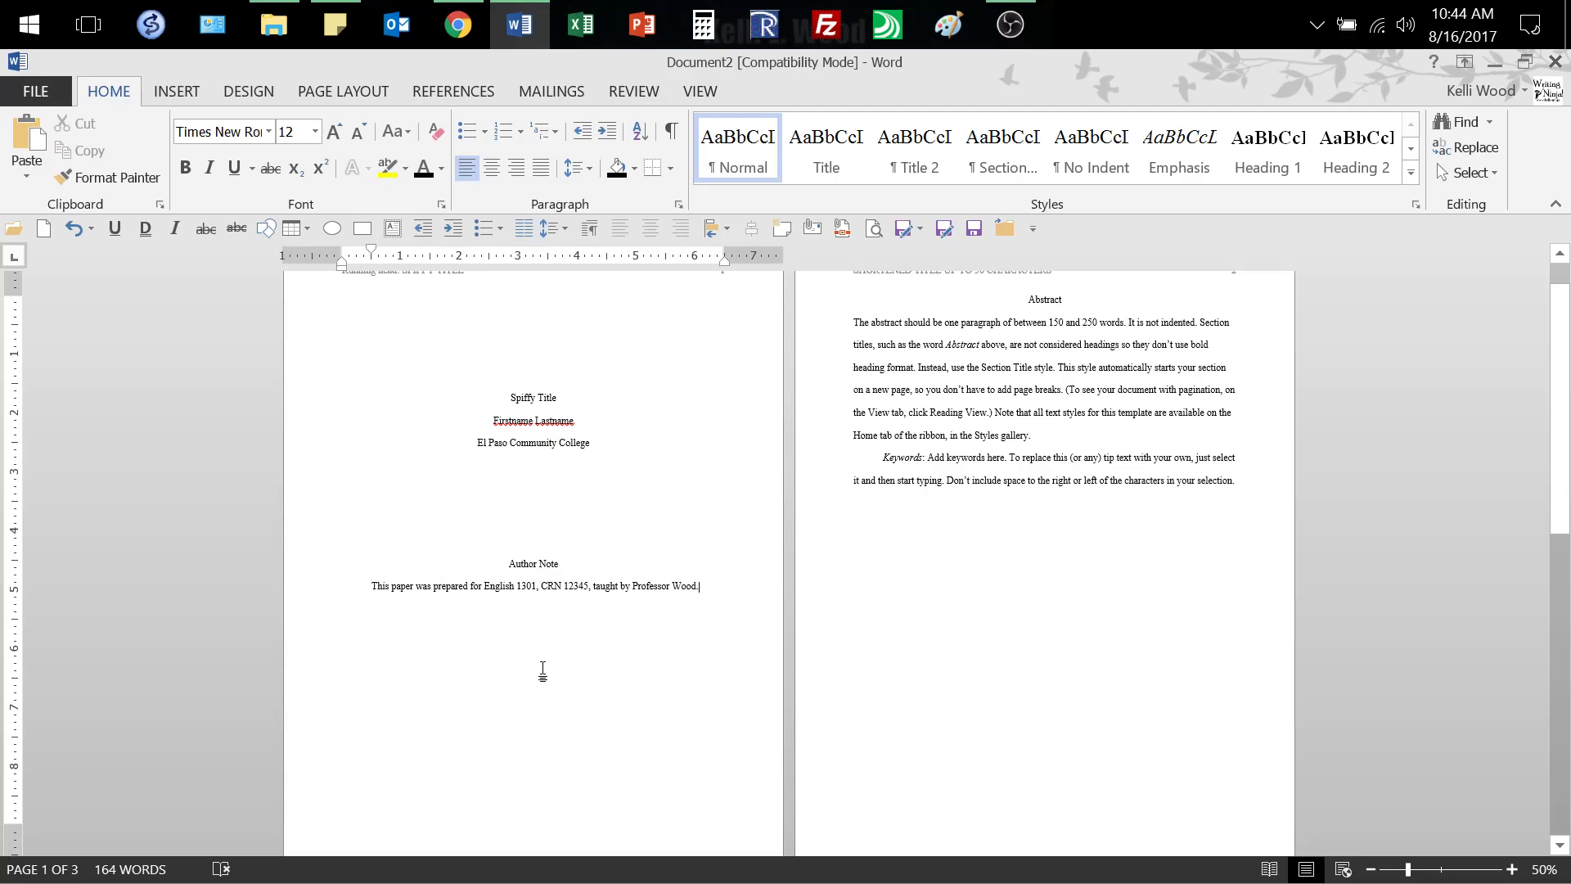
left_click(534, 420)
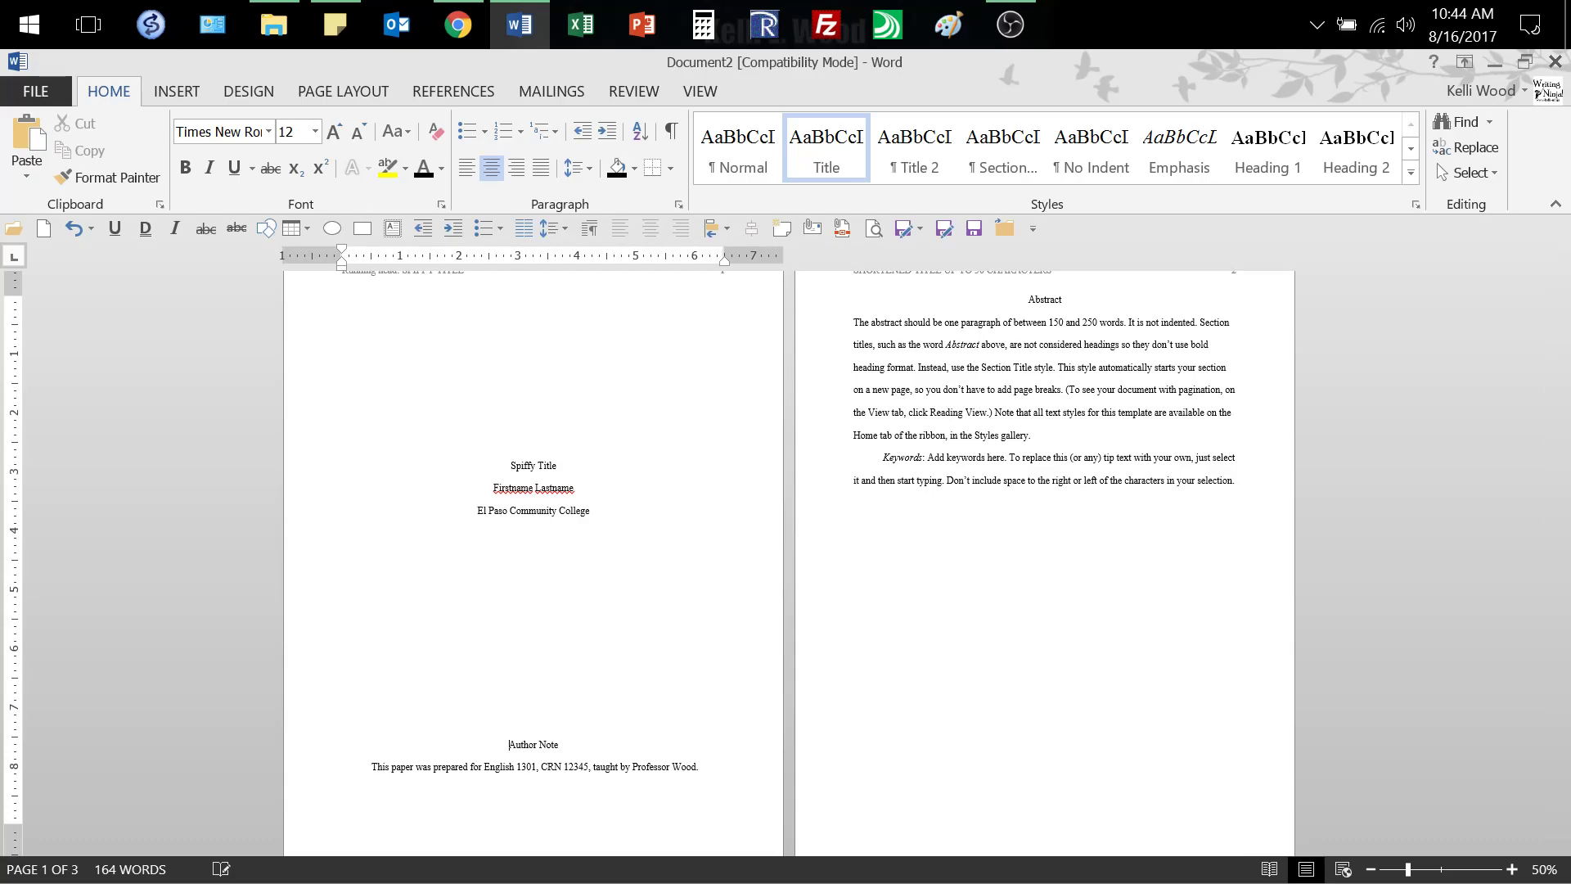
scroll("down", 3)
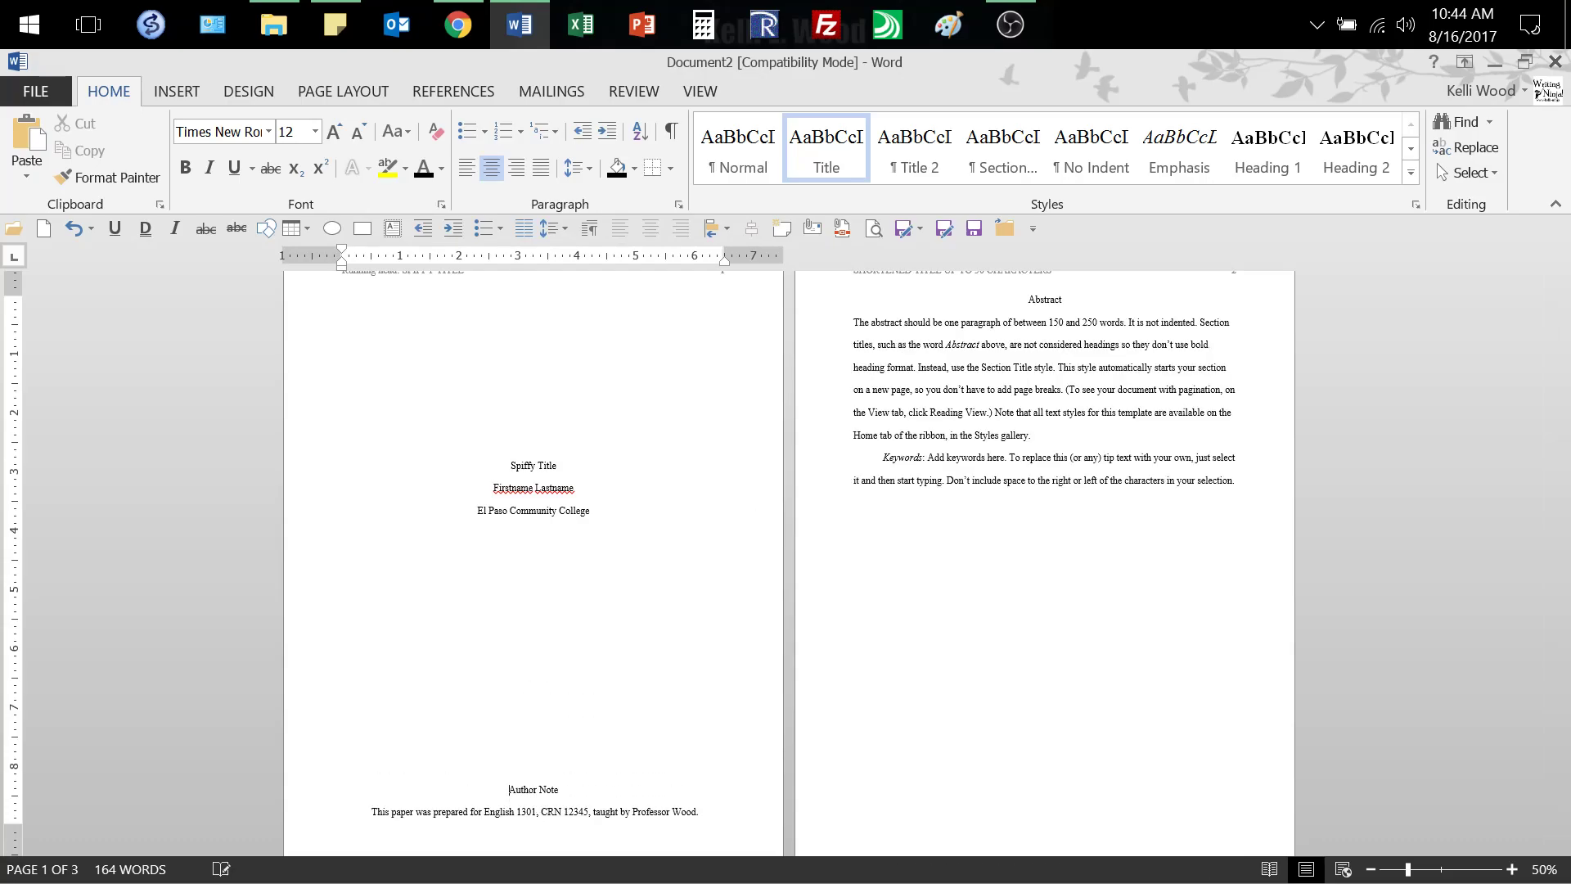
mouse_move(1038, 589)
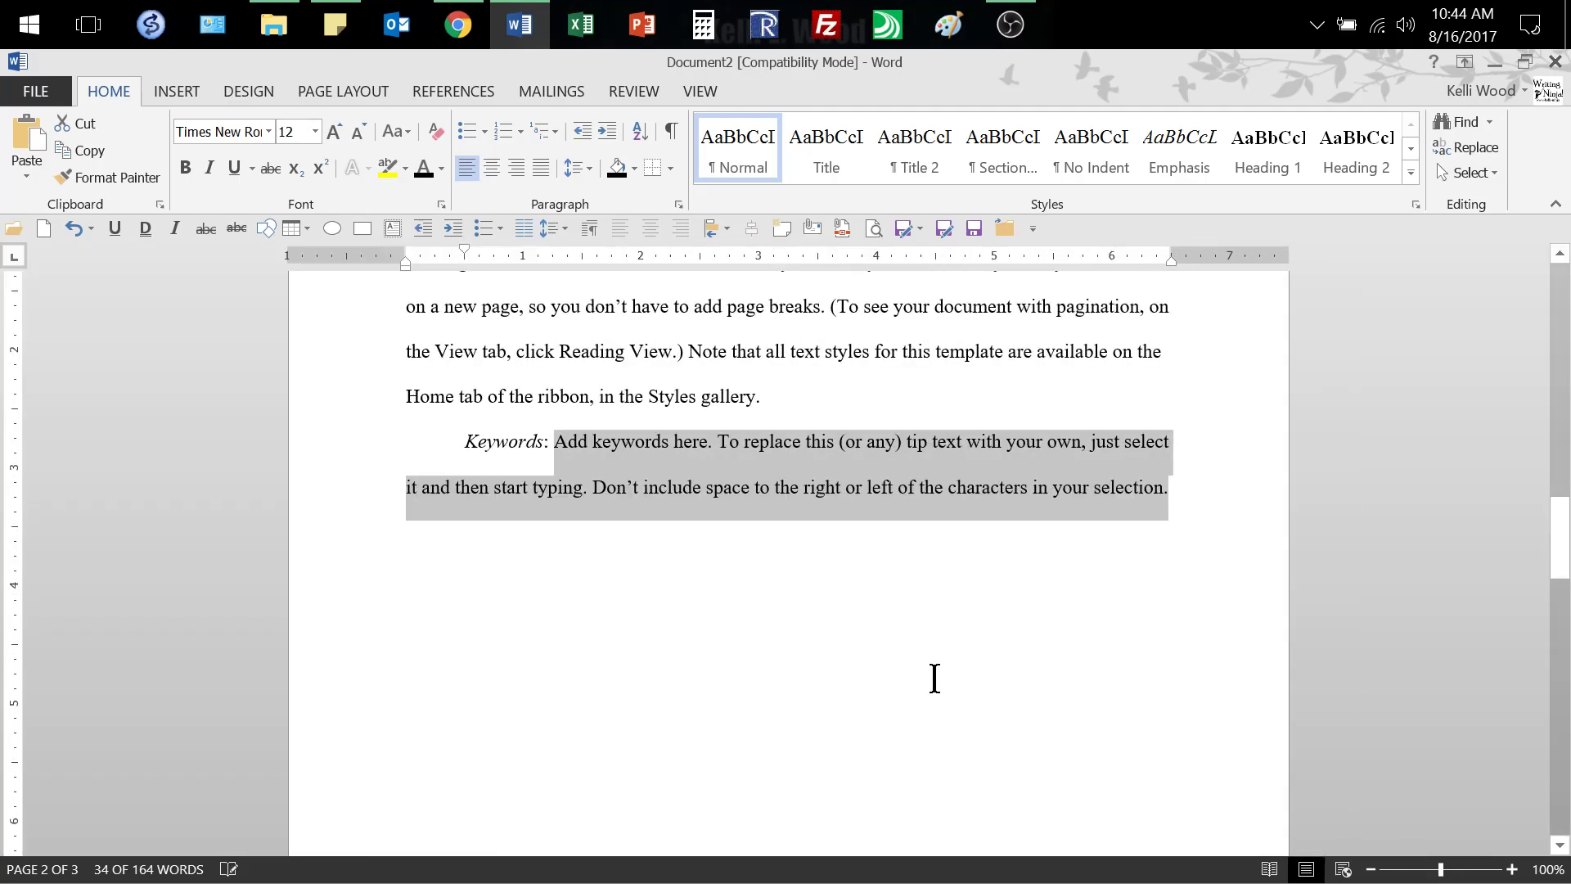
Step: Paste SPIFFY TITLE over the shortened-title placeholder in the page 2 running head
scroll("up", 3)
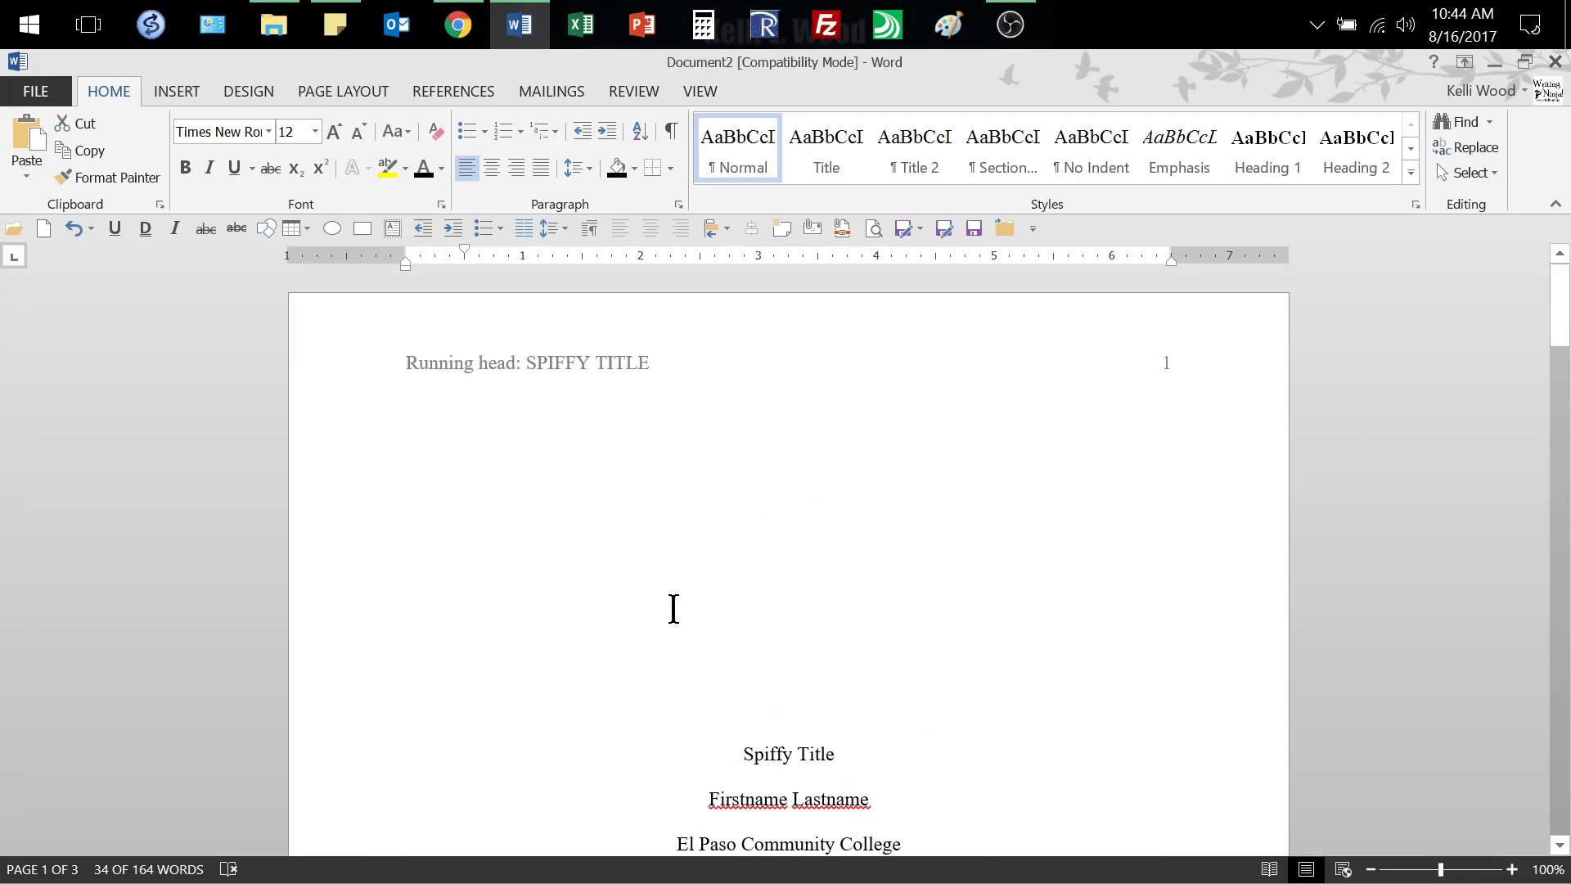
mouse_move(580, 389)
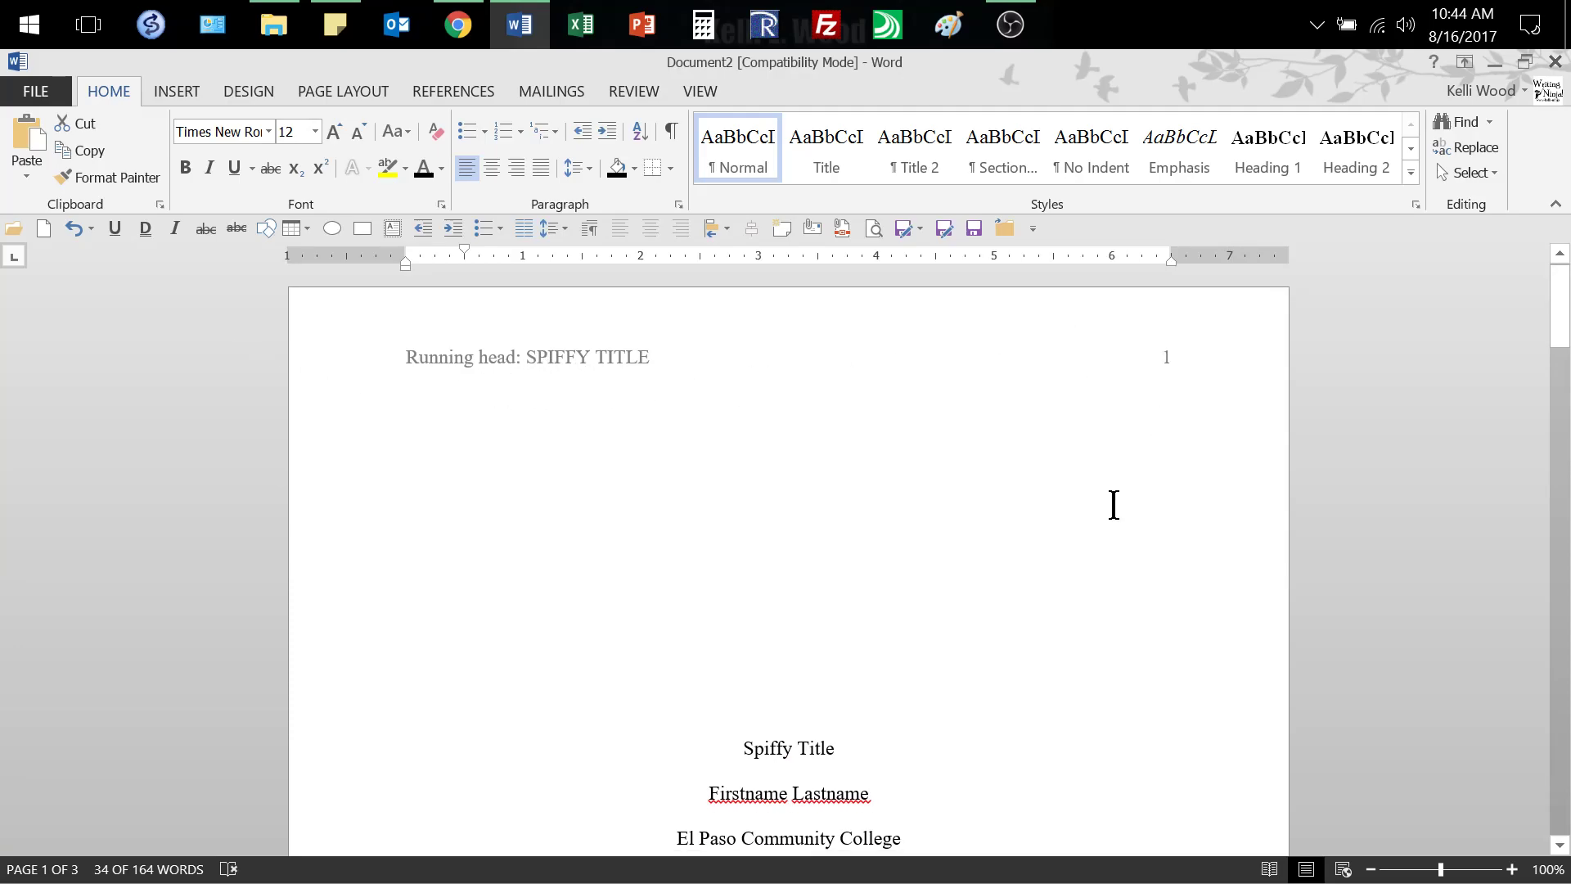
scroll("down", 3)
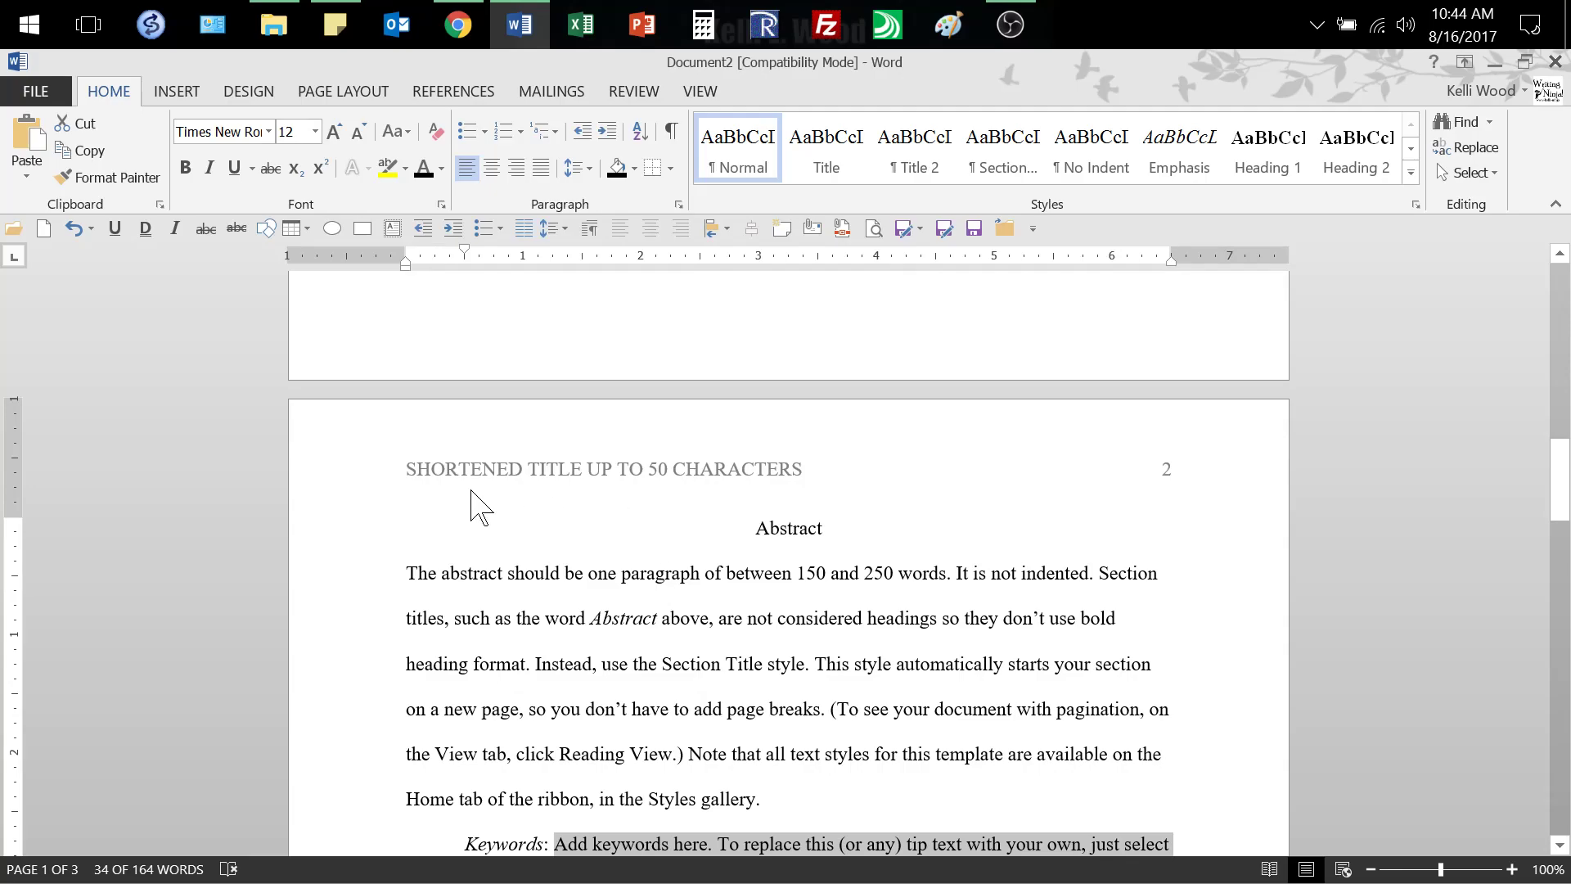
mouse_move(828, 522)
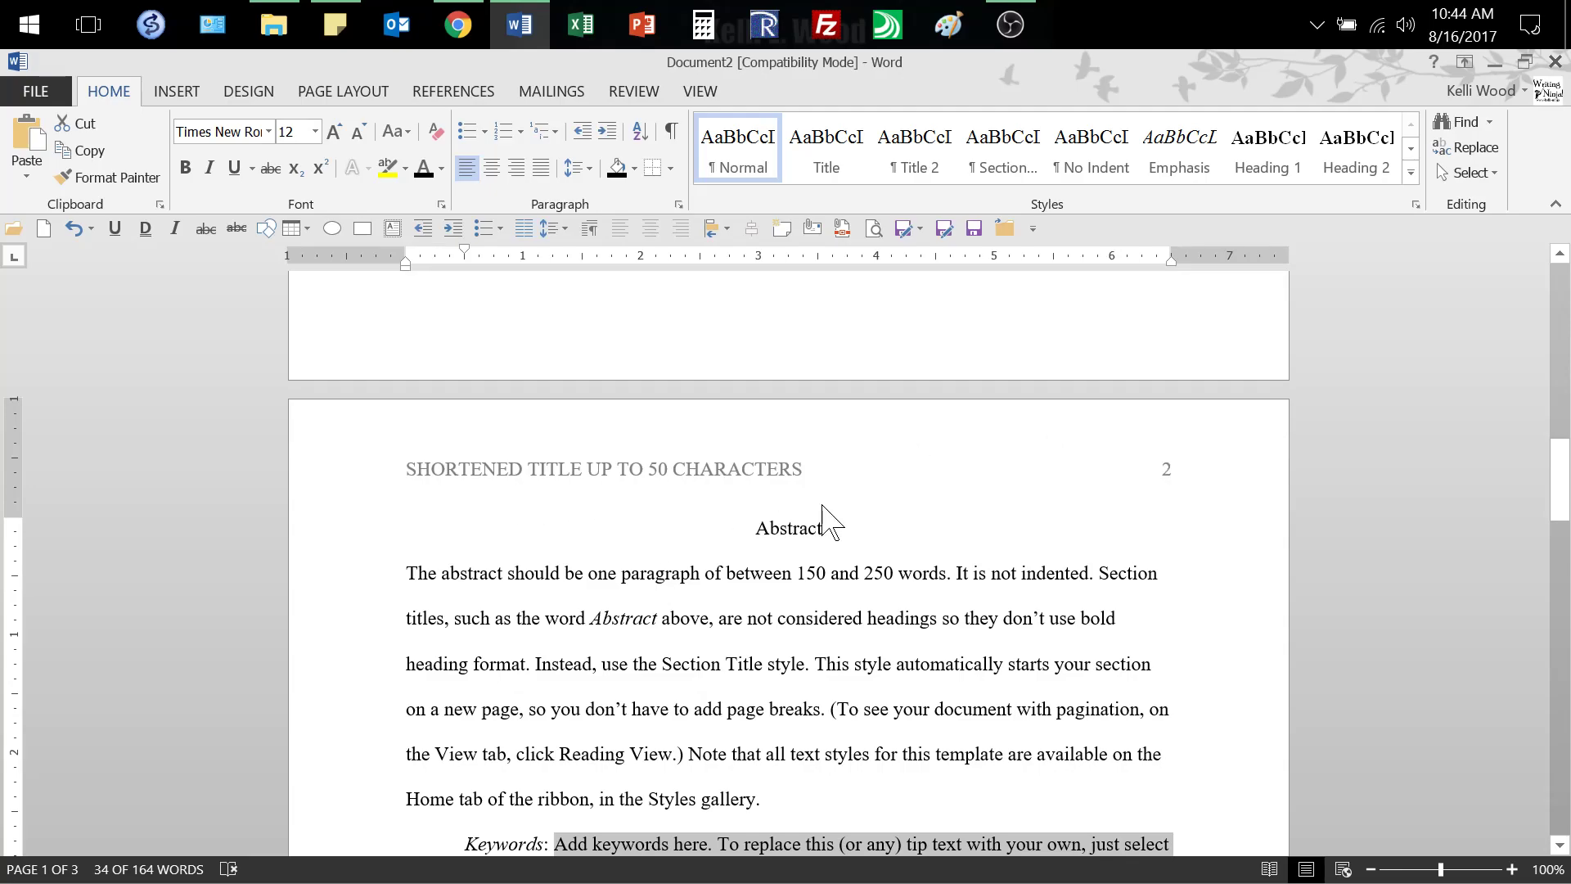
double_click(604, 468)
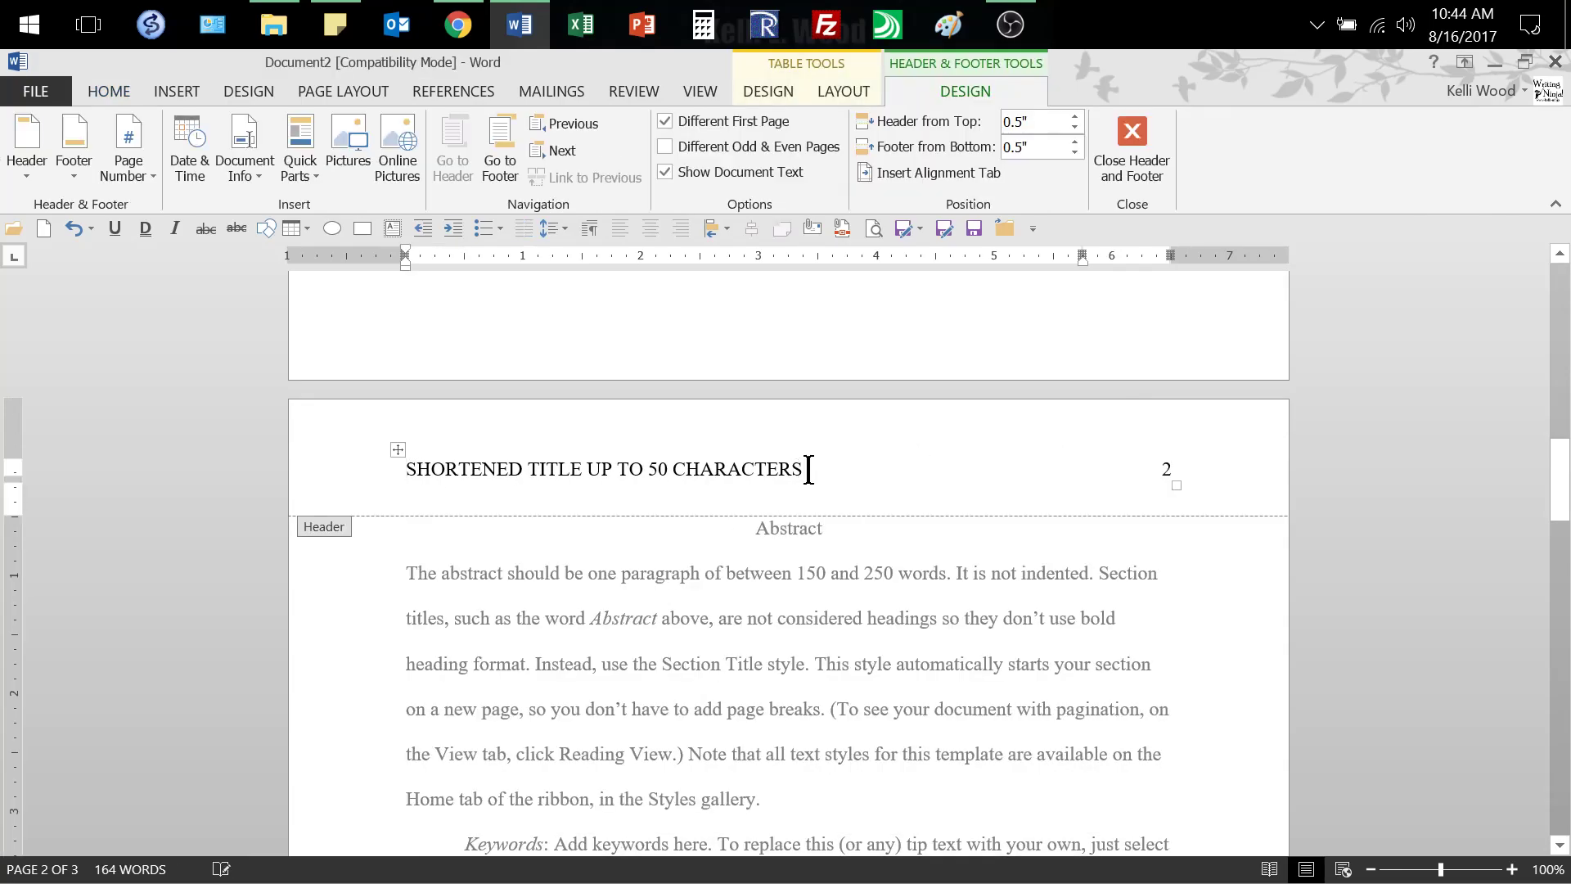
key("ctrl+v")
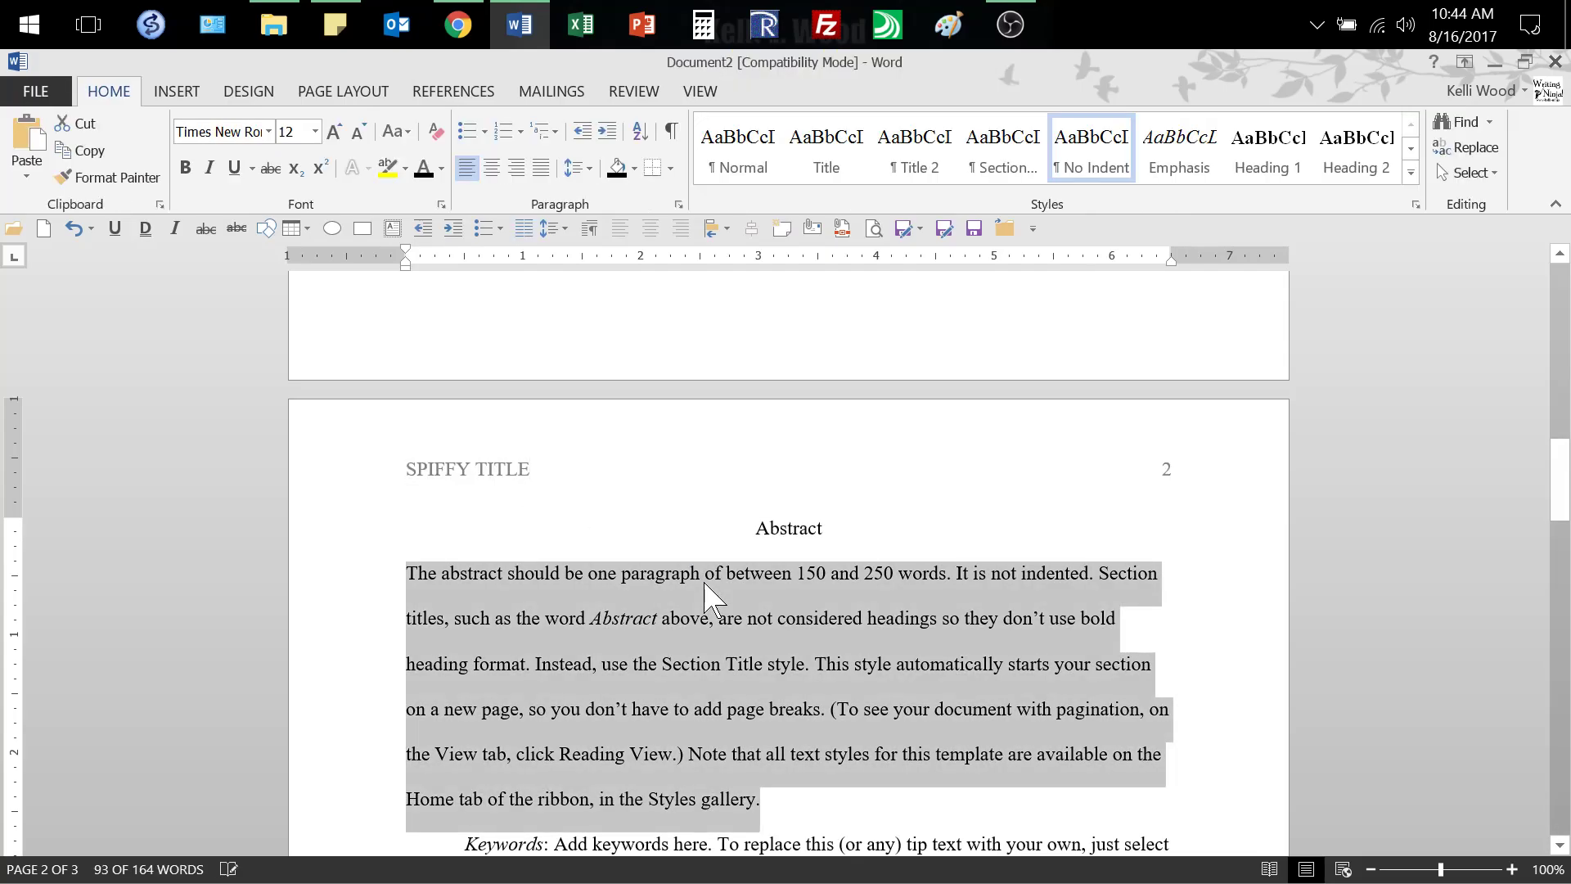
Step: Delete the Abstract heading, abstract paragraph and Keywords line from page 2
left_click(788, 528)
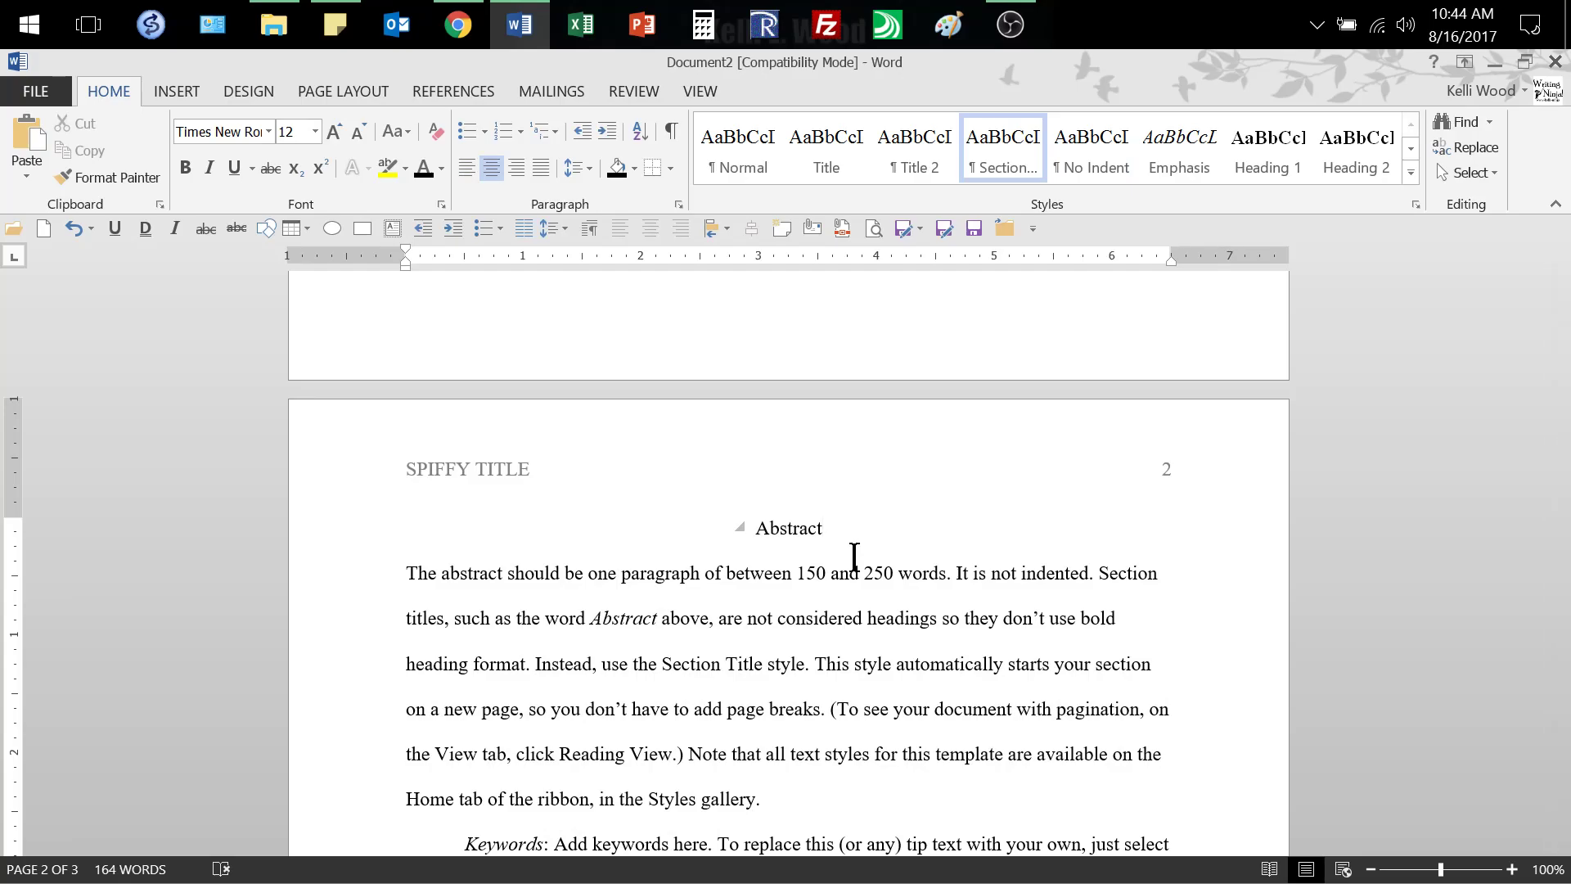
mouse_move(859, 556)
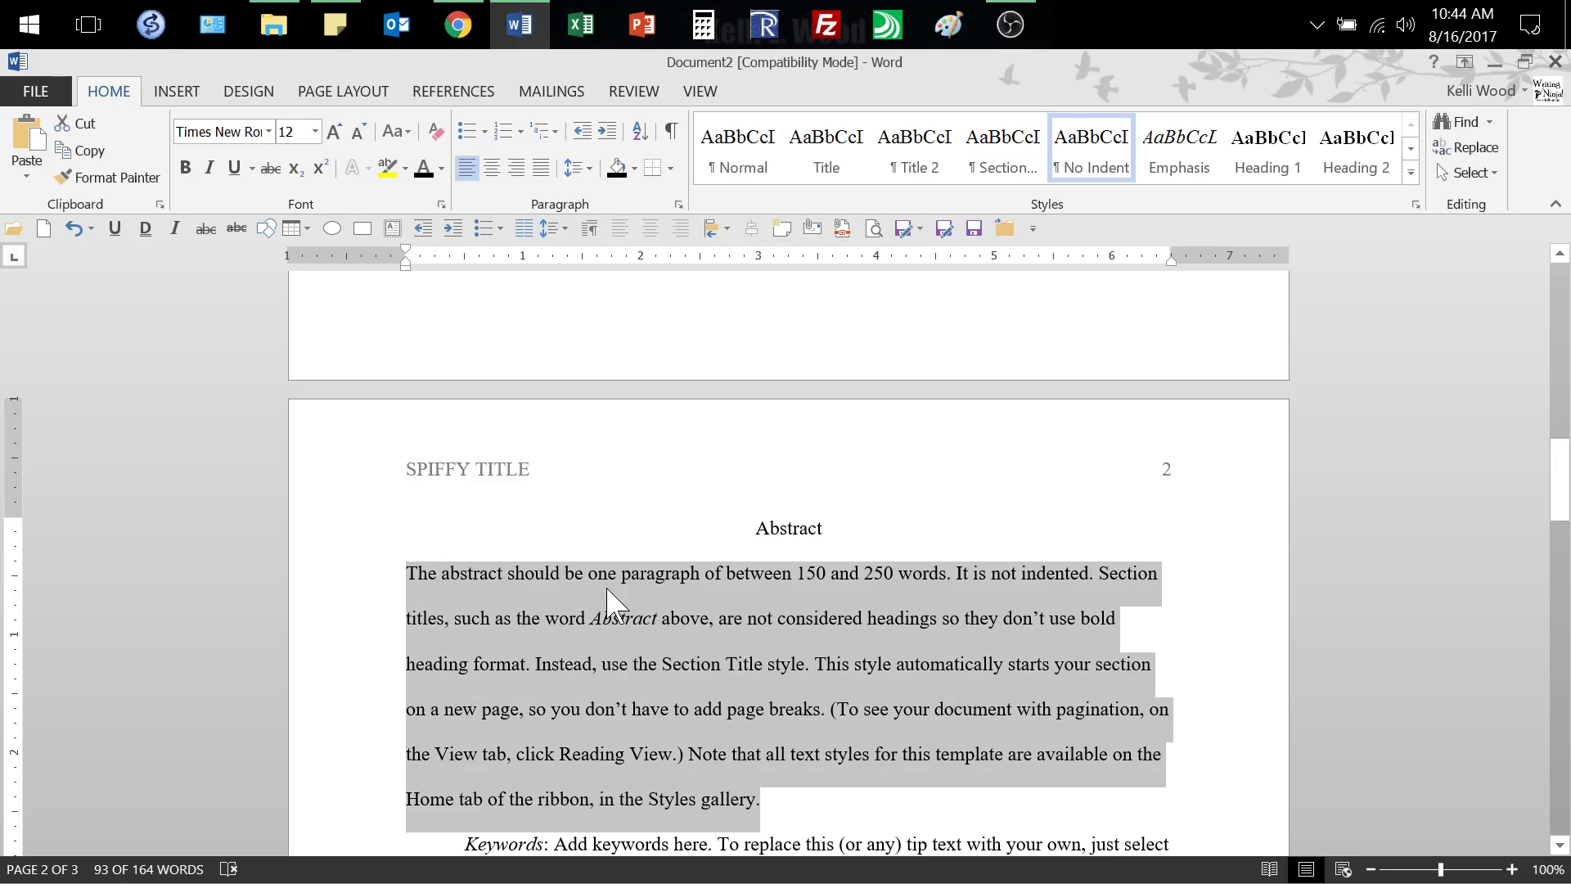
mouse_move(807, 593)
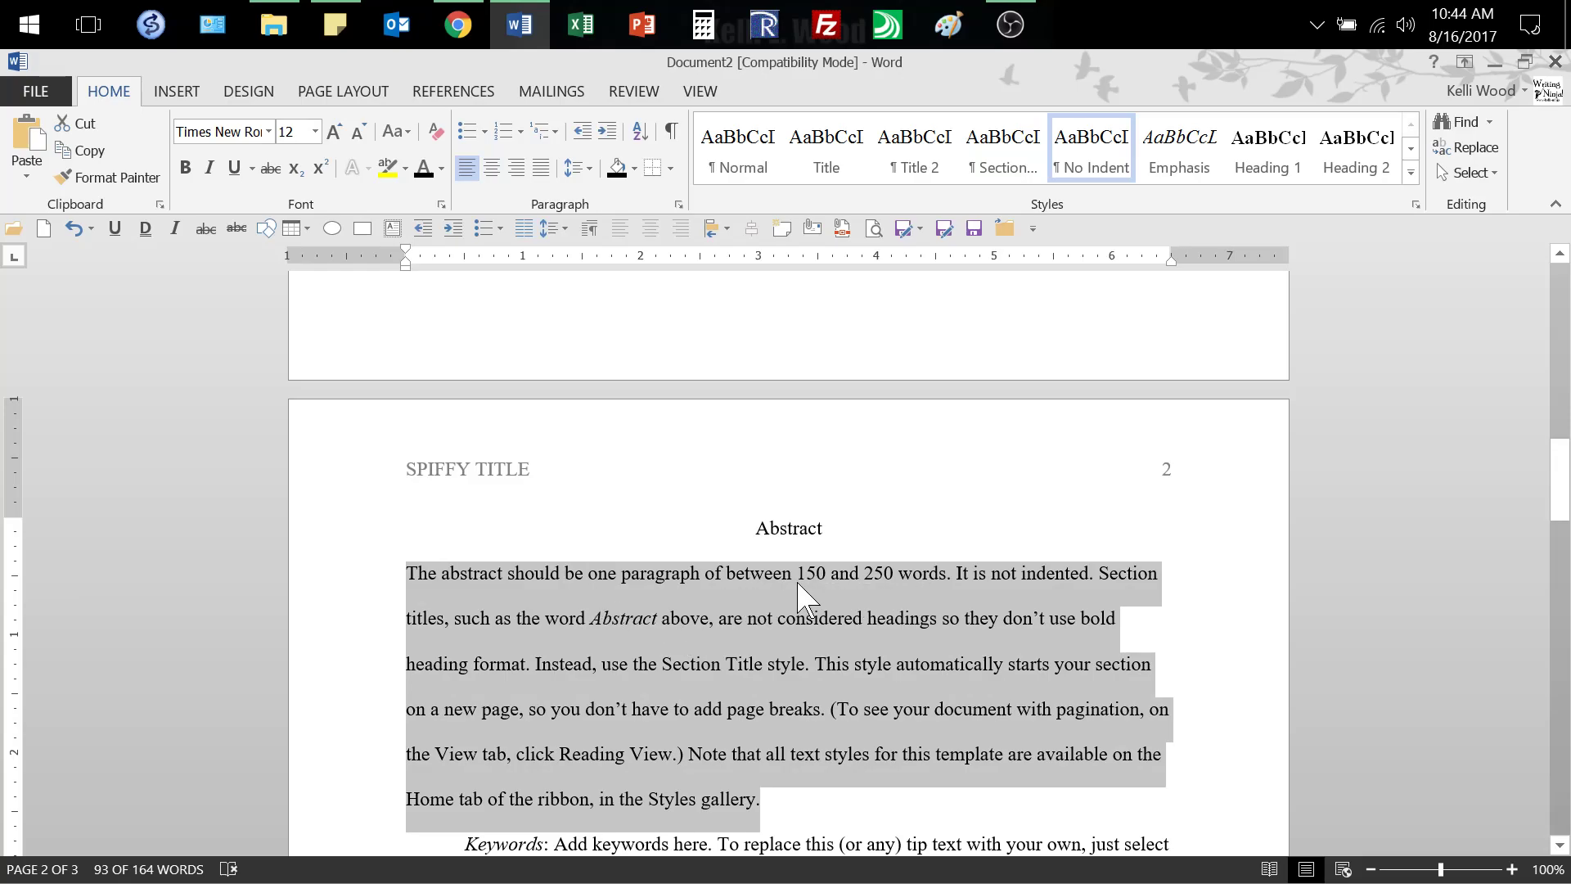
scroll("down", 3)
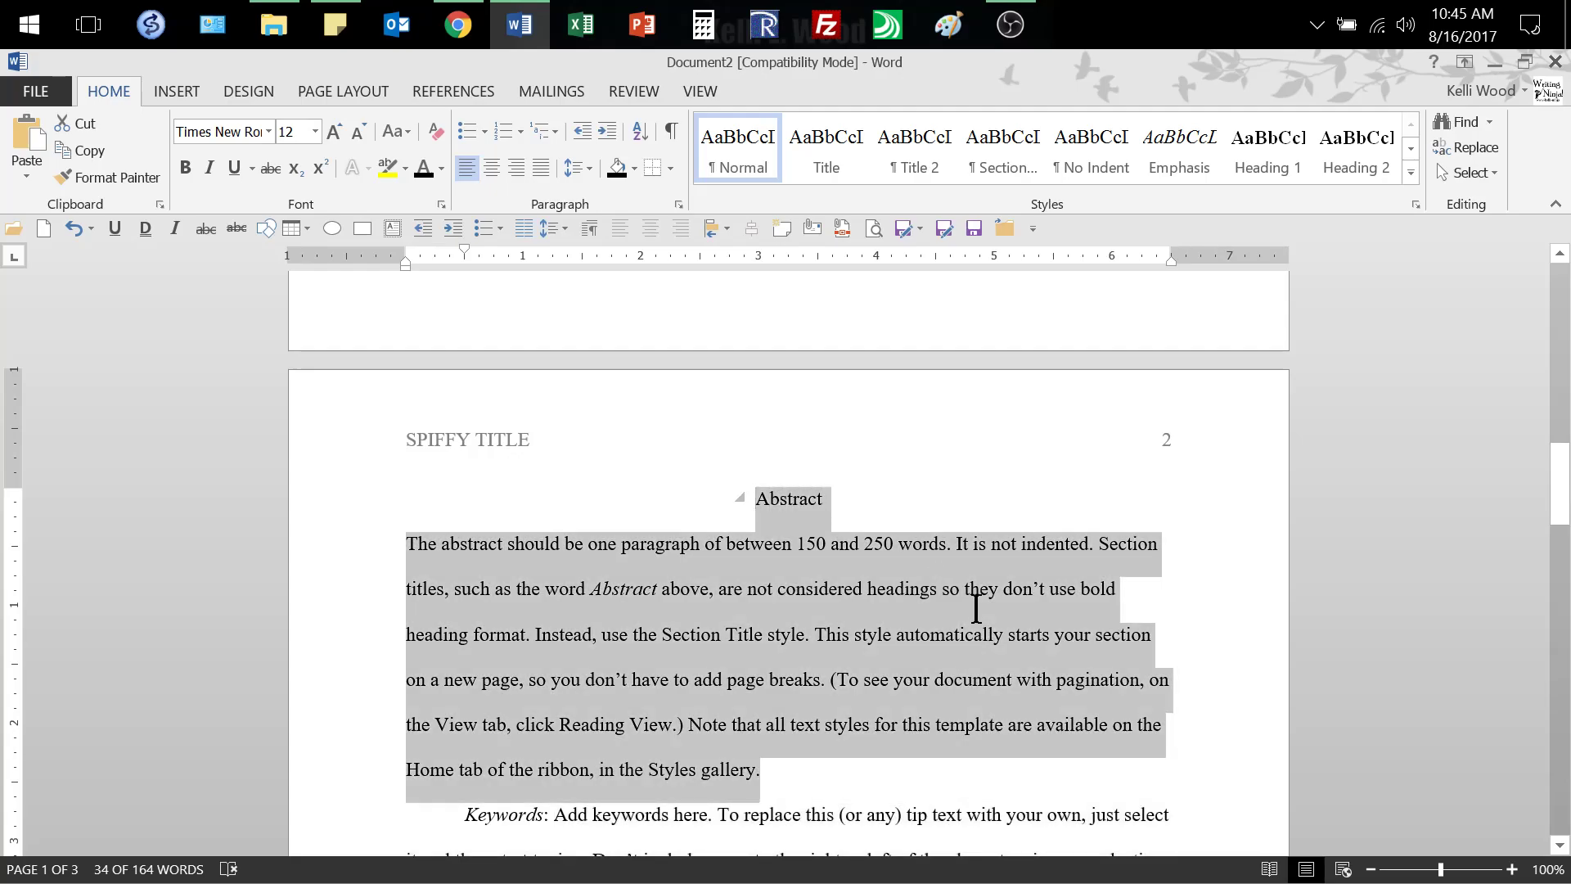
scroll("down", 3)
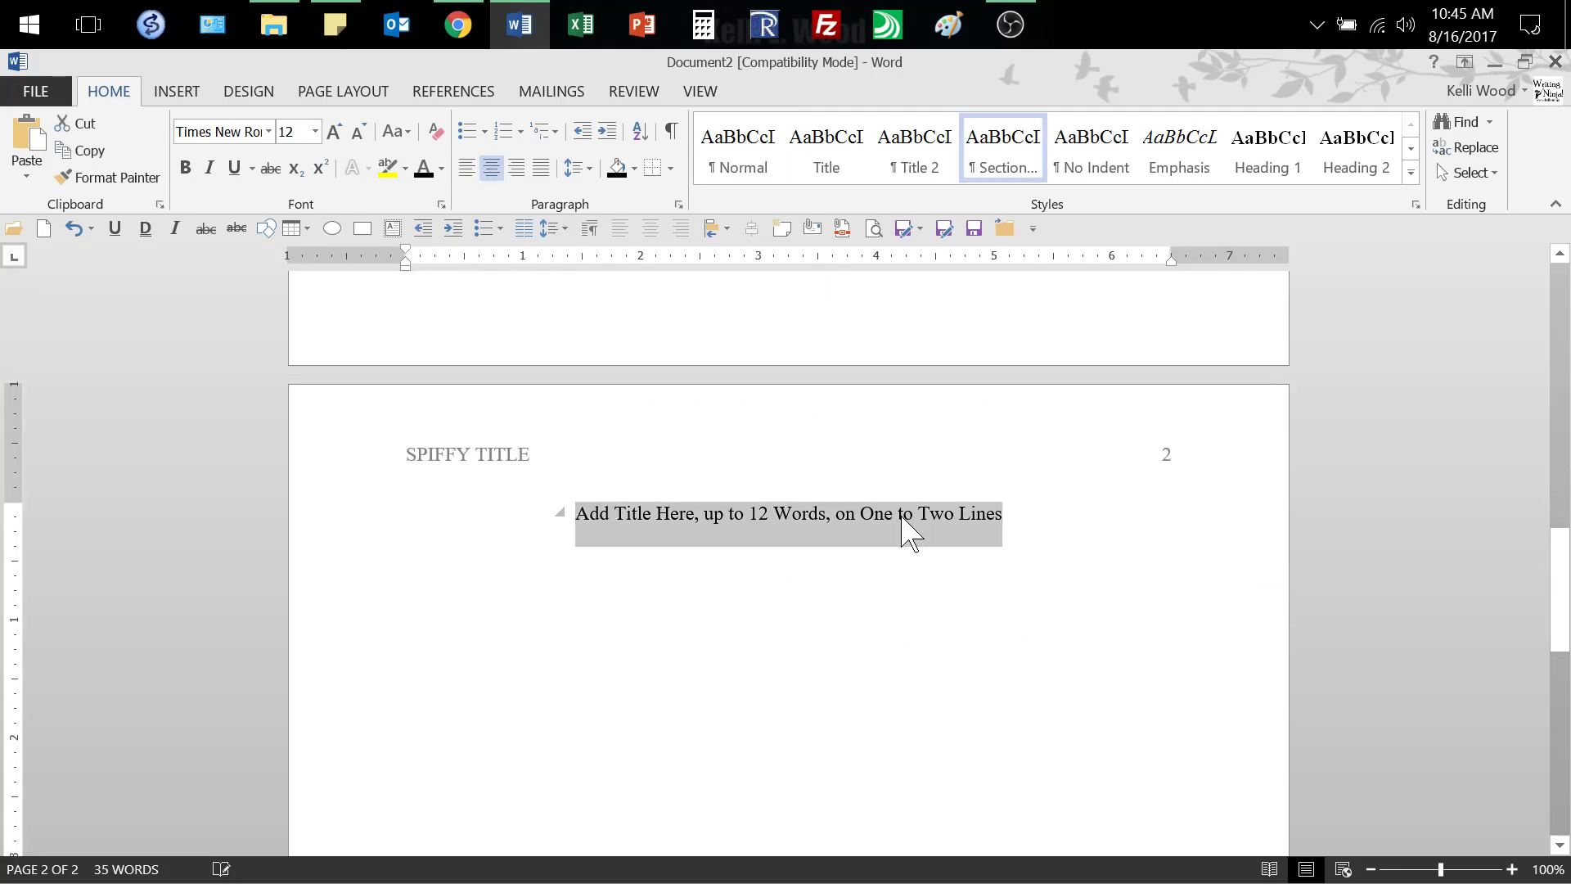
Step: Paste SPIFFY TITLE over the title placeholder and change its case to Spiffy Title
key("ctrl+v")
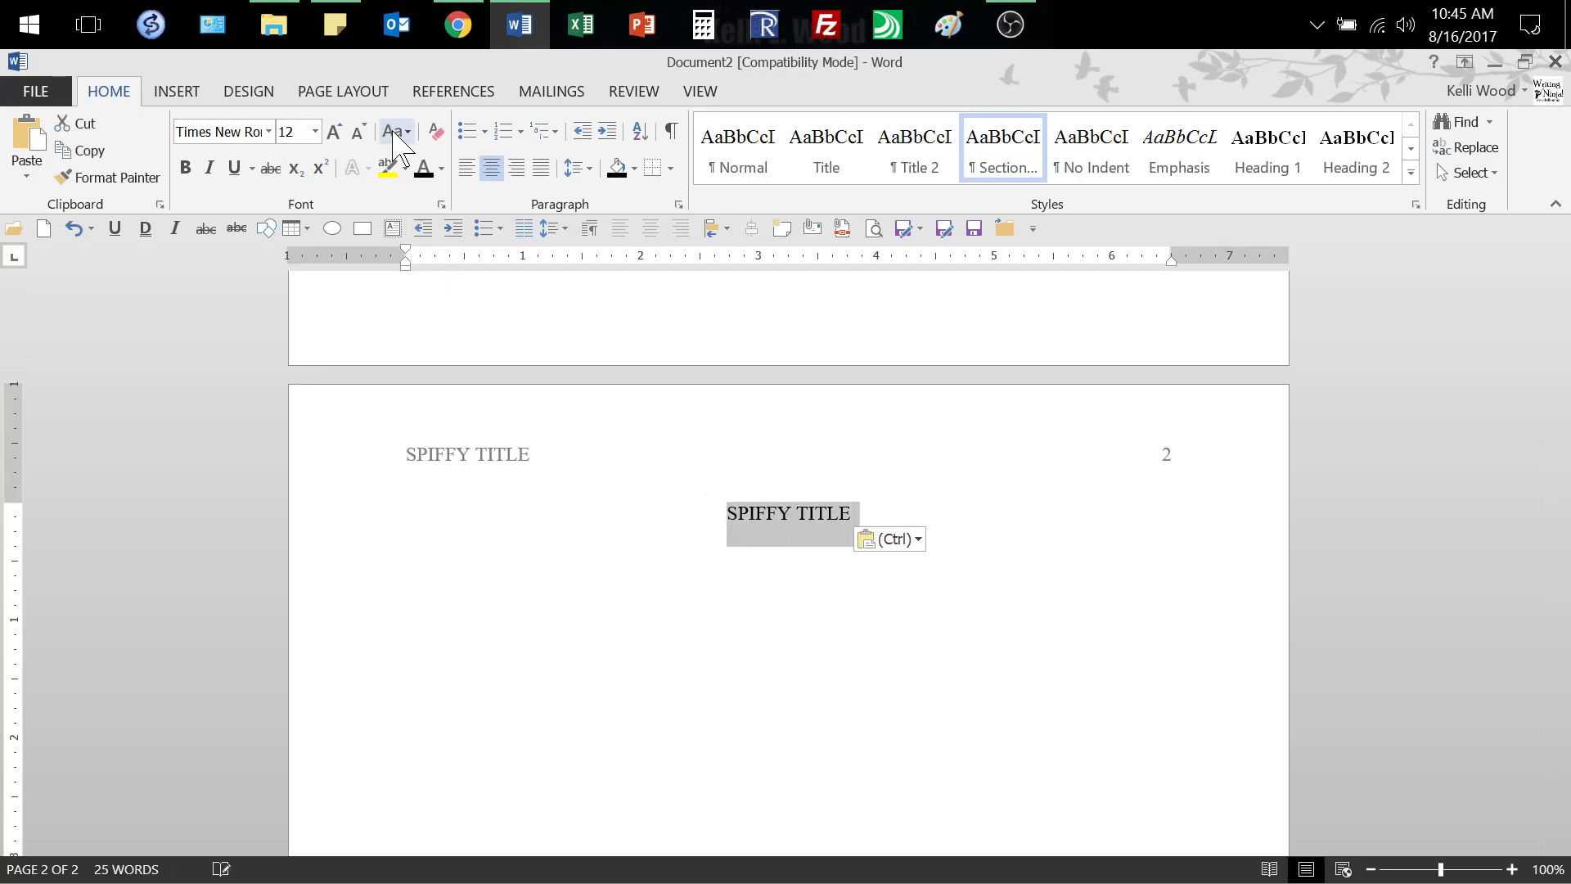
left_click(395, 131)
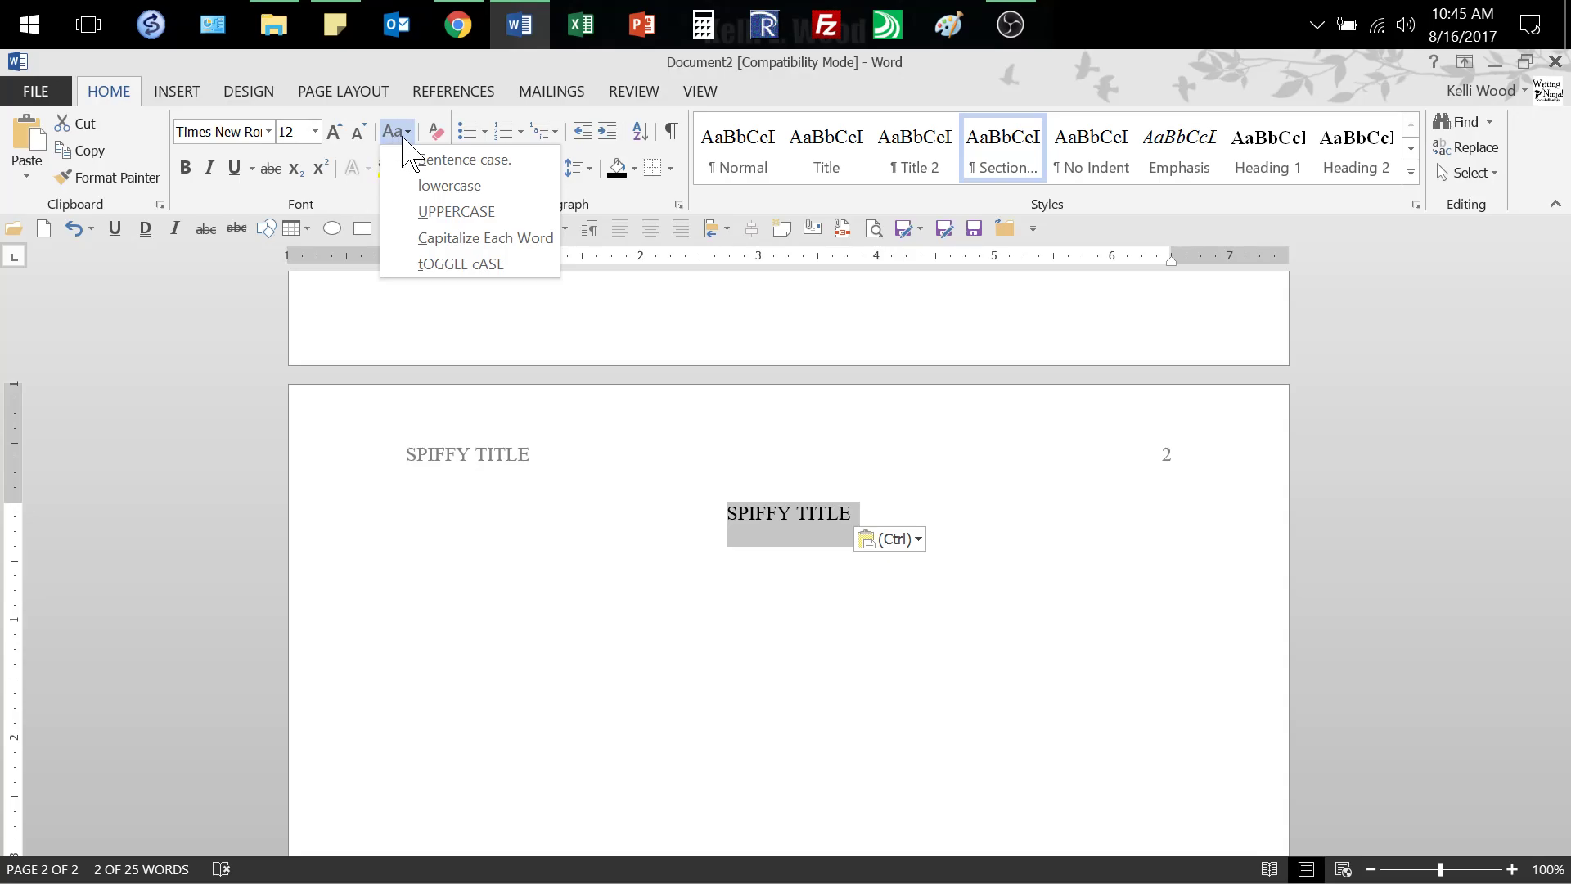
mouse_move(455, 211)
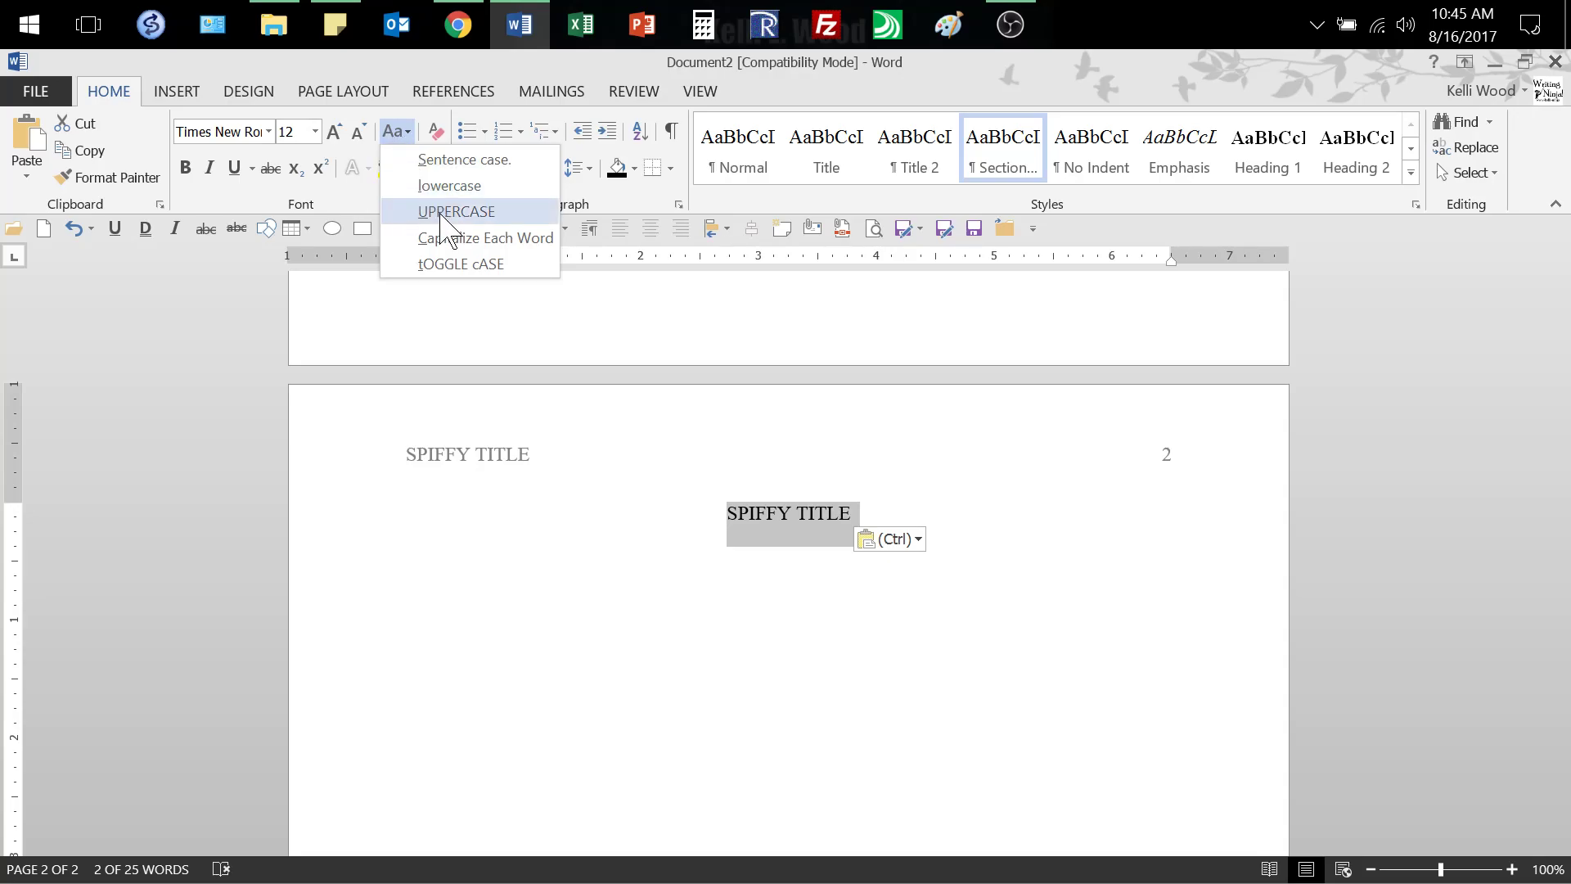
left_click(486, 237)
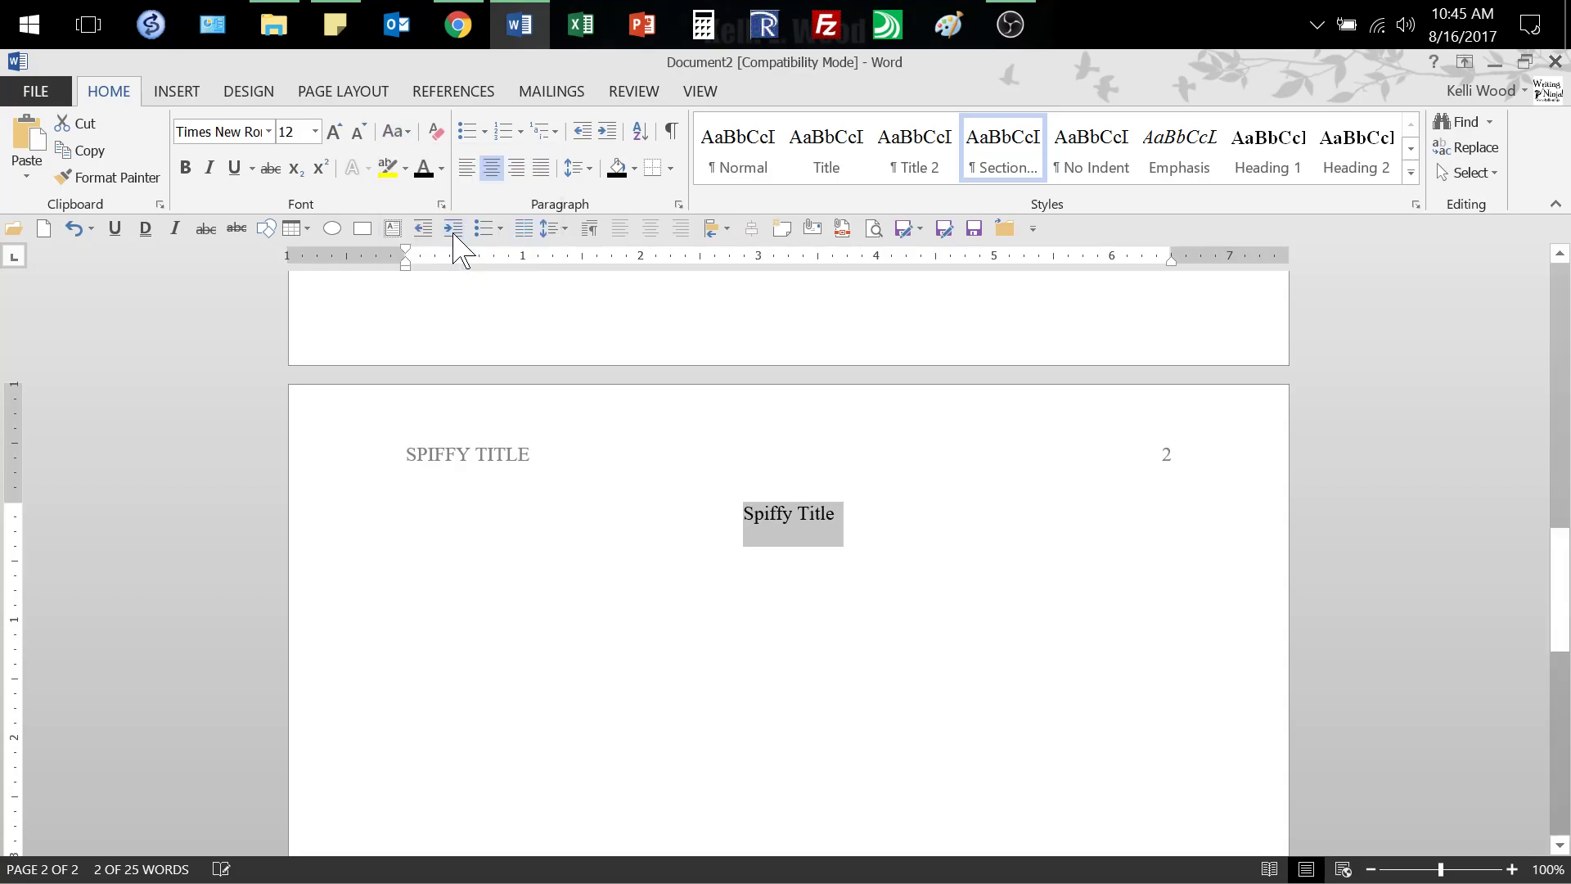
left_click(845, 512)
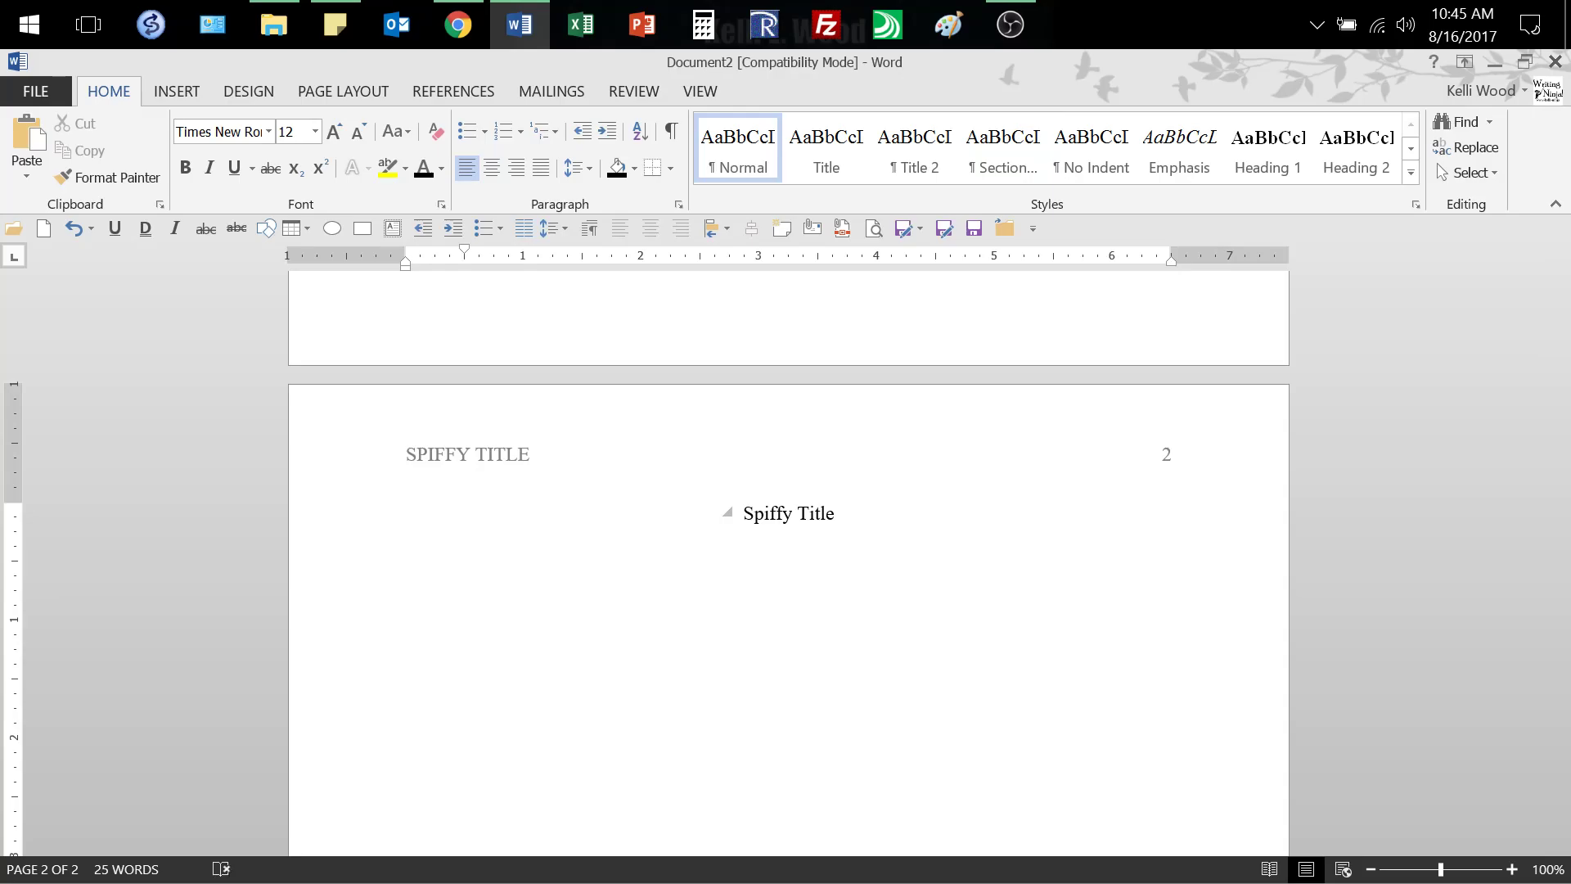
Step: Type a line of filler gibberish, paste it into several body paragraphs and trim the extra lines
left_click(464, 559)
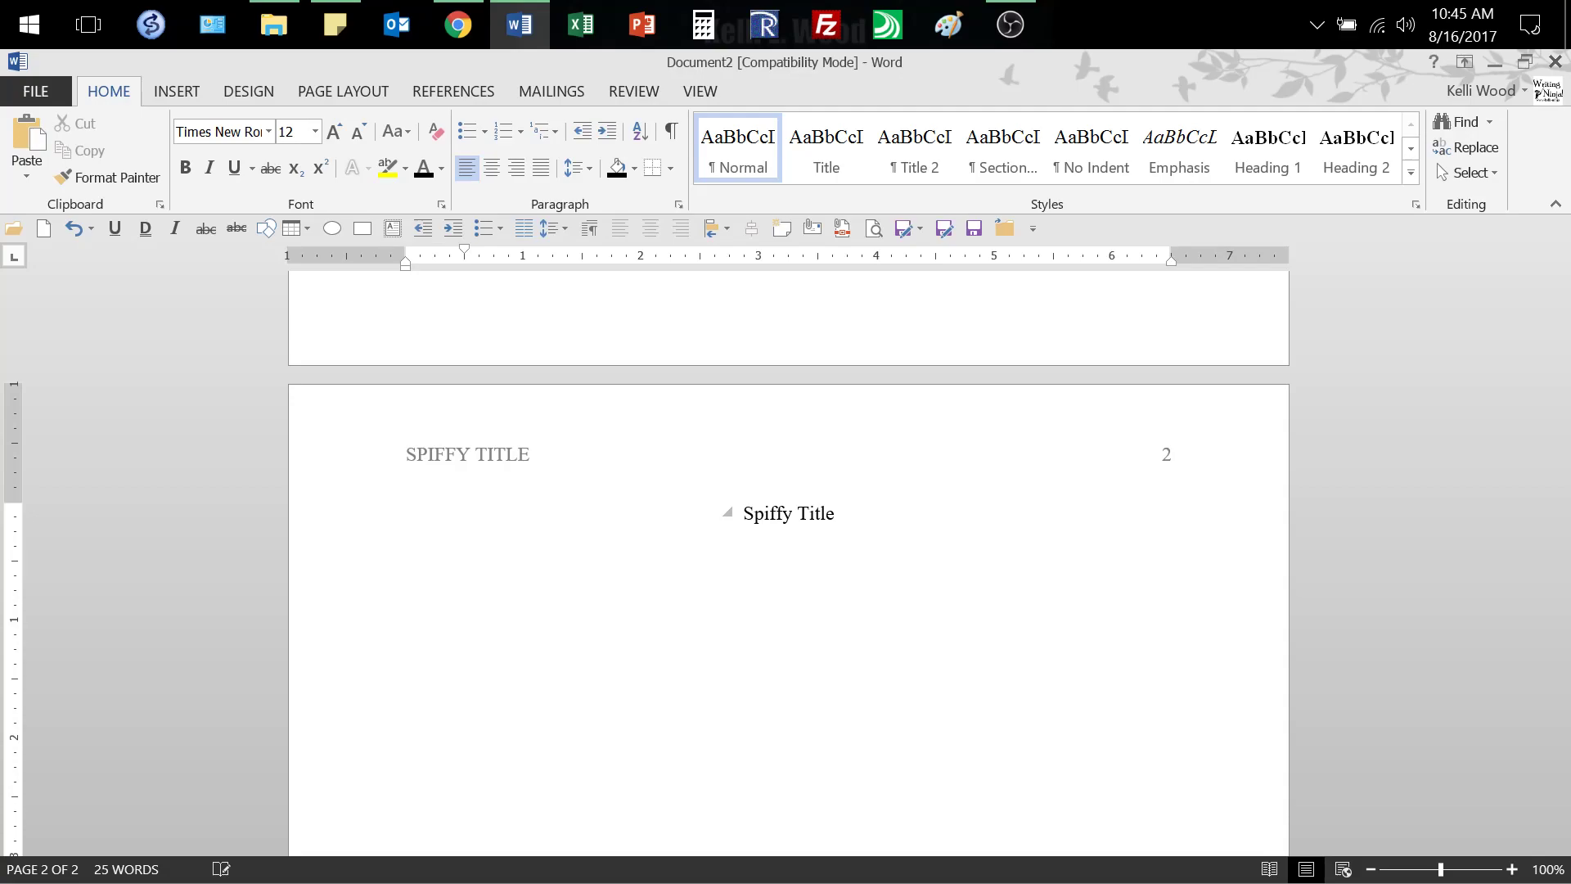
type("Ldlfl'adj")
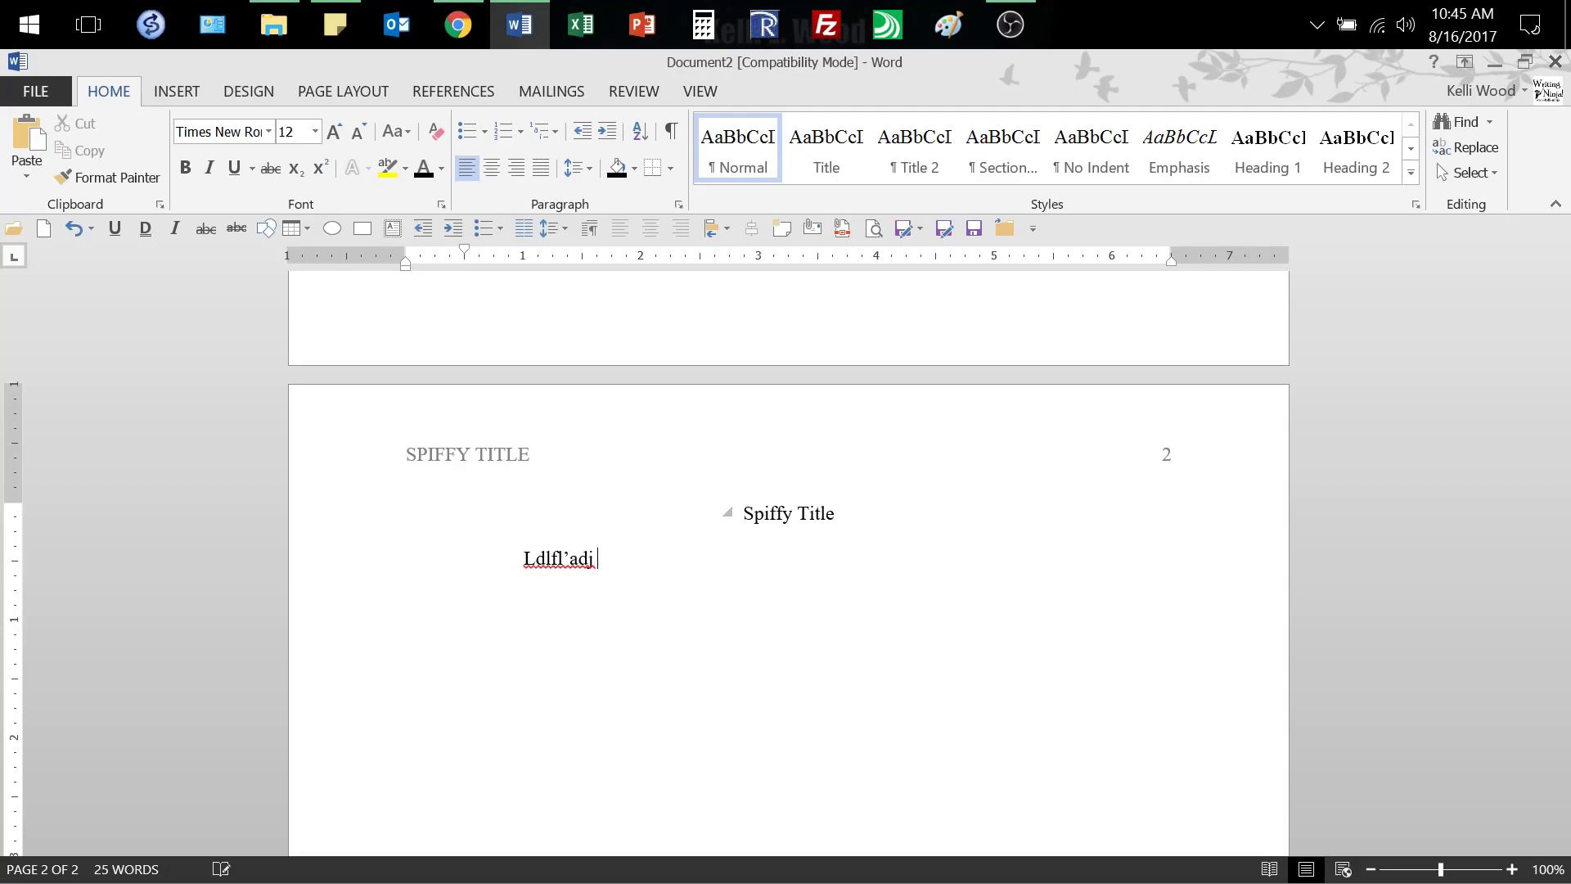
type("fjad'lfj a;ldskjf;lkadsjf")
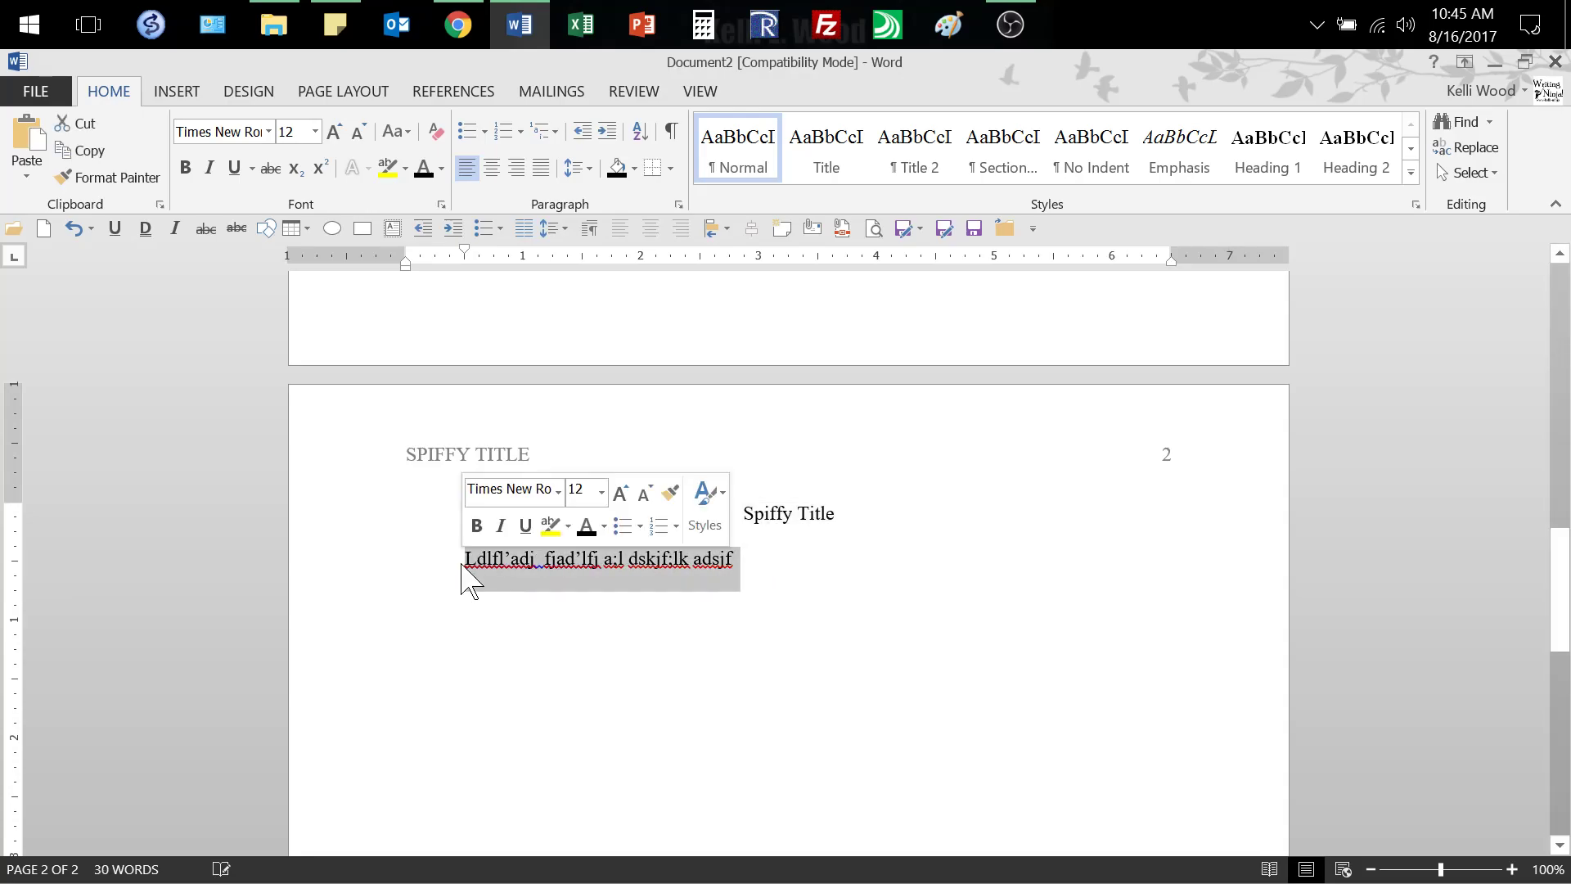
left_click(792, 569)
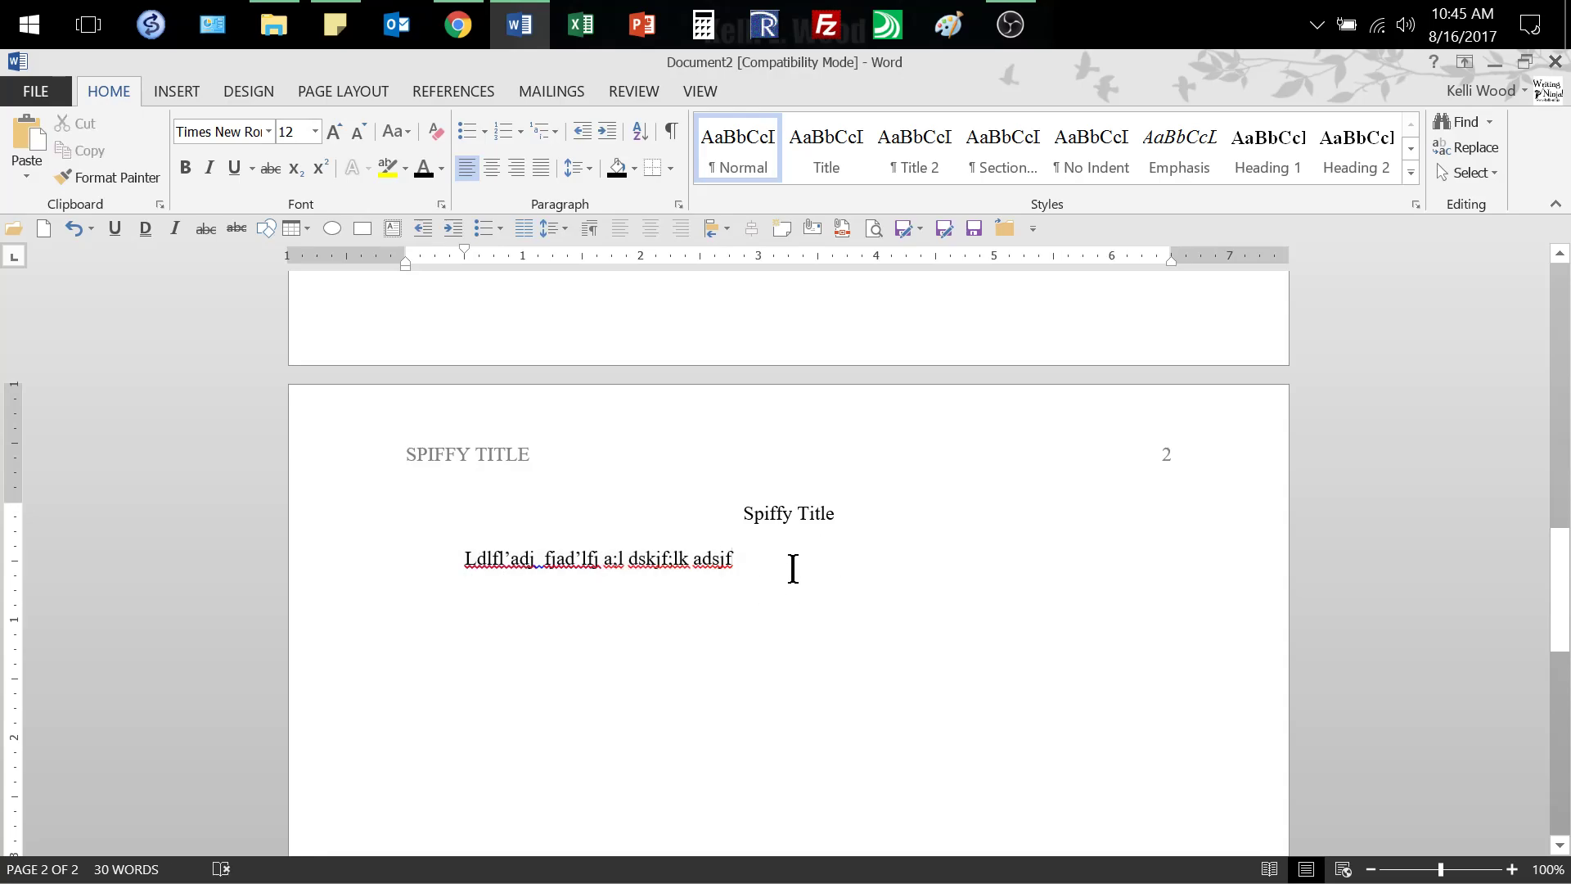
key("ctrl+v")
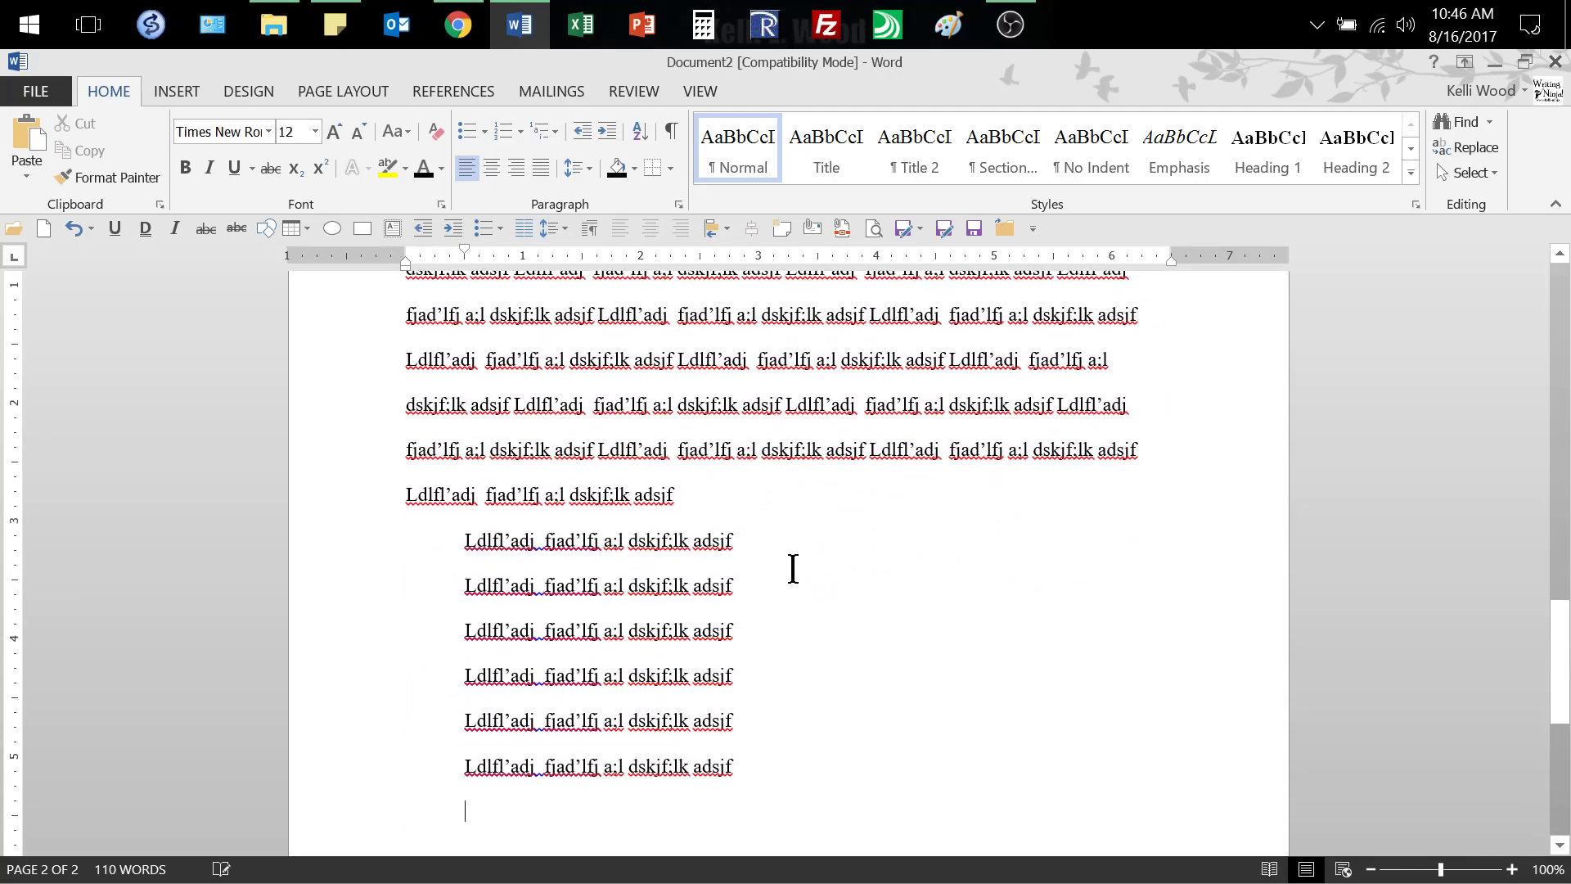
key("ctrl+v")
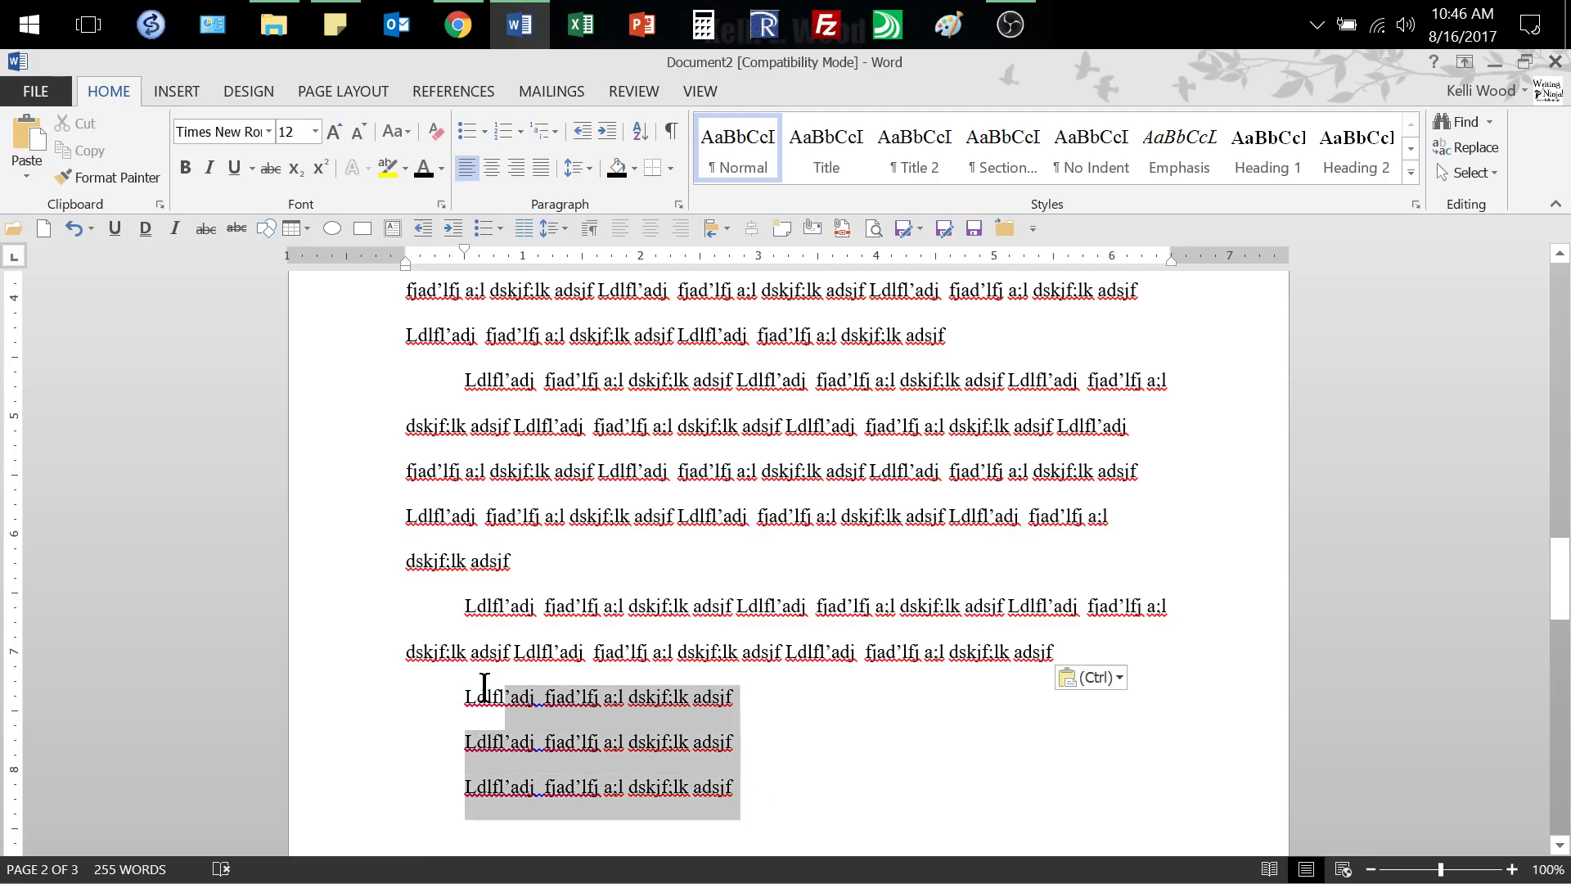
key("Delete")
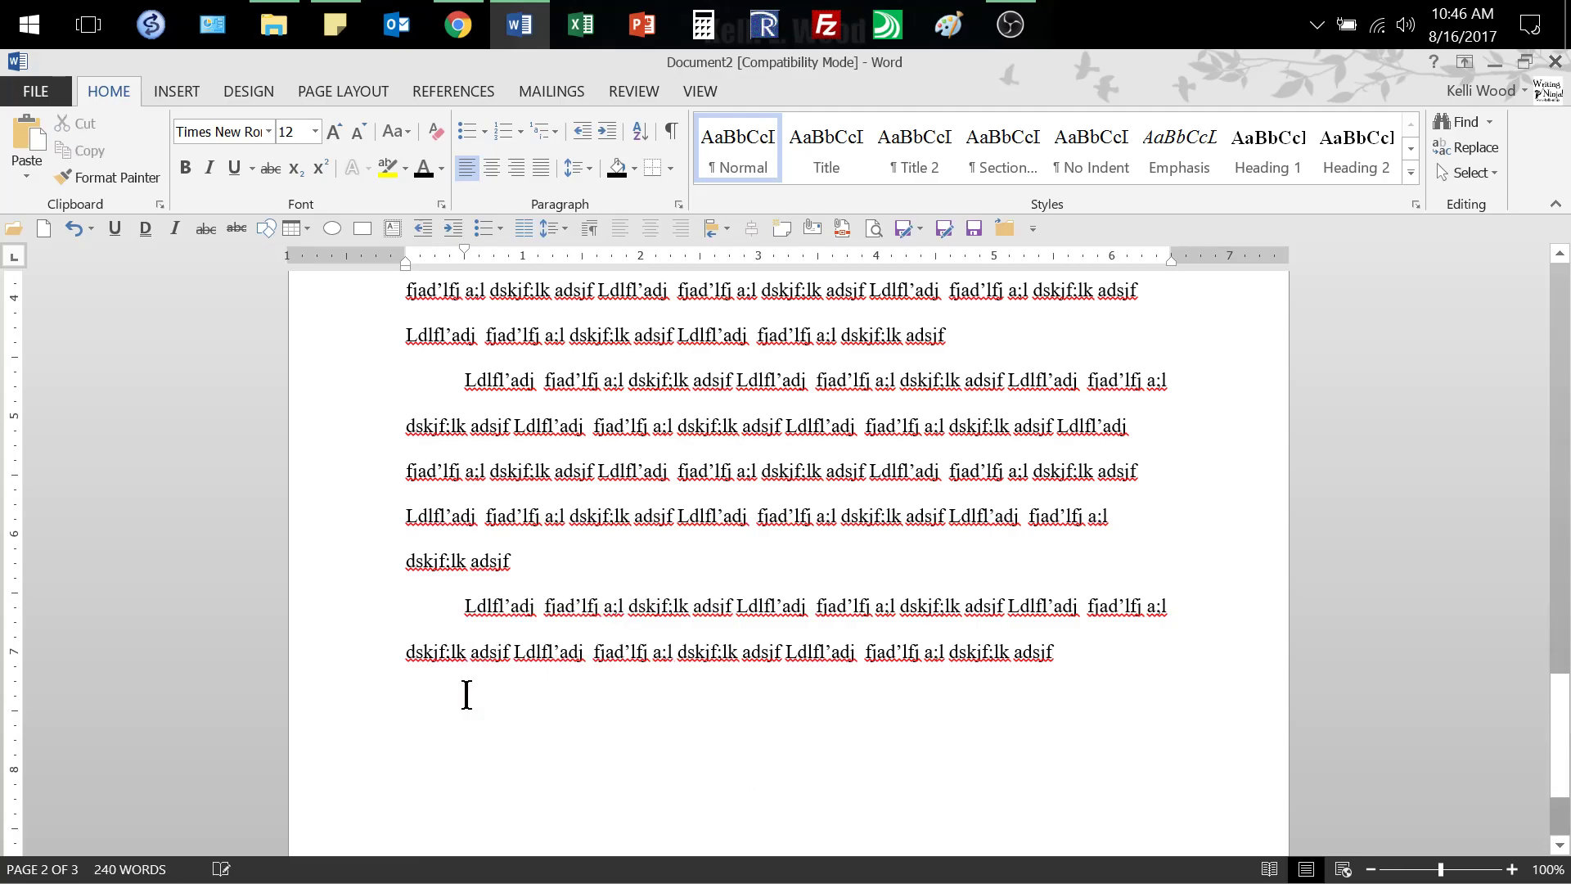
Step: Insert a page break after the filler paragraphs to start a blank page numbered 3
scroll("down", 3)
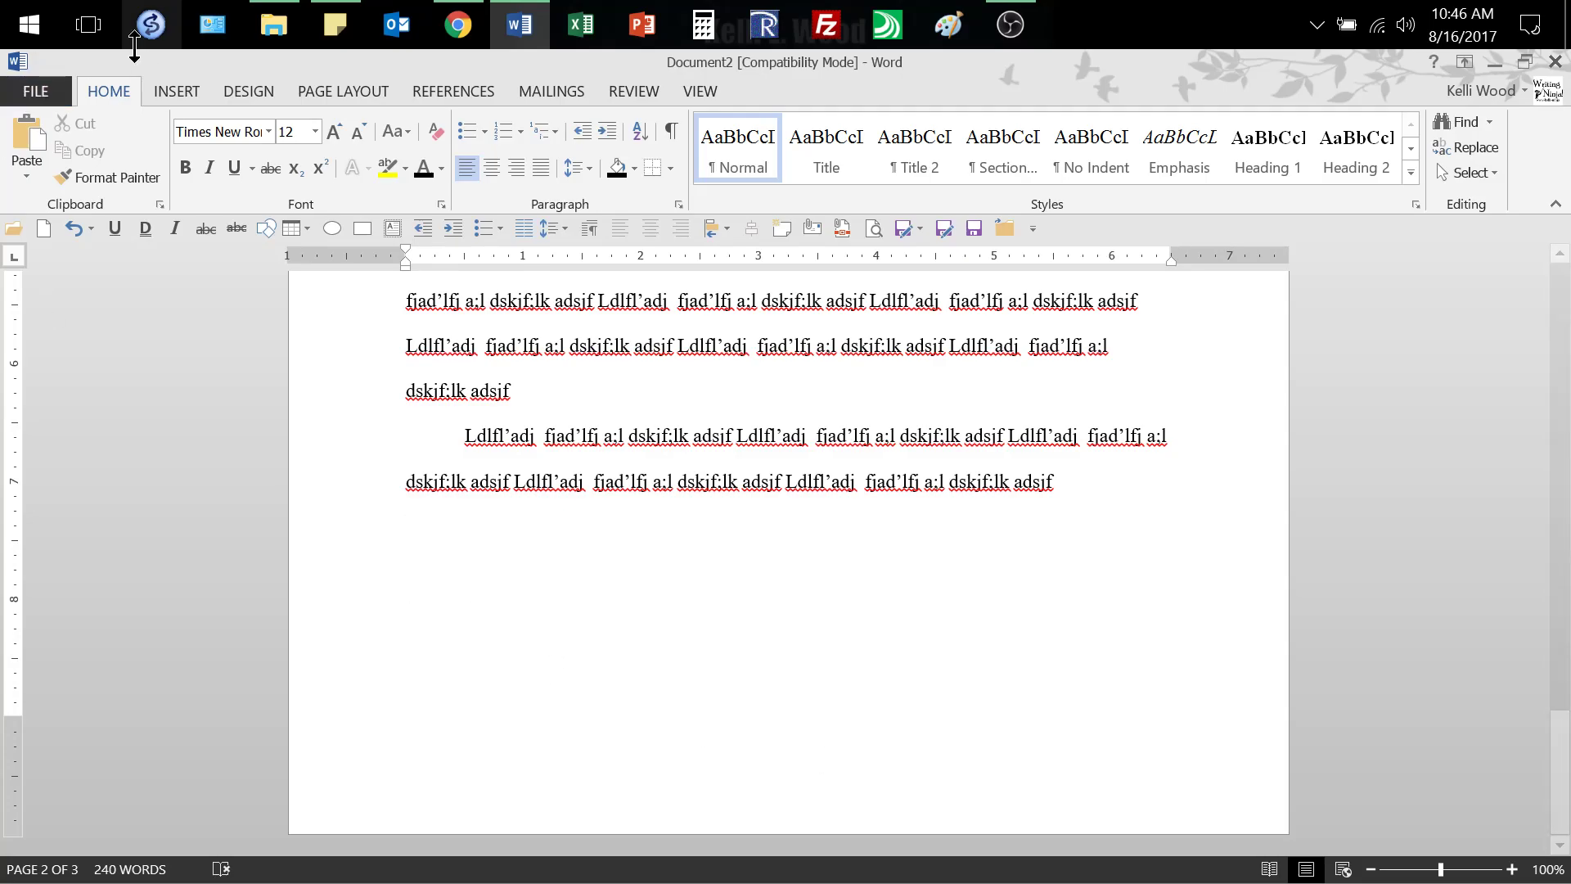
left_click(175, 92)
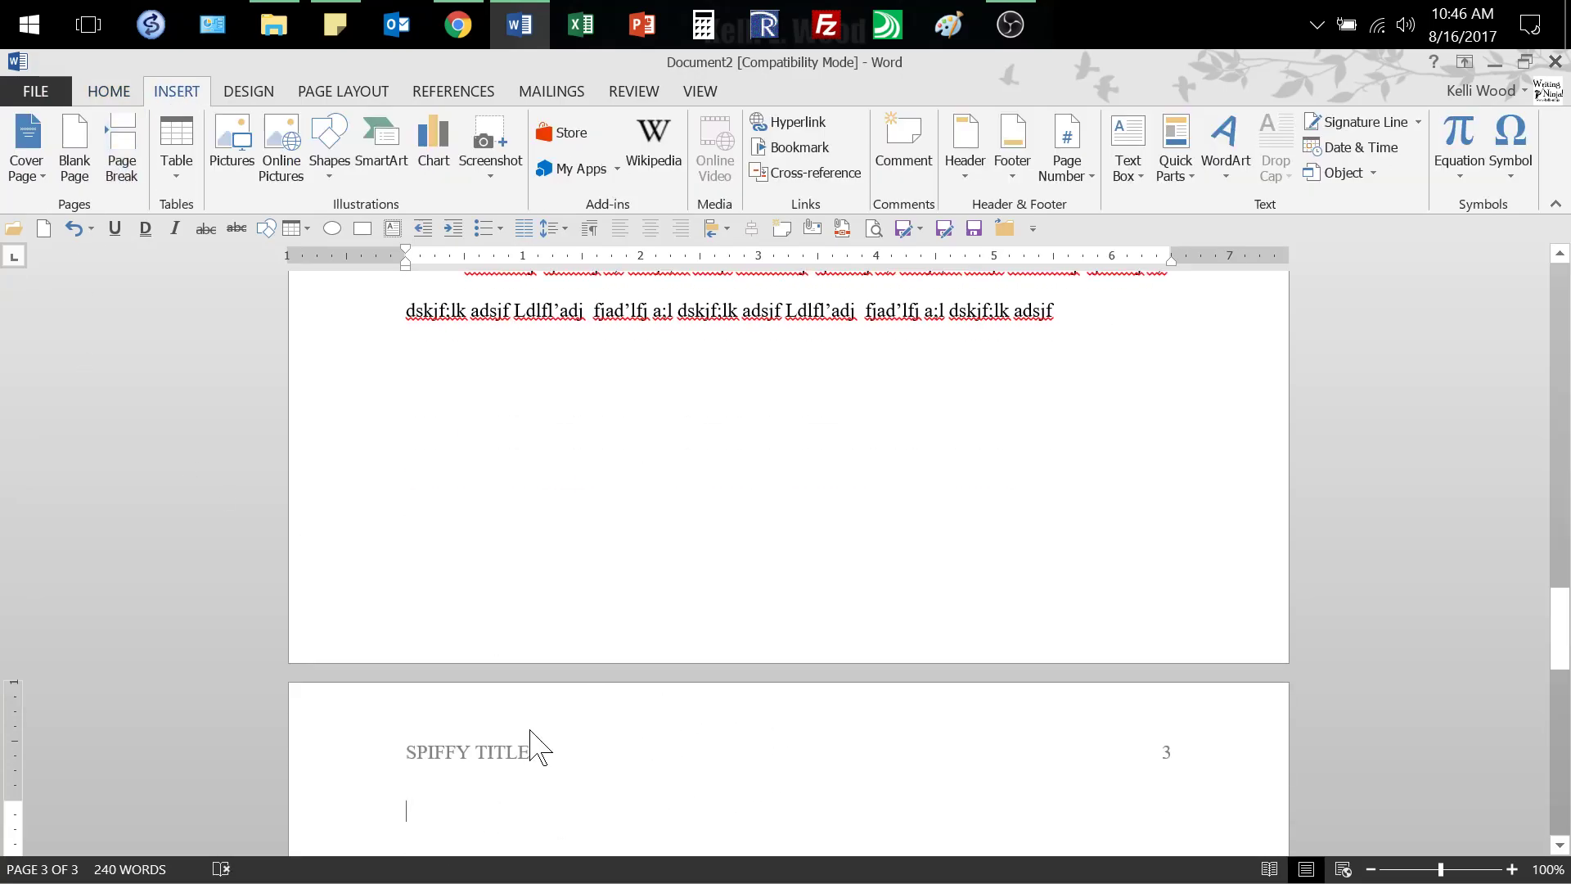
mouse_move(753, 776)
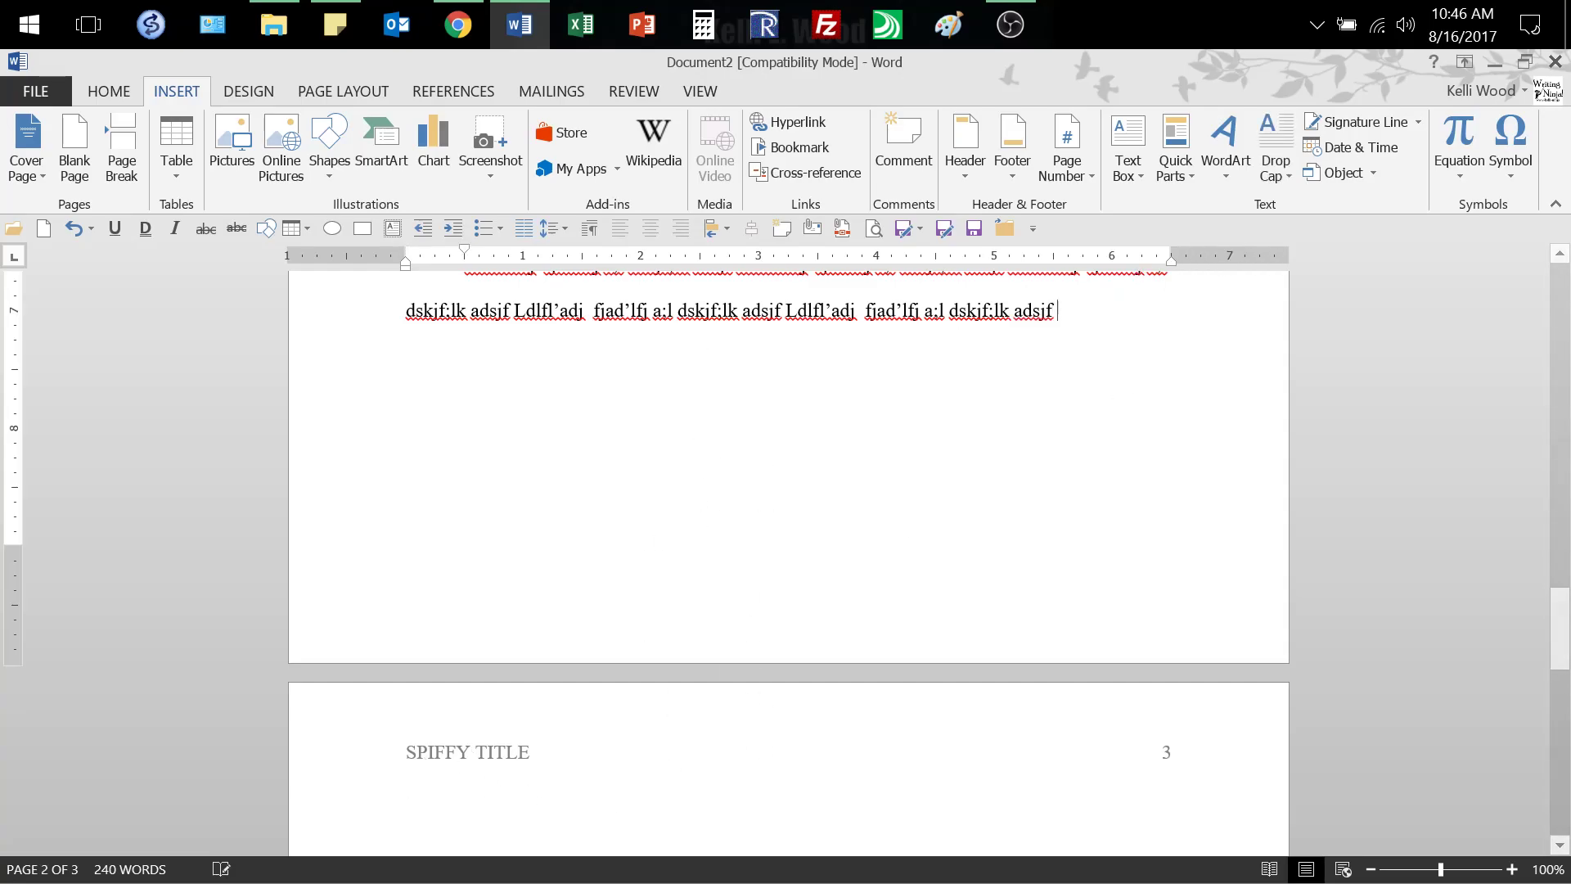
key("ctrl+v")
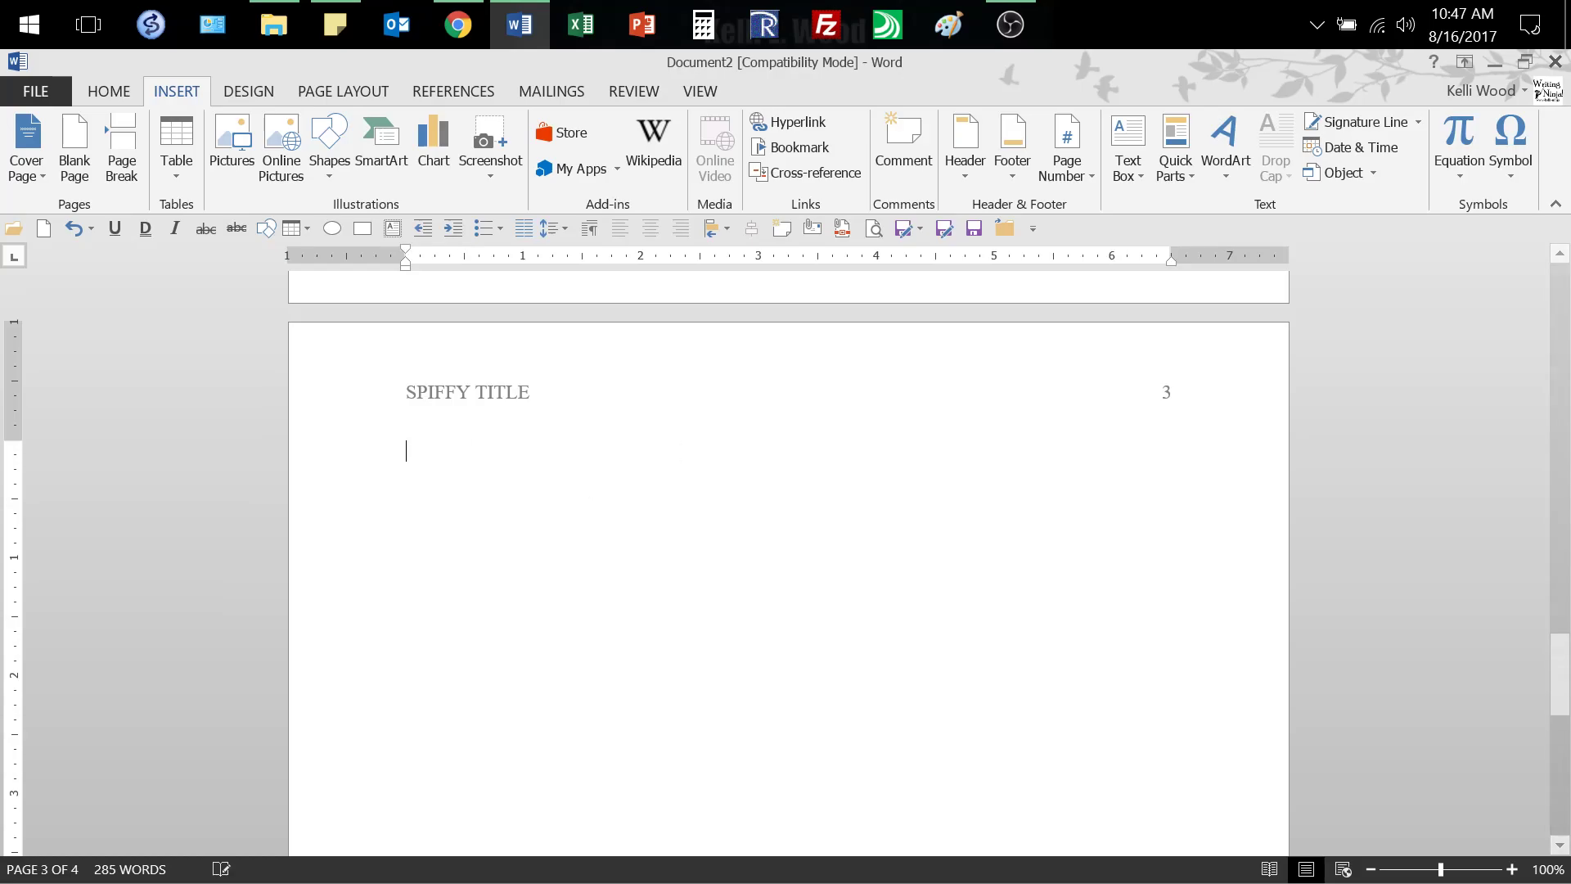
Step: Add a centered References heading and left-align the line beneath it
type("R")
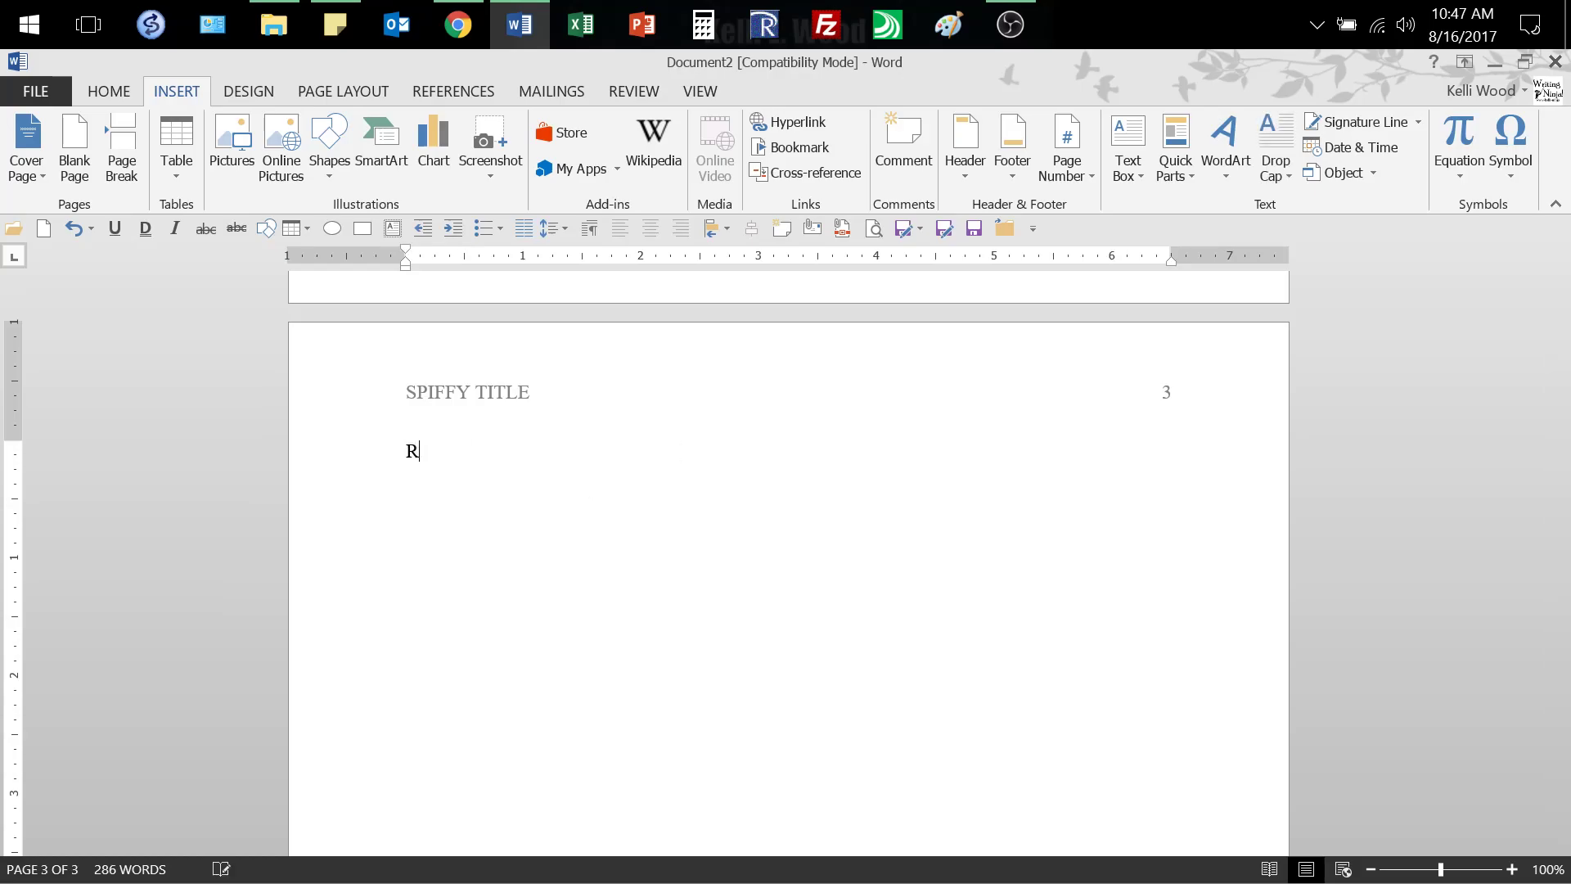
type("eferences")
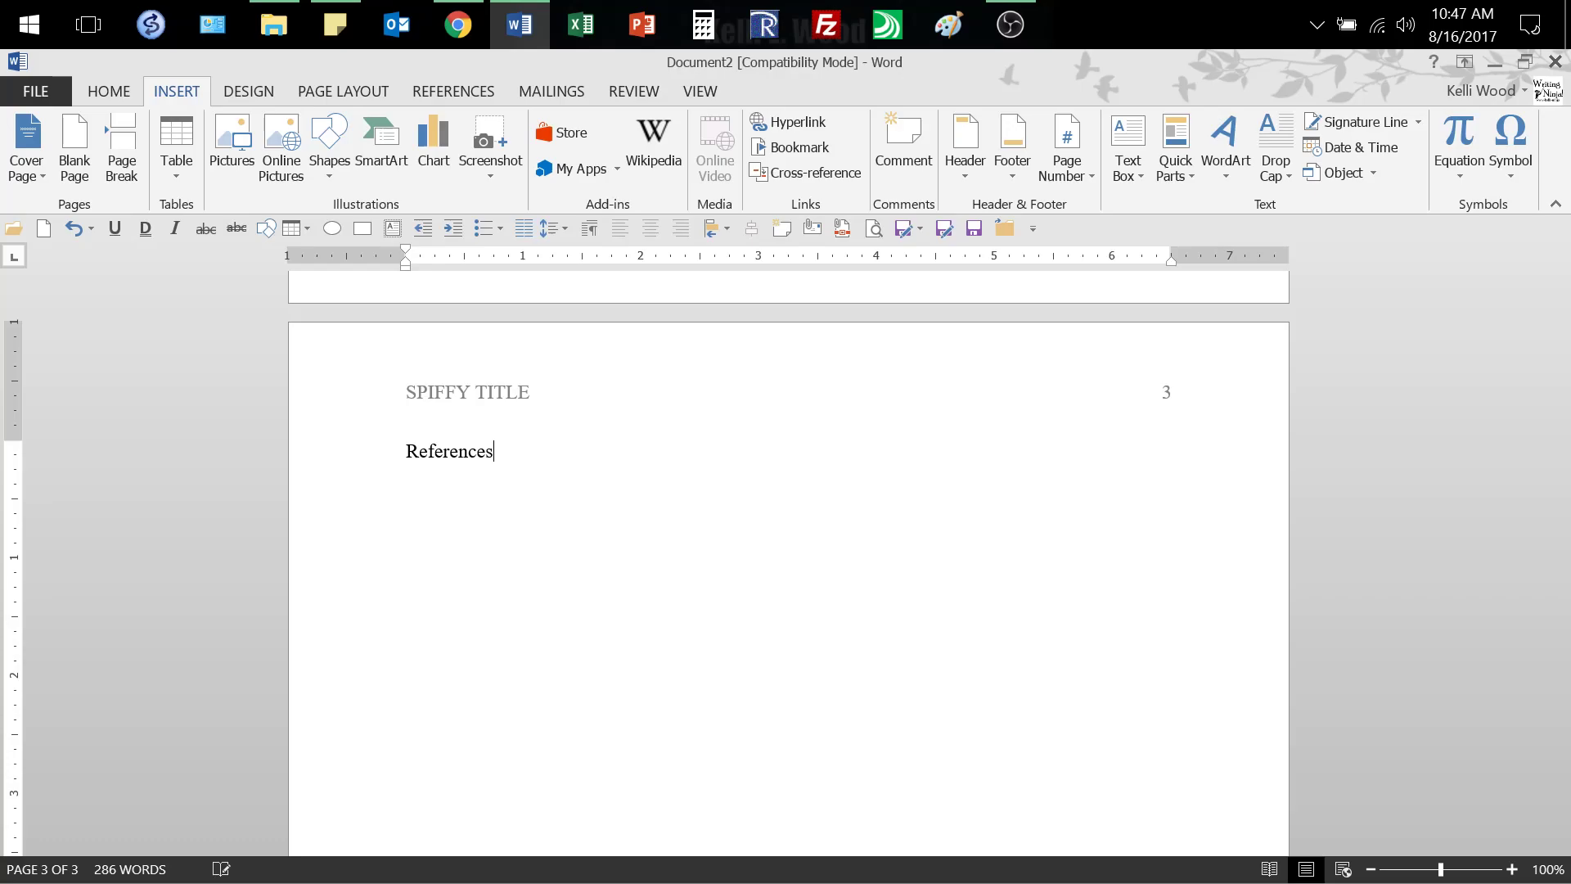
left_click(108, 91)
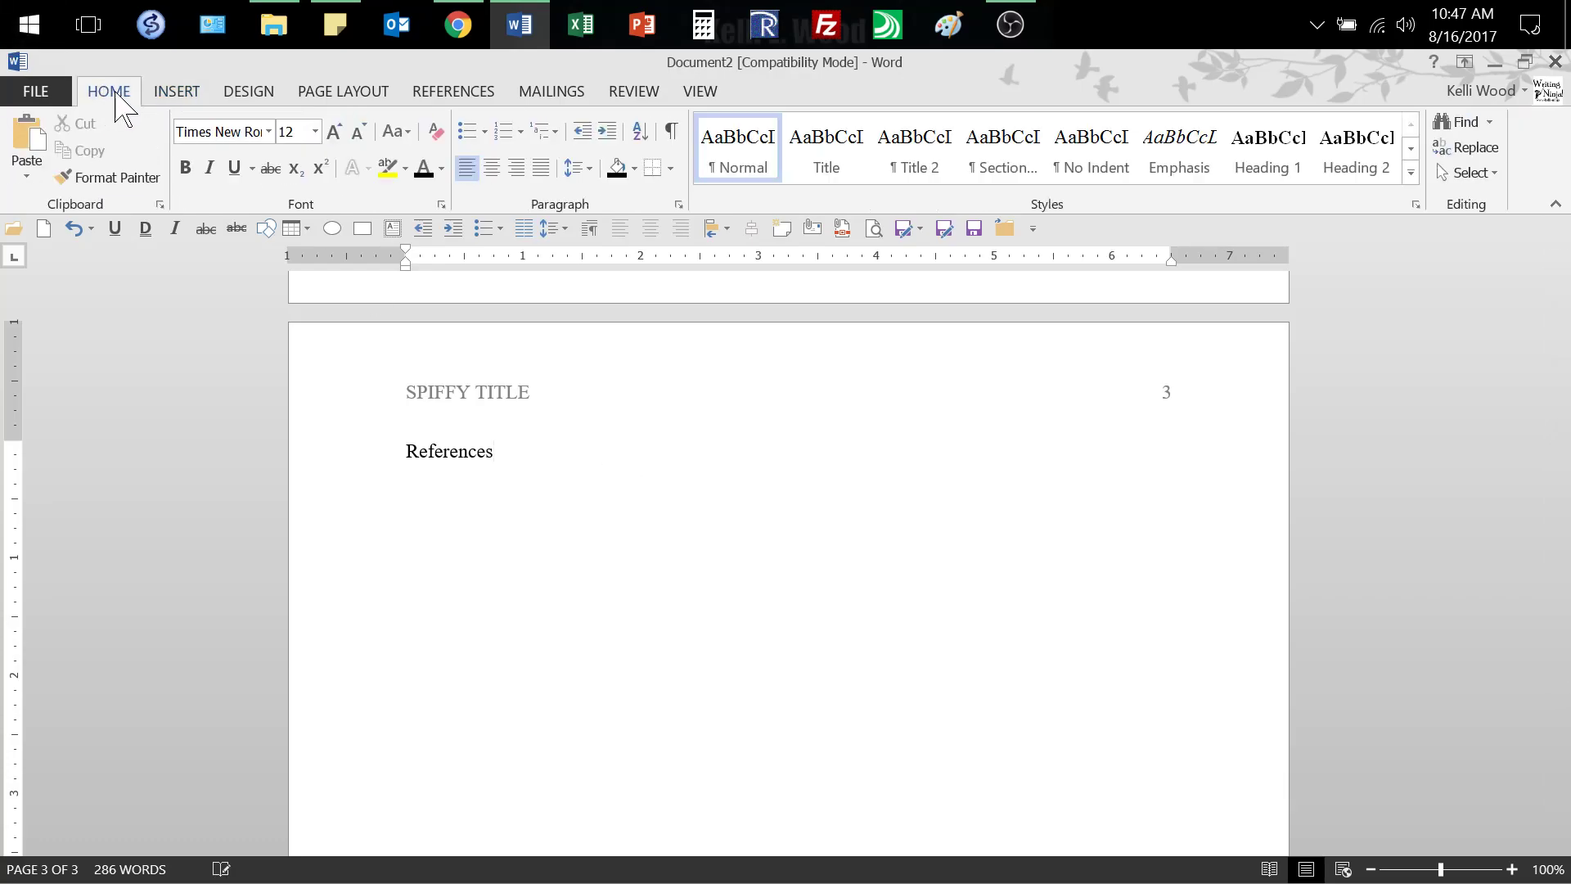
left_click(491, 166)
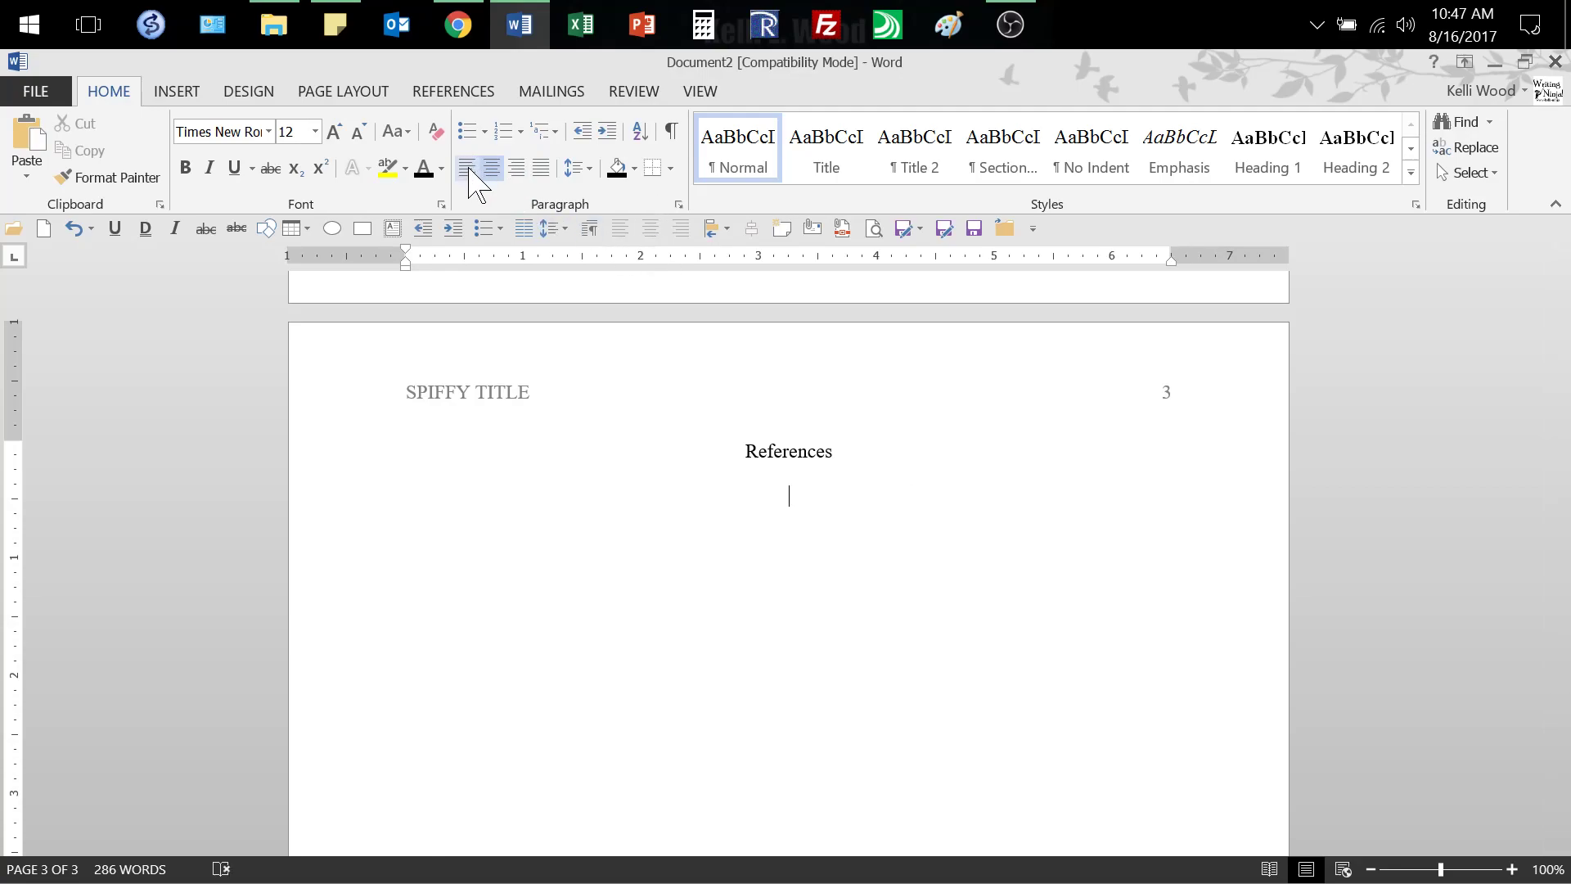
left_click(466, 167)
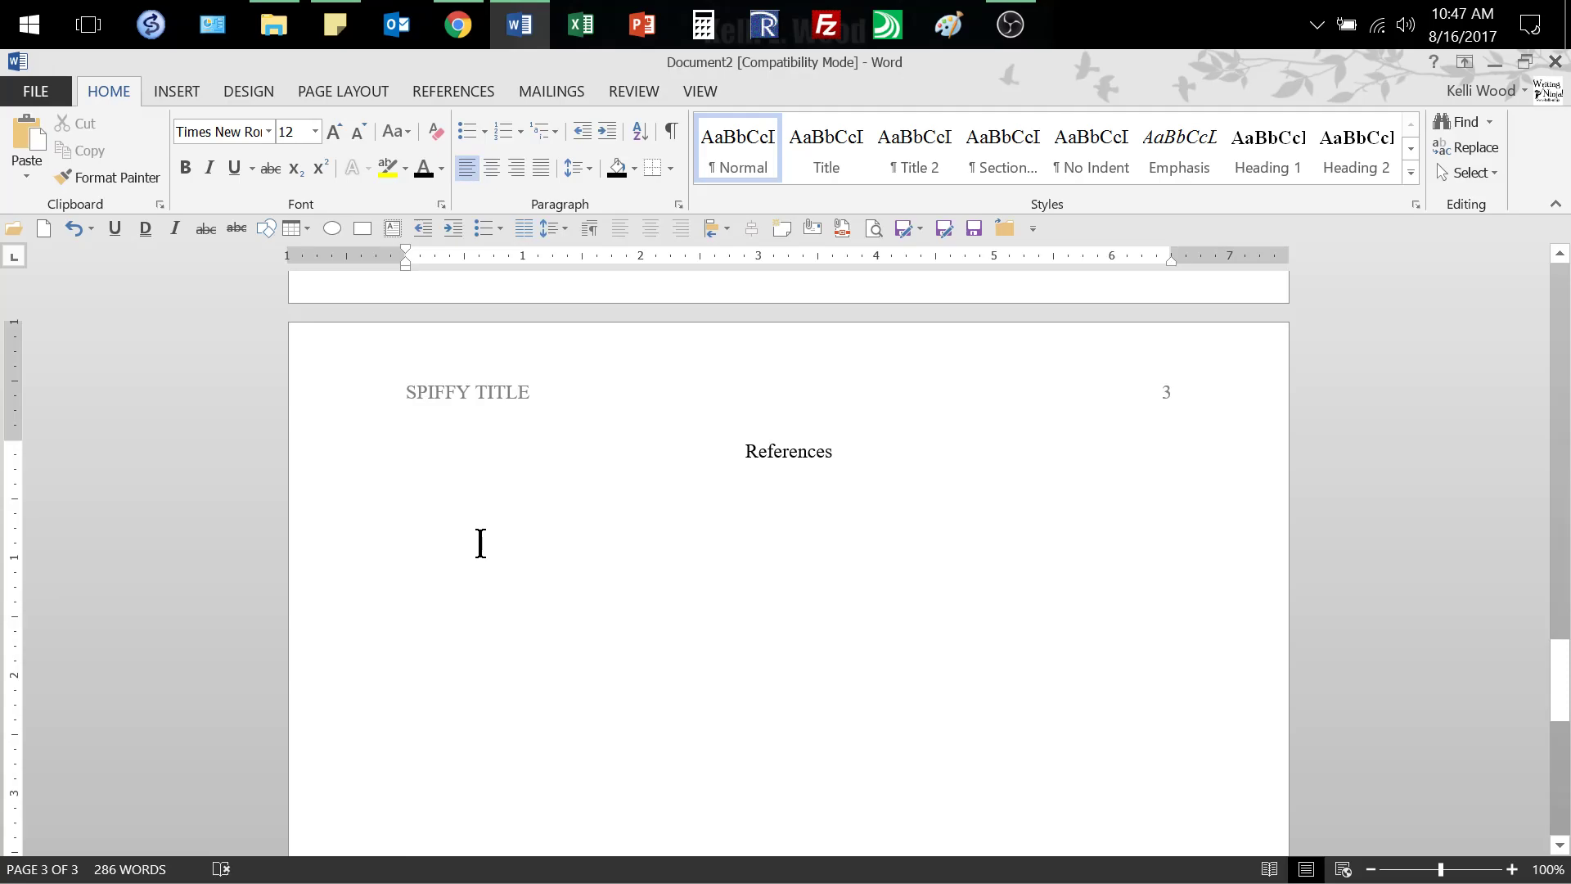
Step: Begin the first reference entry as Lastname, A, (2017)
type("Lasst")
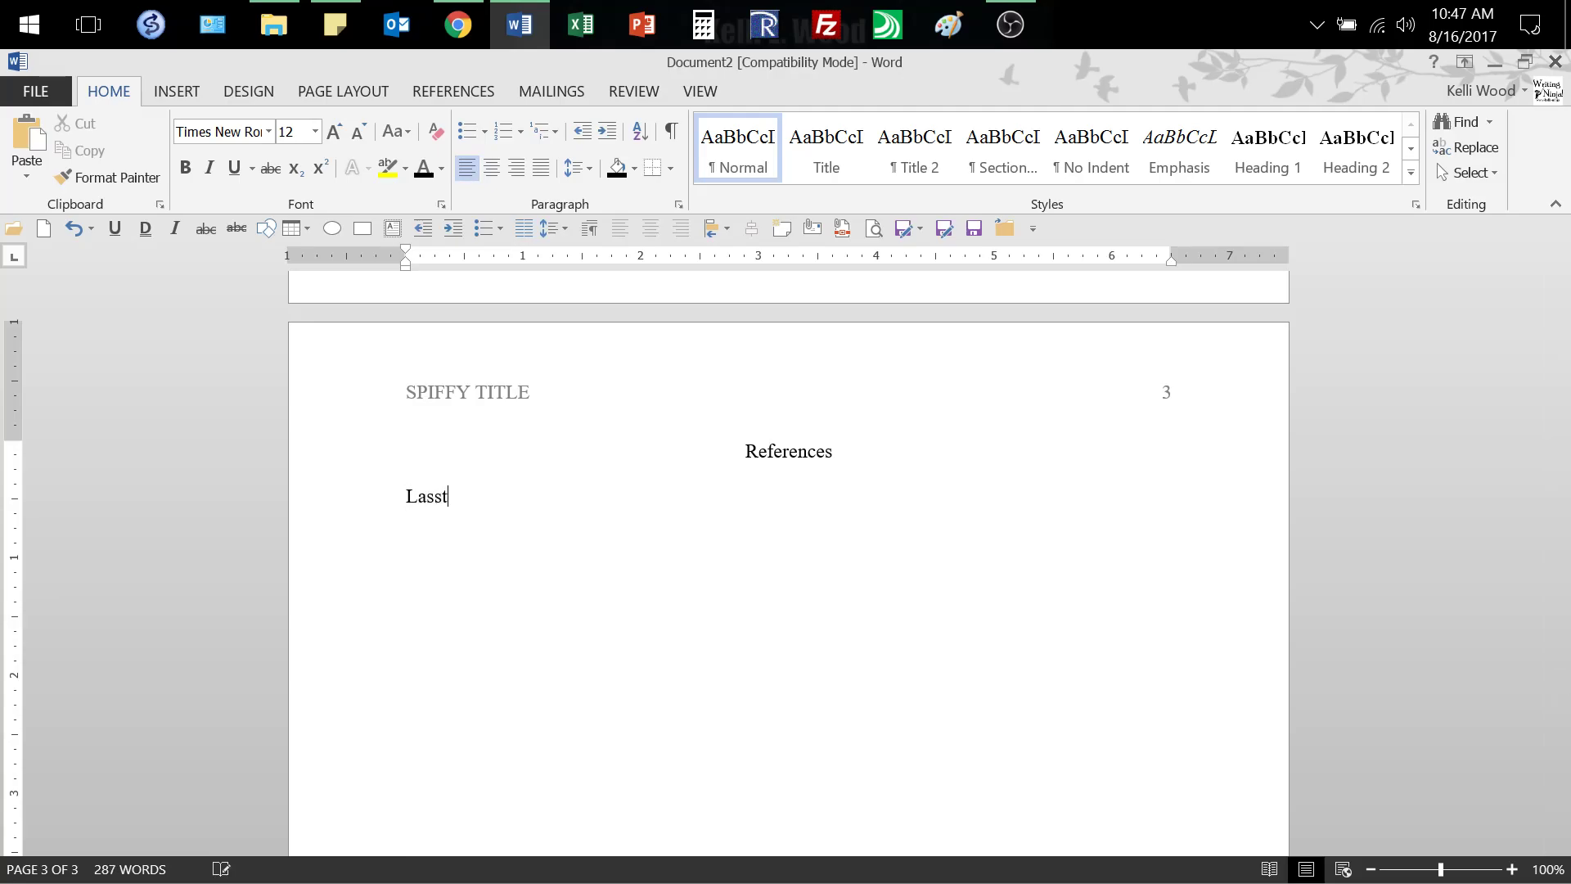
key("Backspace")
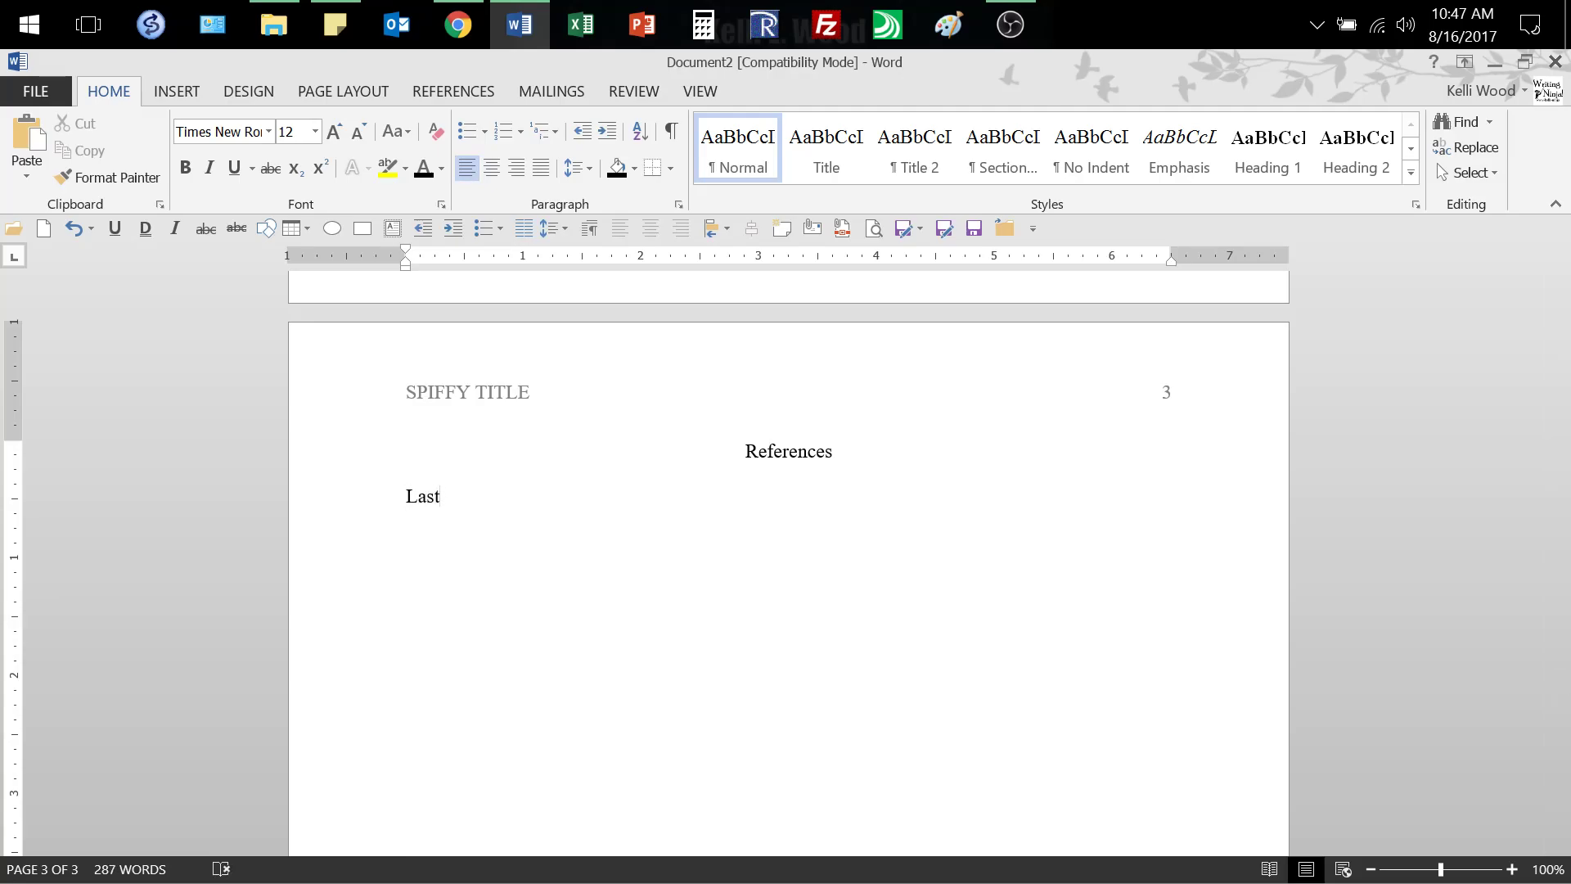
type("name,")
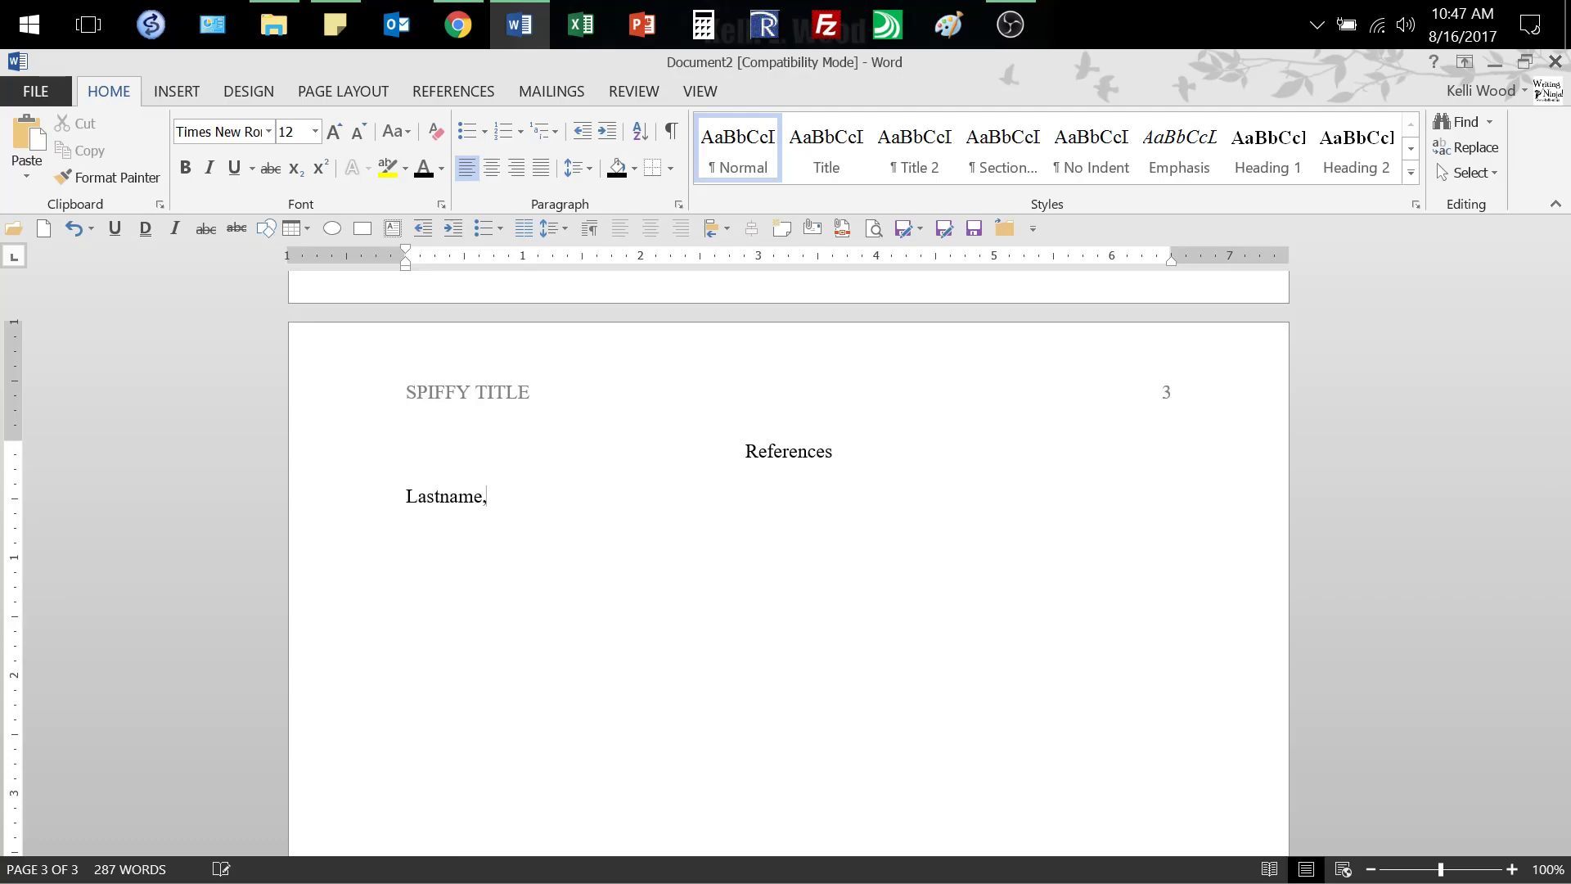
type("A")
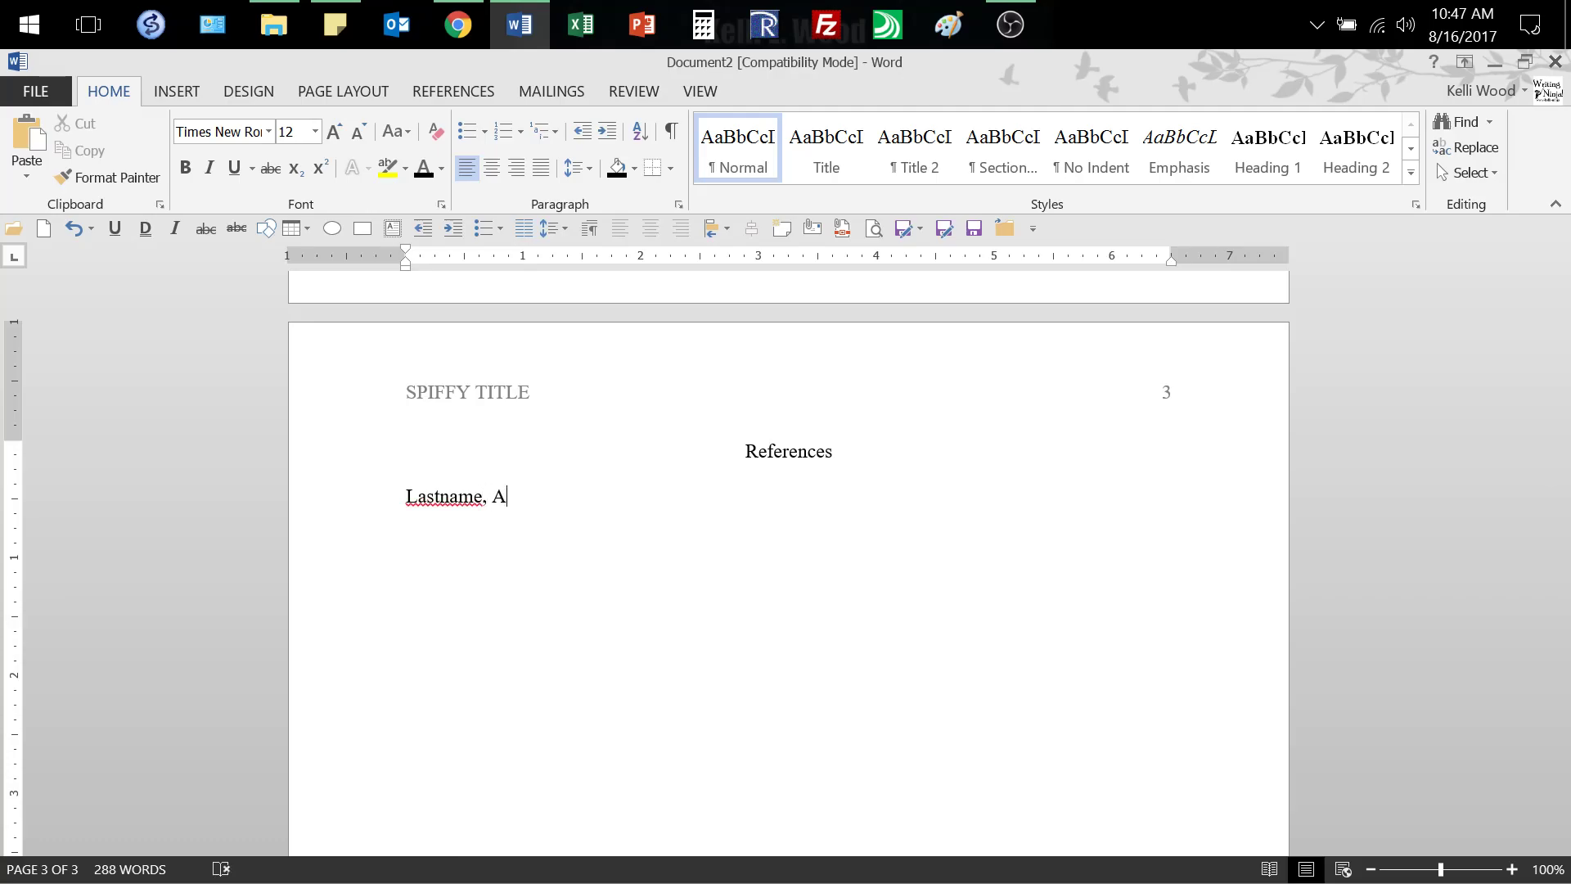
type(",")
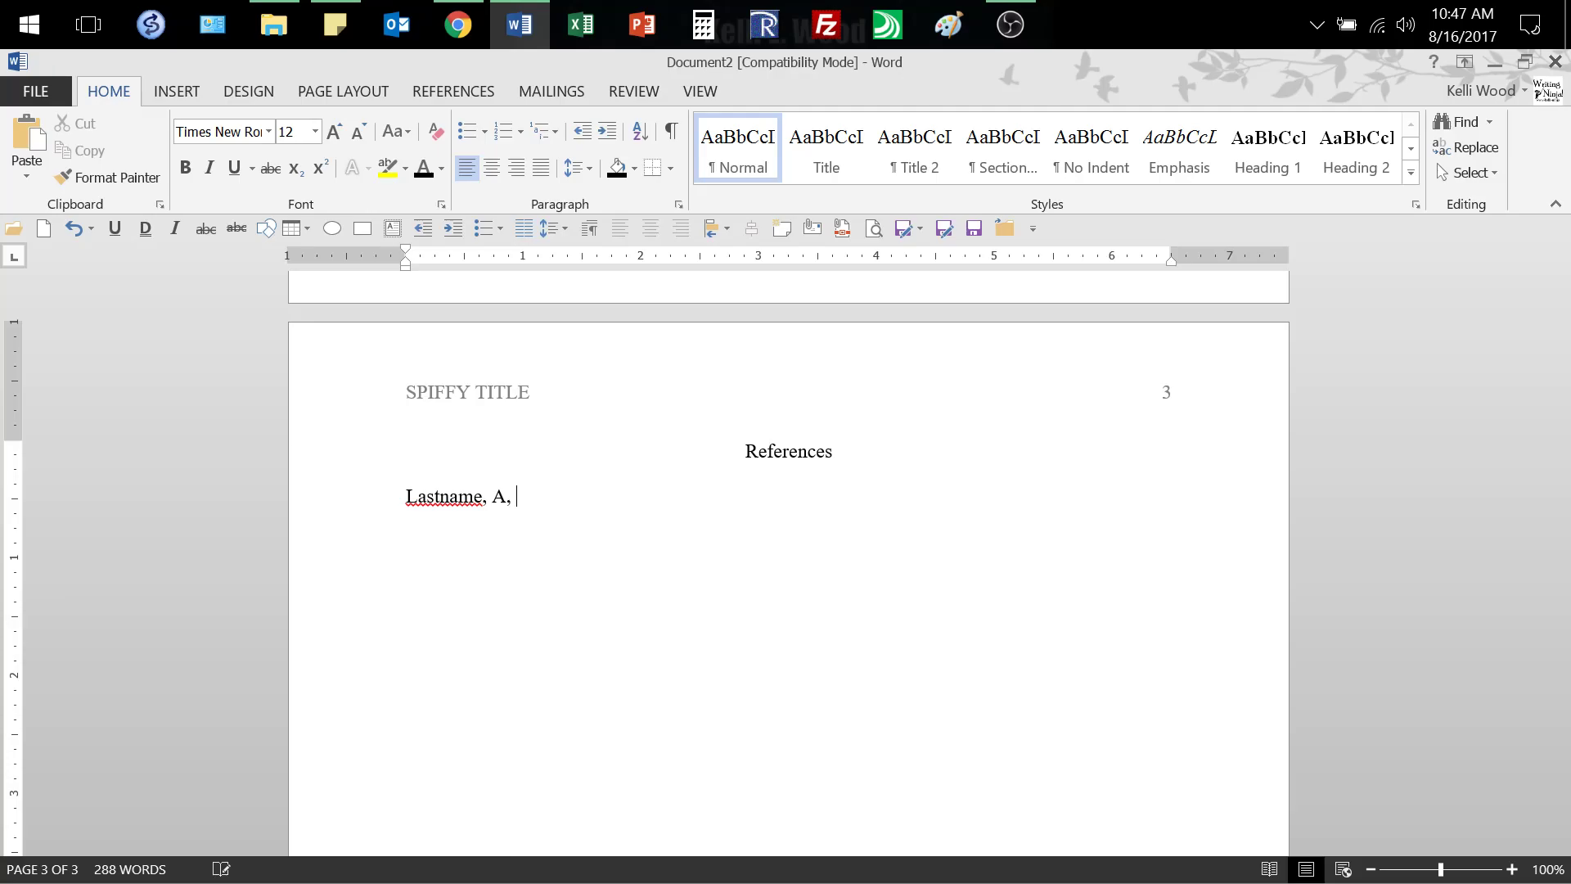
type("(")
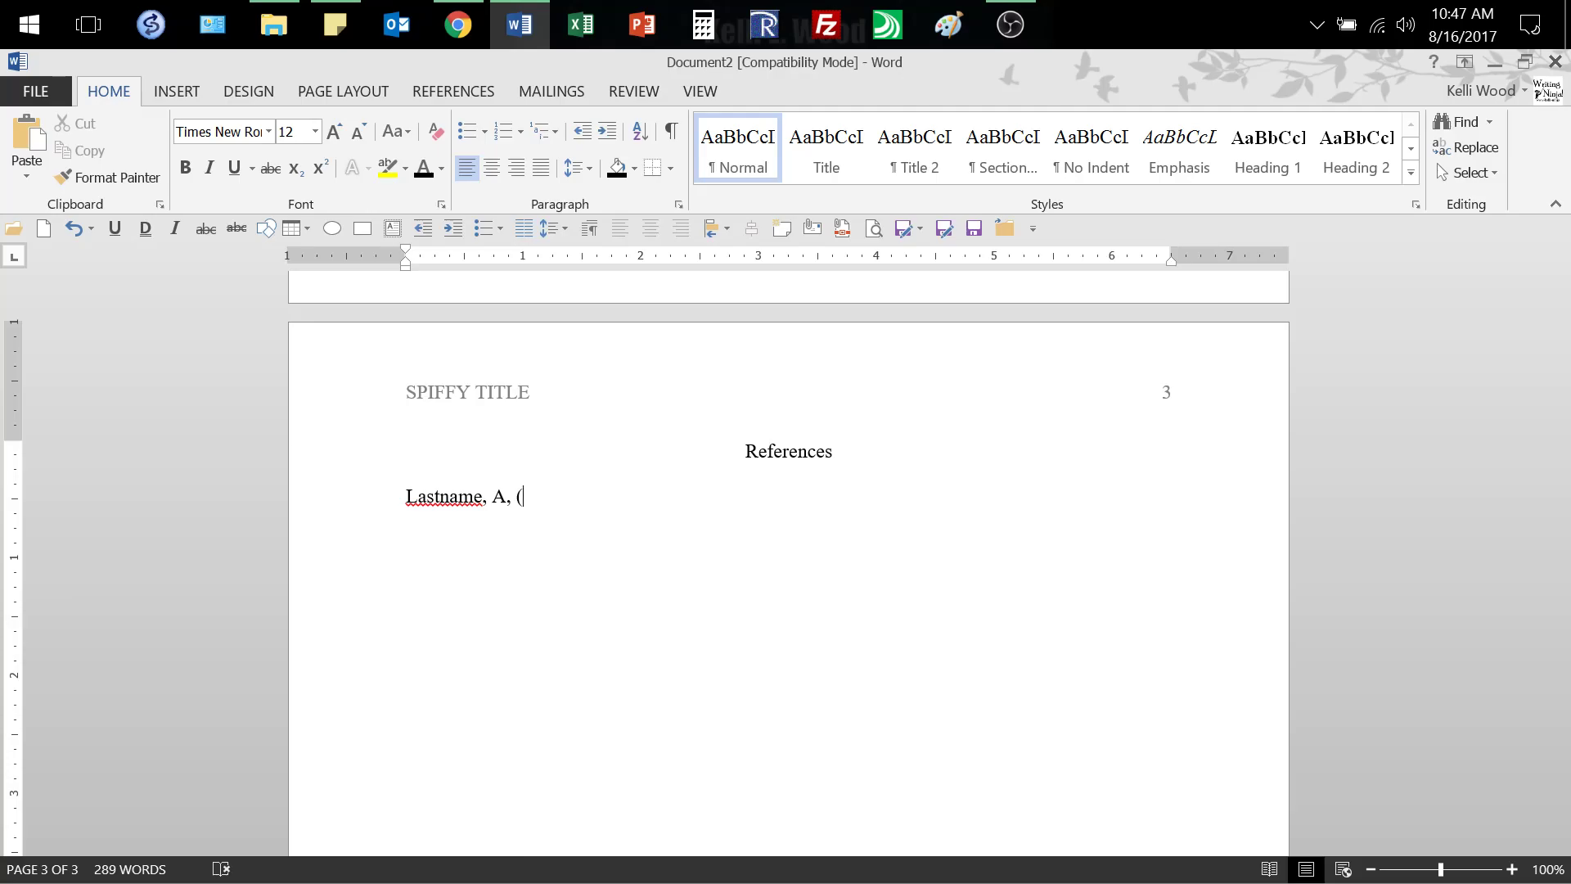
type("2017)")
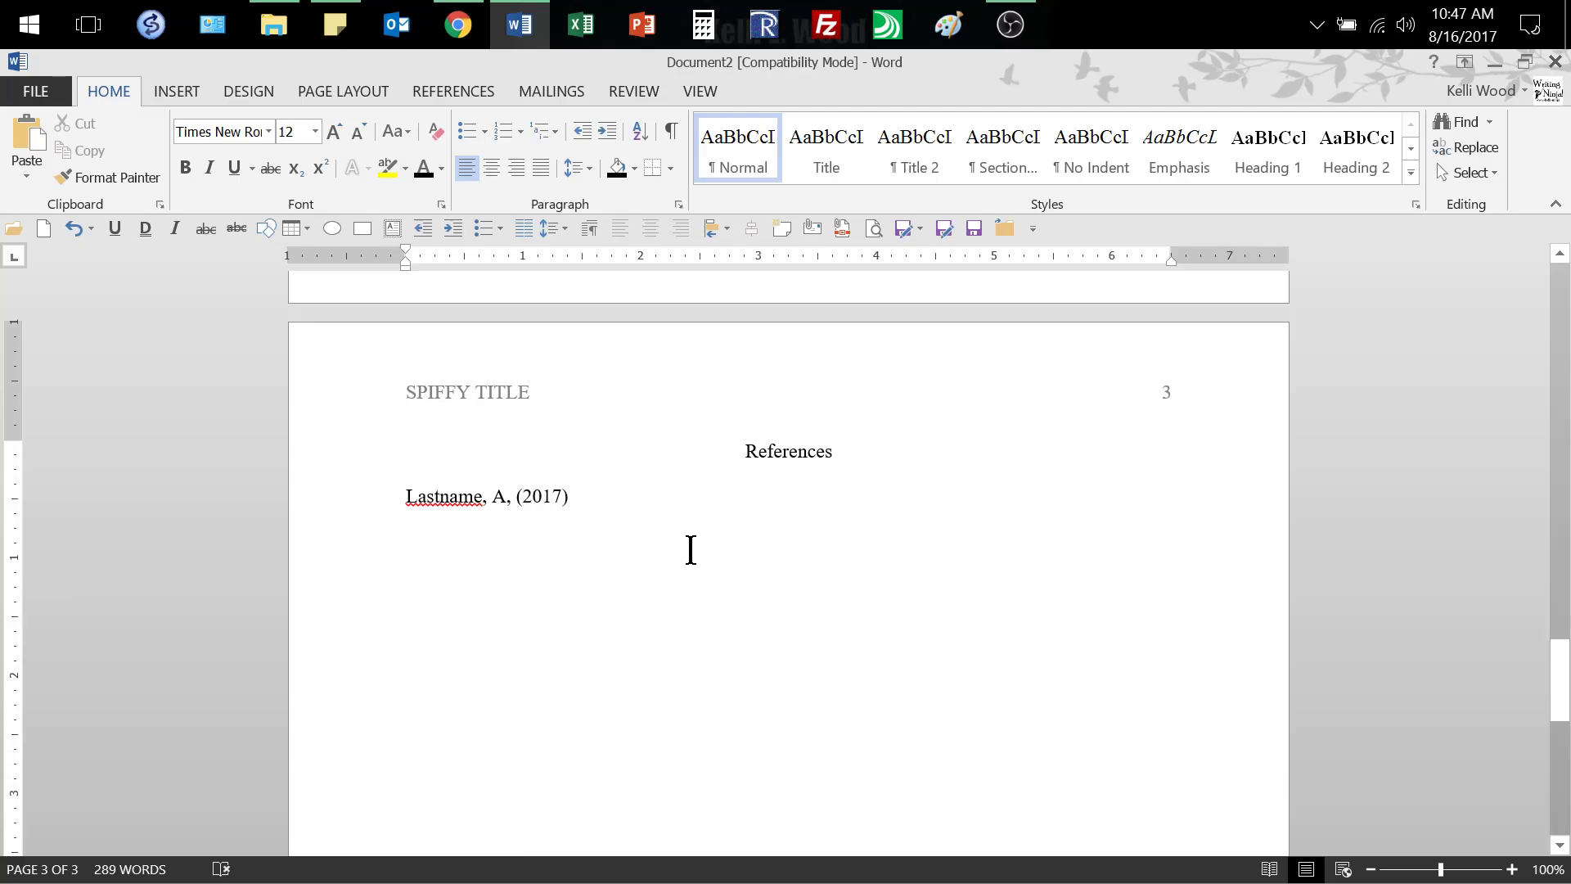
type(".")
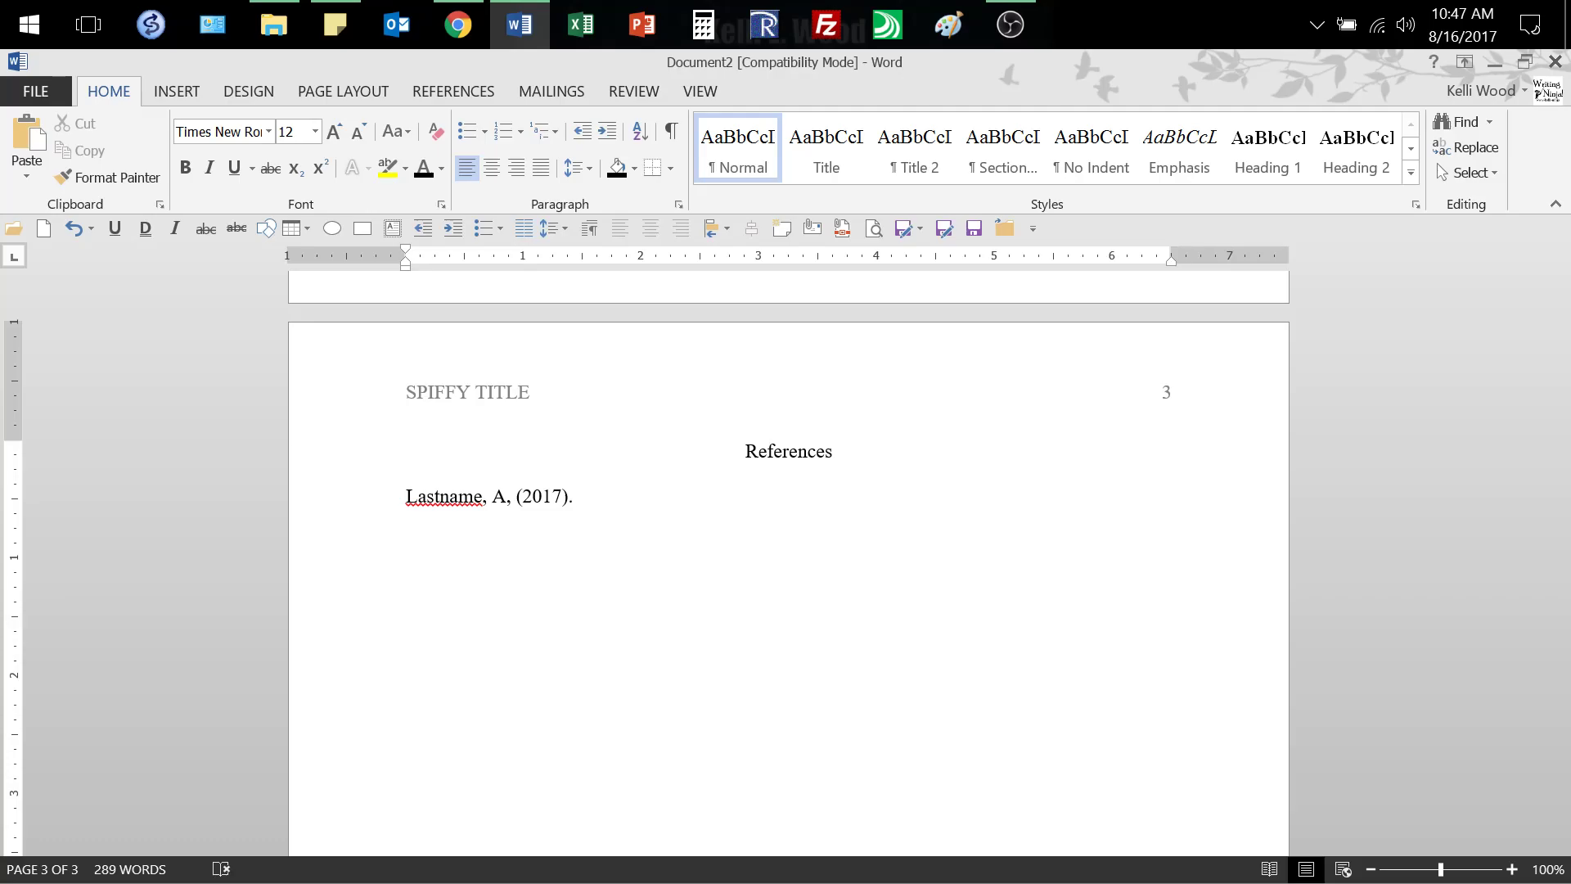
left_click(579, 496)
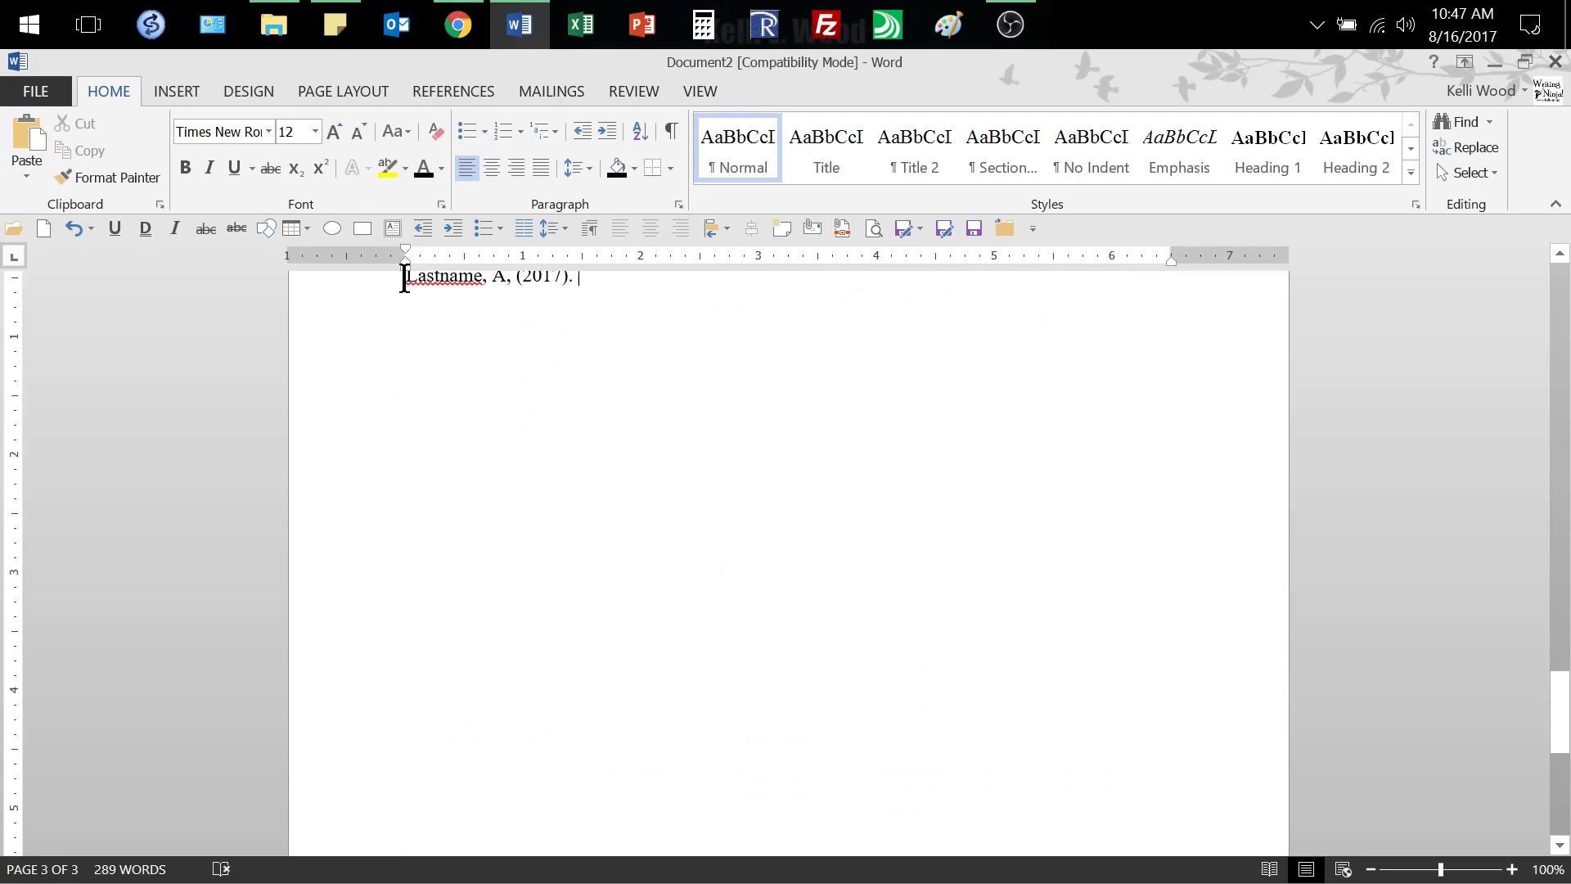
Step: Add ALastname and QLastname entries and fill each reference with pasted filler text
type("A")
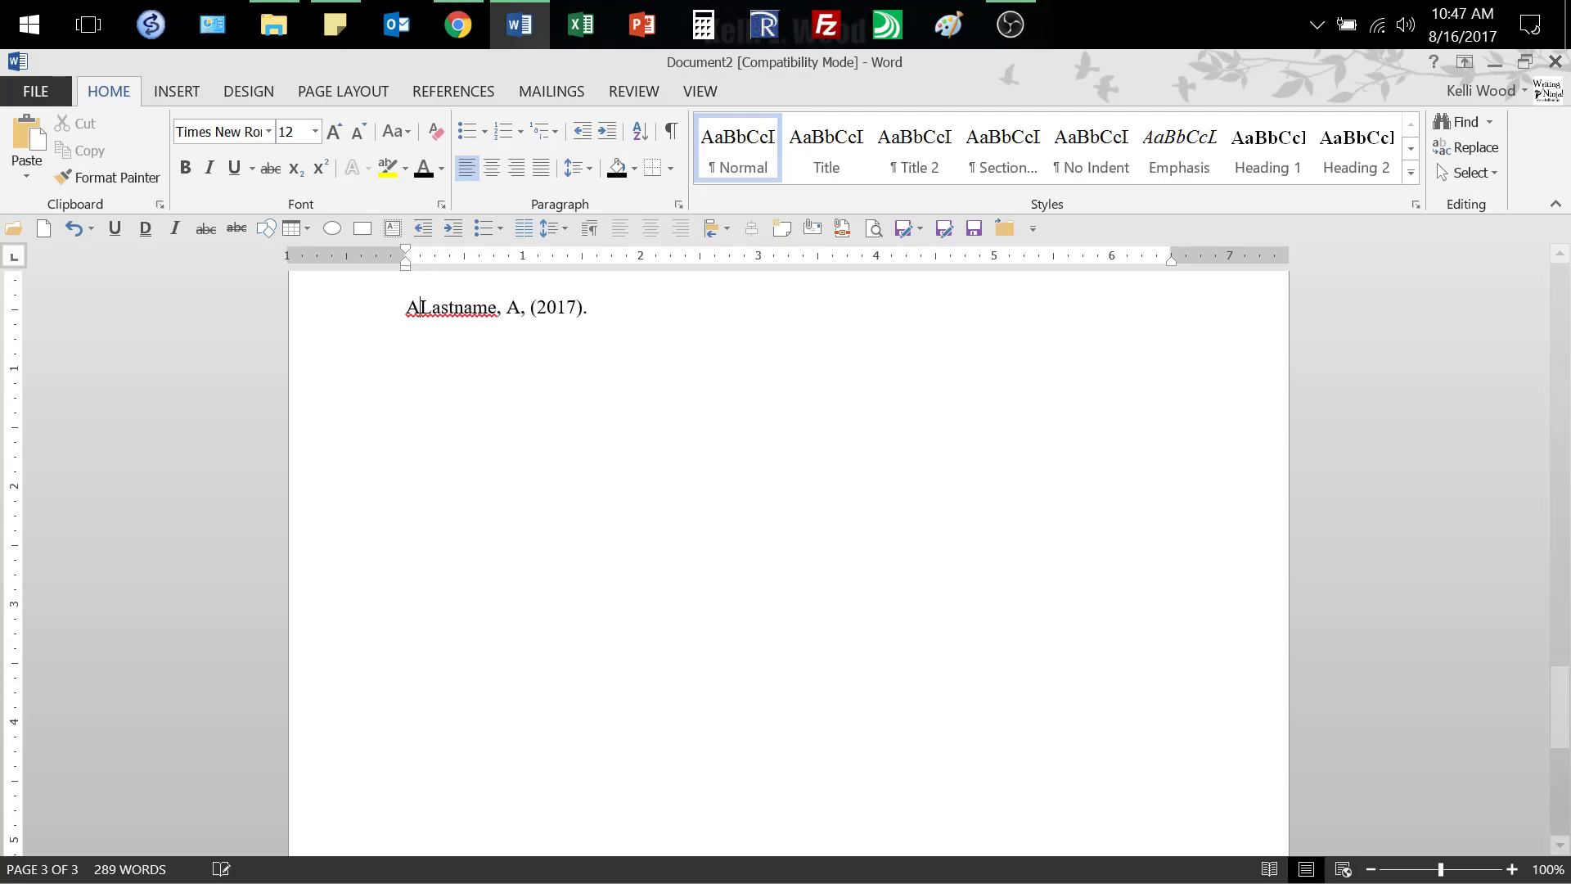
type("Last")
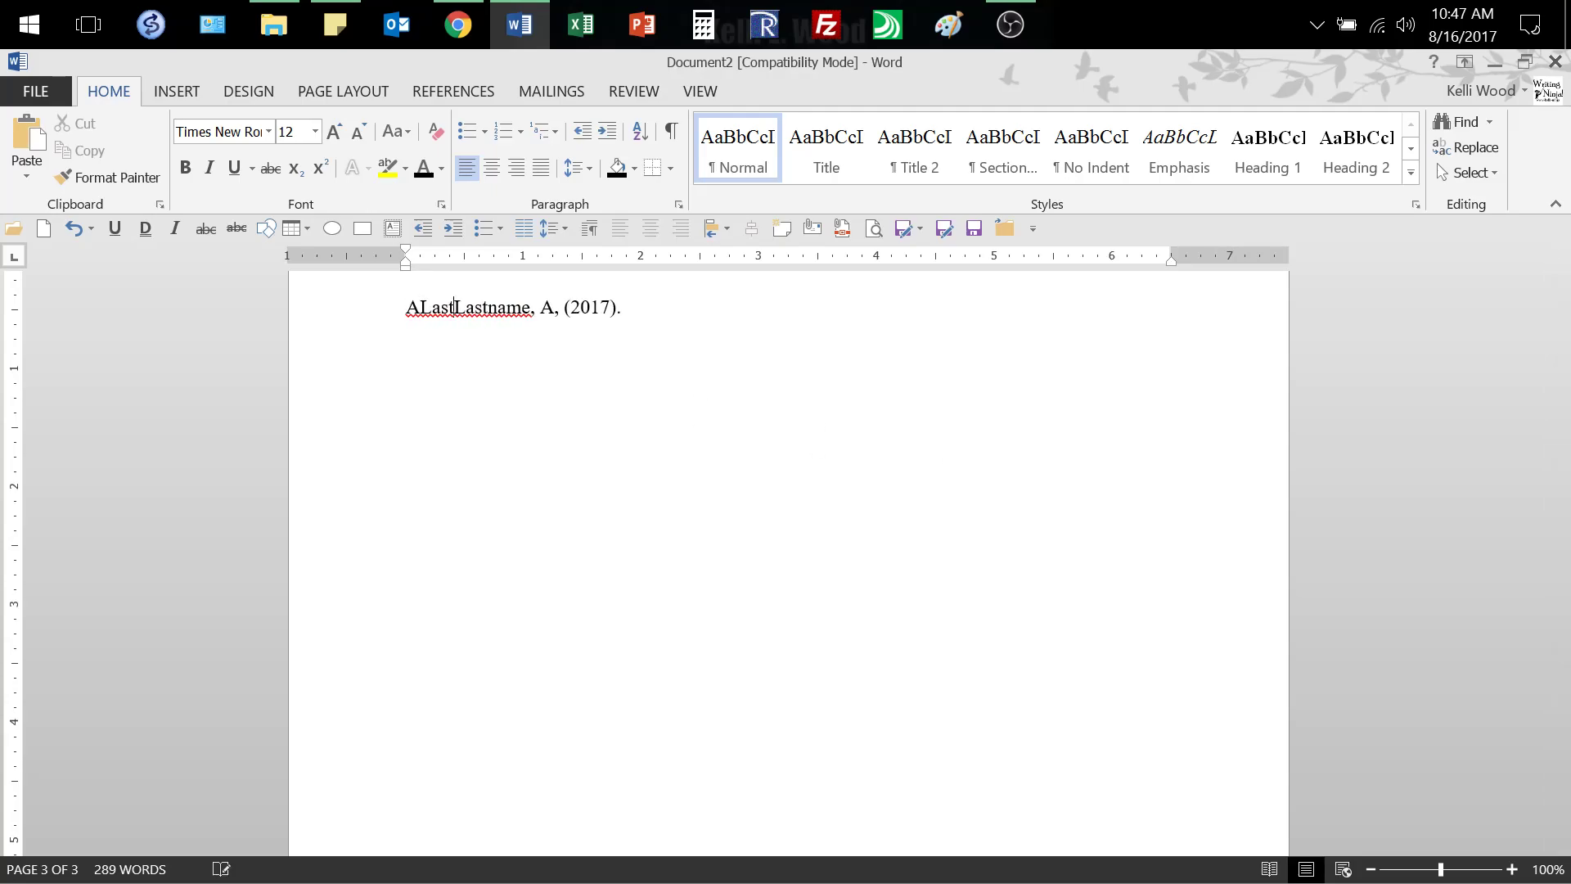
key("Enter")
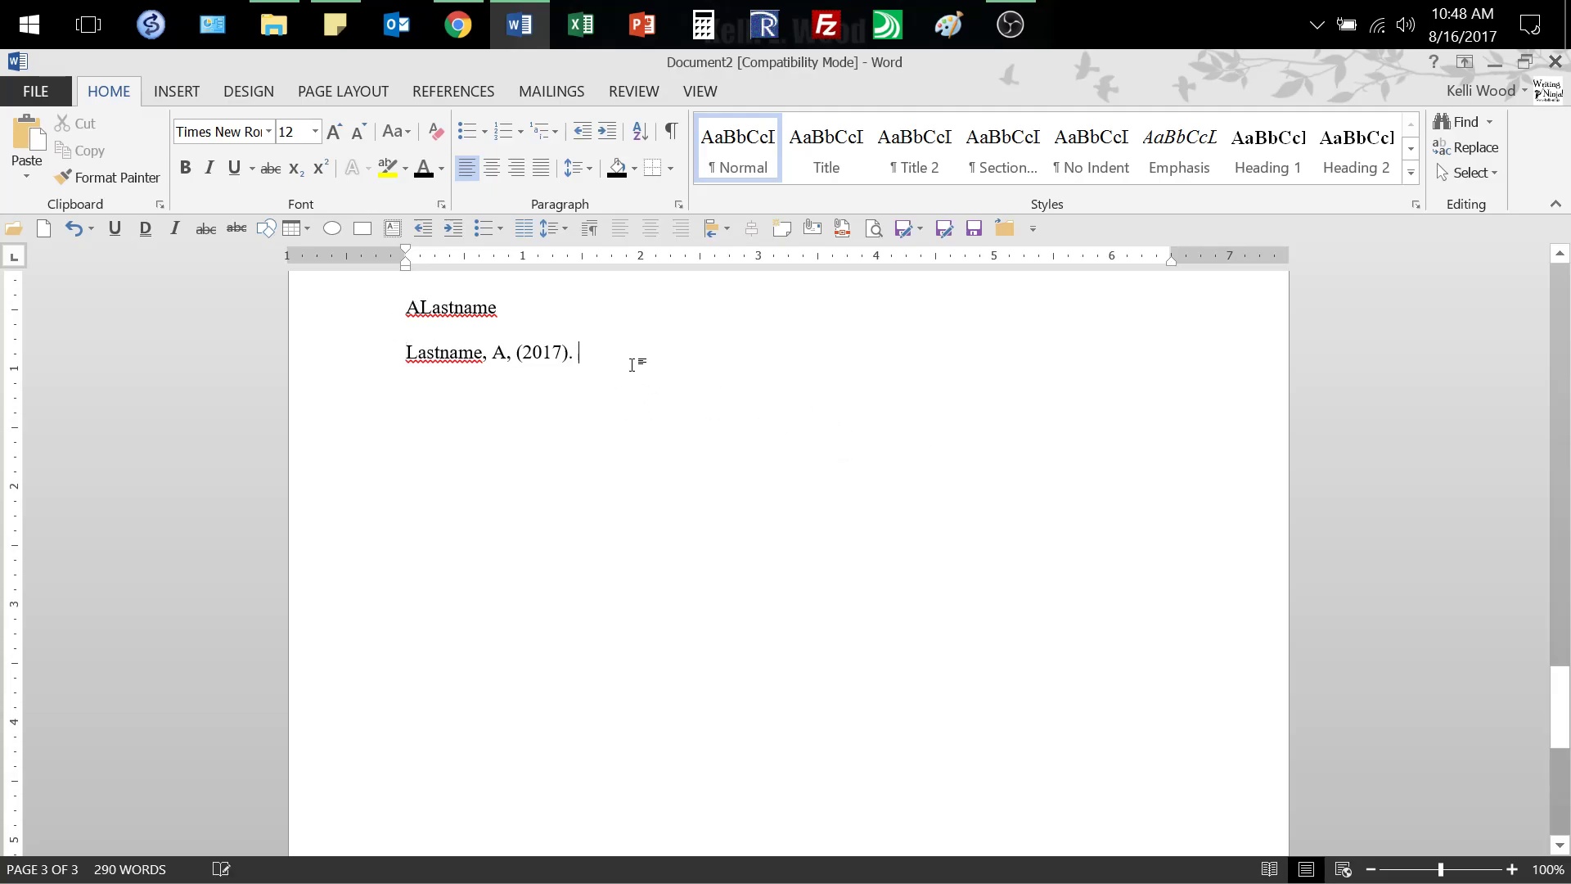
type("QLas")
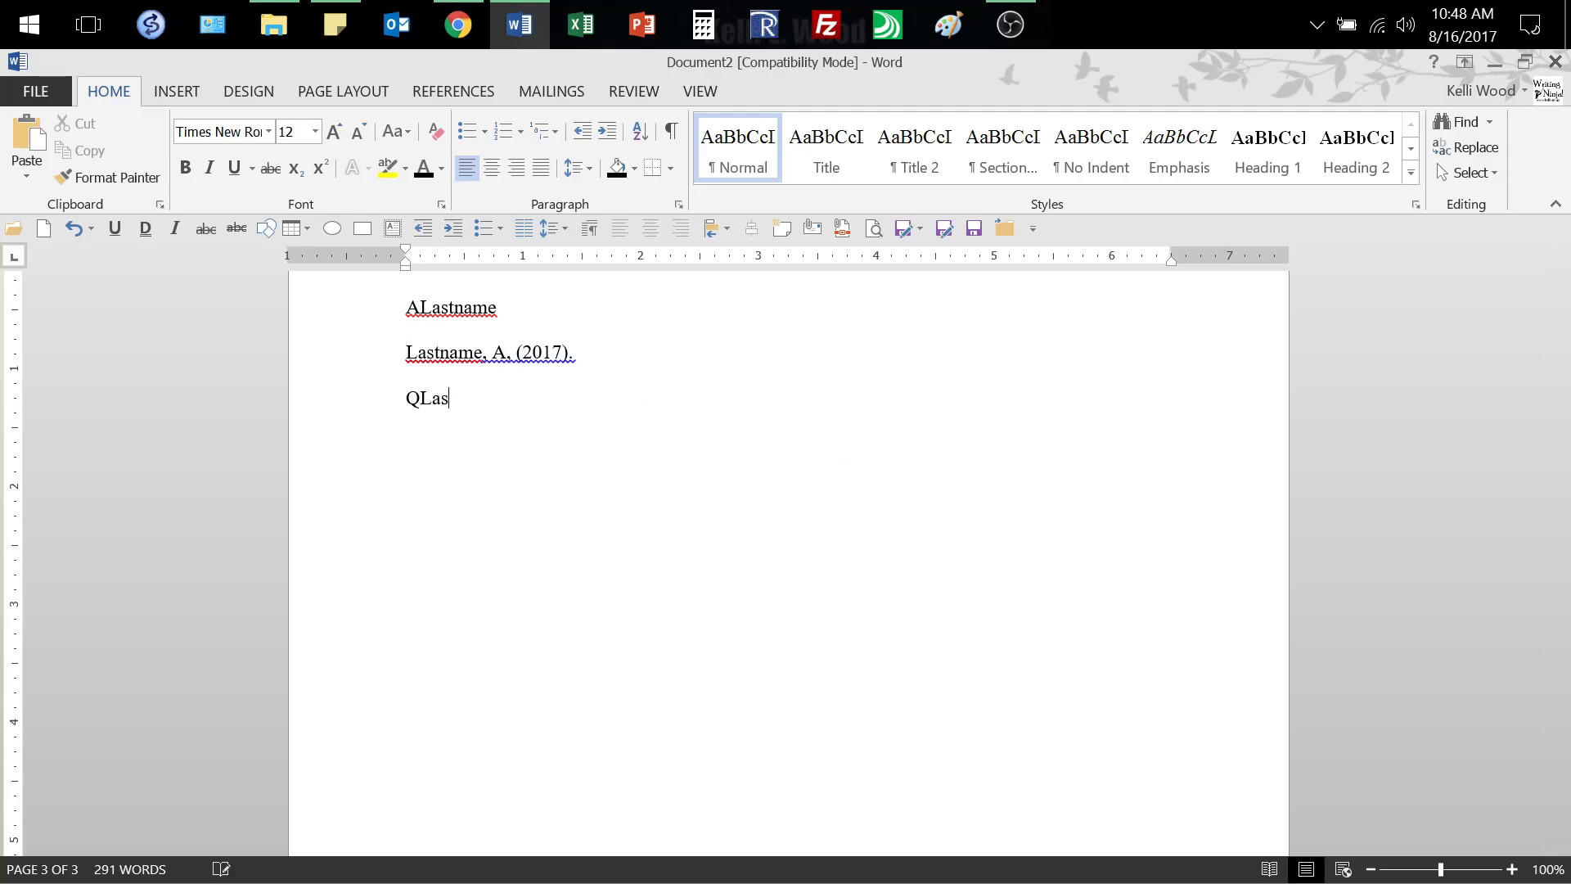
type("tname")
left_click(455, 306)
type(" (")
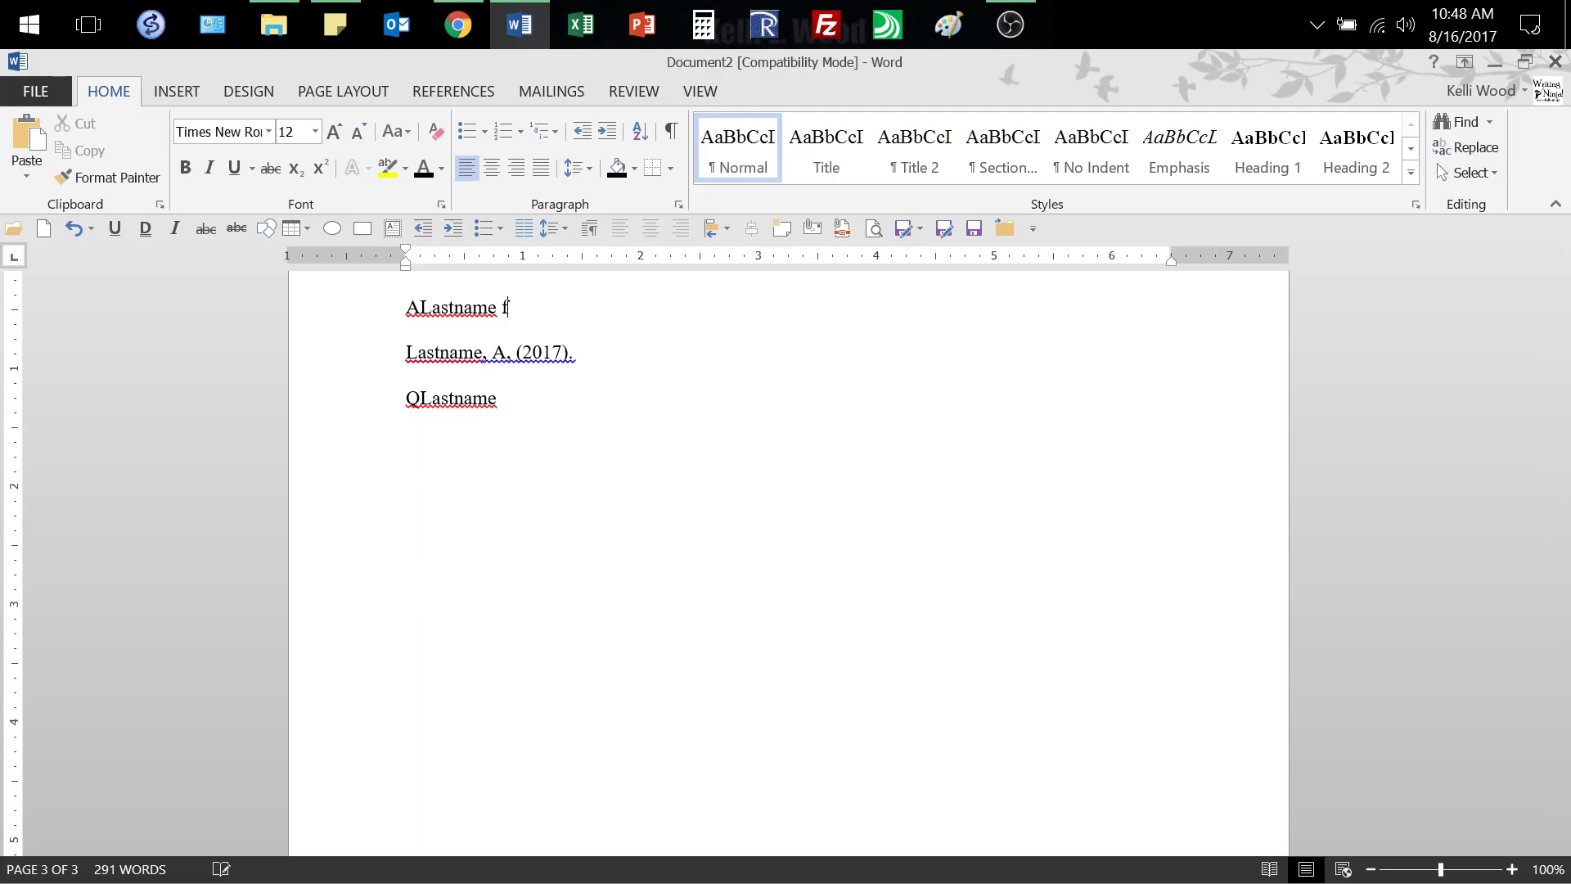
type("fdfadfdaf dsf adsfadsfad")
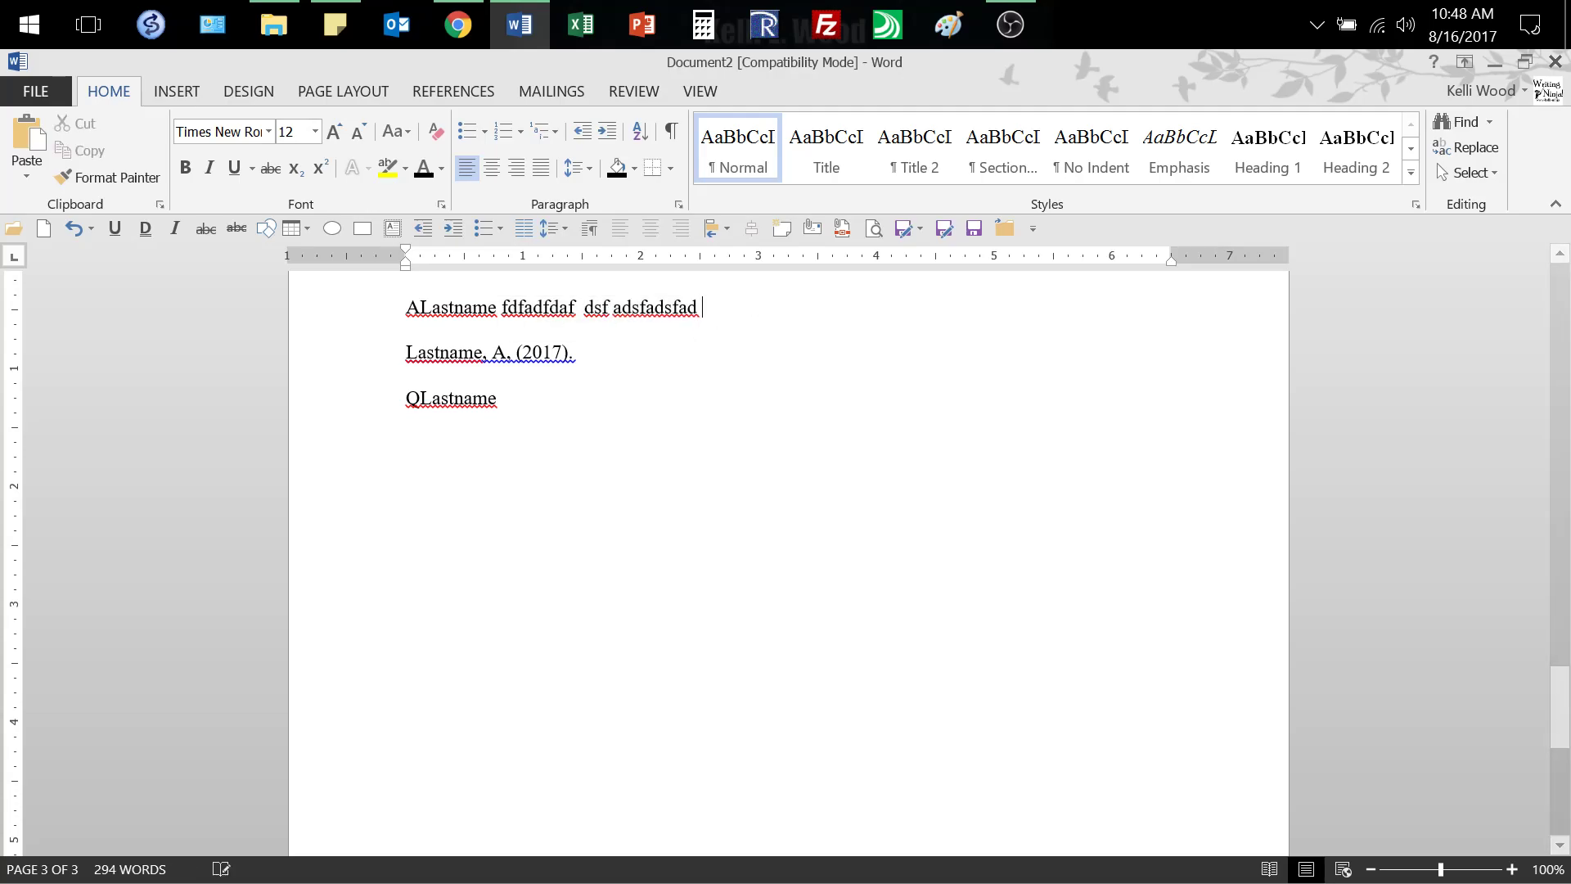
key("ctrl+v")
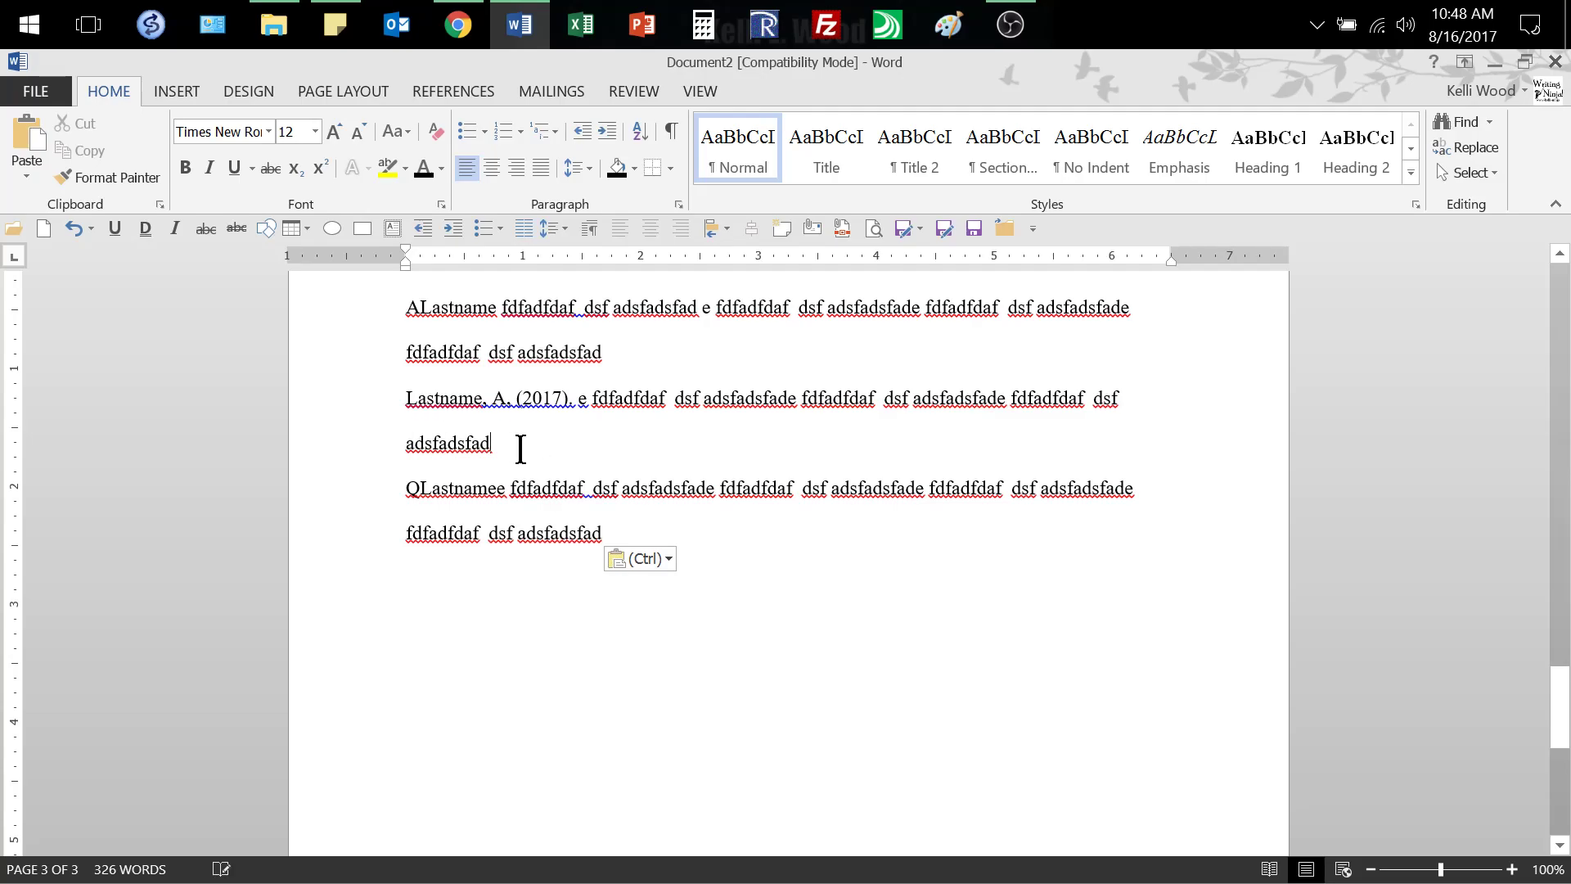
mouse_move(612, 538)
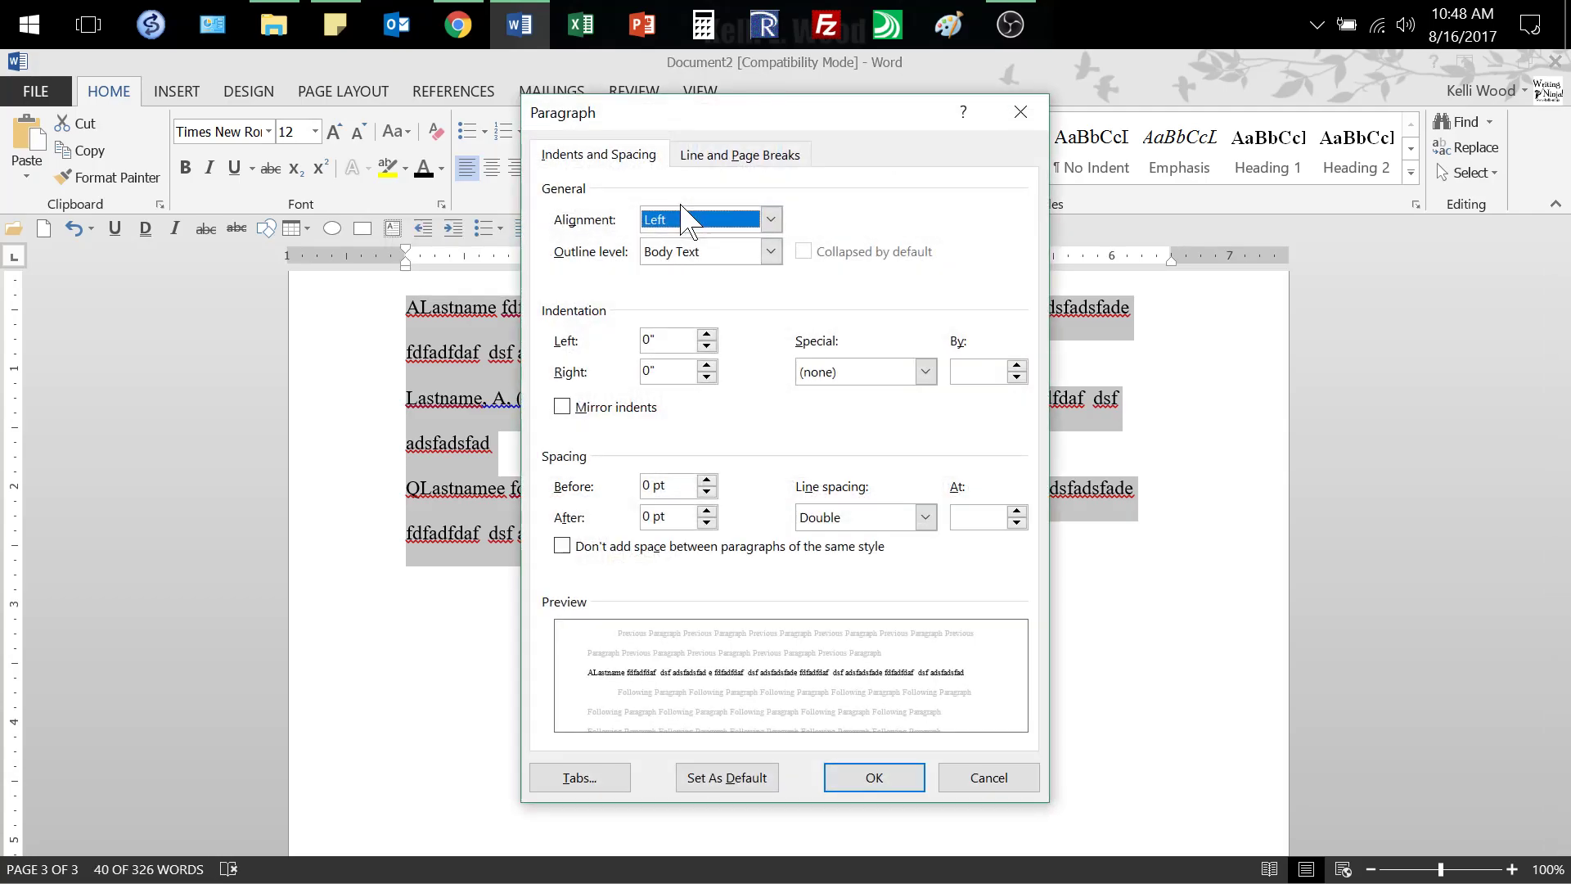
Step: Set the three references to a 0.5" hanging indent with double spacing in the Paragraph dialog
left_click(873, 777)
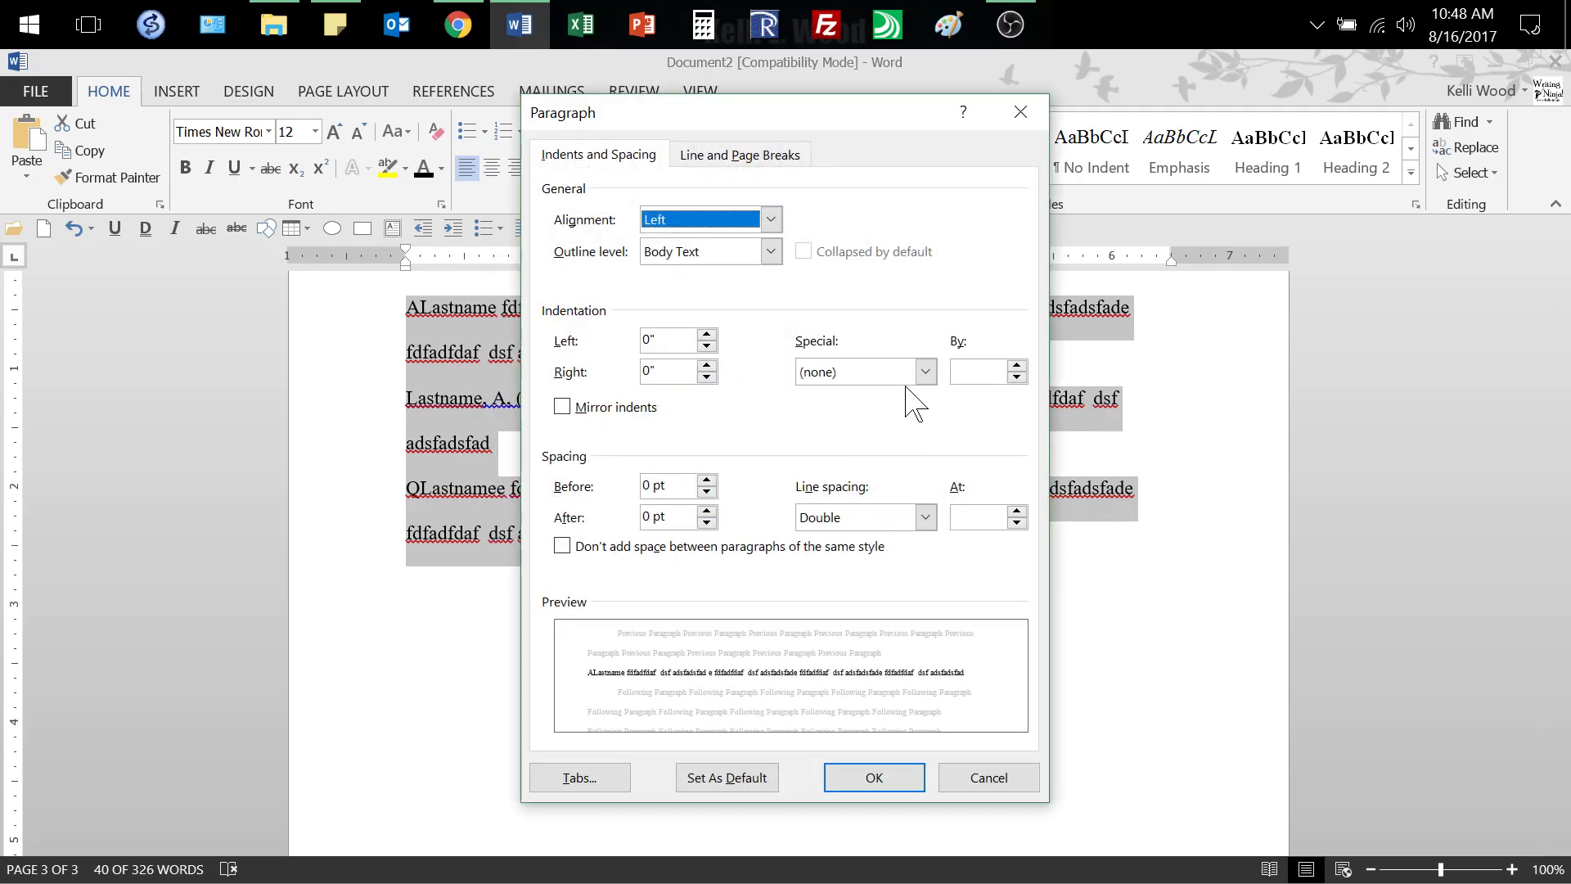
left_click(923, 371)
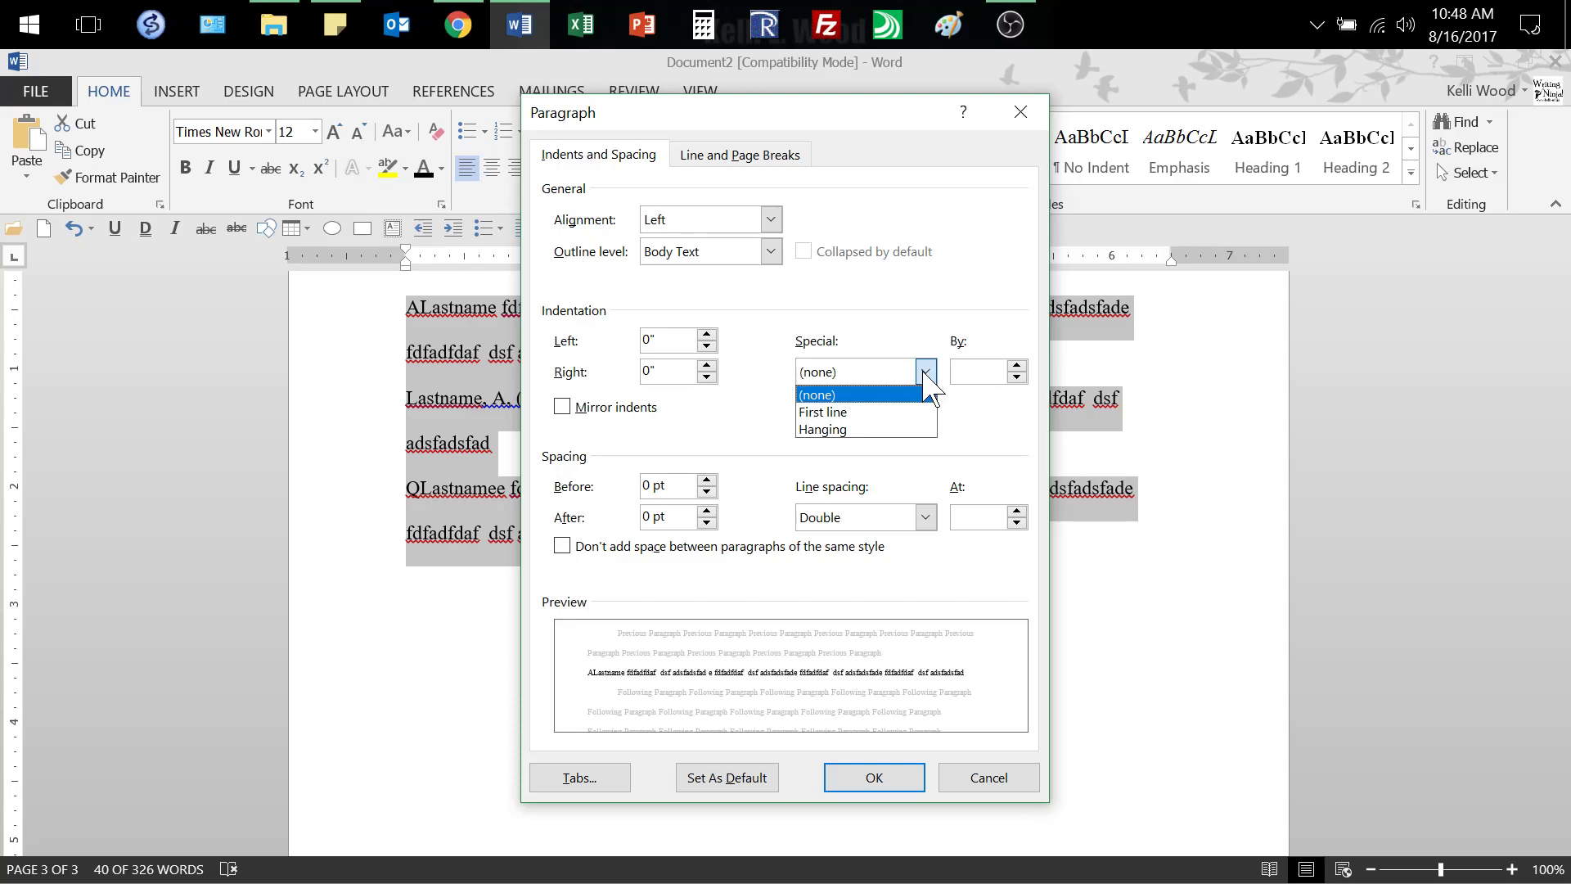
left_click(822, 429)
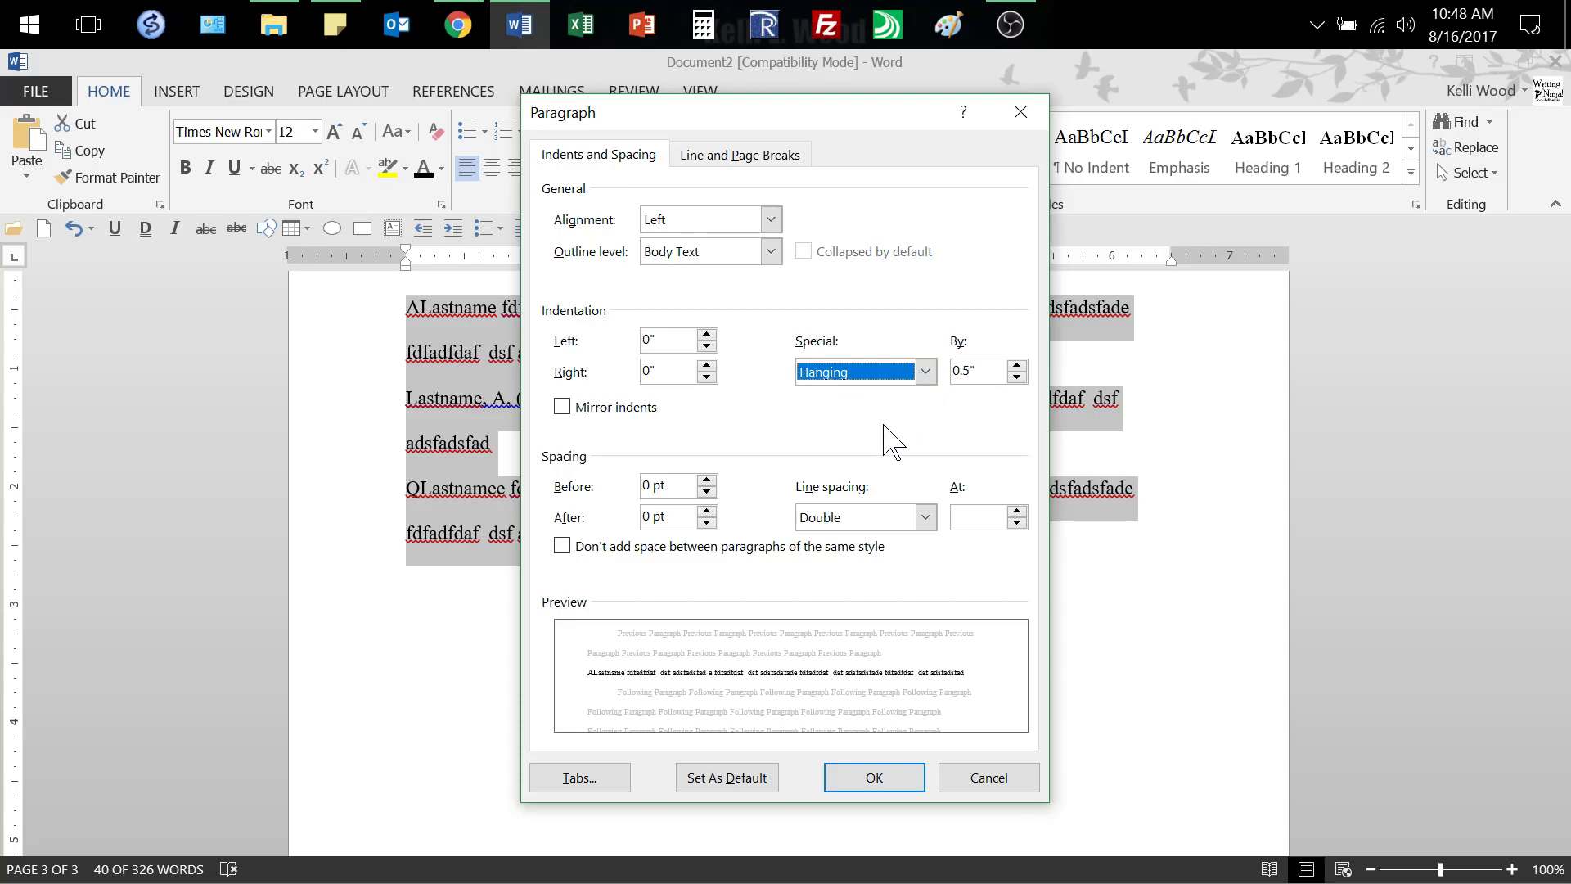
mouse_move(872, 777)
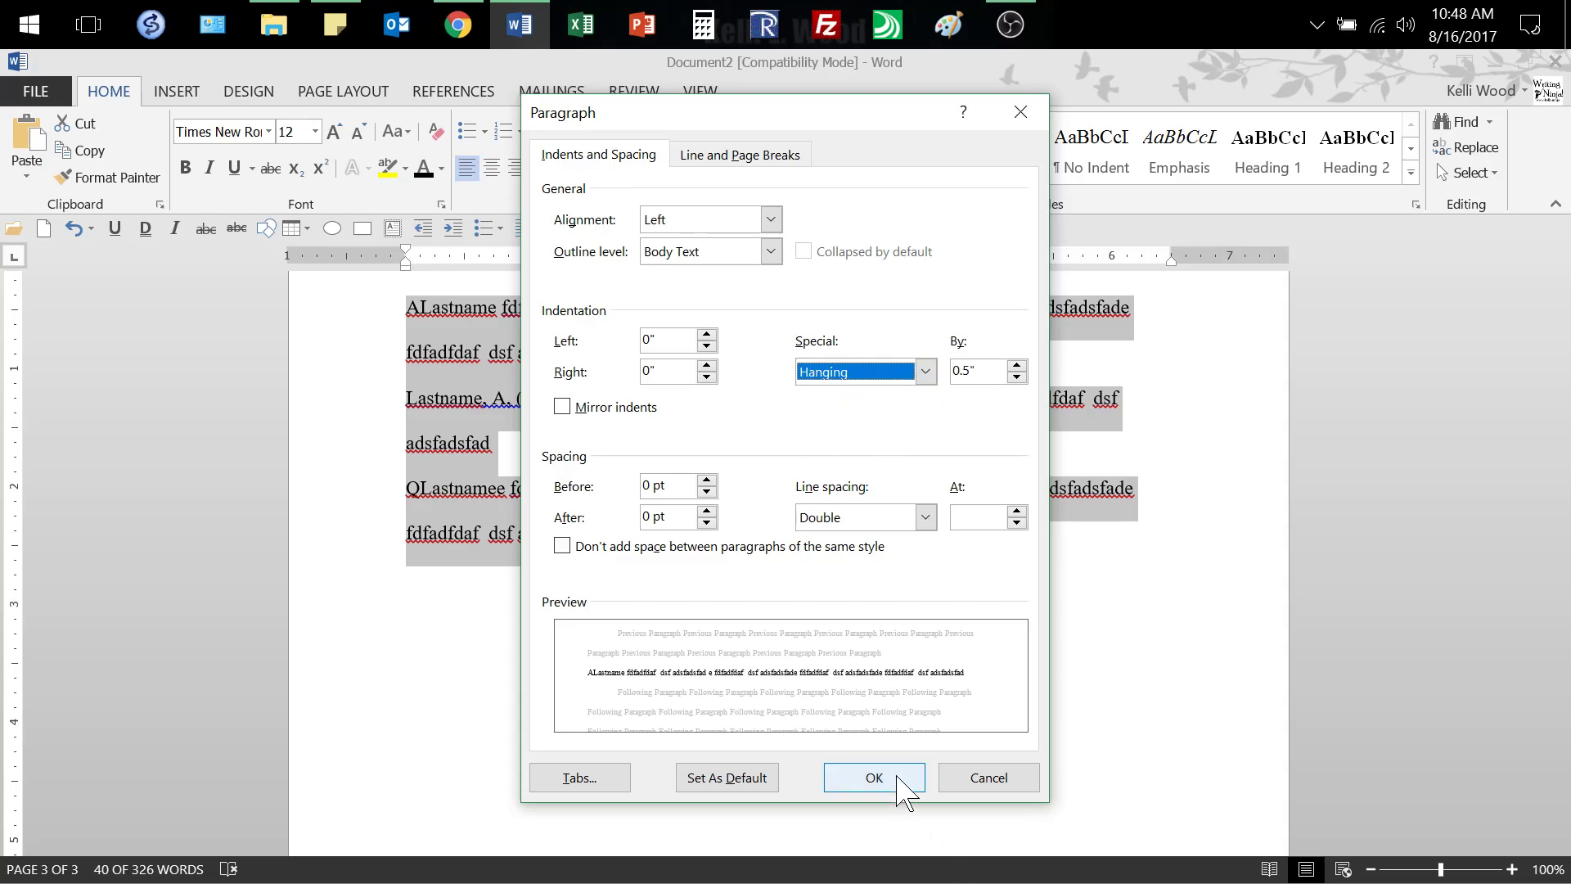
left_click(873, 777)
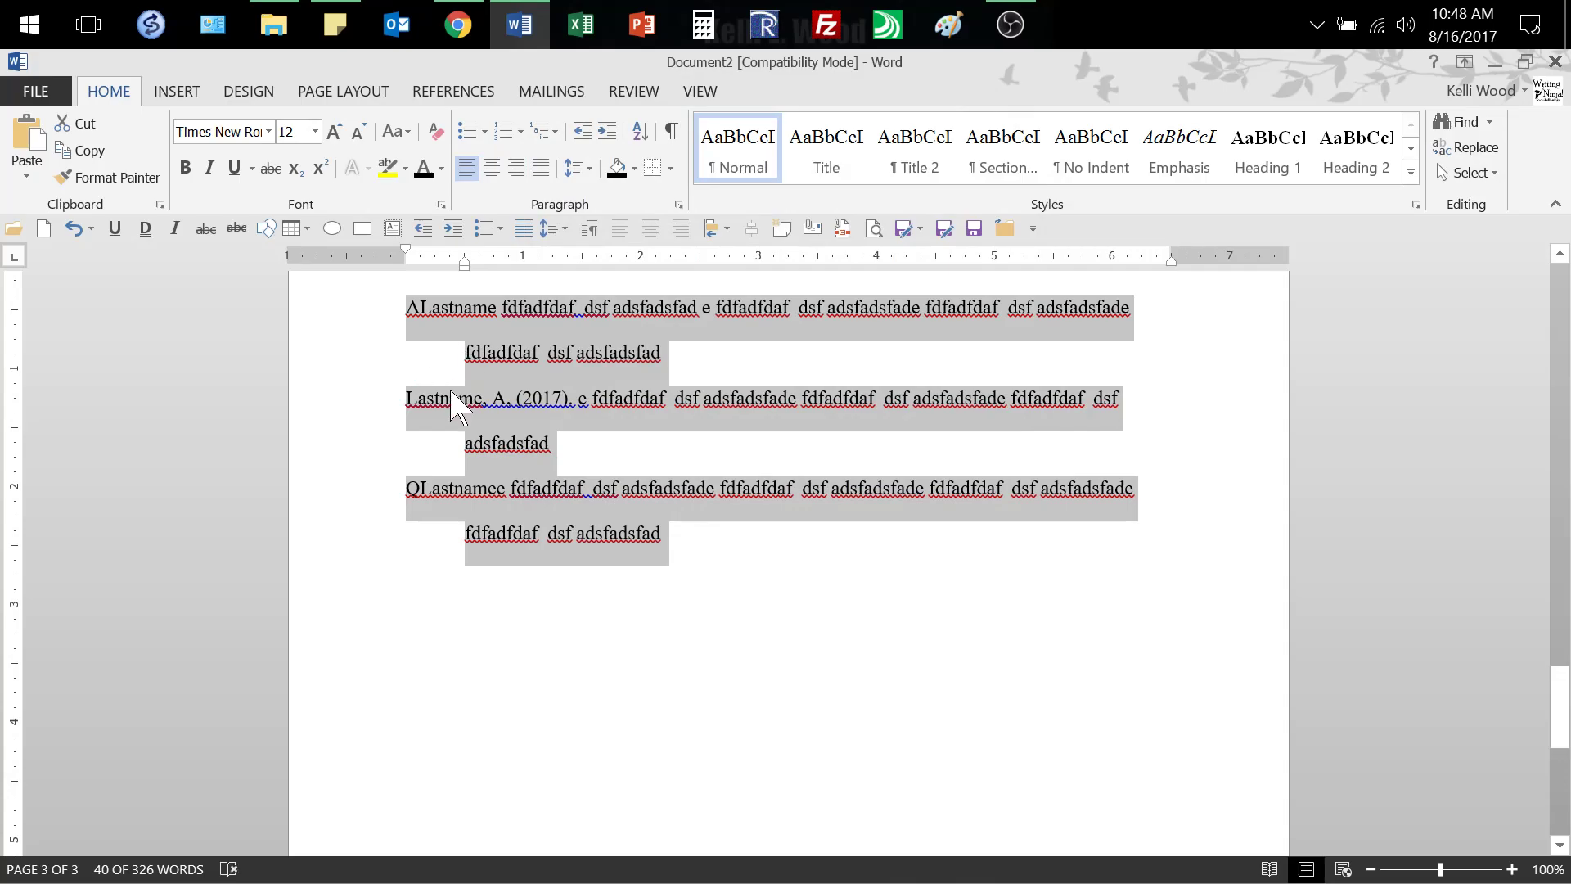
left_click(431, 307)
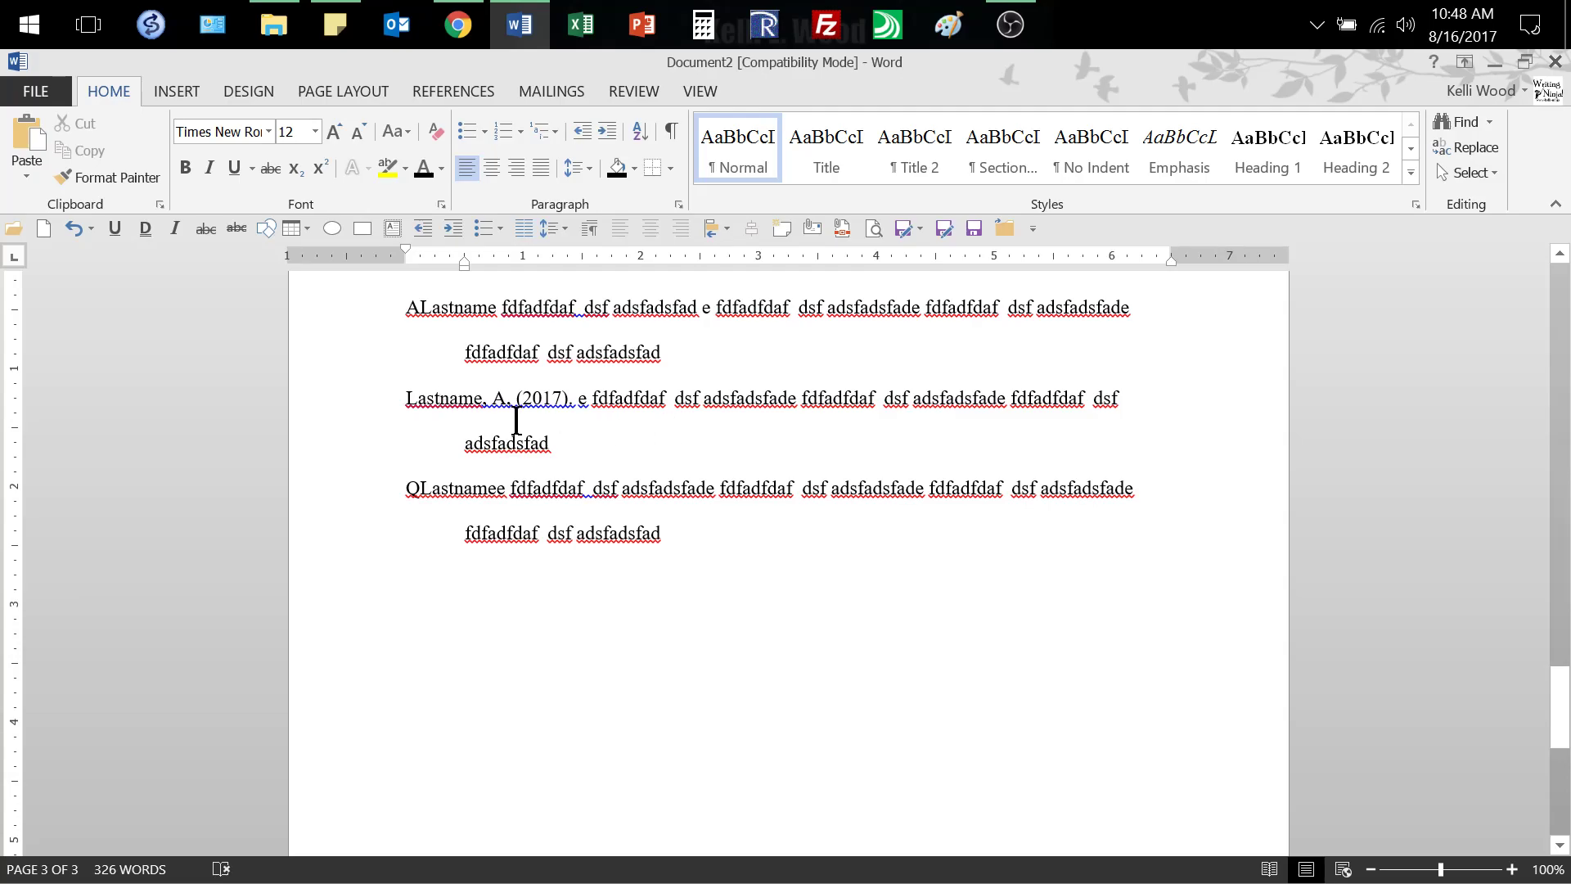
Step: Scroll back from the References page through the body to review the title page and Author Note
double_click(443, 398)
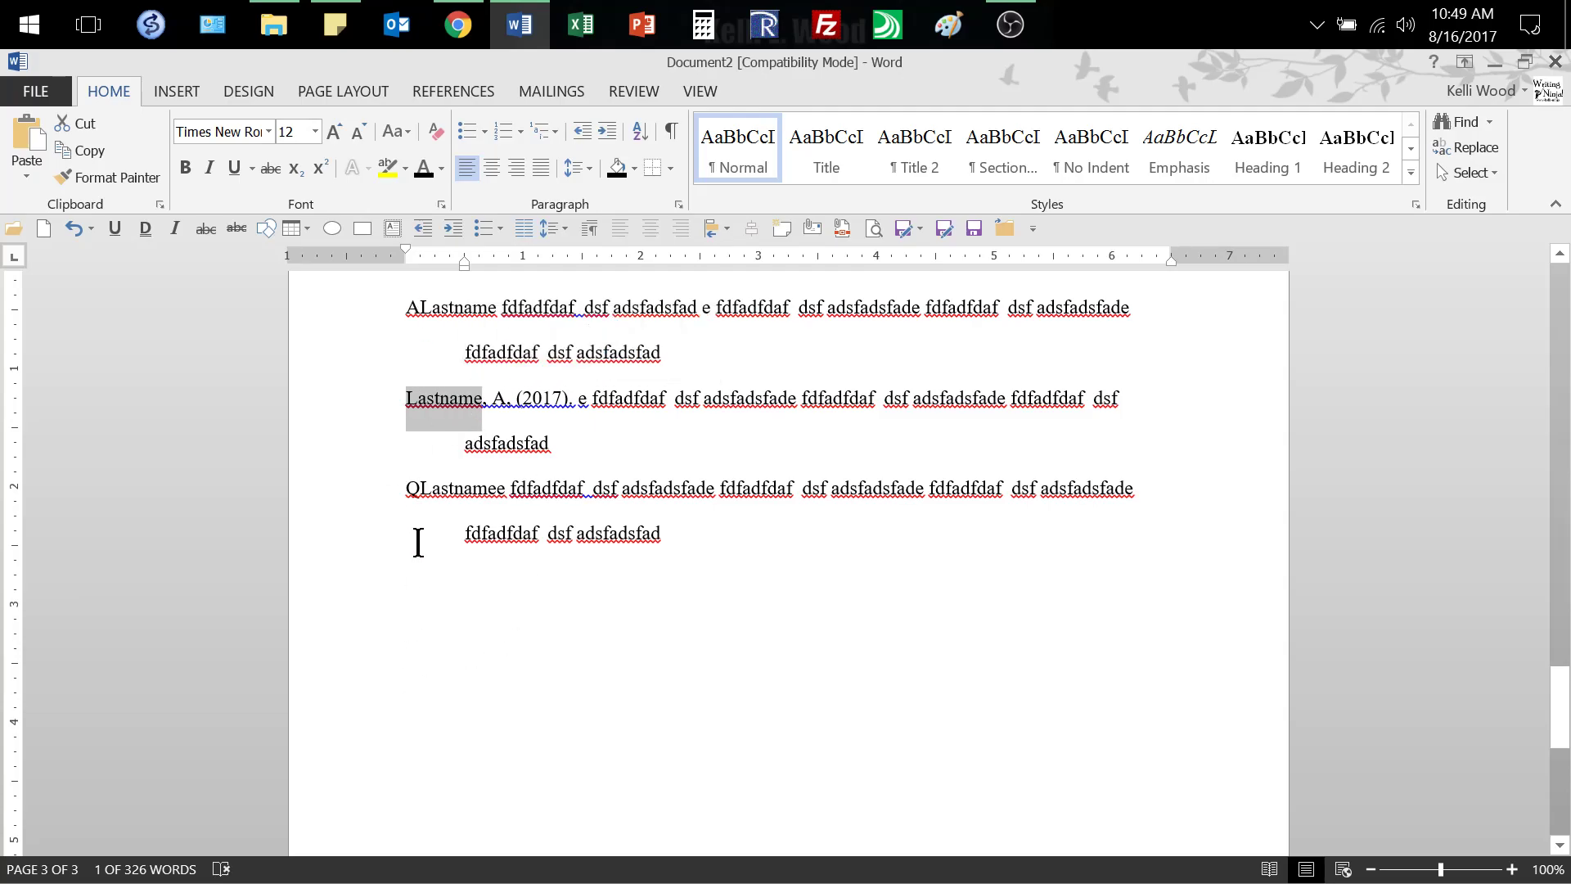
mouse_move(421, 491)
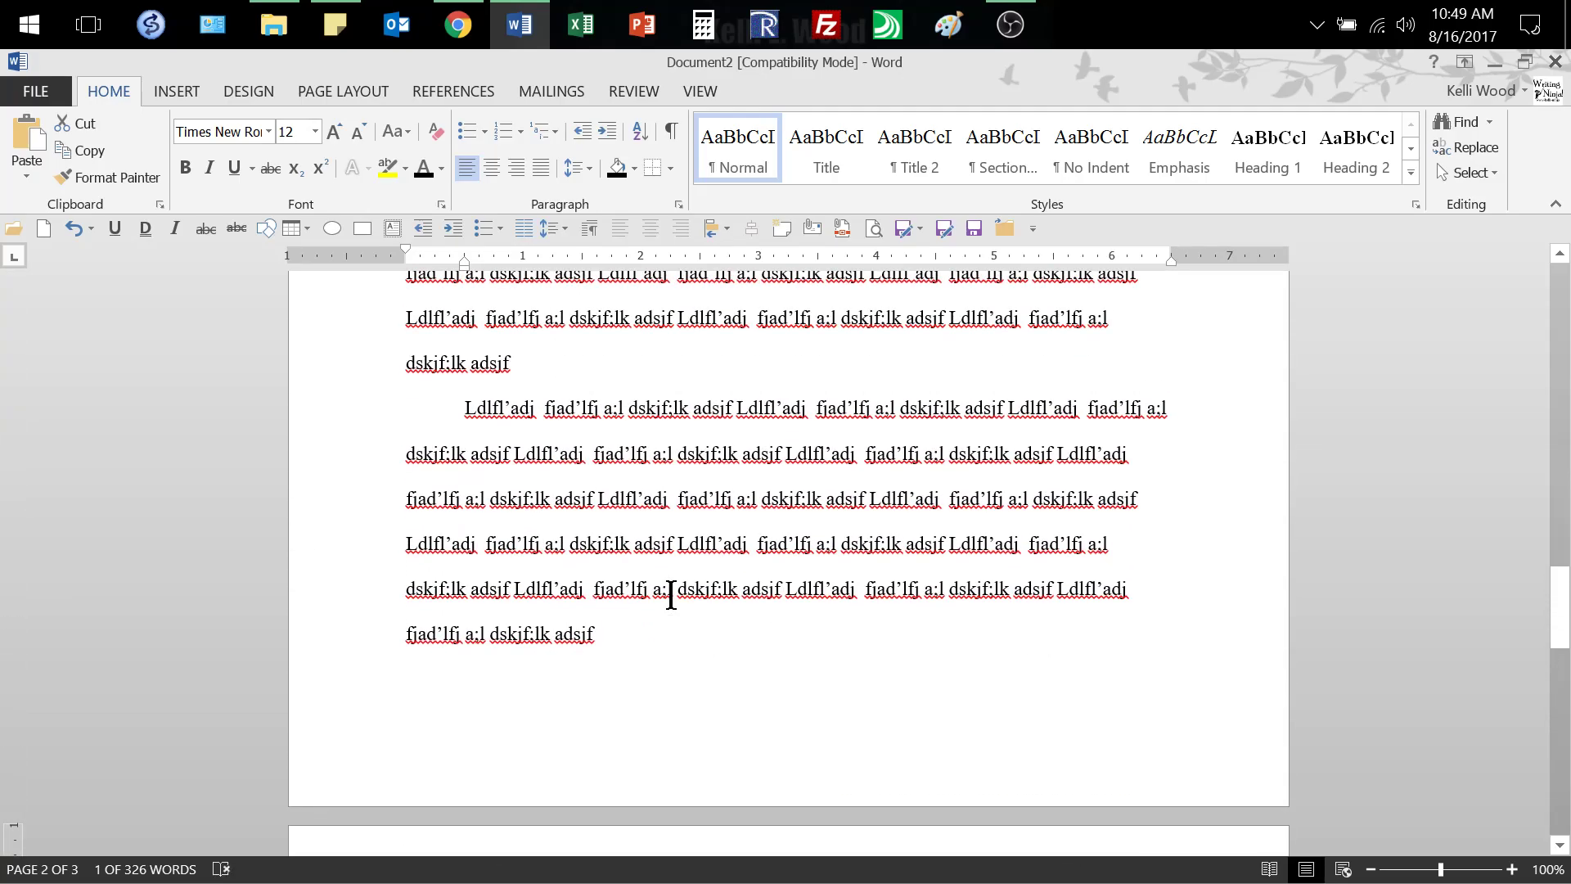
scroll("down", 3)
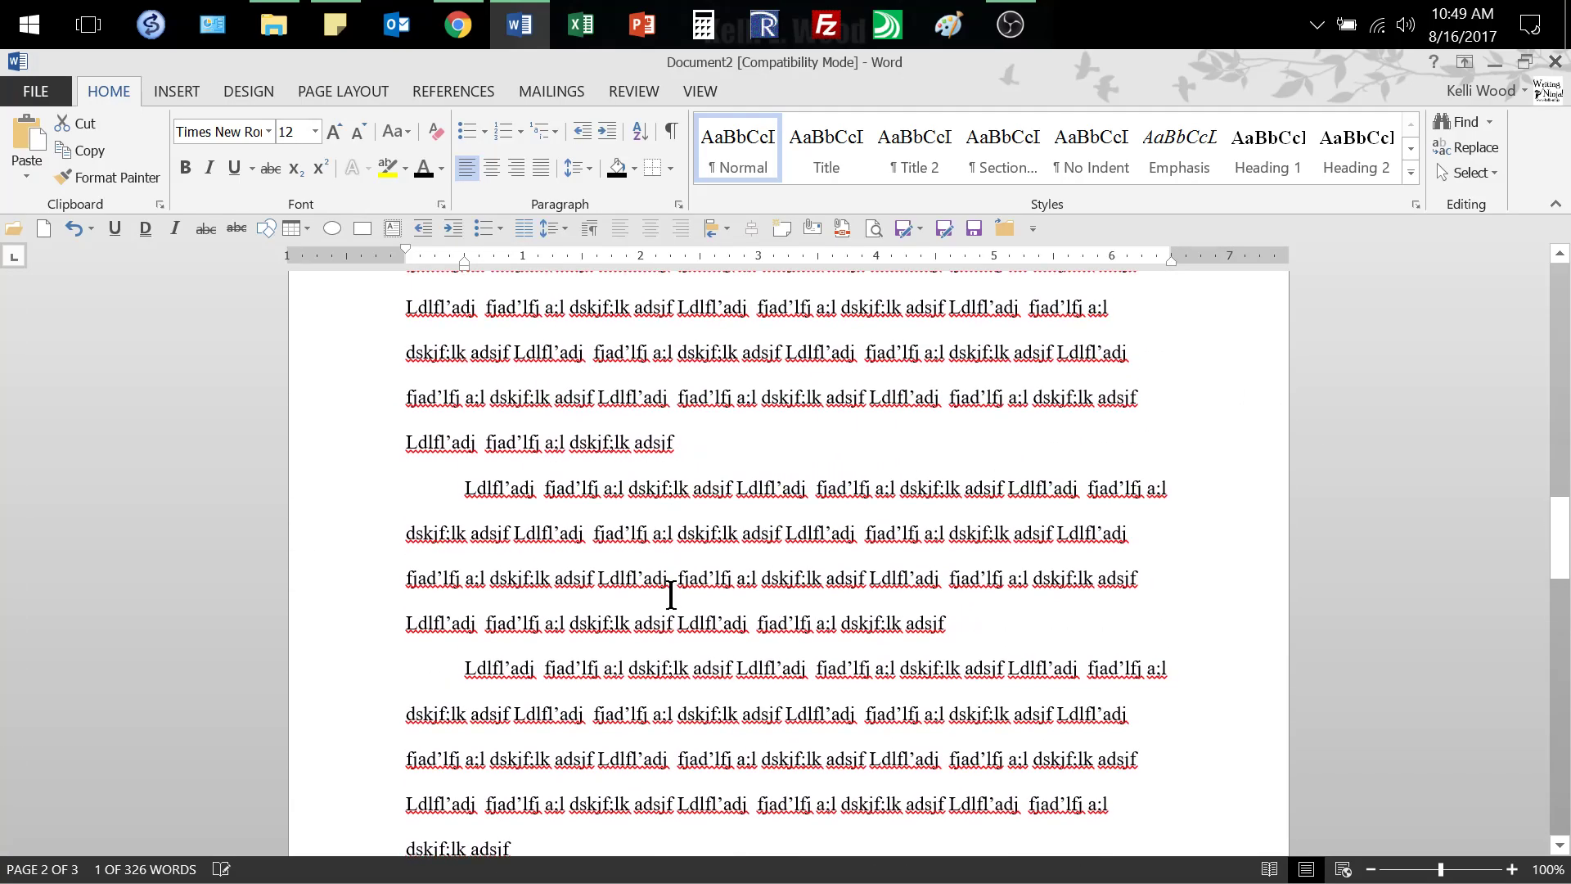
scroll("up", 3)
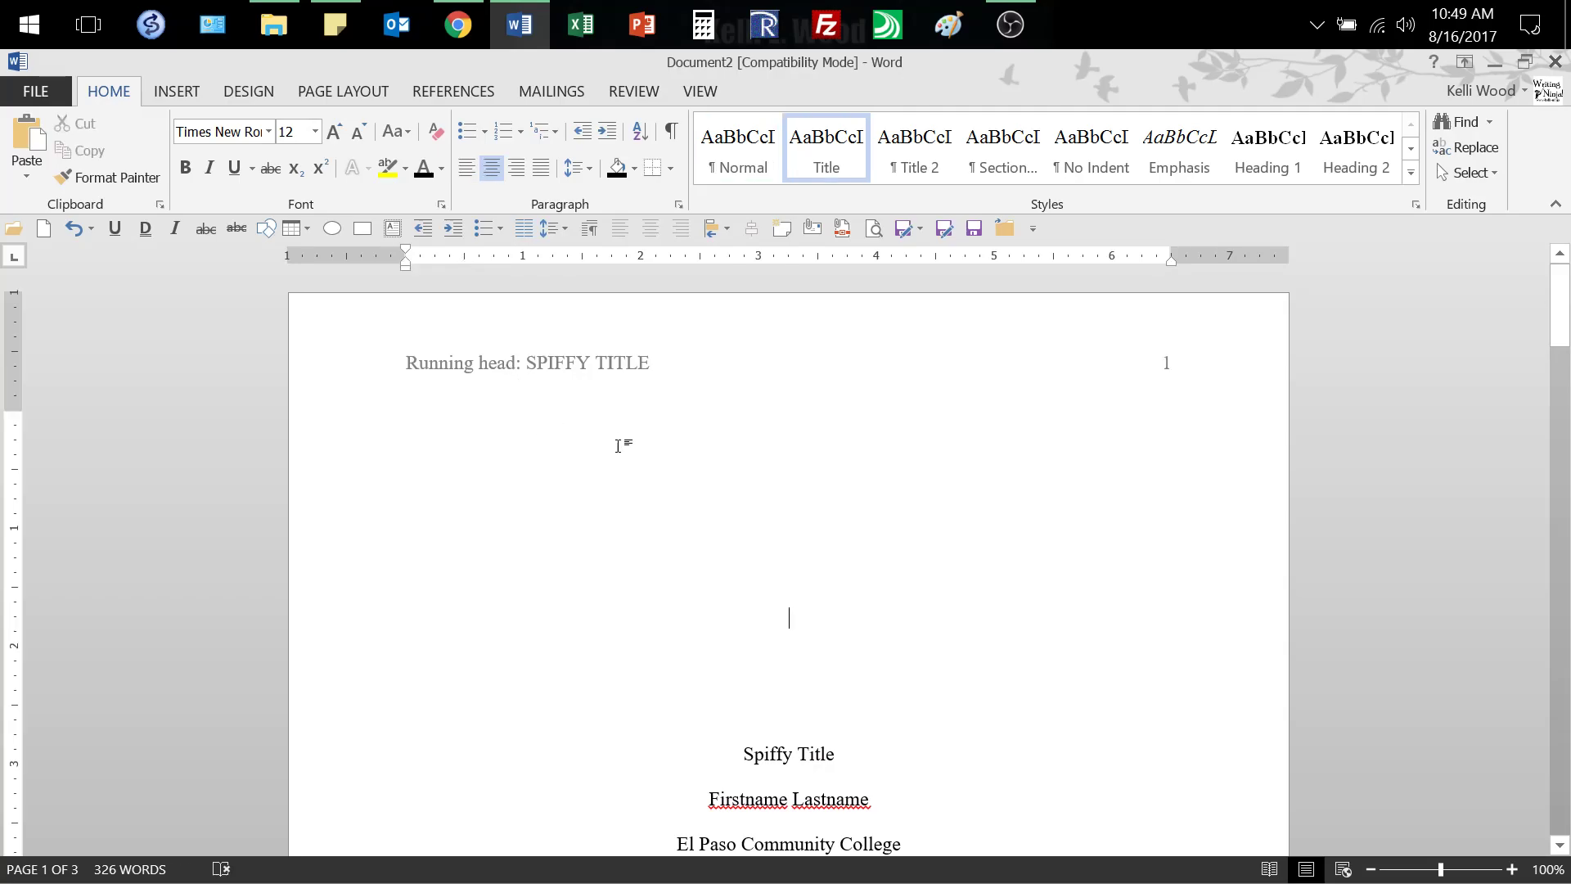
scroll("down", 3)
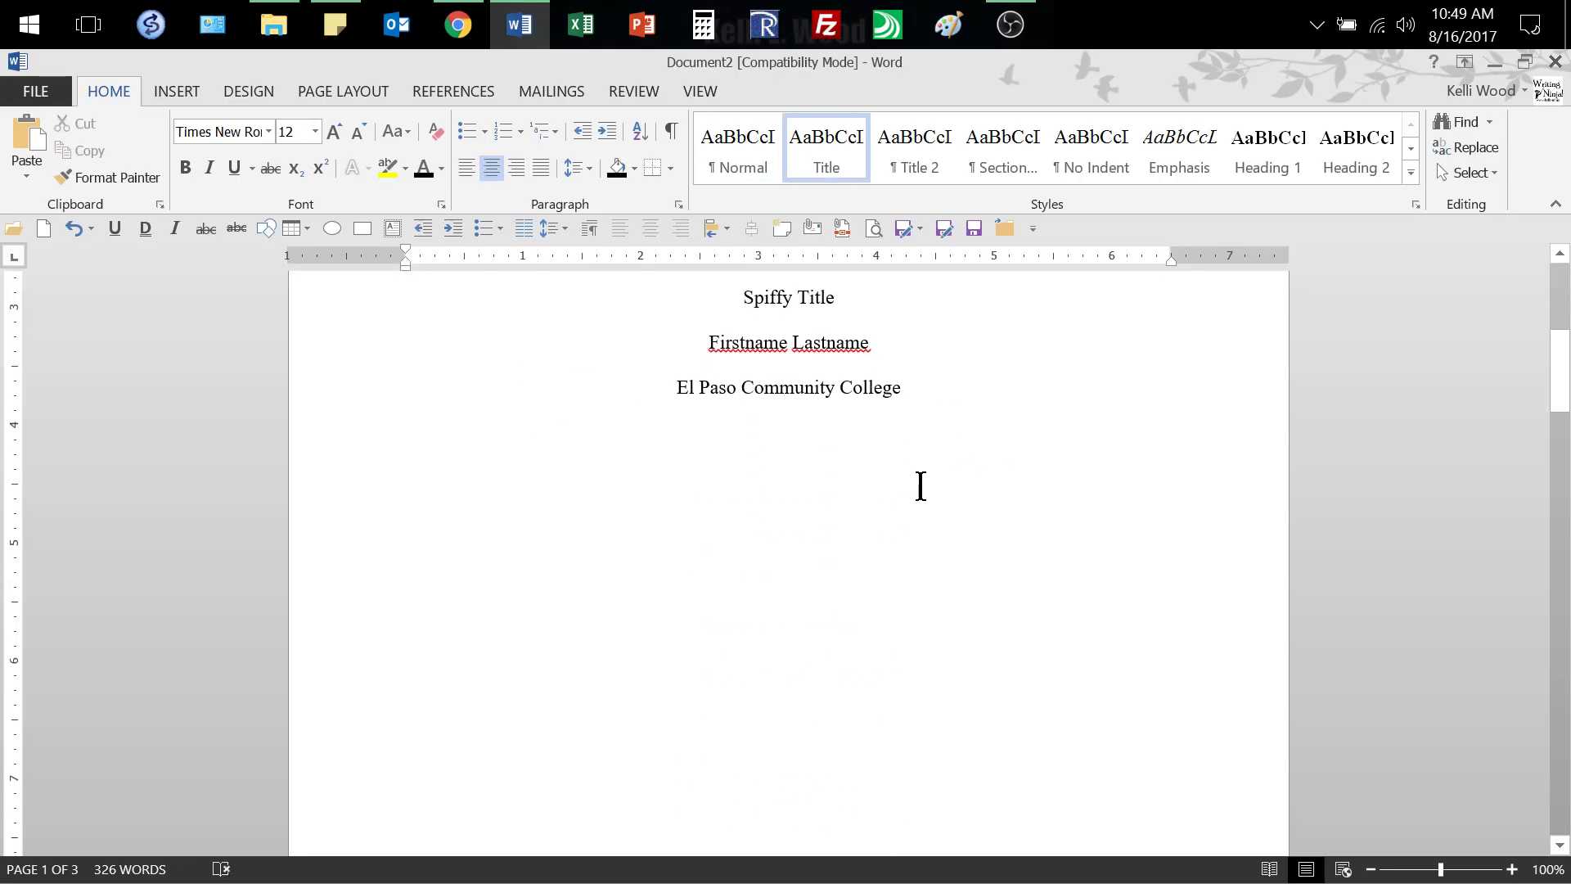
scroll("down", 3)
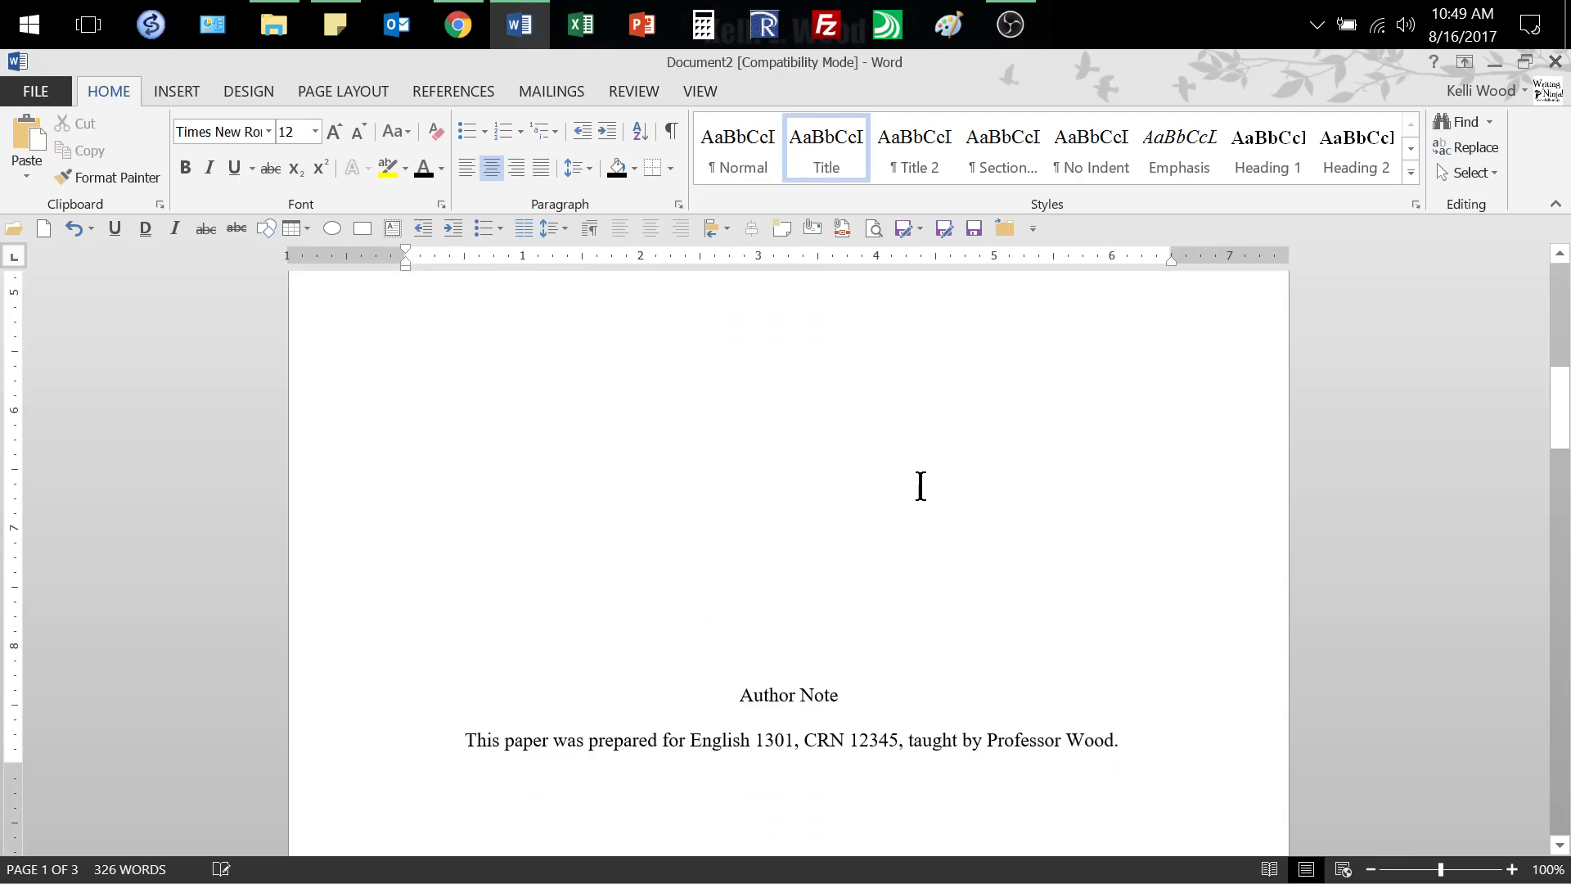
mouse_move(877, 245)
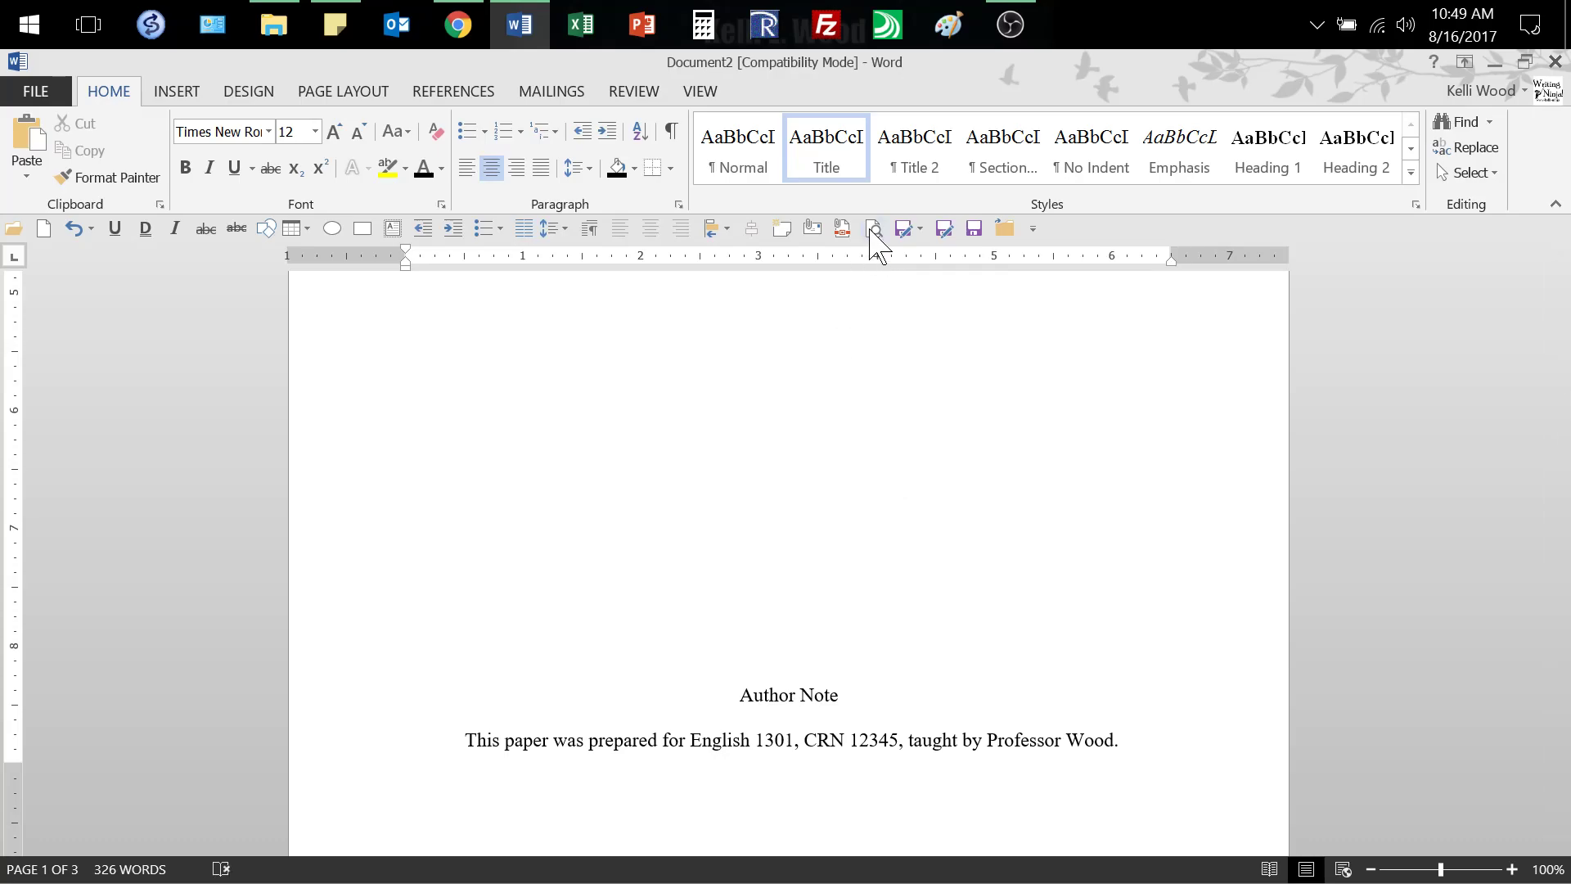
Step: Preview the printed paper and page through the title, body and References pages
left_click(34, 91)
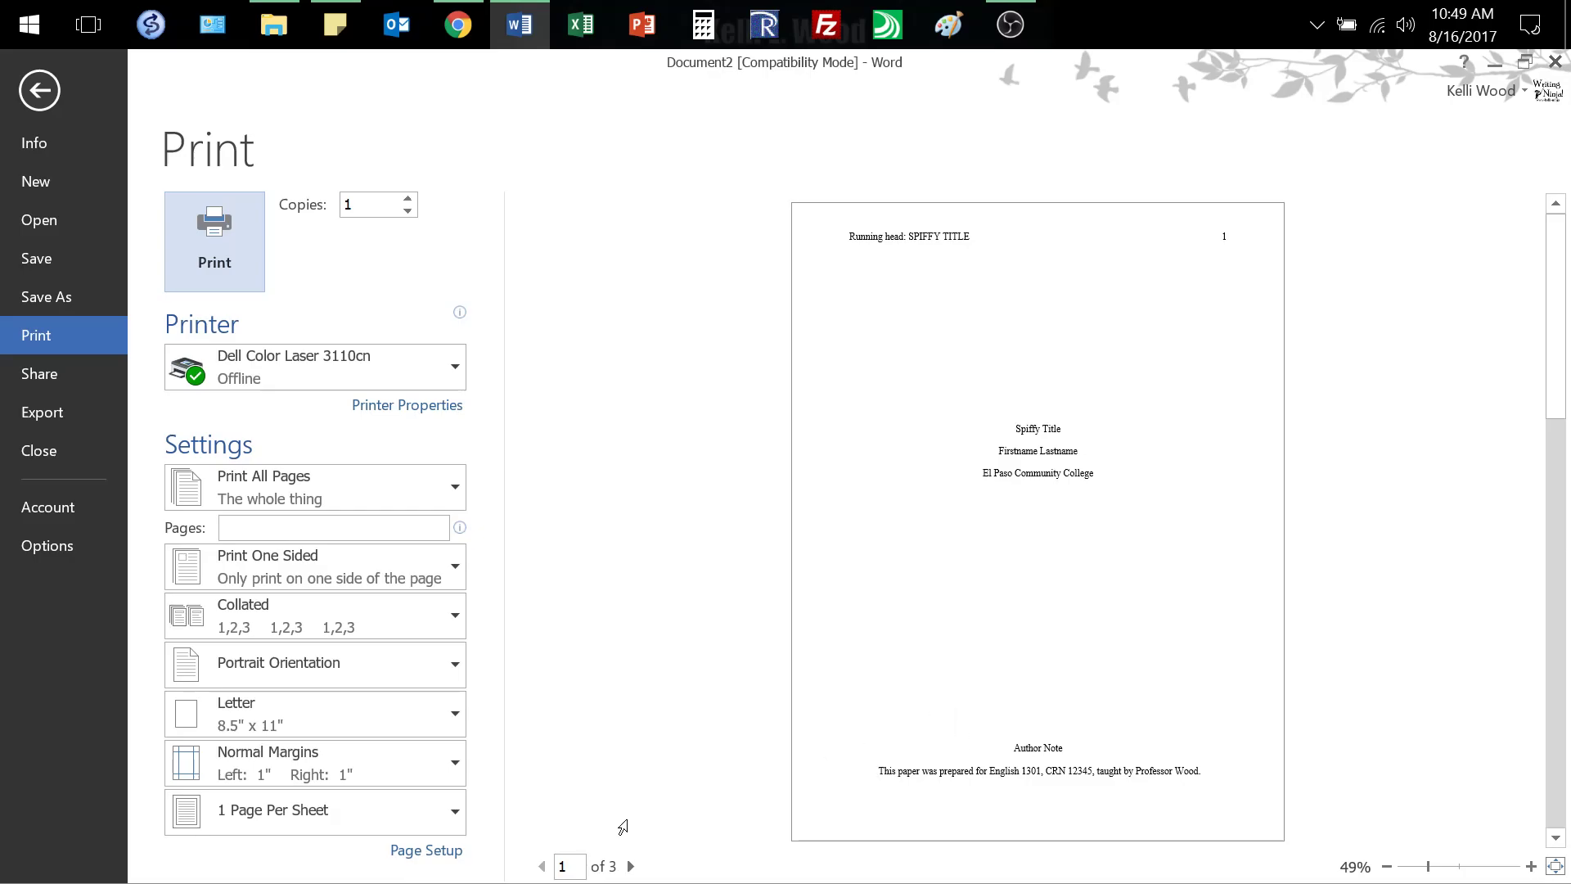
left_click(630, 865)
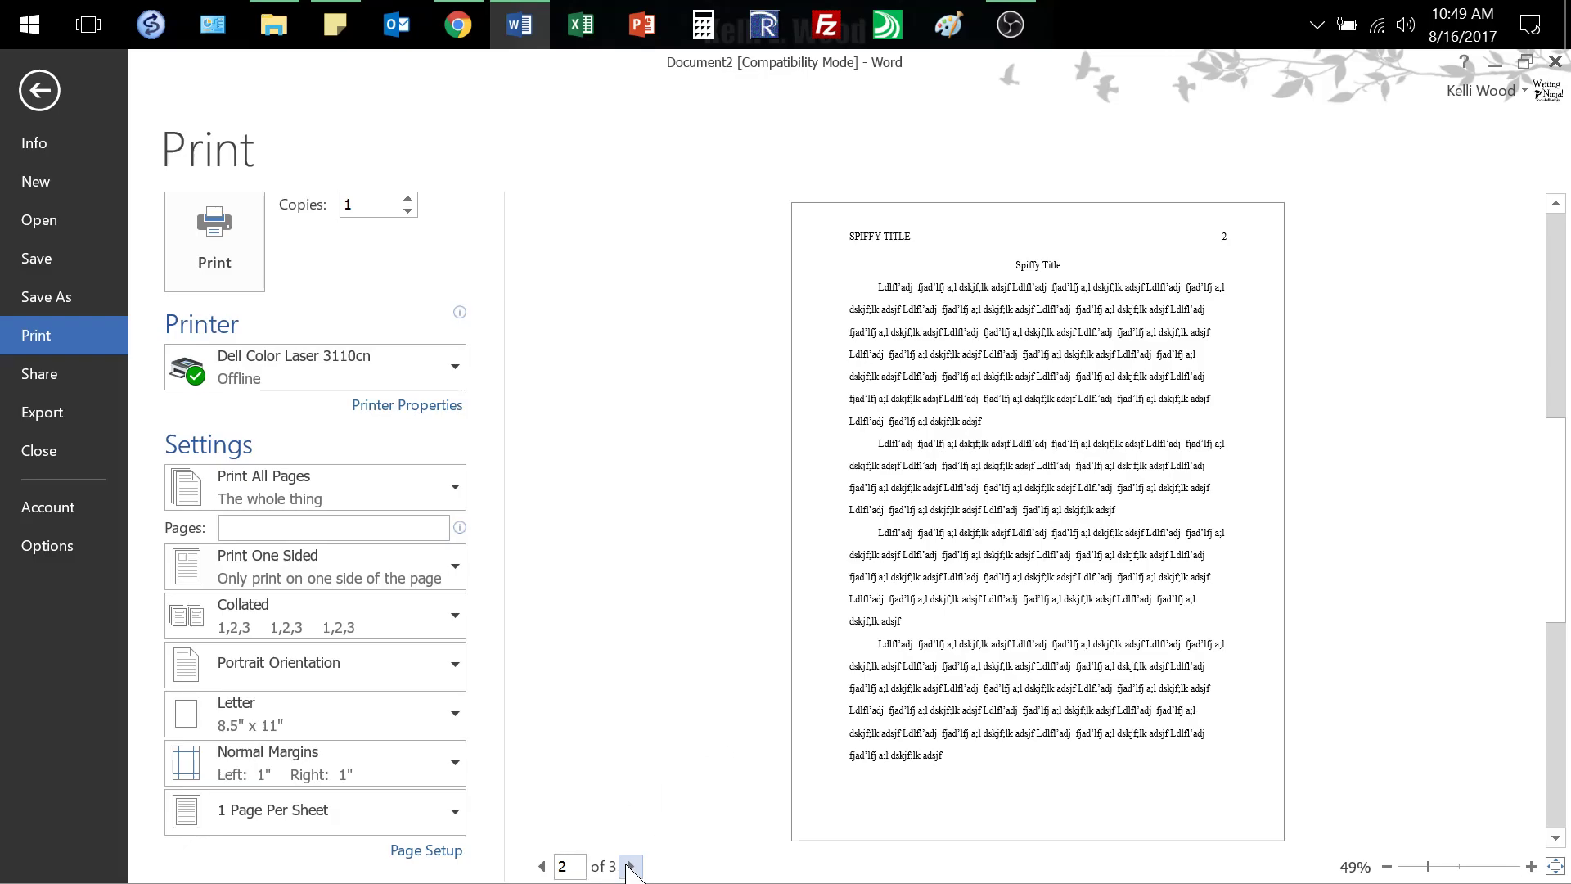
left_click(629, 866)
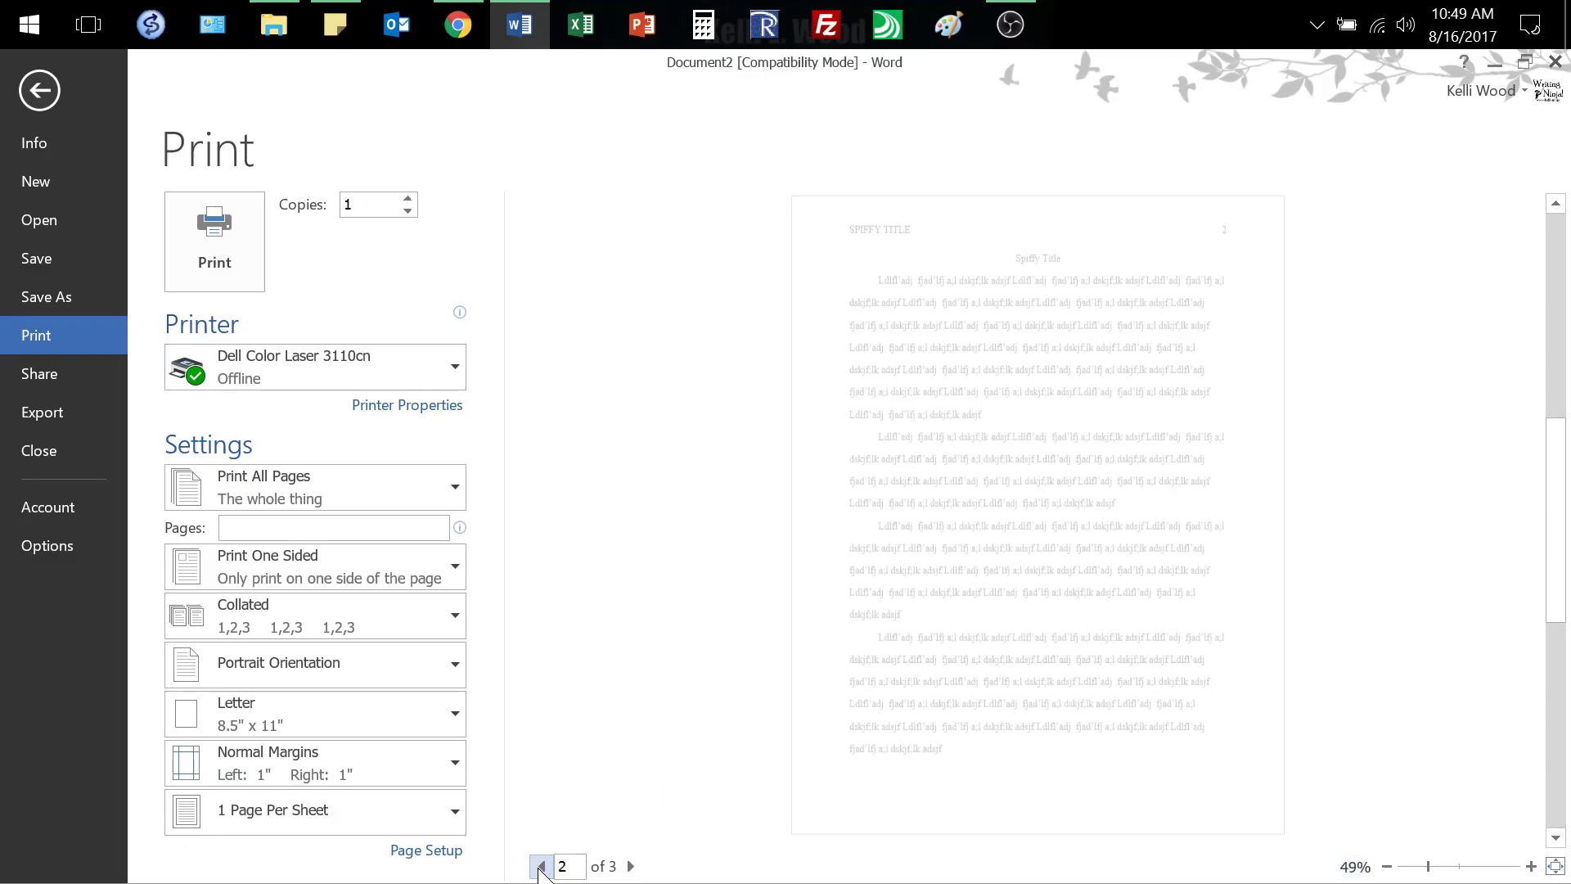
left_click(38, 90)
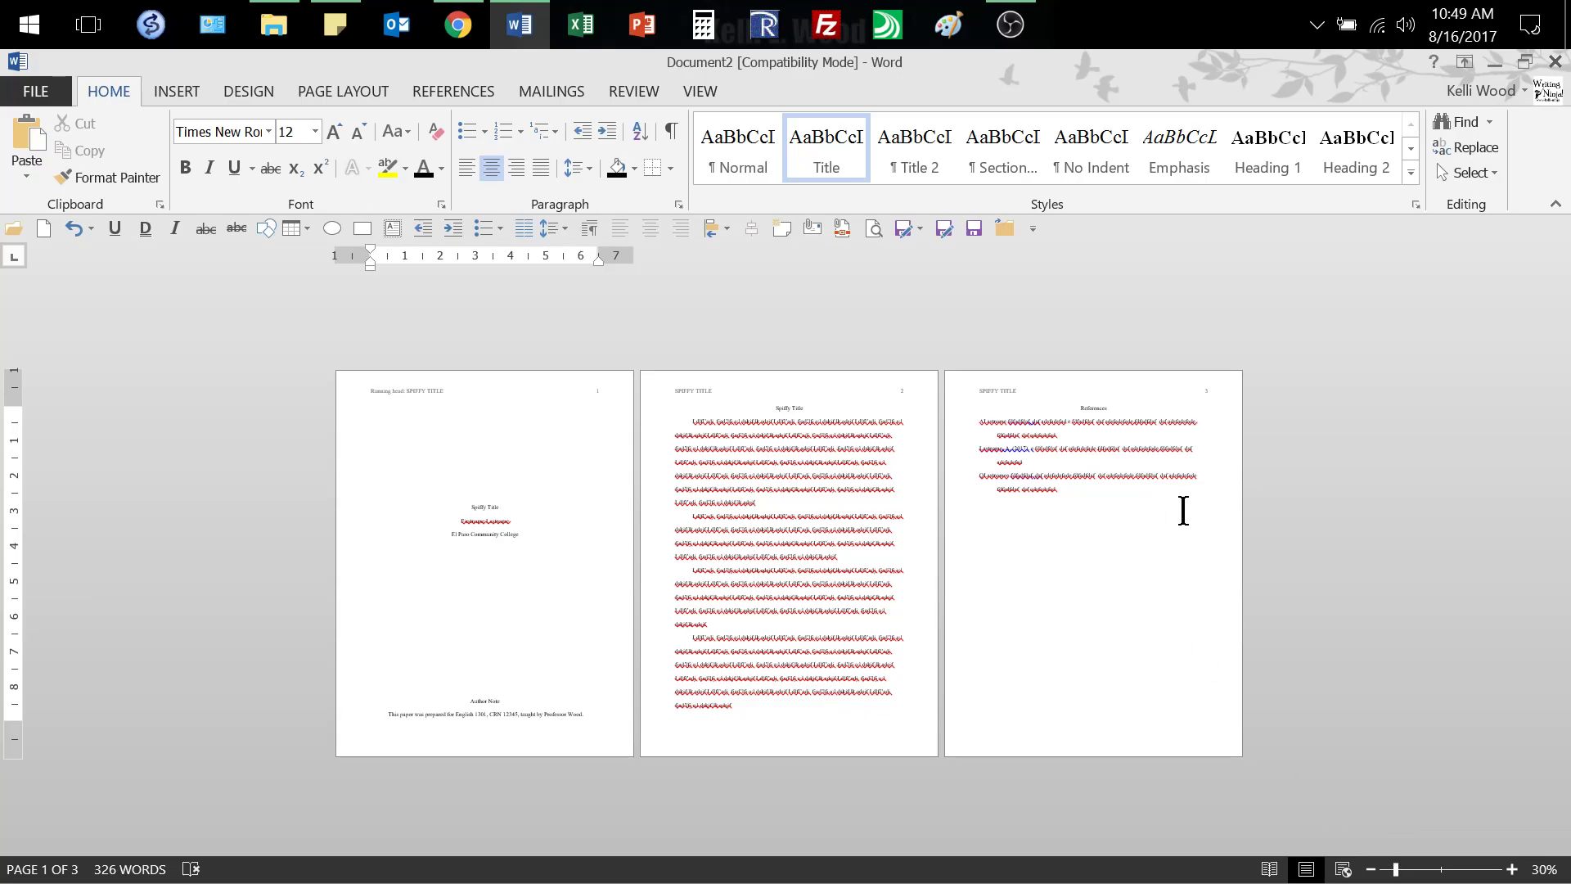
mouse_move(717, 440)
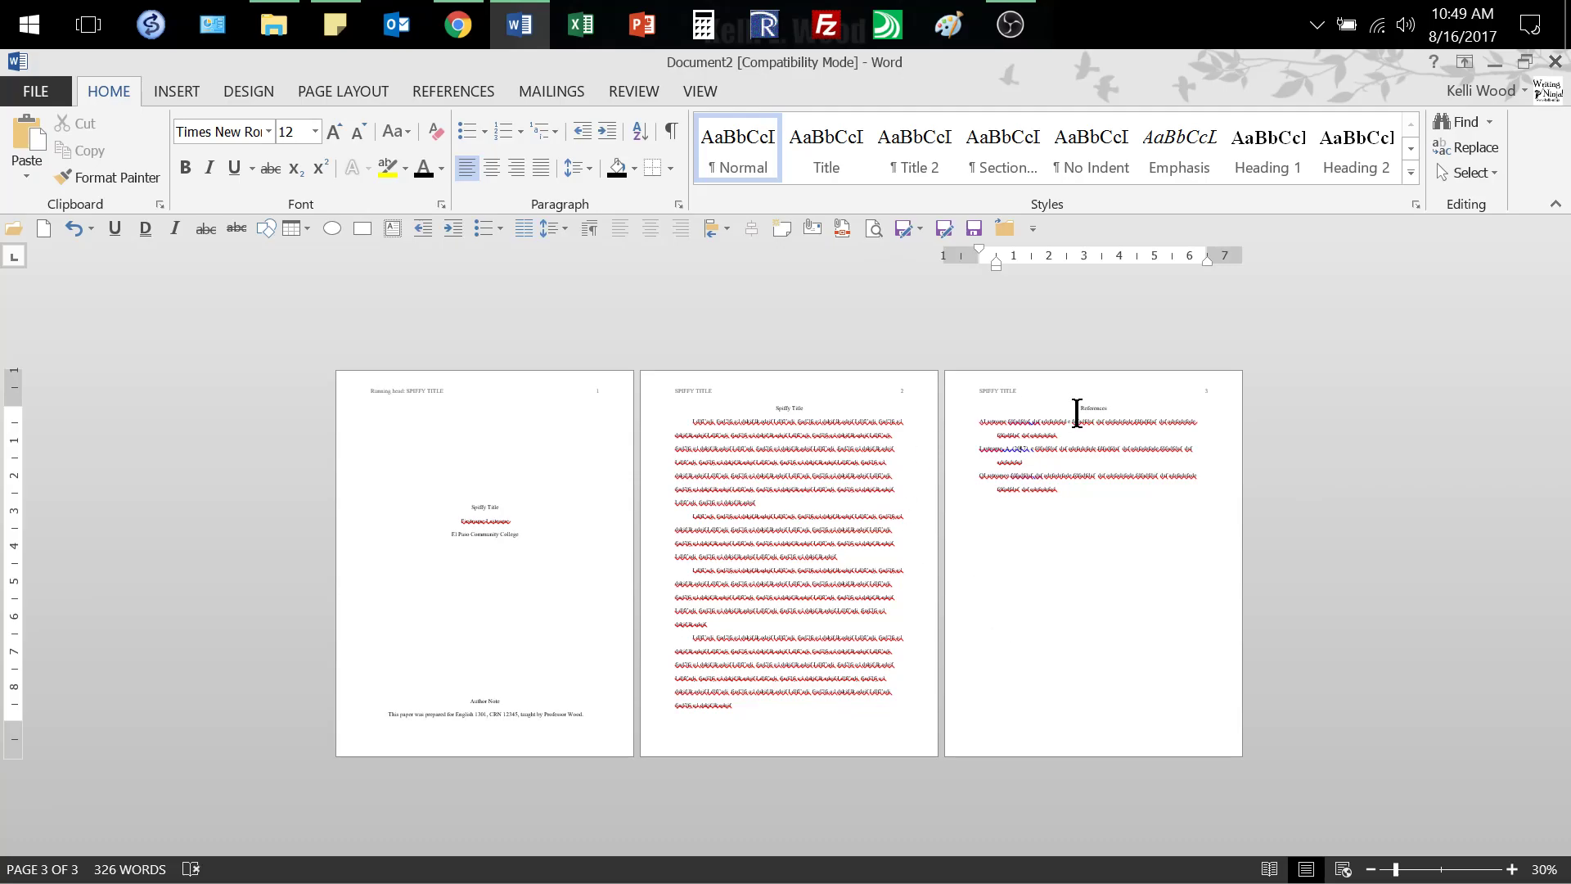
mouse_move(545, 642)
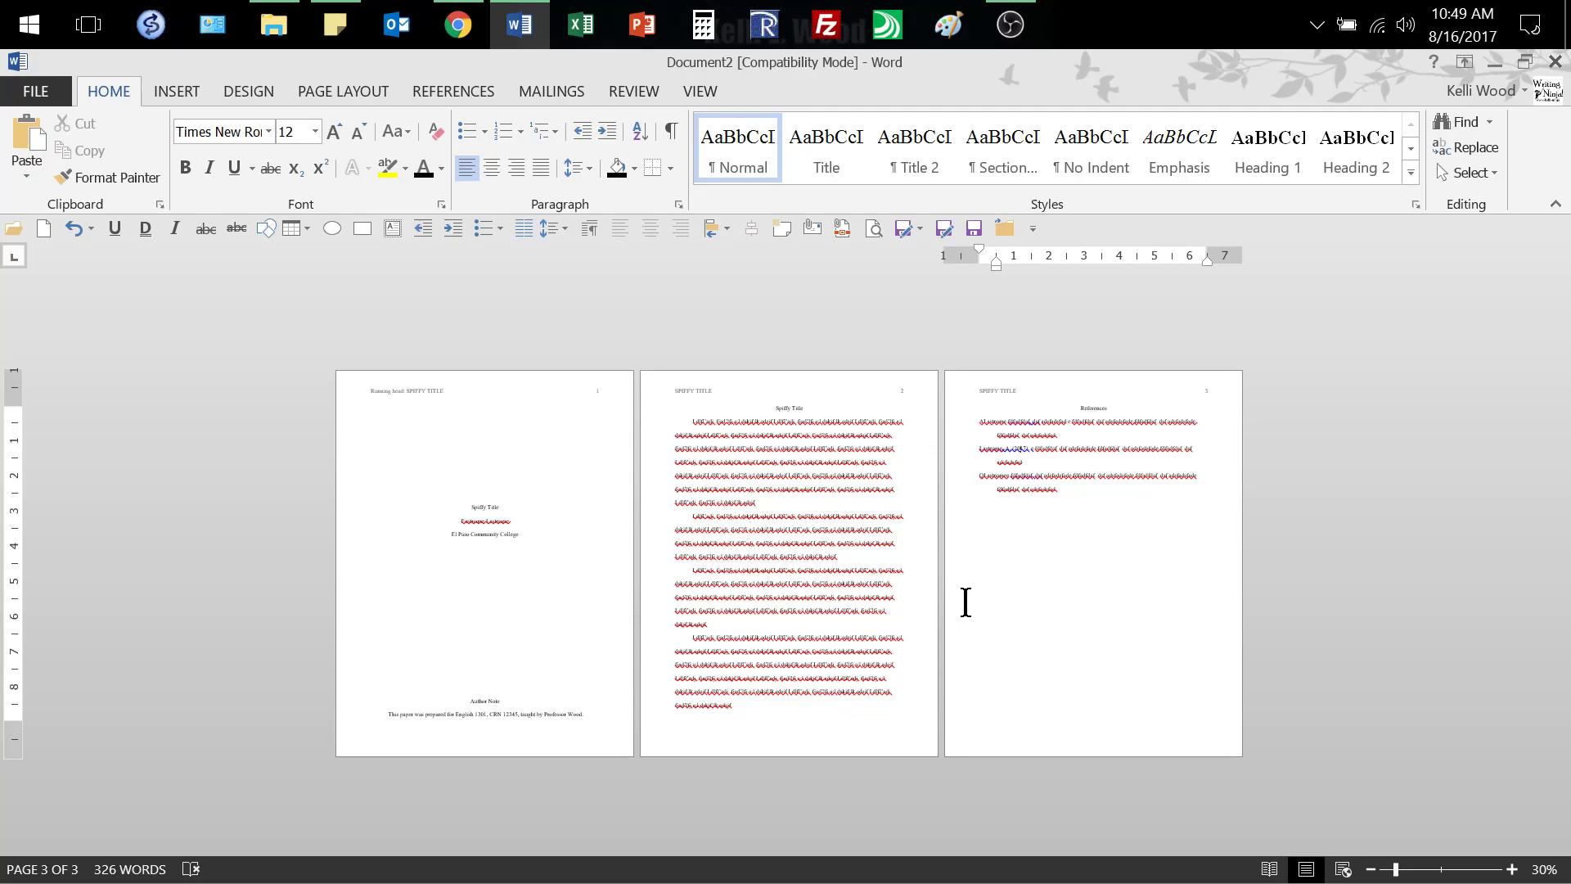
mouse_move(797, 521)
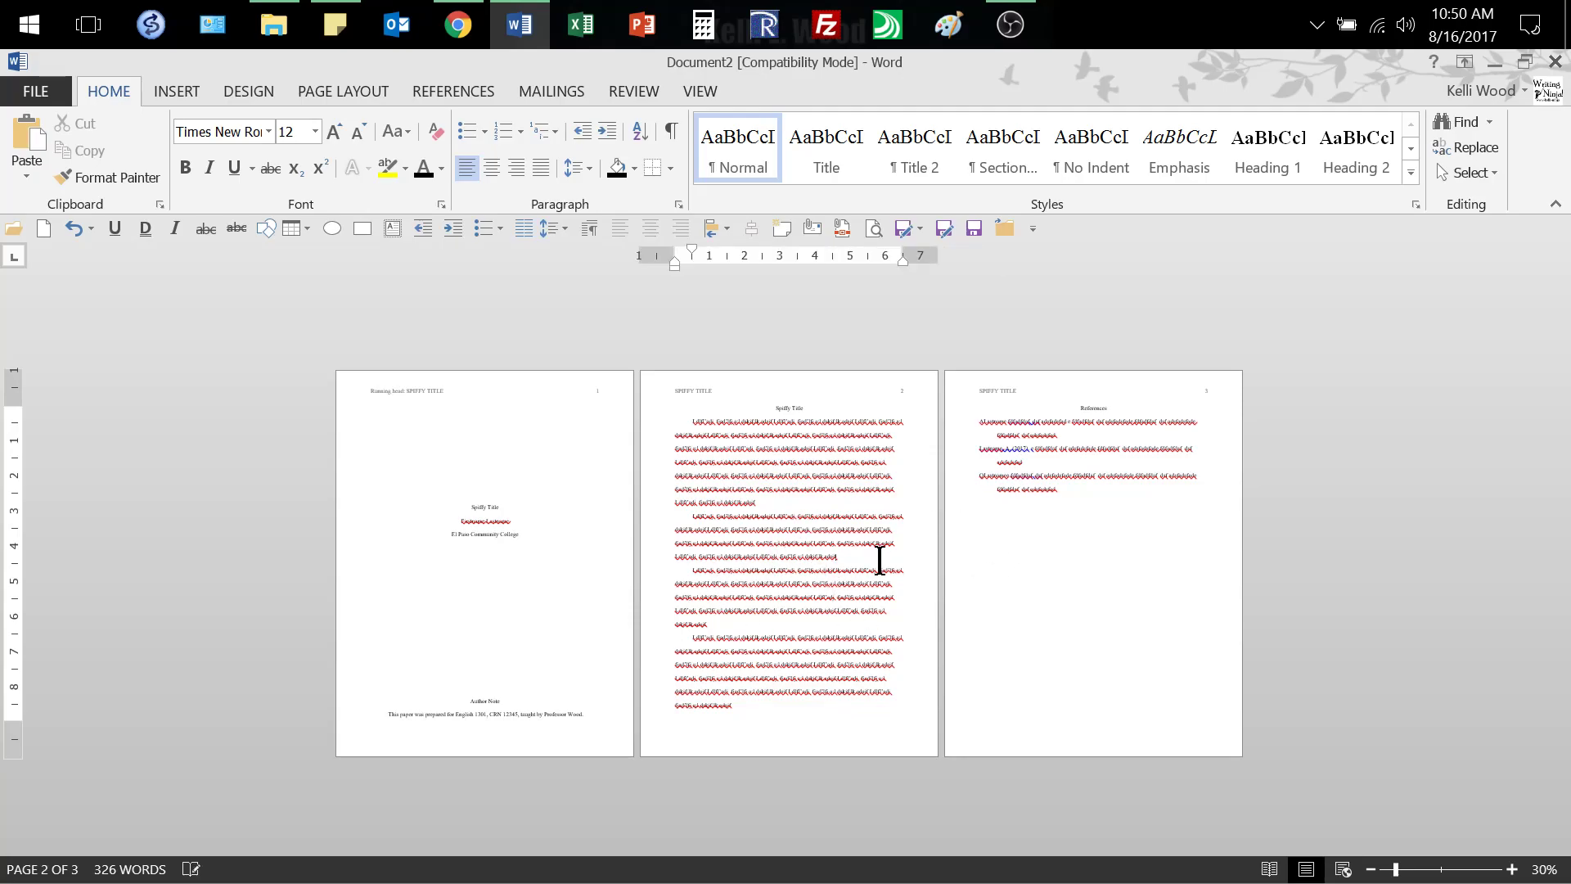
mouse_move(817, 537)
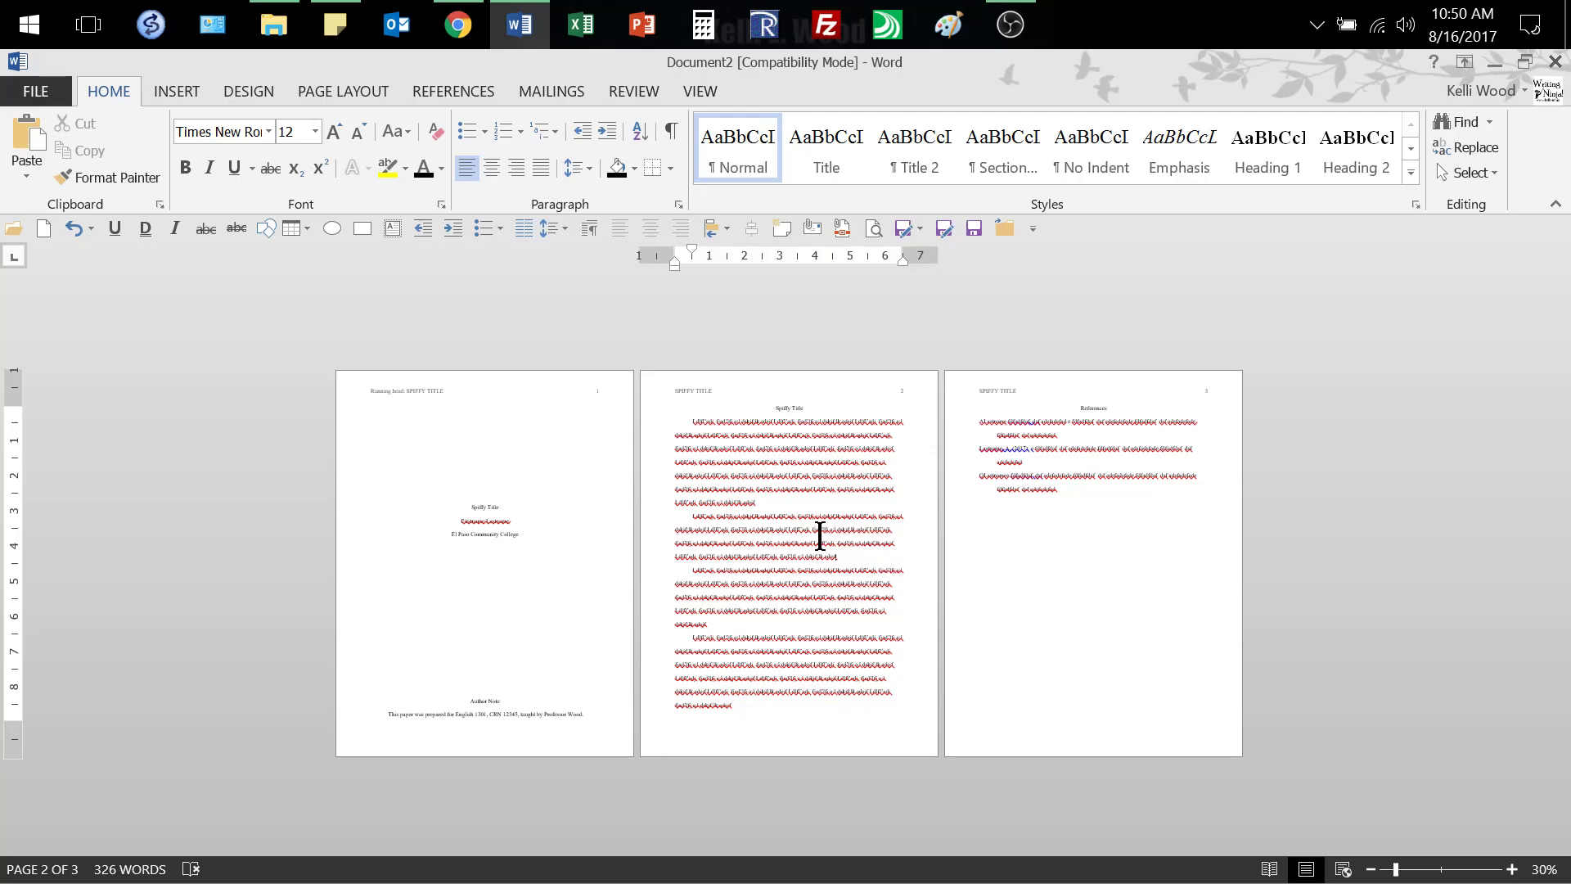
mouse_move(521, 497)
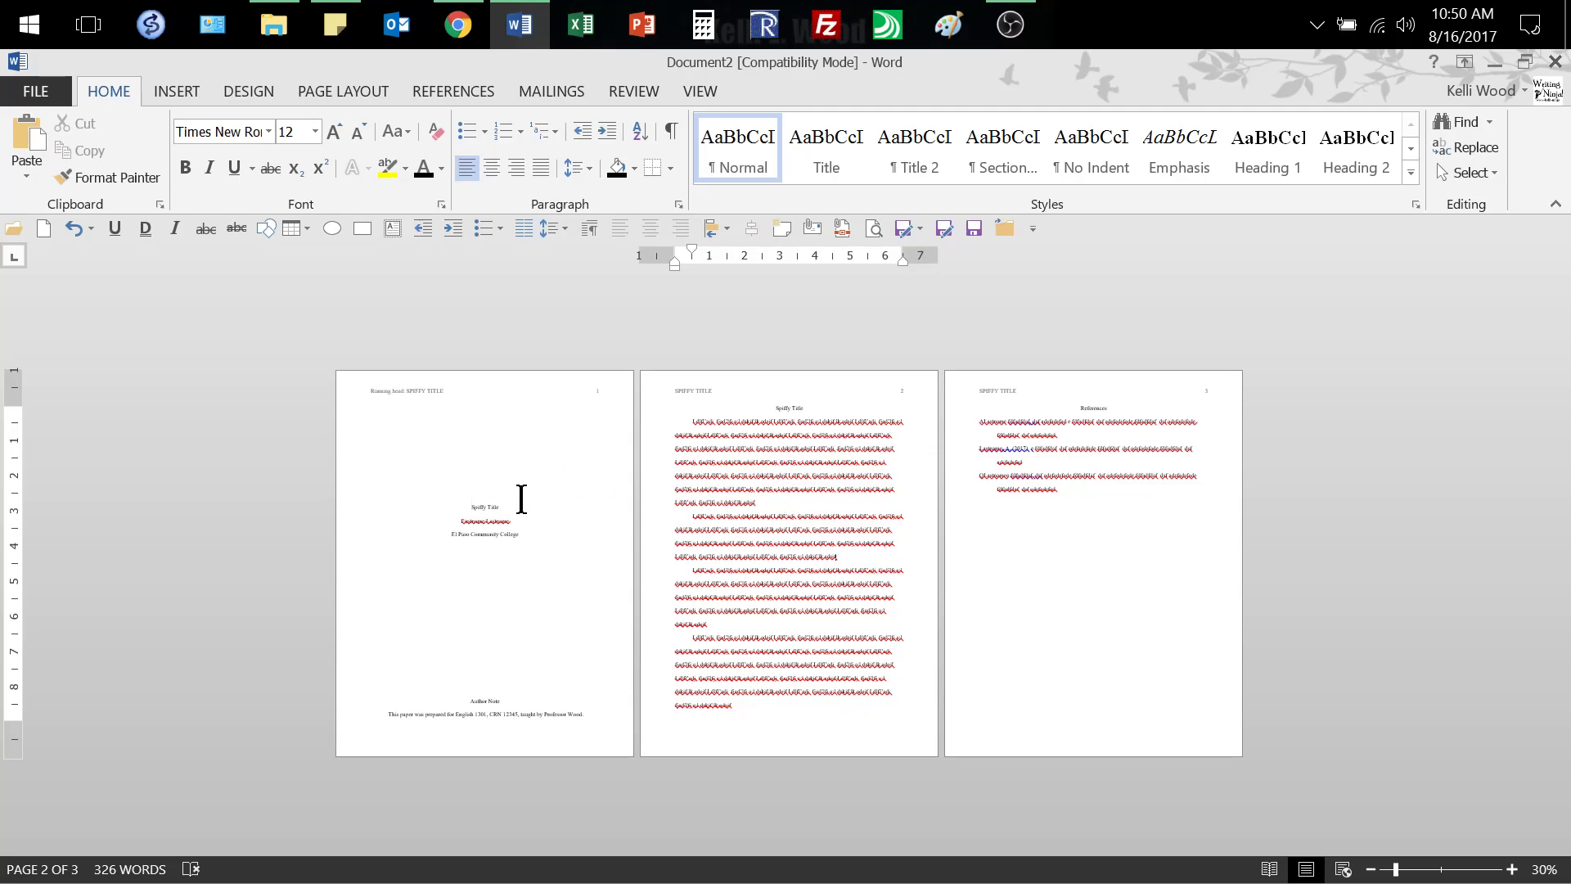
mouse_move(1120, 588)
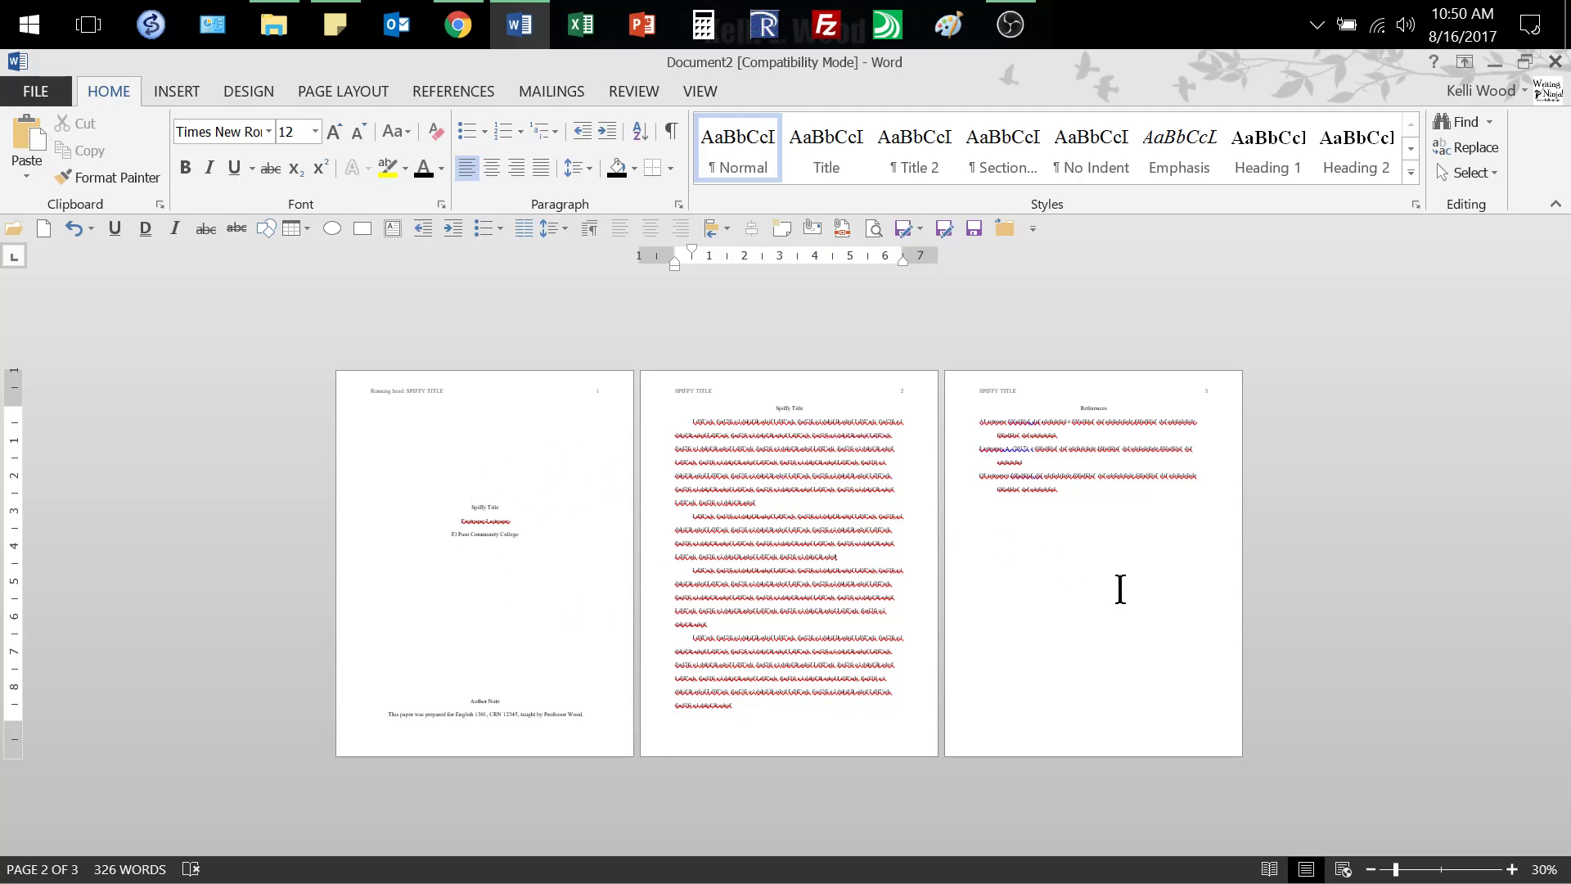
mouse_move(530, 571)
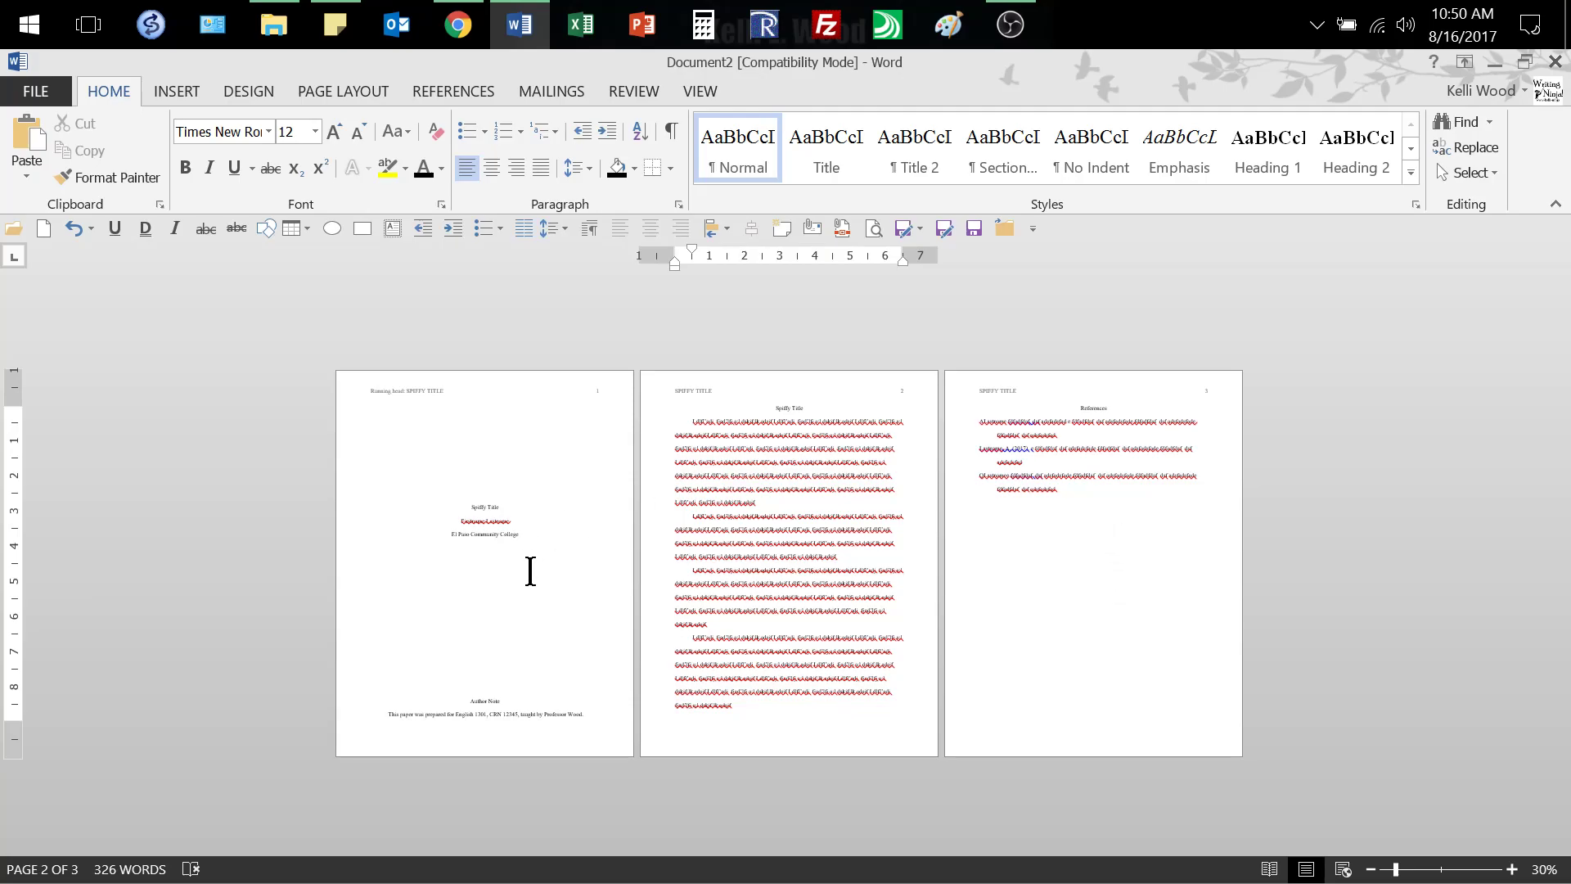
mouse_move(1222, 598)
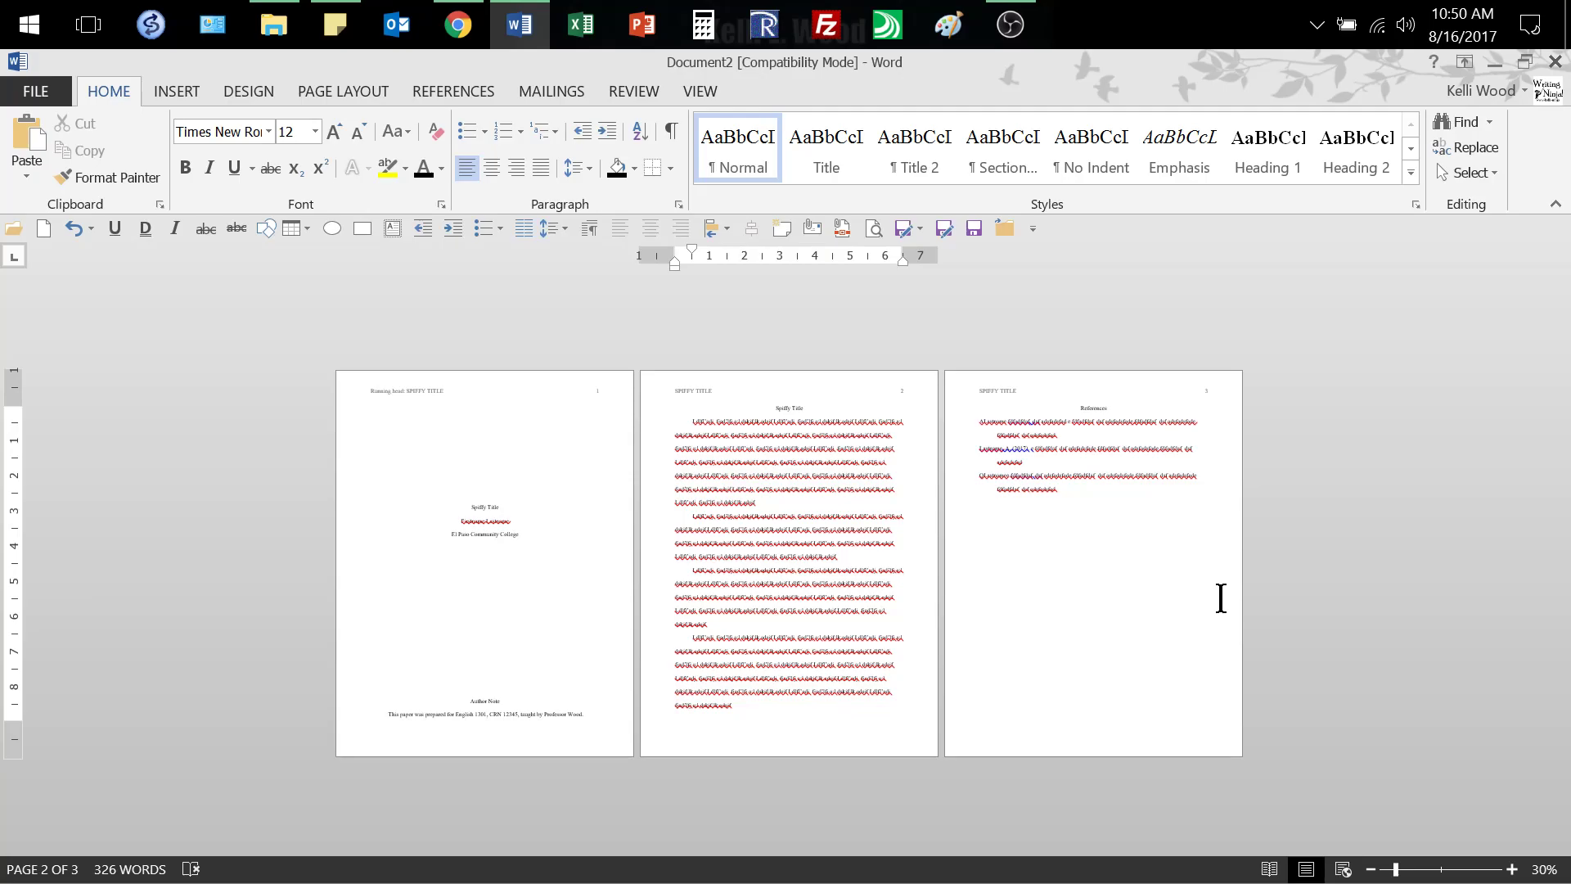
mouse_move(1098, 552)
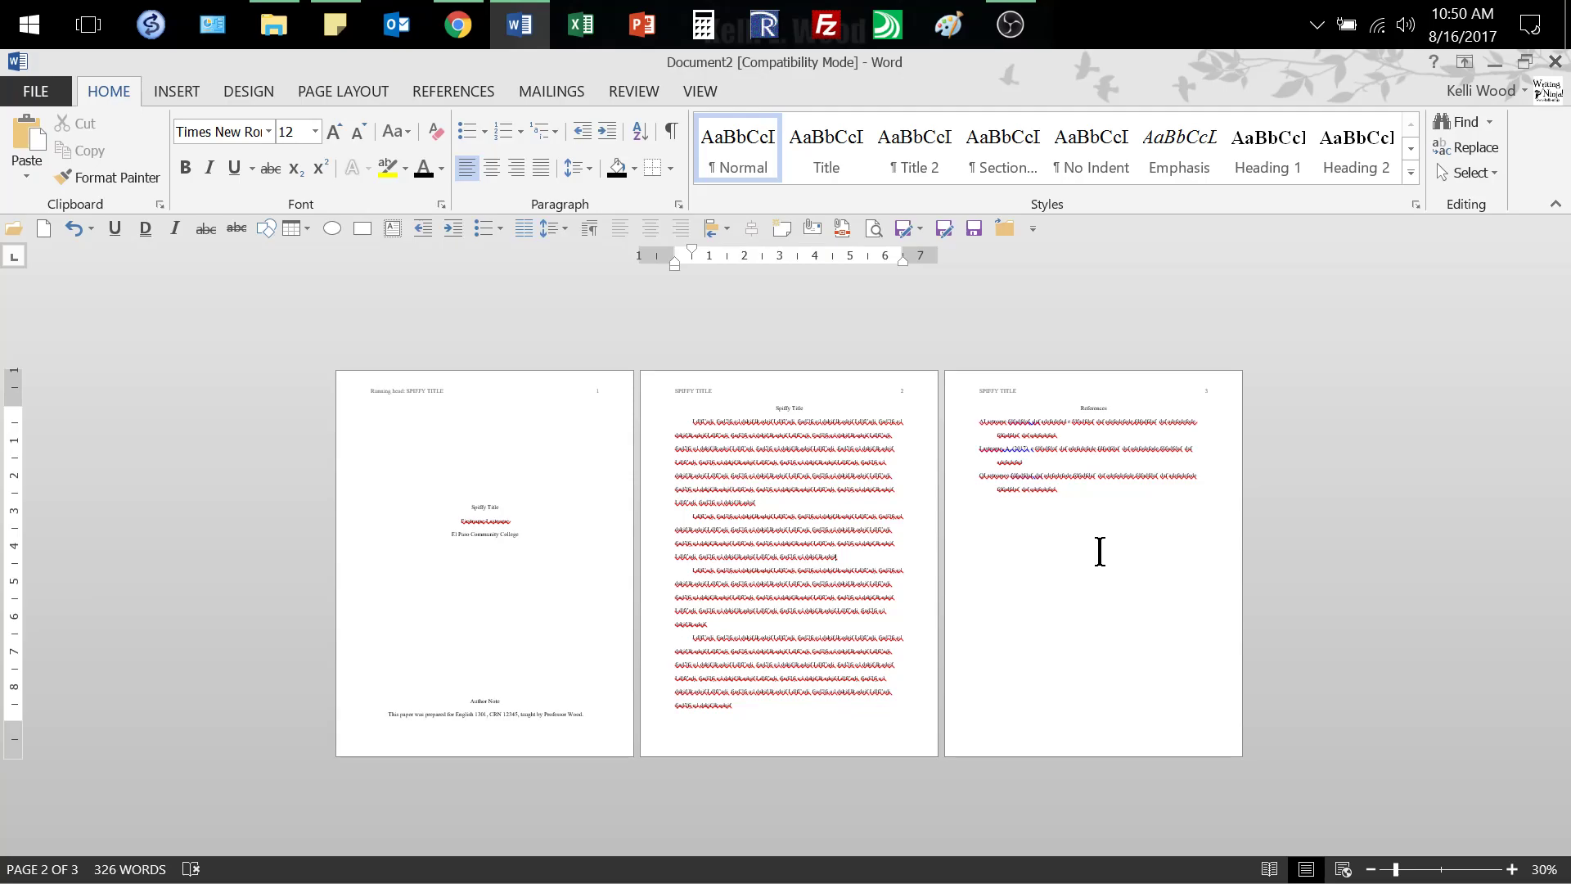
mouse_move(1444, 872)
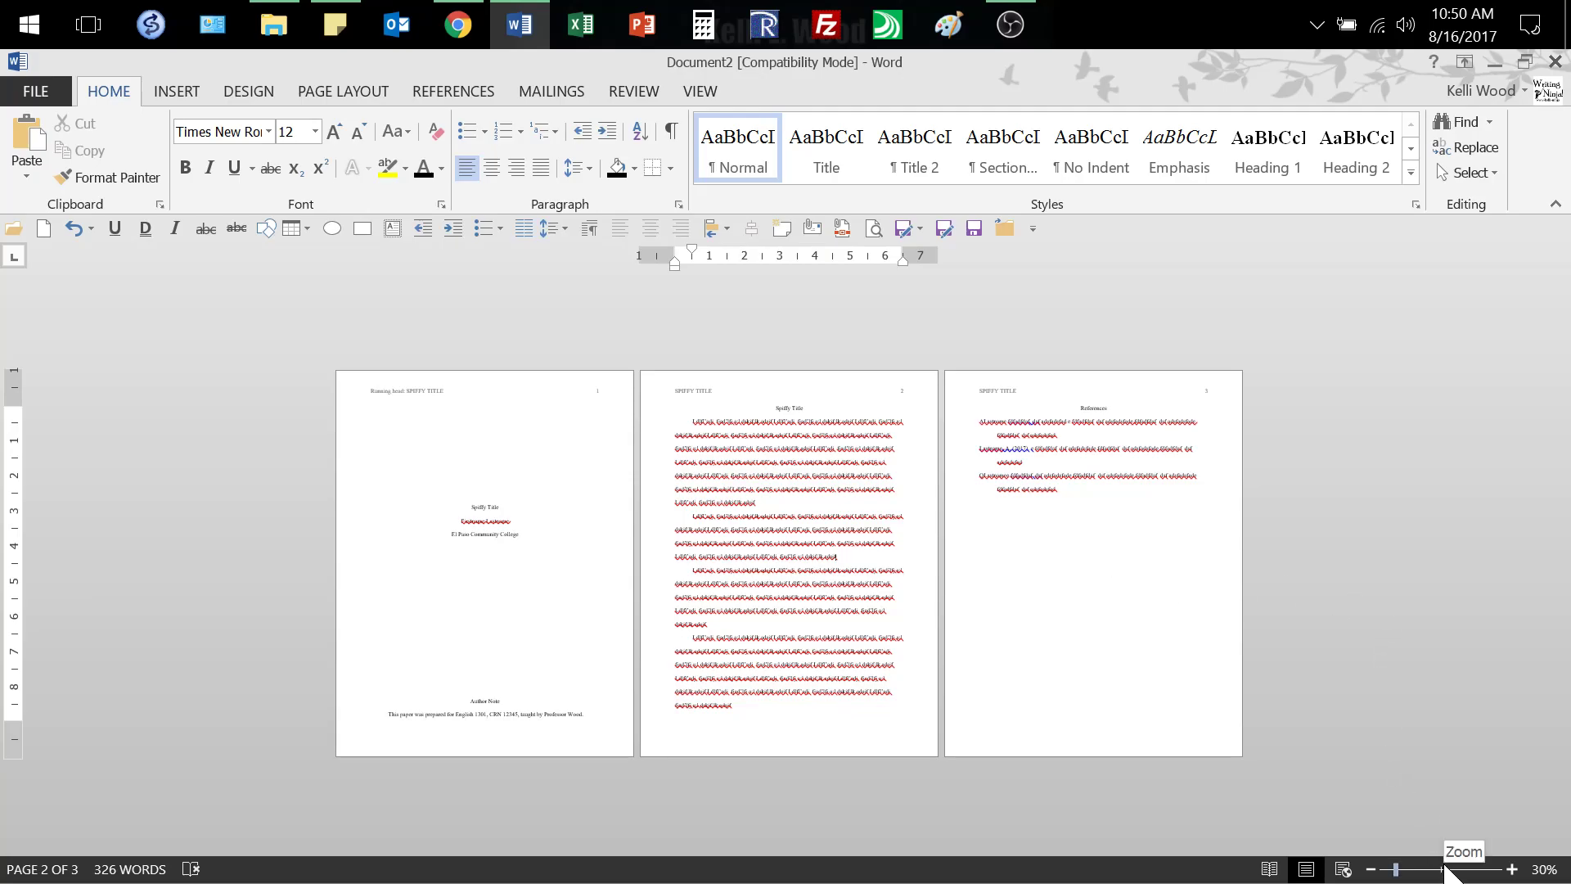